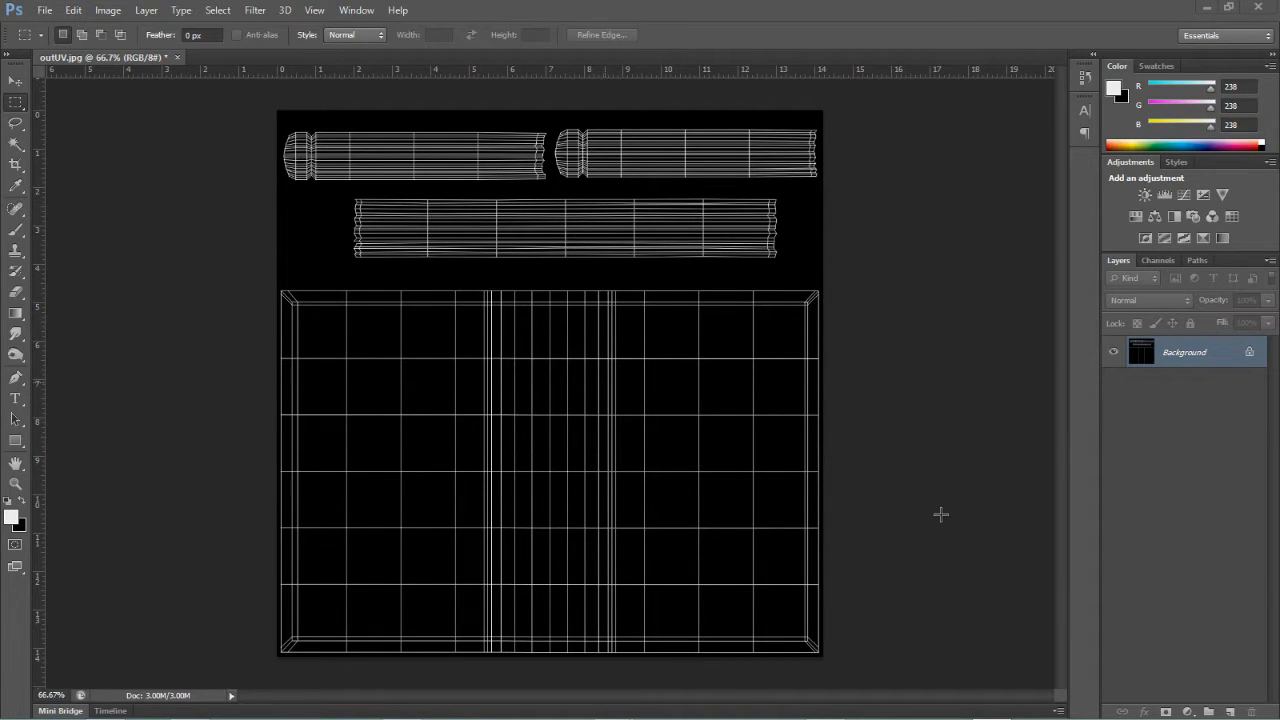
pyautogui.moveTo(668, 404)
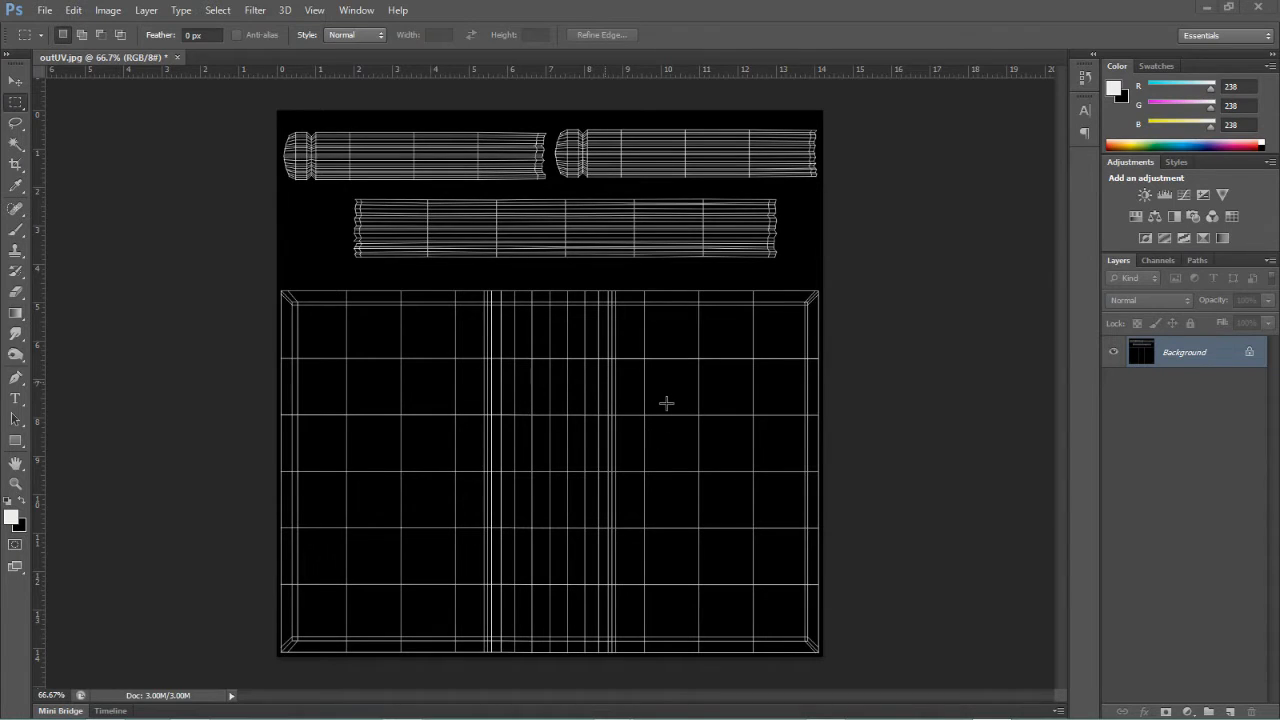
pyautogui.moveTo(700, 400)
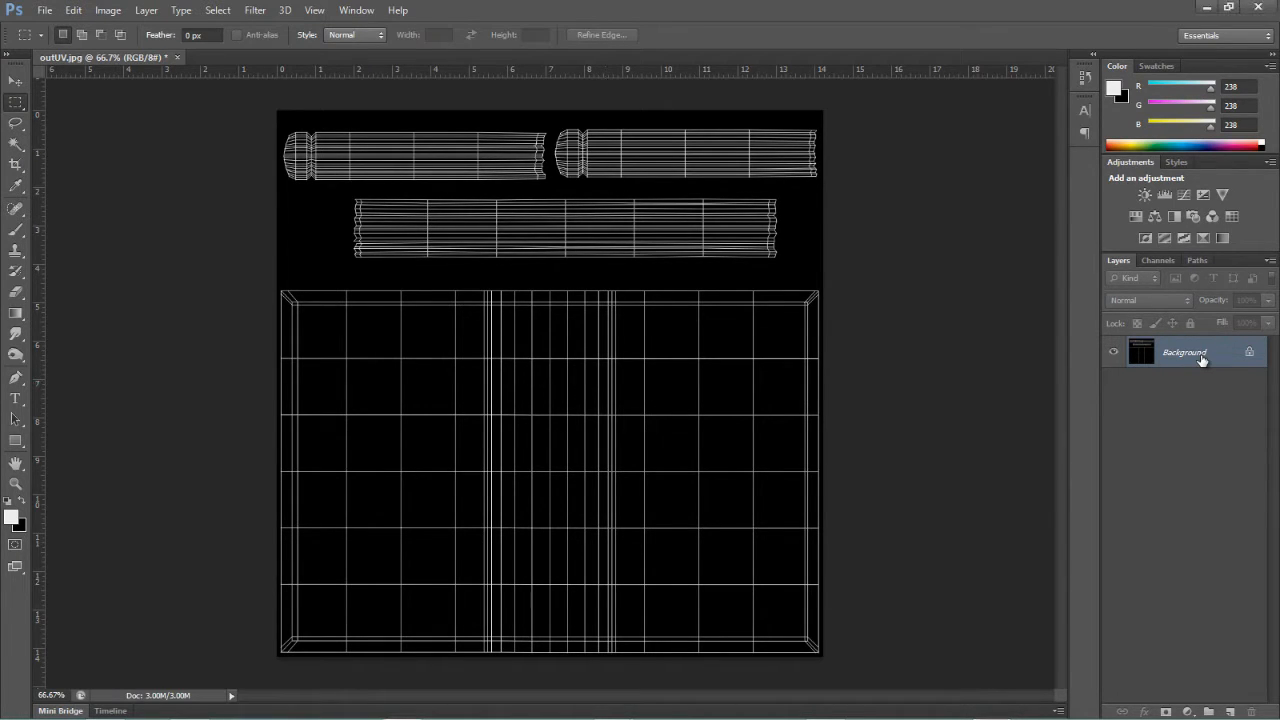
# Duplicate the Background layer as 'UV', set it to Multiply and invert it to black lines on white
pyautogui.rightClick(1184, 352)
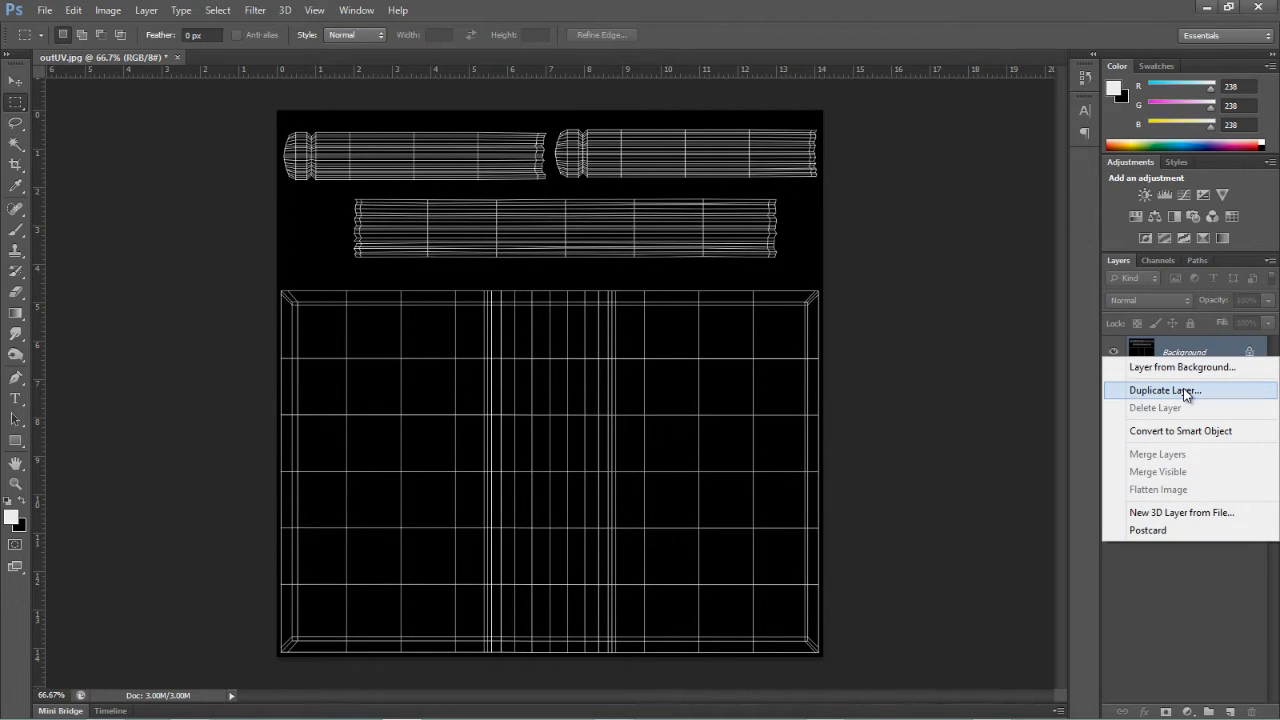
pyautogui.click(1164, 390)
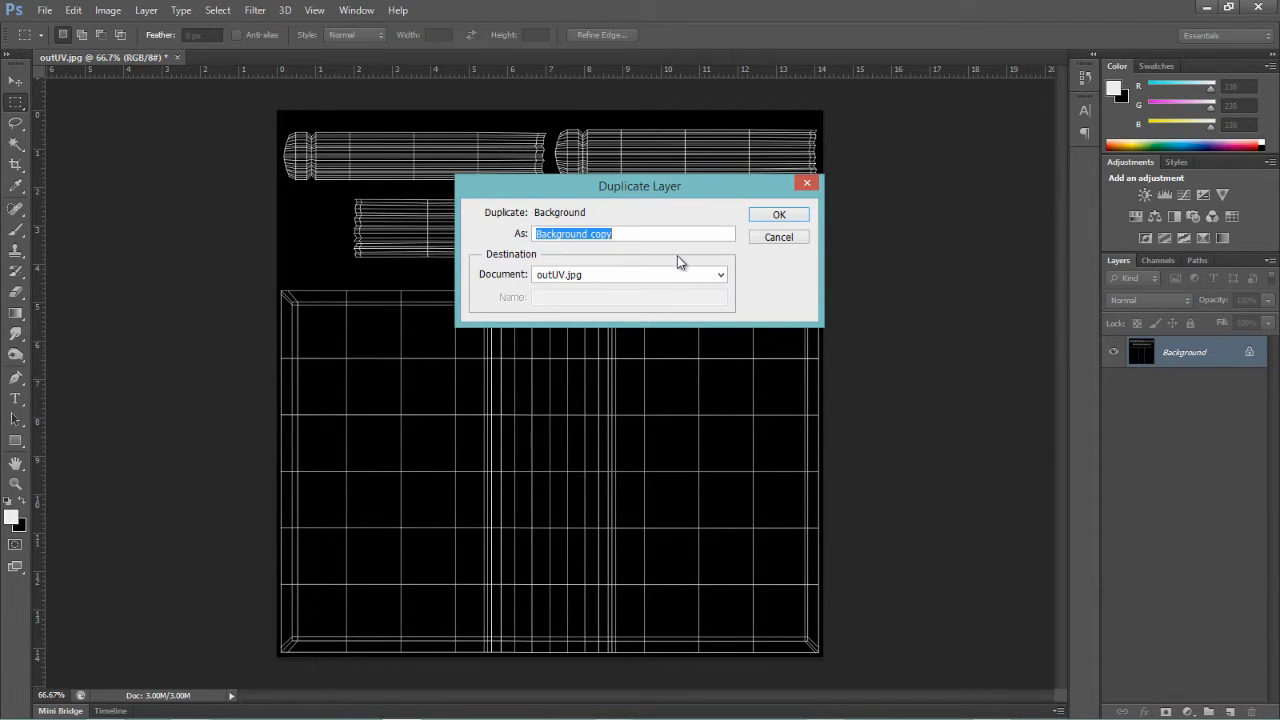
pyautogui.click(780, 214)
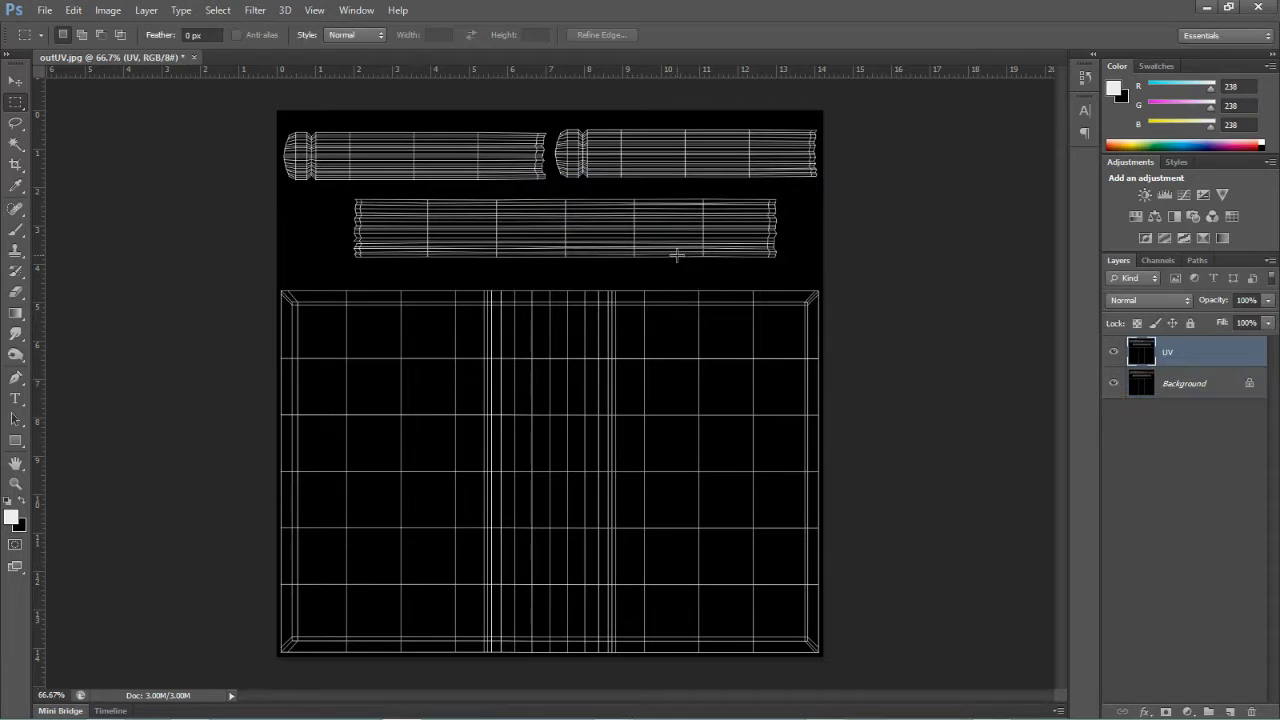
pyautogui.click(1184, 352)
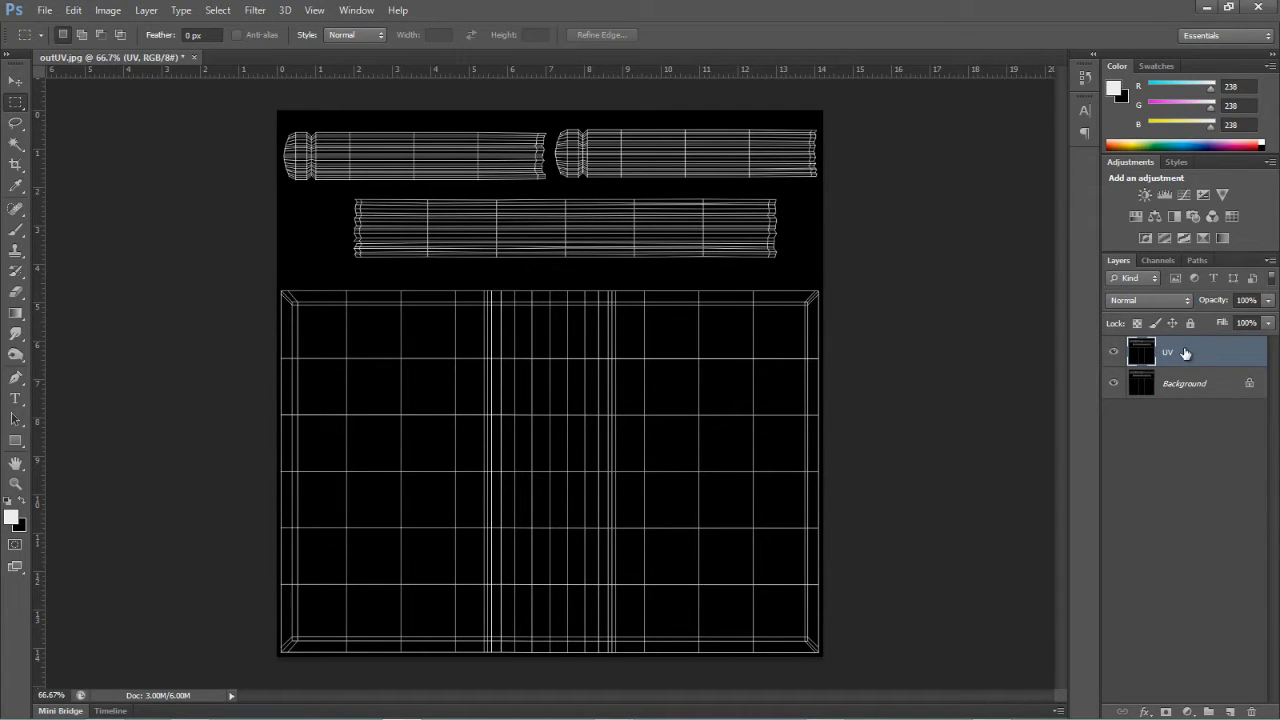
pyautogui.click(1148, 300)
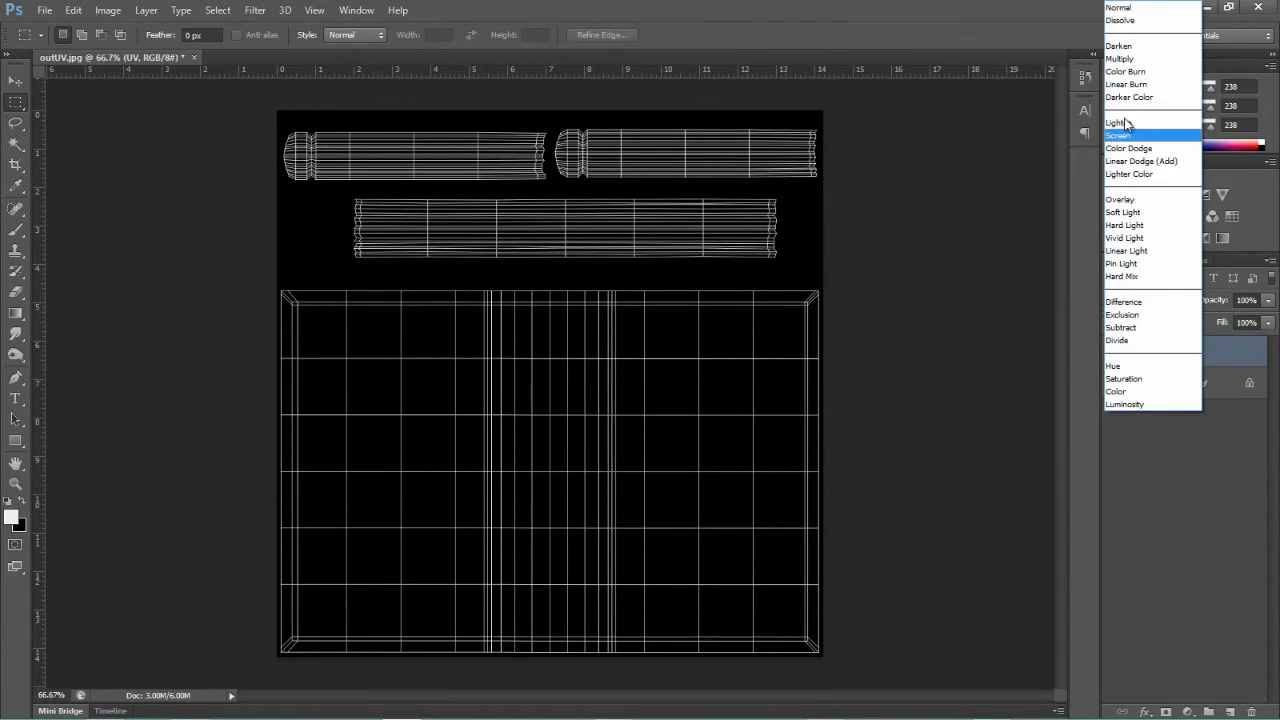
pyautogui.click(1120, 58)
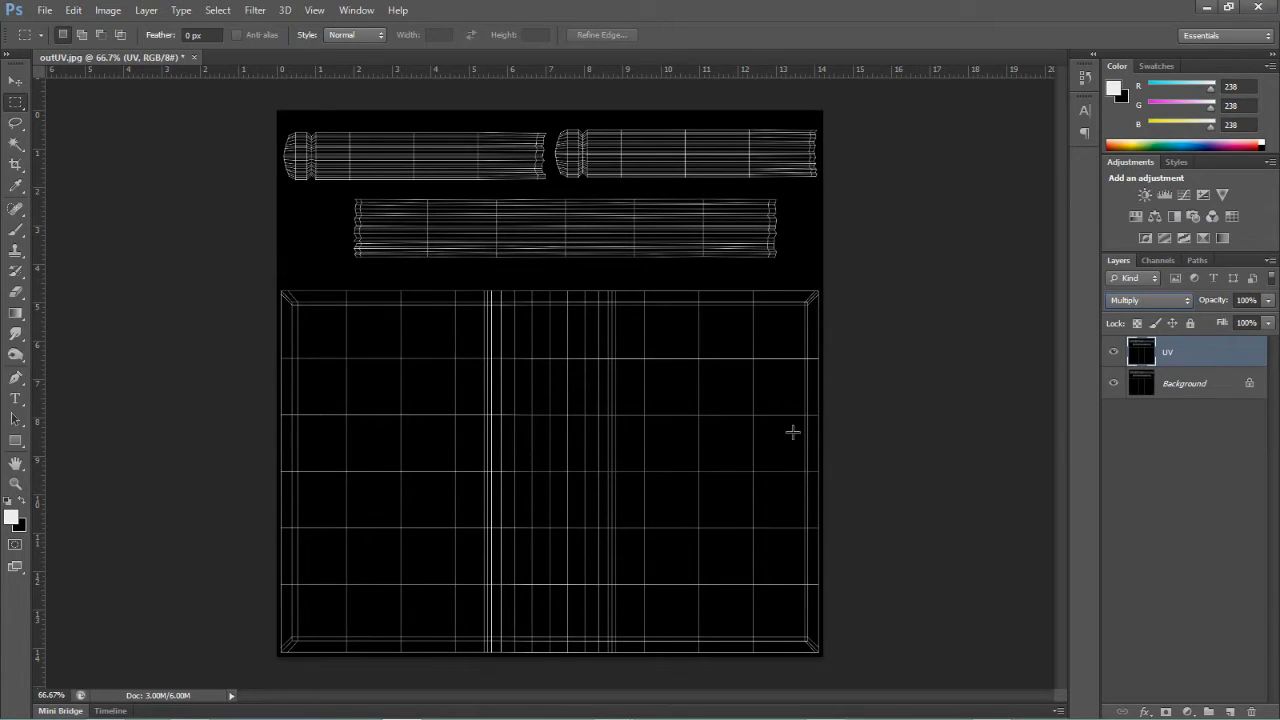
pyautogui.click(1112, 384)
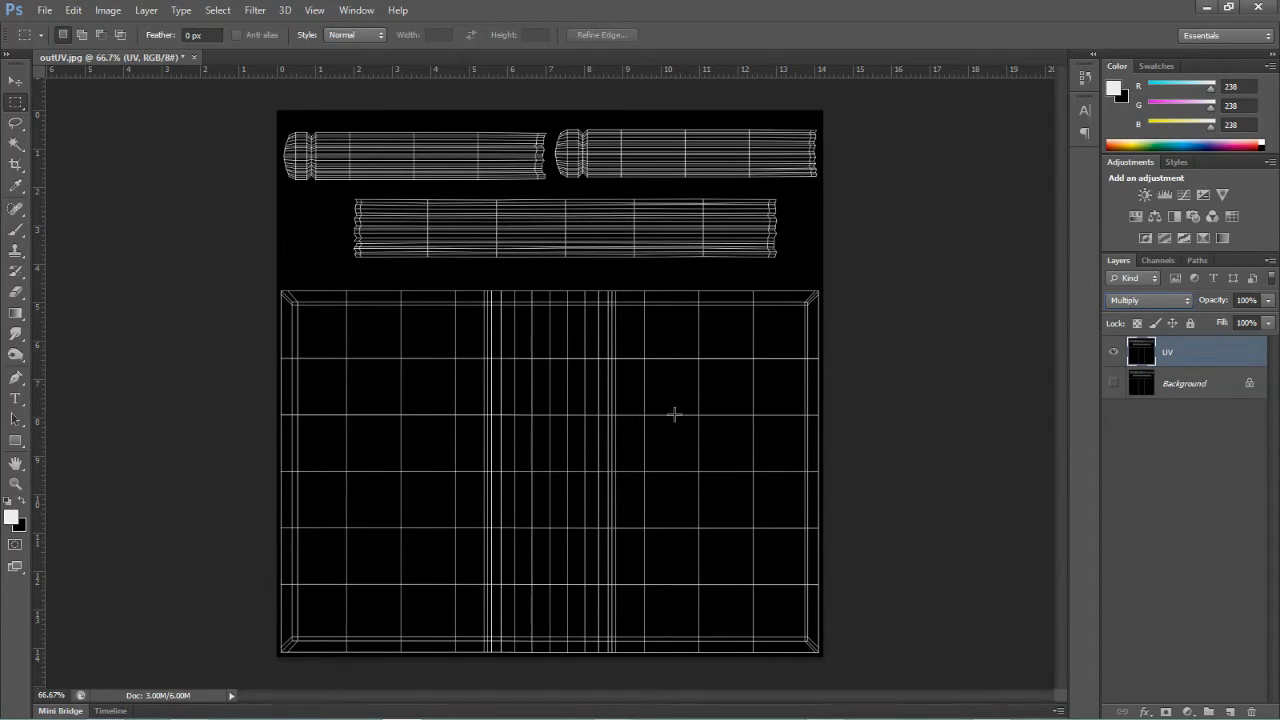
pyautogui.moveTo(750, 412)
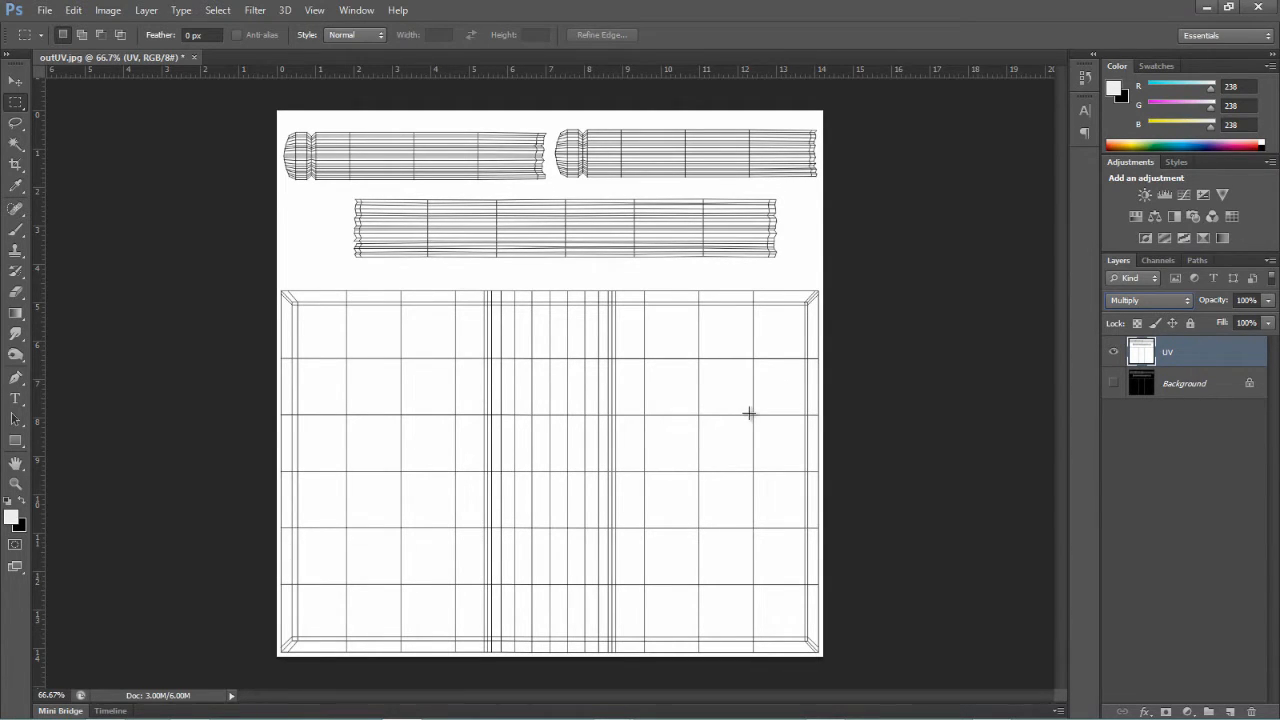
pyautogui.moveTo(208, 212)
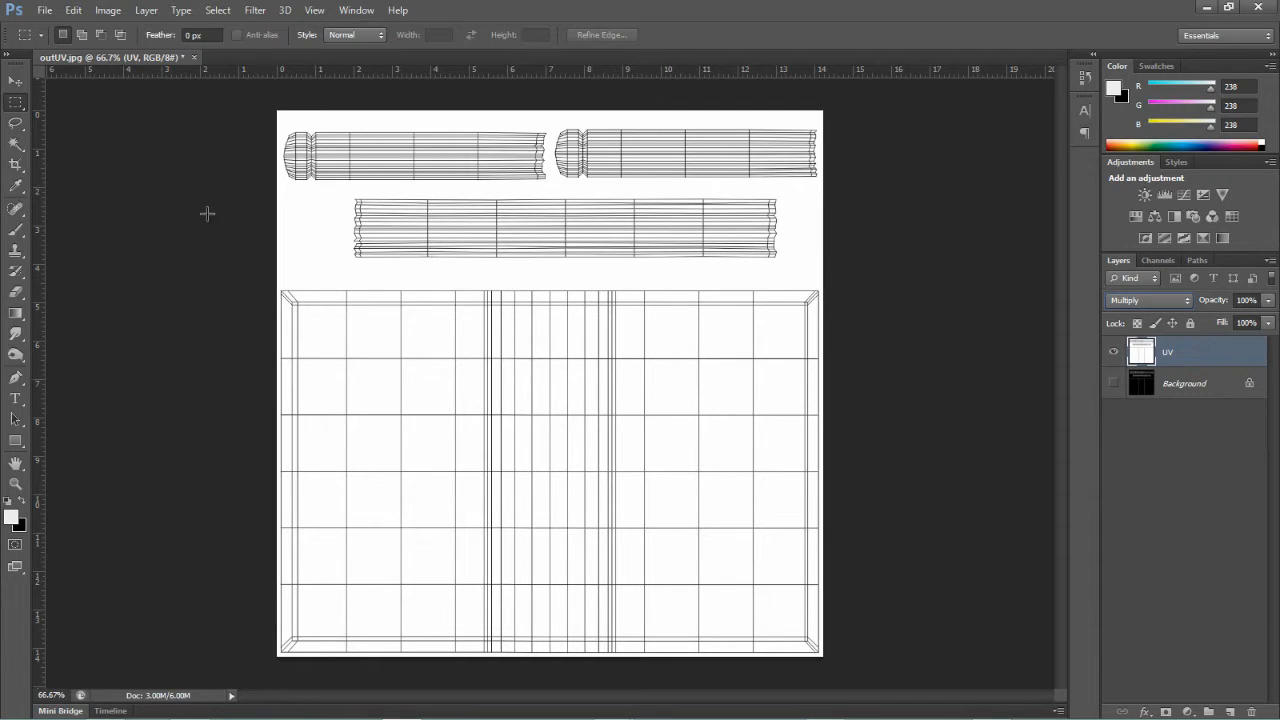
pyautogui.moveTo(1092, 40)
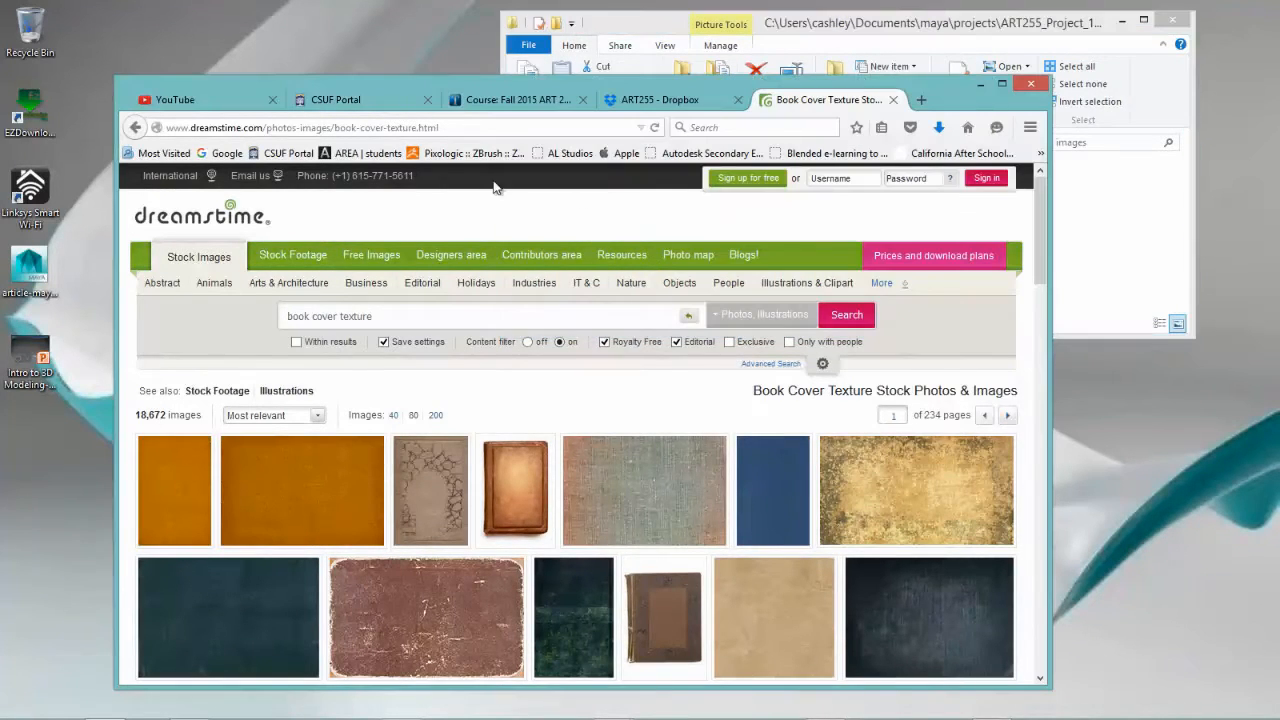
pyautogui.moveTo(500, 400)
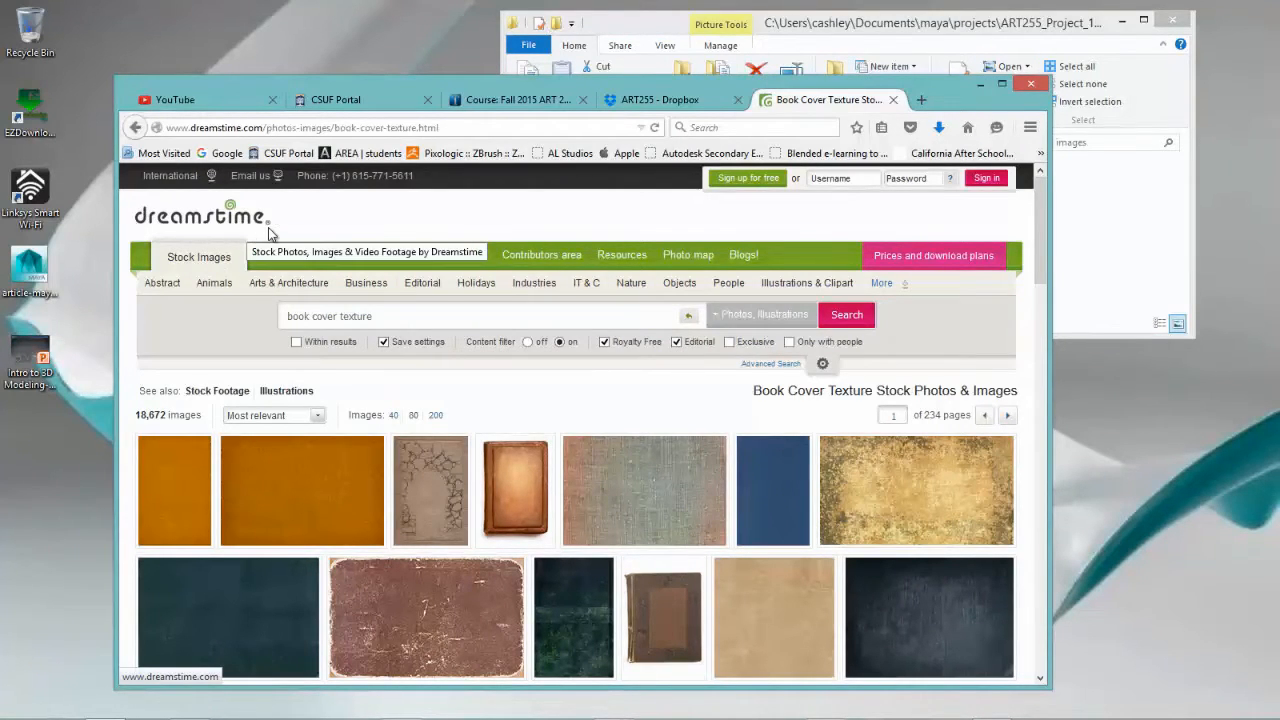
pyautogui.moveTo(376, 224)
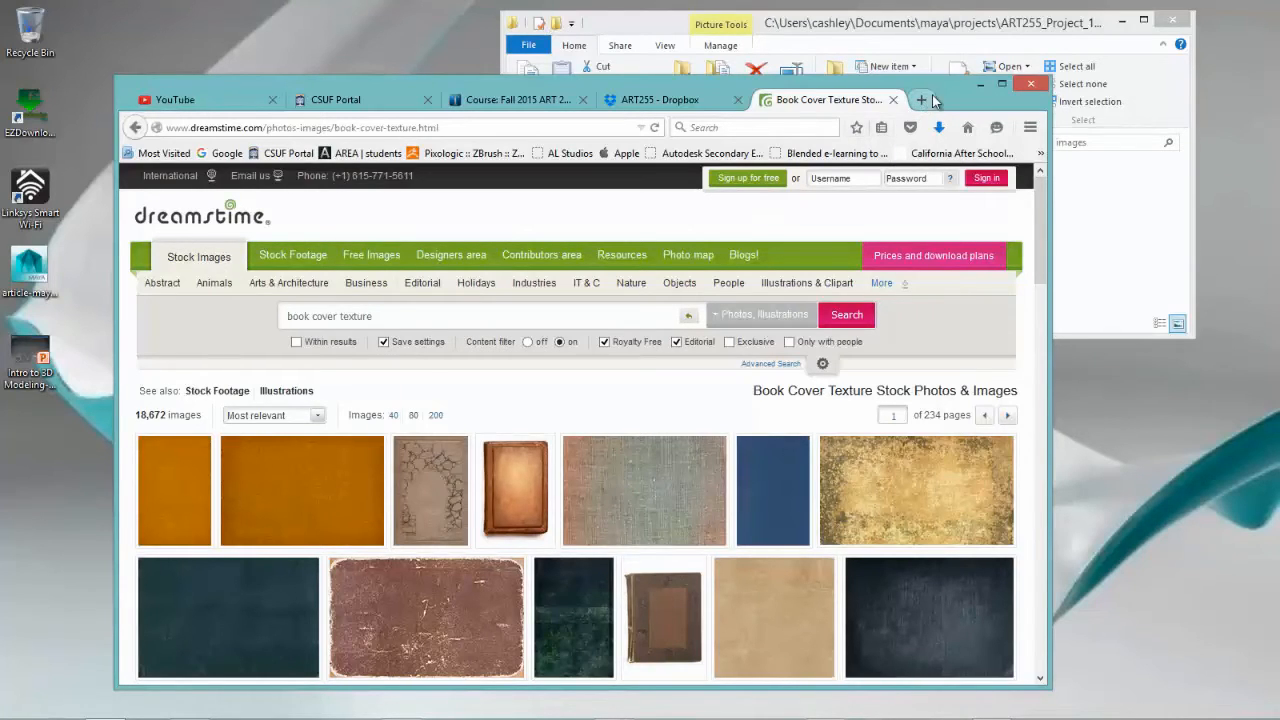
pyautogui.moveTo(952, 92)
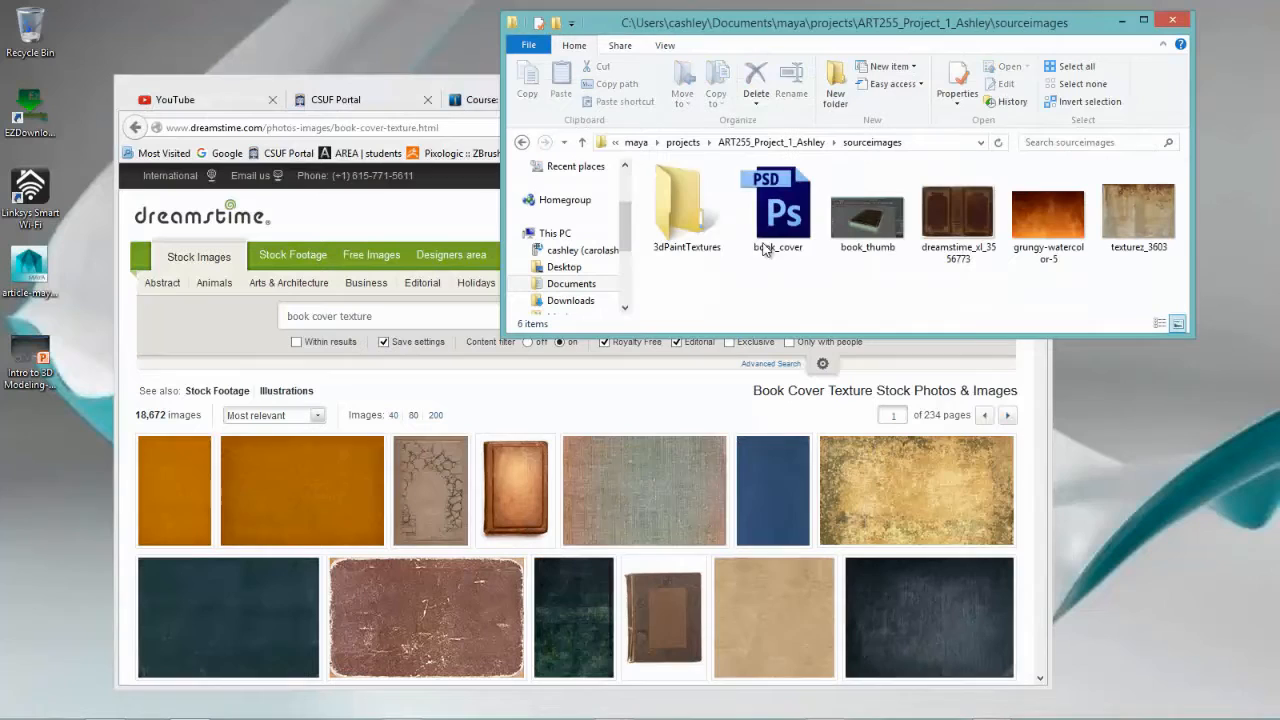
# Send the dreamstime leather cover photo from sourceimages to Photoshop CS6
pyautogui.rightClick(956, 210)
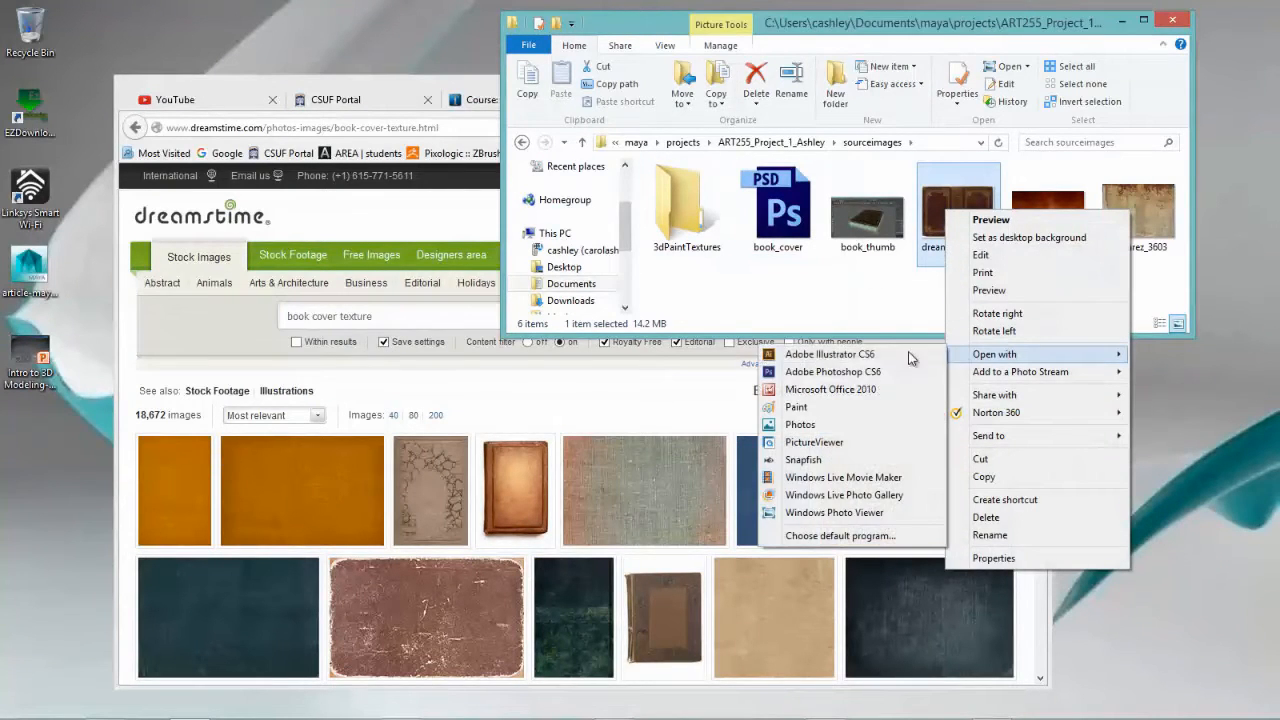
pyautogui.click(832, 370)
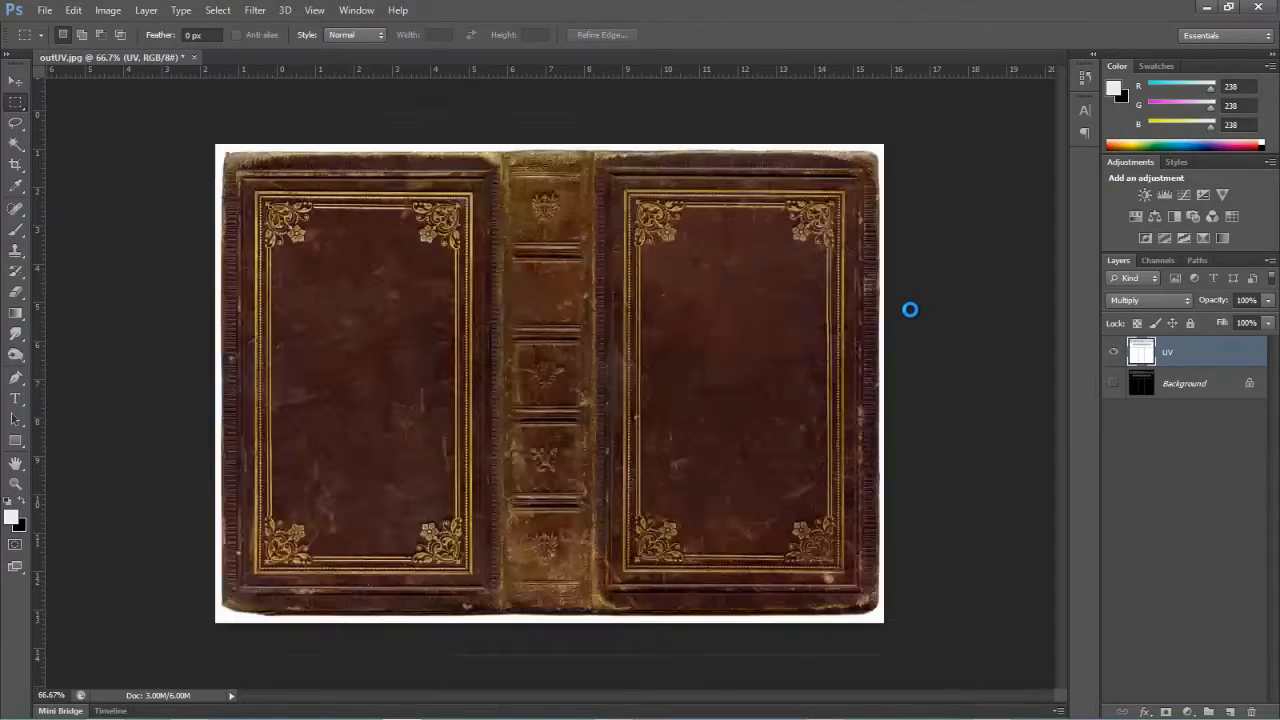
# Paste the leather cover photo into the outUV document as Layer 1 beneath UV, fitted to the cover square
pyautogui.click(300, 56)
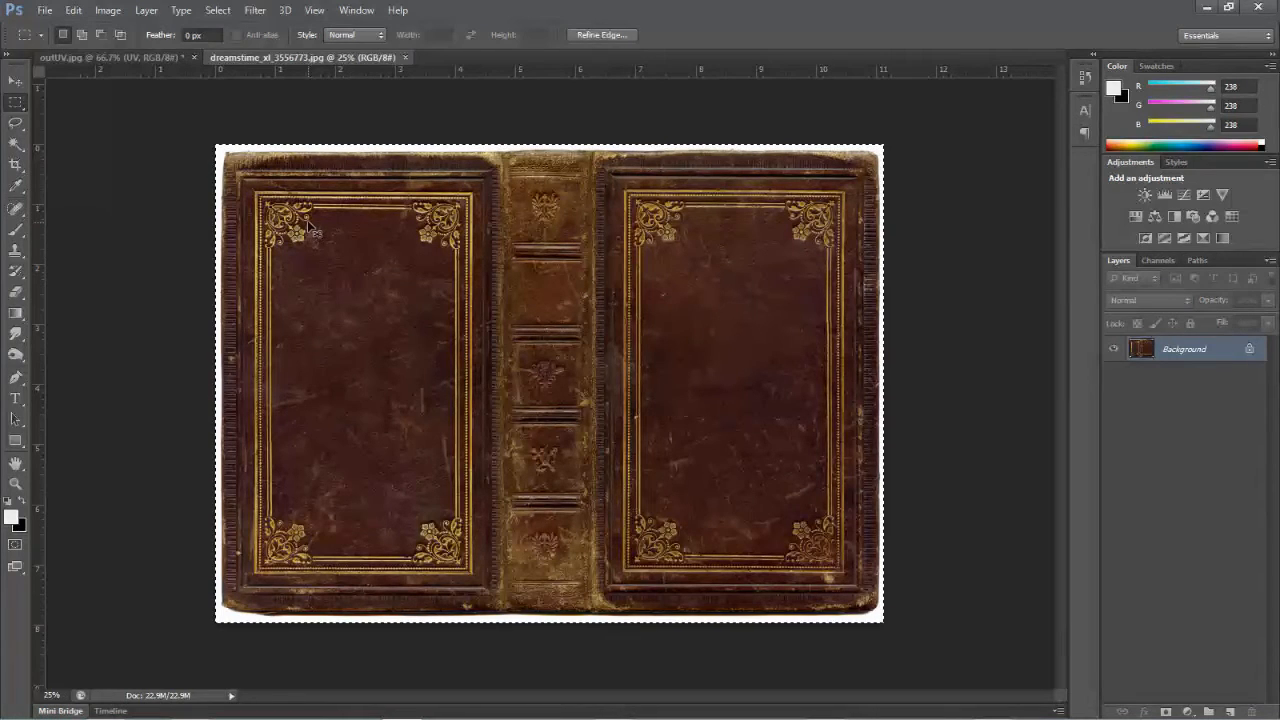
pyautogui.click(110, 56)
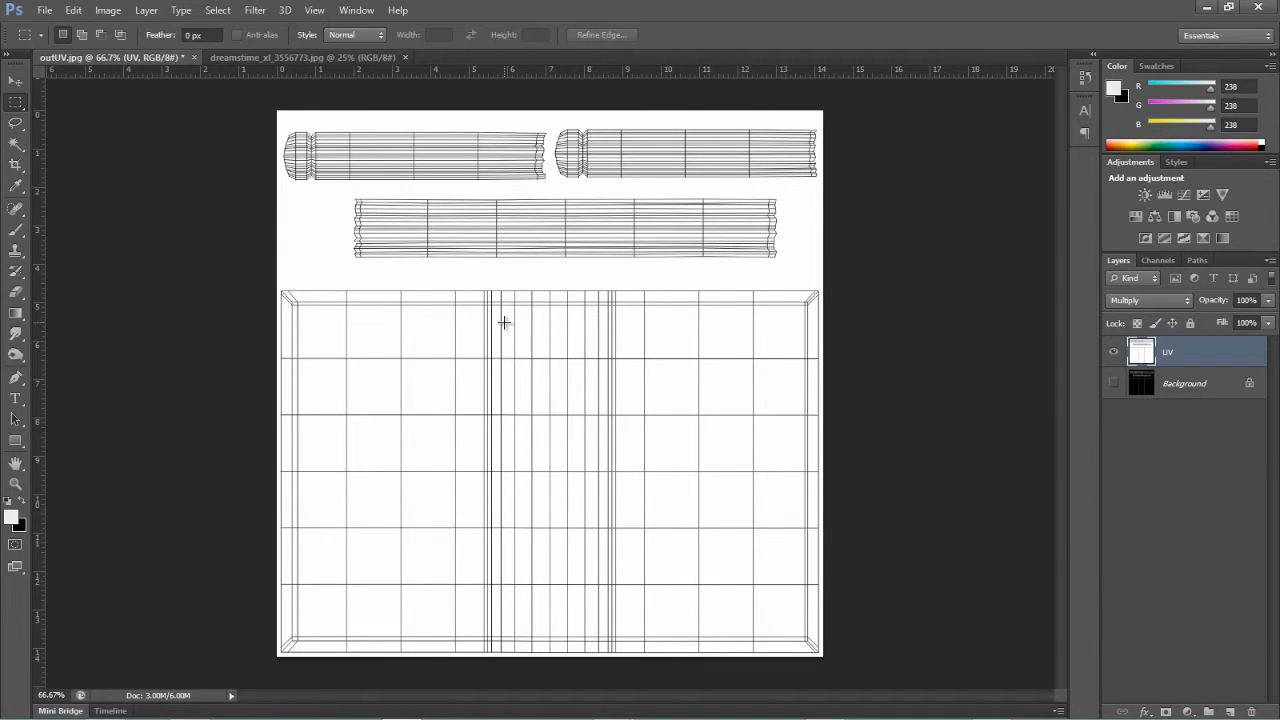
pyautogui.moveTo(510, 330)
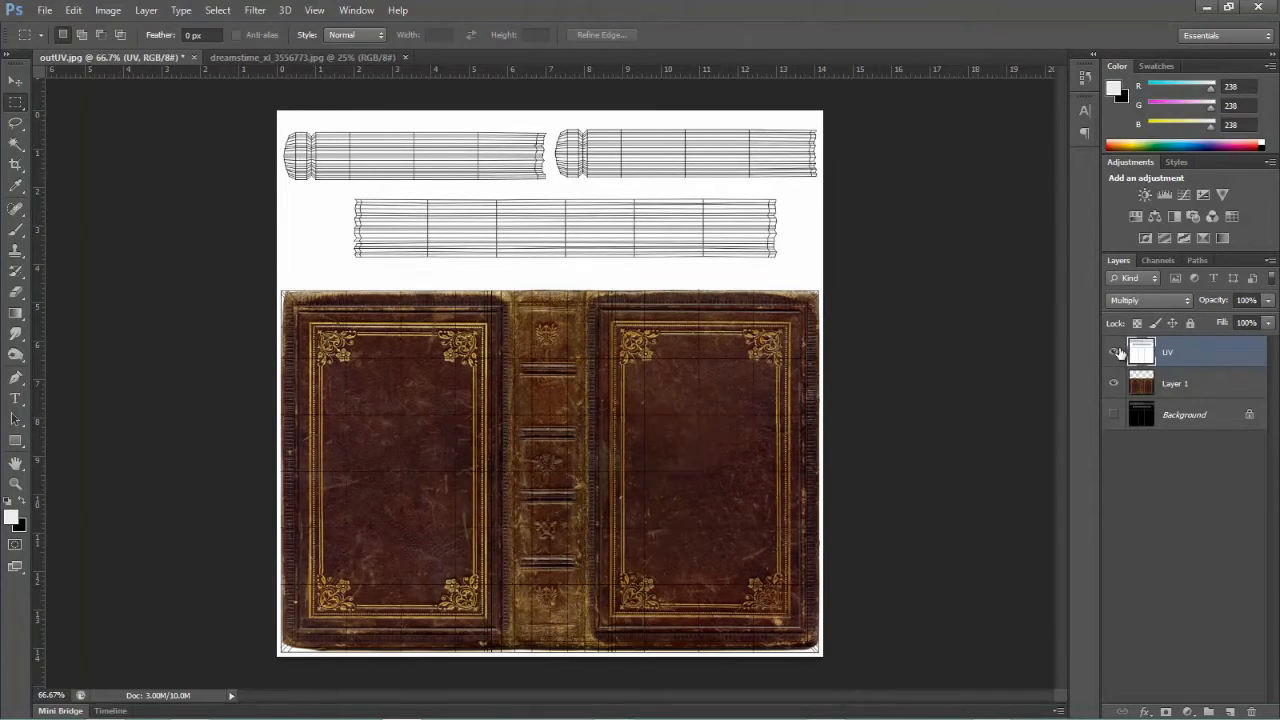
pyautogui.click(1112, 352)
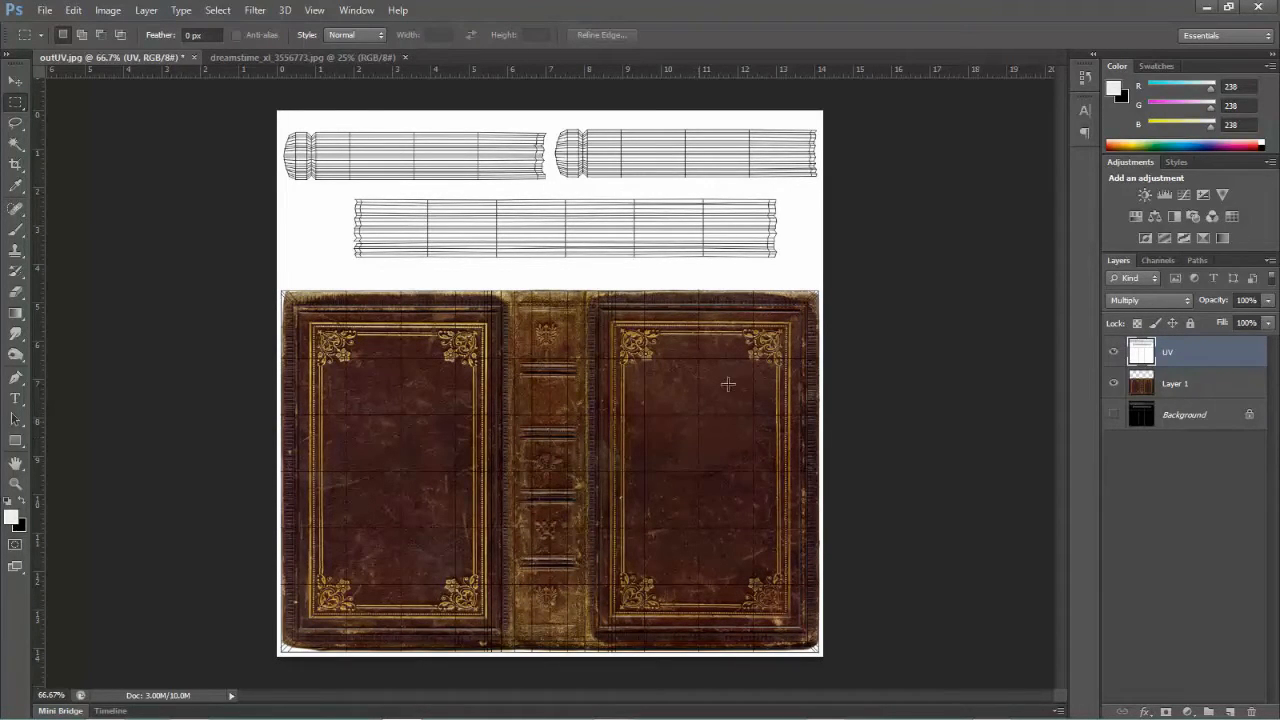
pyautogui.moveTo(716, 404)
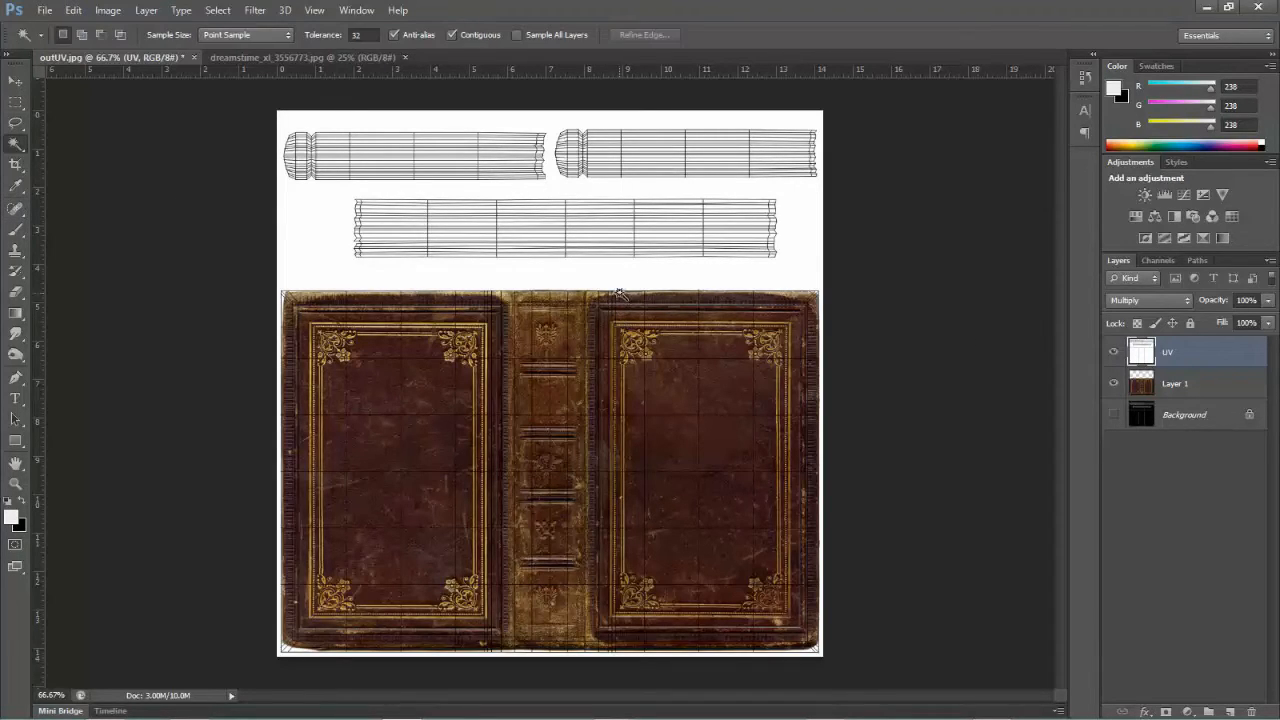
# Magic-wand the white layout area and fill a new Layer 2 with a dark reddish brown
pyautogui.click(620, 300)
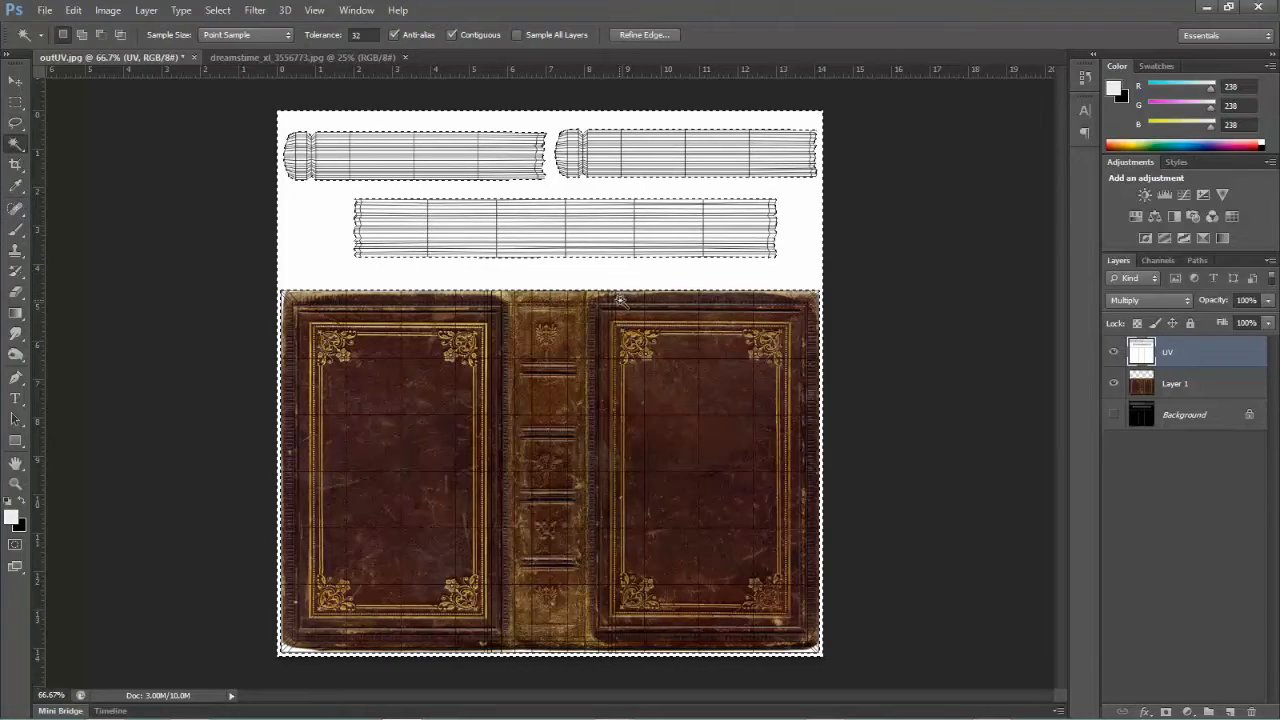
pyautogui.click(1176, 384)
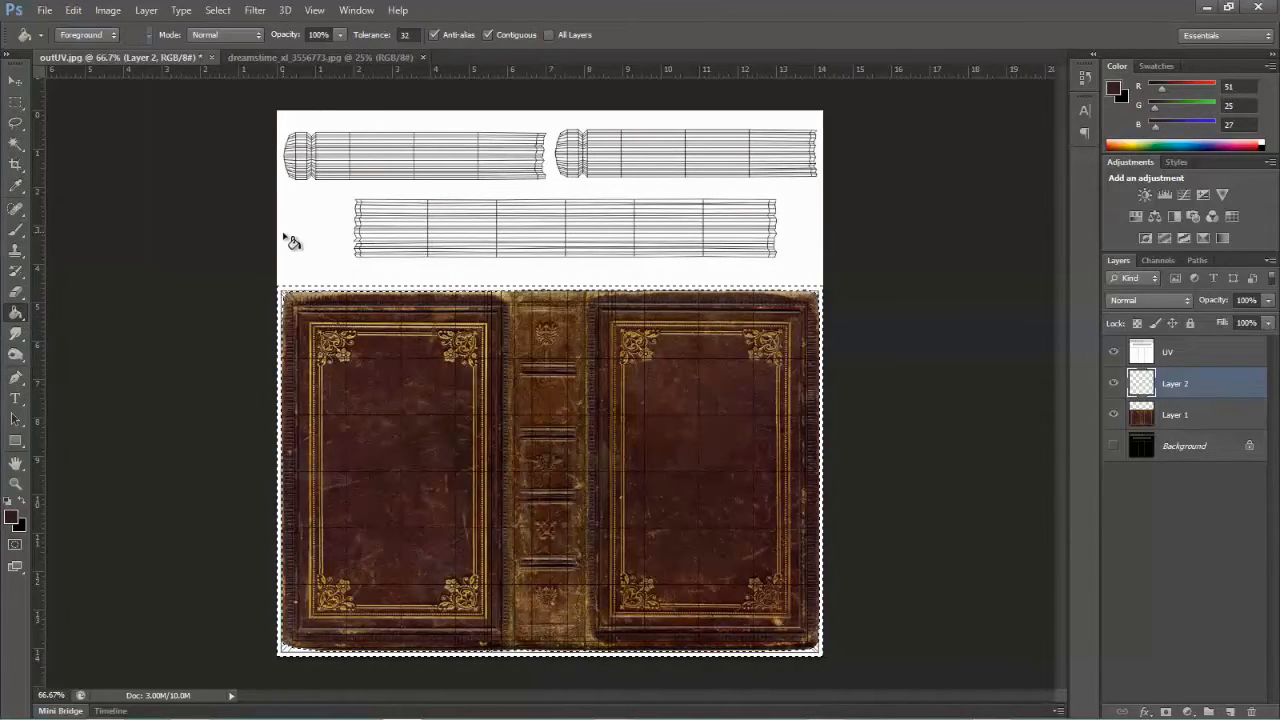
pyautogui.click(16, 104)
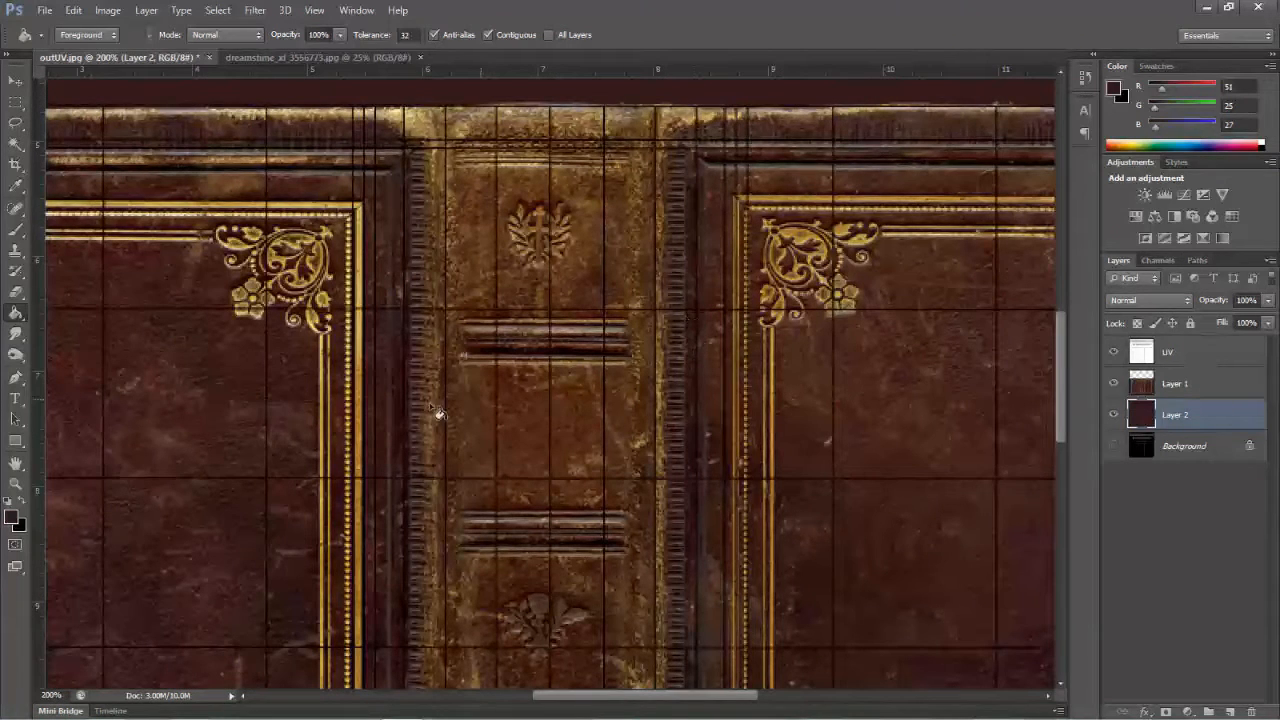
pyautogui.moveTo(576, 388)
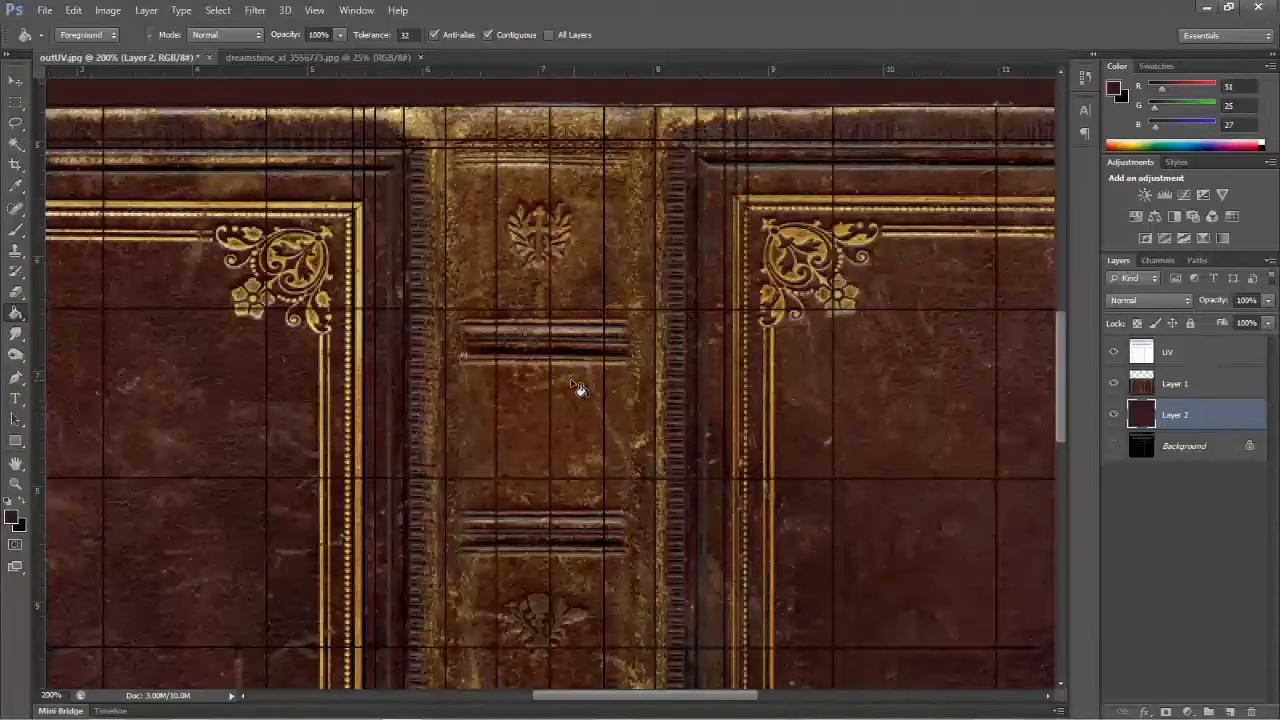
pyautogui.moveTo(672, 408)
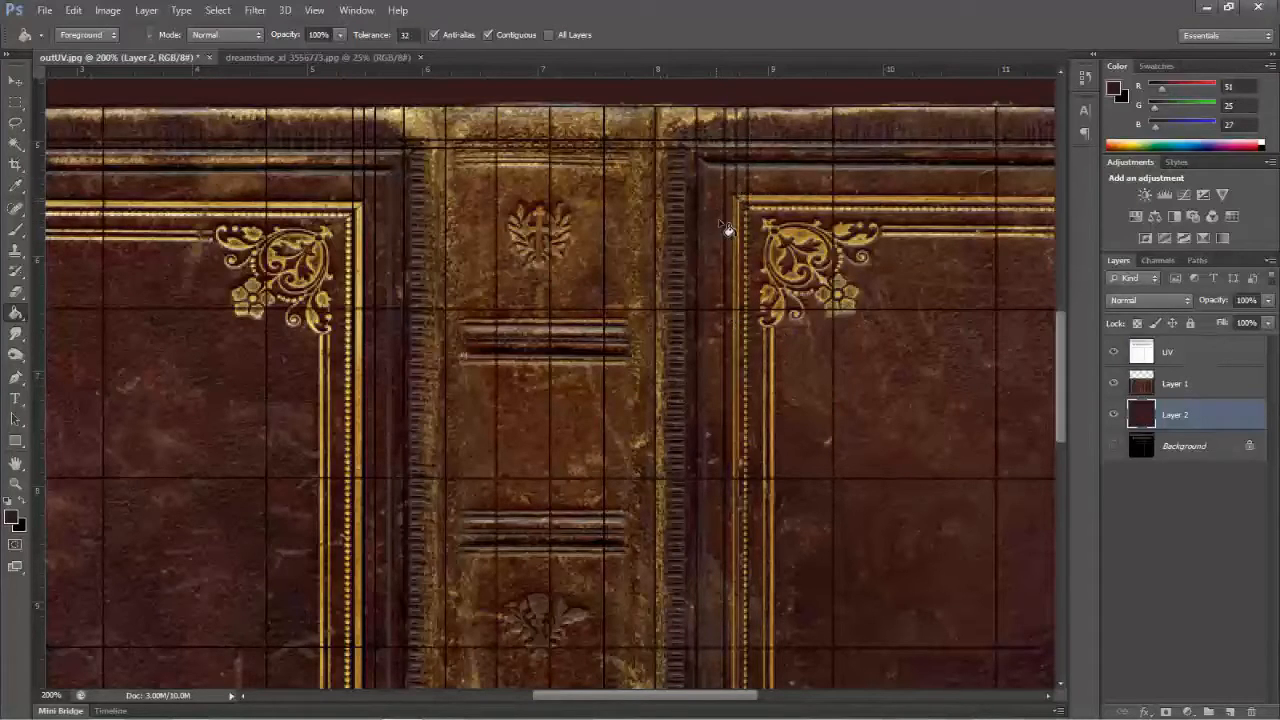
pyautogui.moveTo(716, 356)
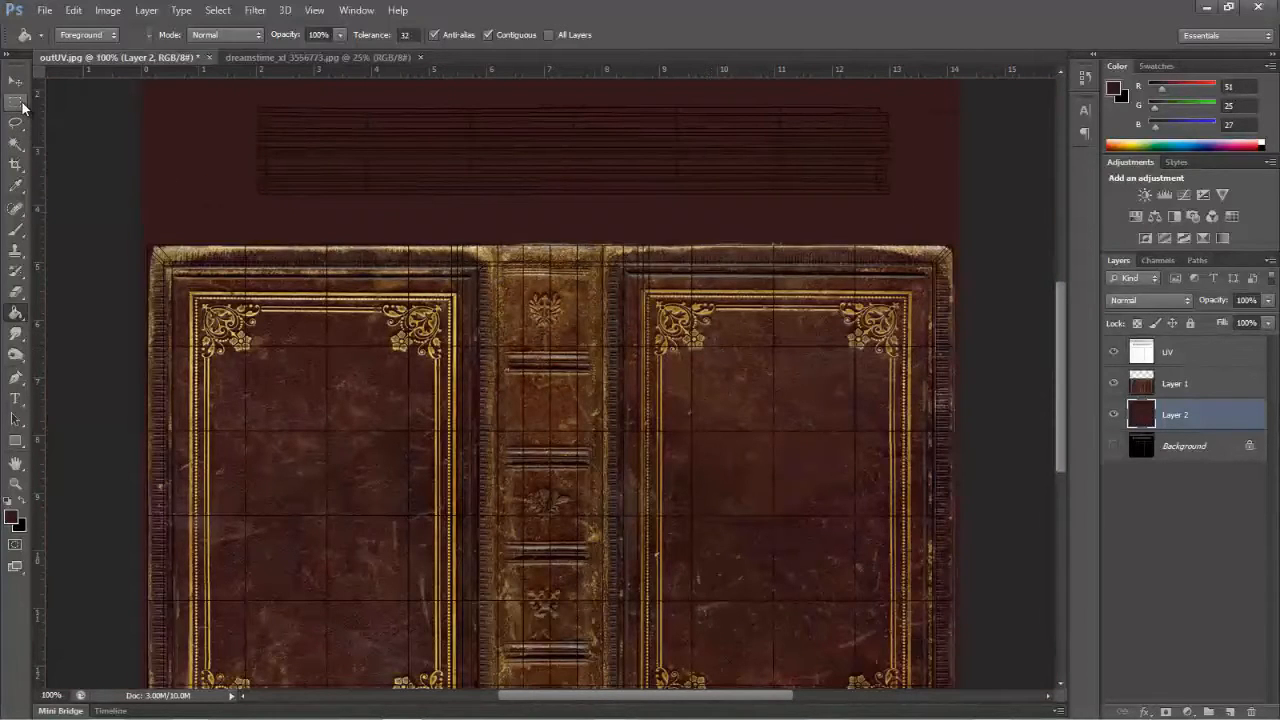
# With the brown fill beneath the cover photo, marquee-select the spine strip
pyautogui.click(16, 104)
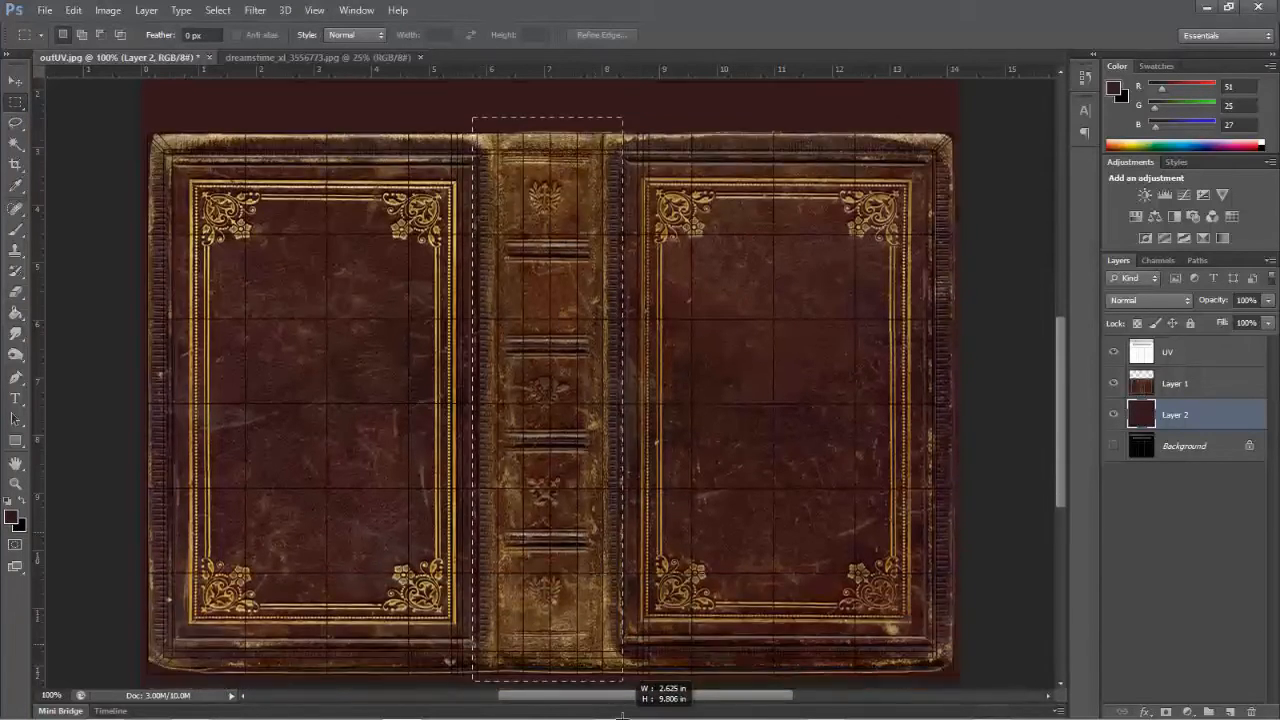
pyautogui.scroll(-3)
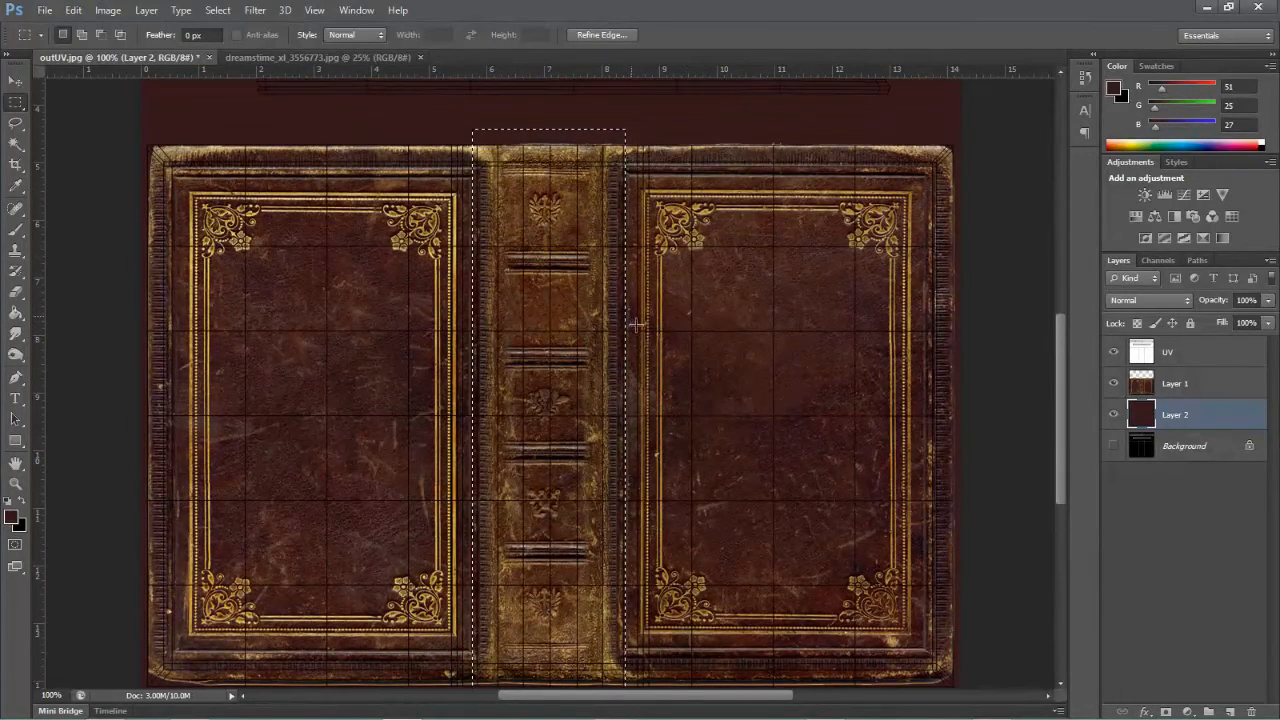
pyautogui.moveTo(676, 328)
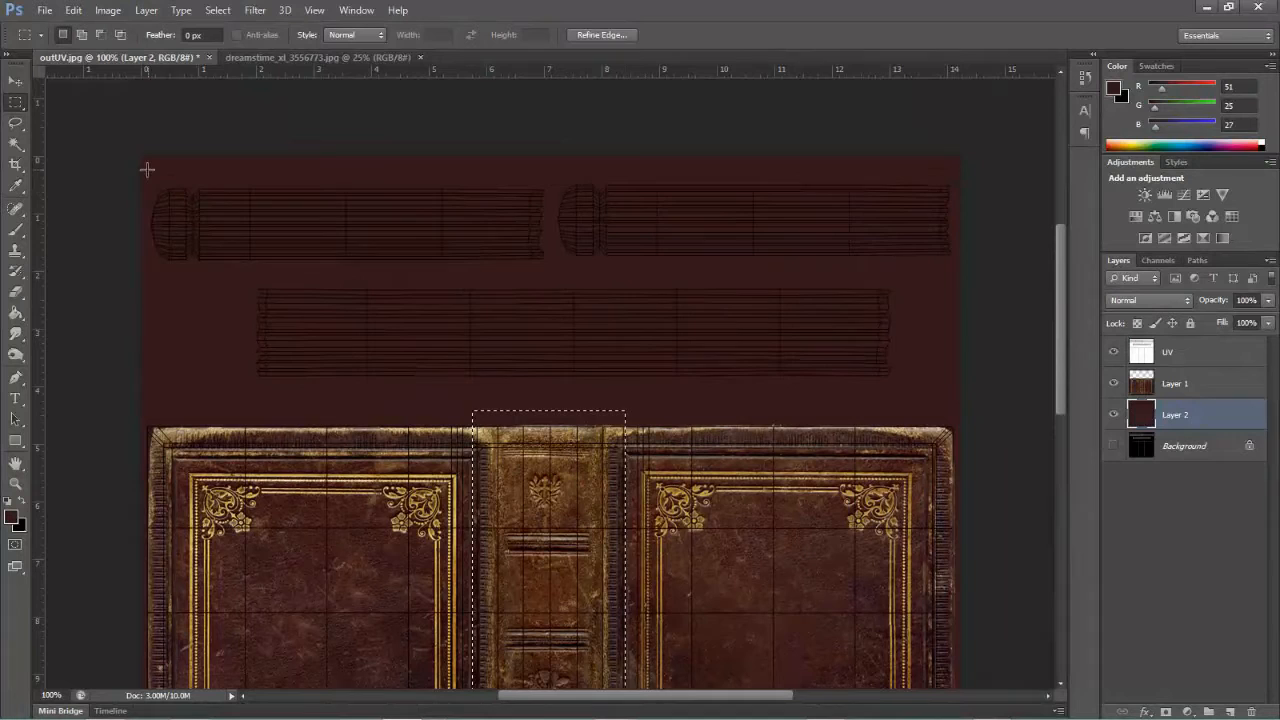
# Select the top page-strip area and set the foreground colour to light tan
pyautogui.moveTo(148, 170); pyautogui.dragTo(960, 264)
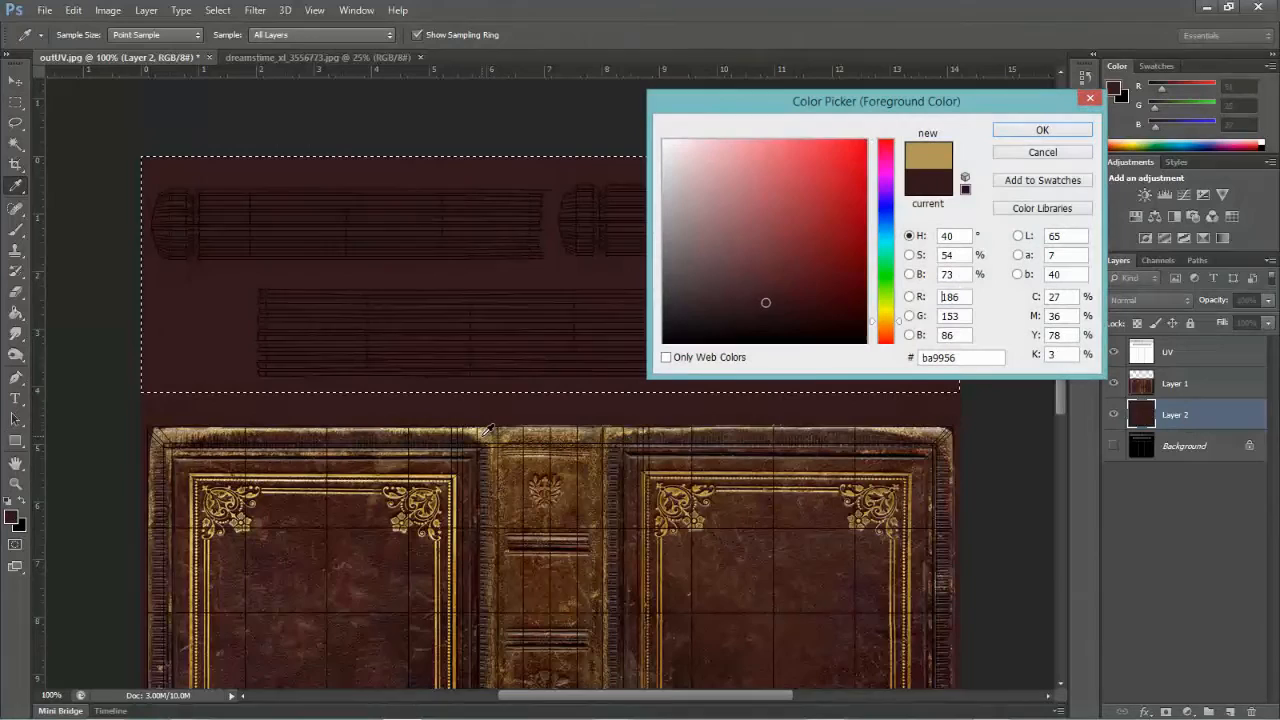
pyautogui.click(752, 192)
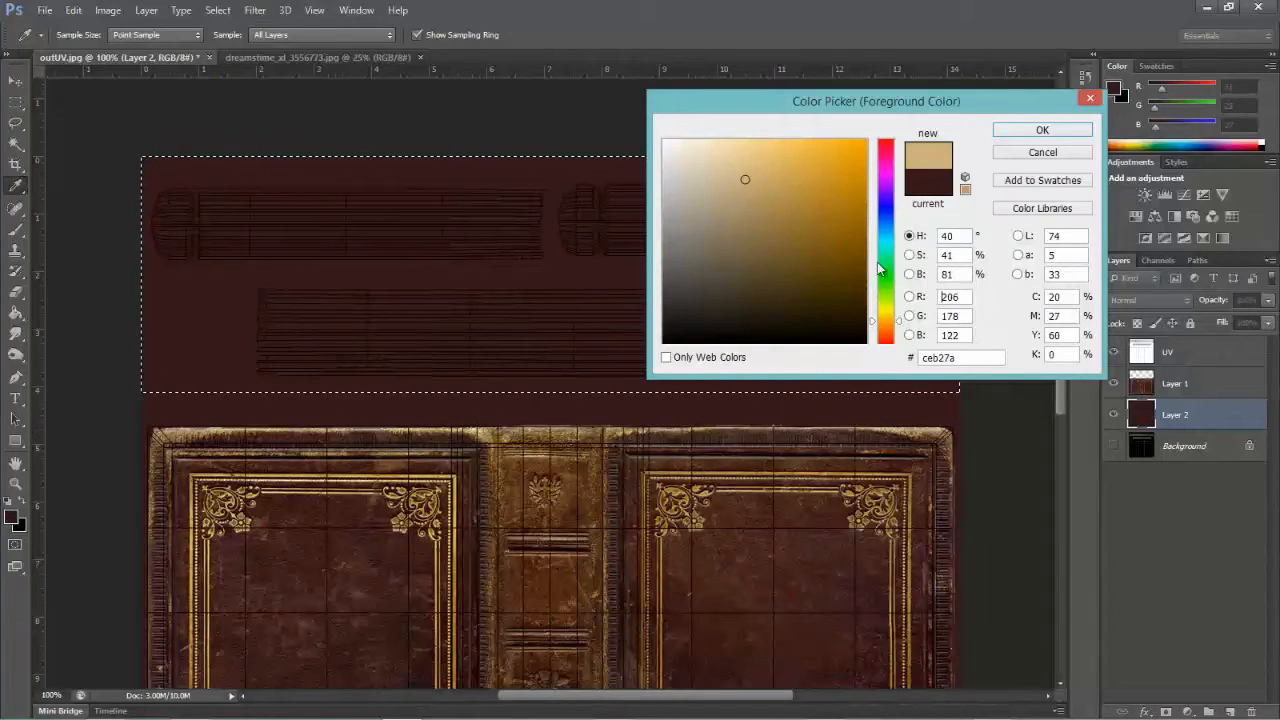
pyautogui.click(1040, 130)
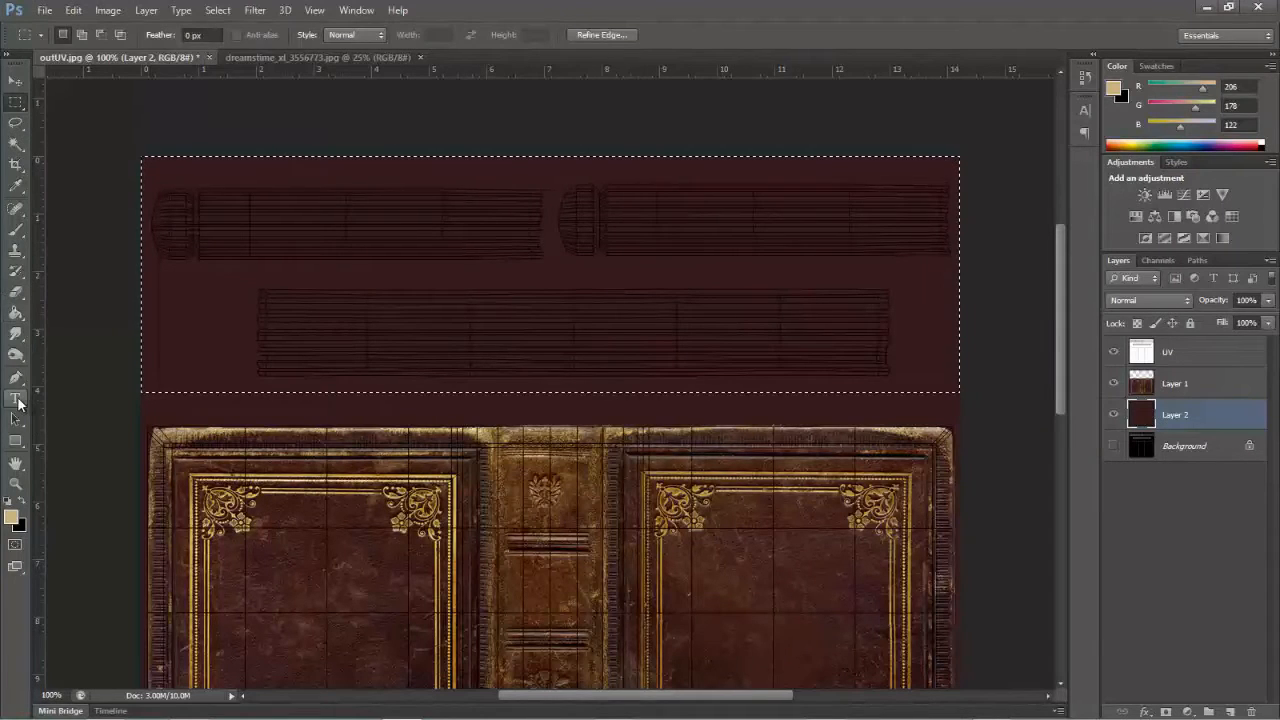
pyautogui.click(548, 276)
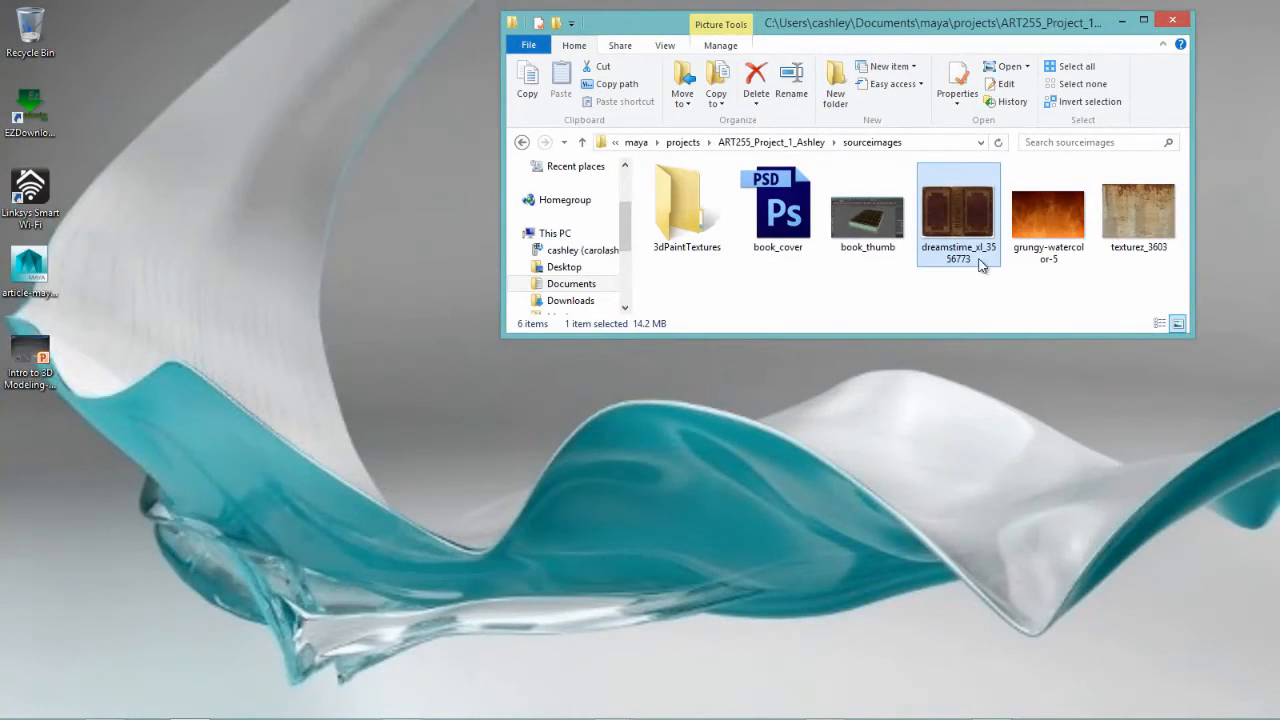
# Send the grungy orange watercolor image from Explorer to Photoshop as its own document
pyautogui.rightClick(1048, 210)
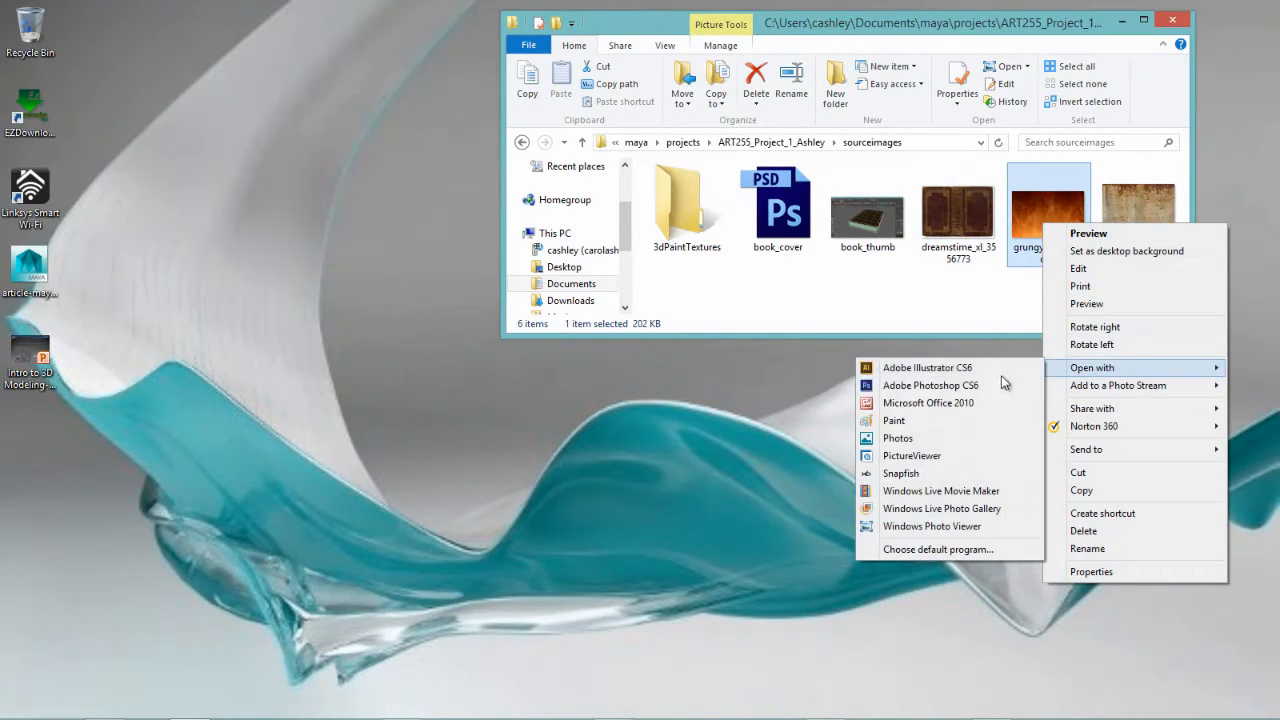
pyautogui.click(930, 384)
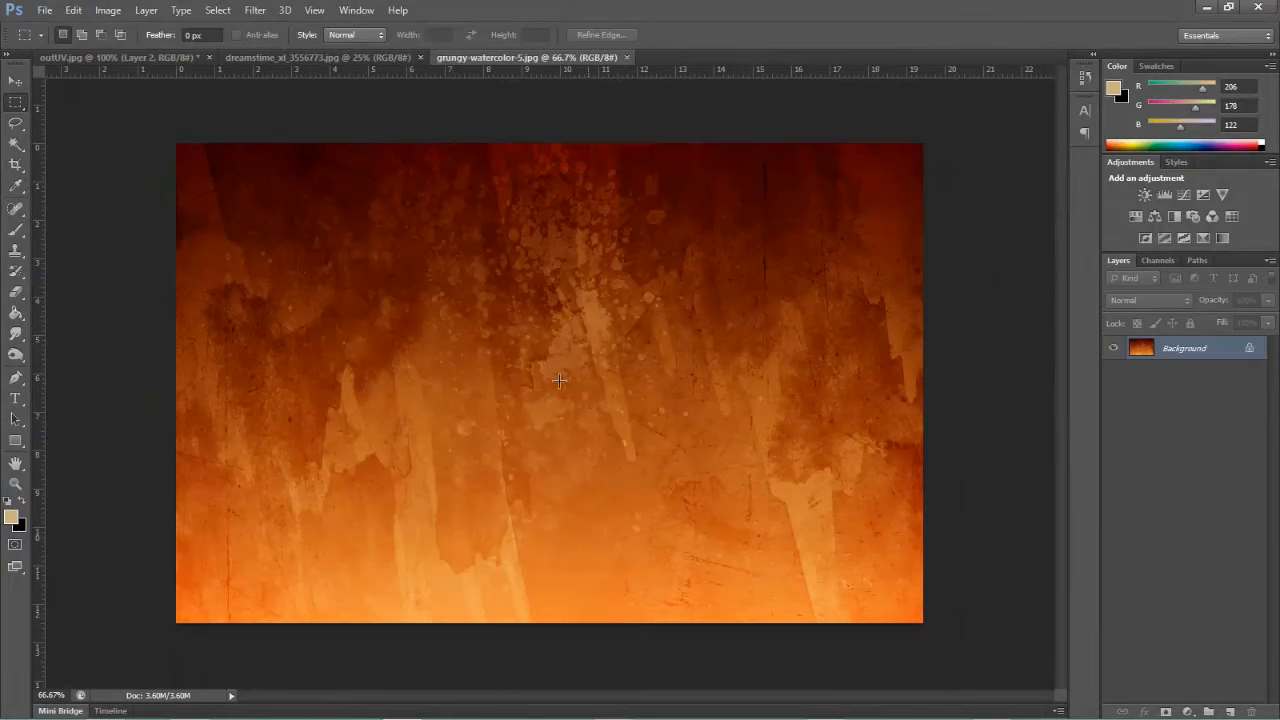
# Copy the watercolor image in as Layer 3 over the page strips and lower its opacity to a pale tan
pyautogui.press('ctrl+a')
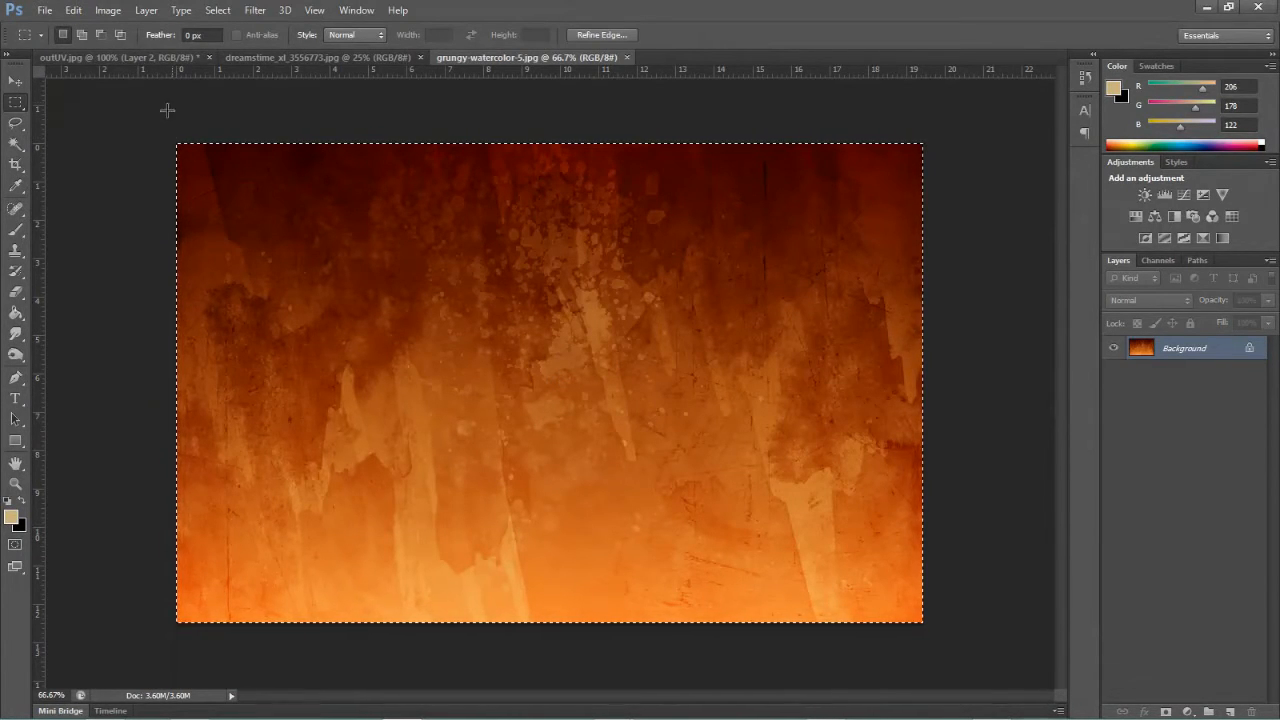
pyautogui.click(100, 56)
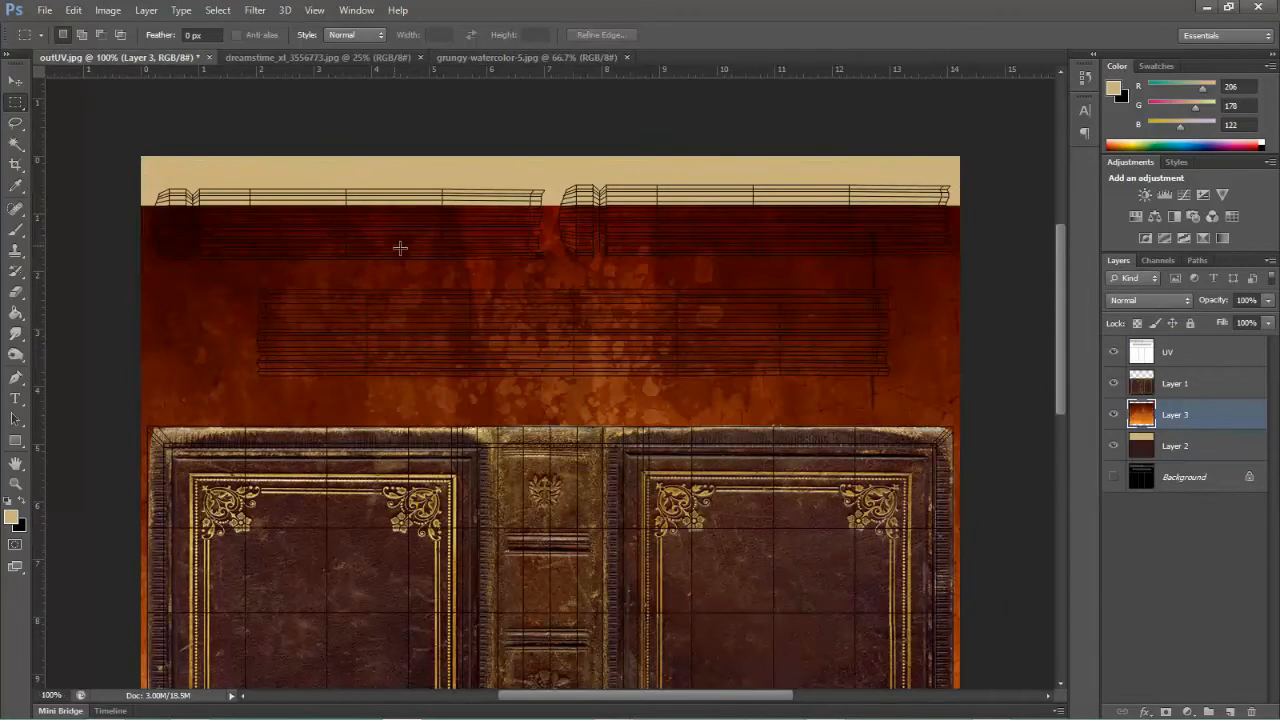
pyautogui.moveTo(400, 248); pyautogui.dragTo(564, 364)
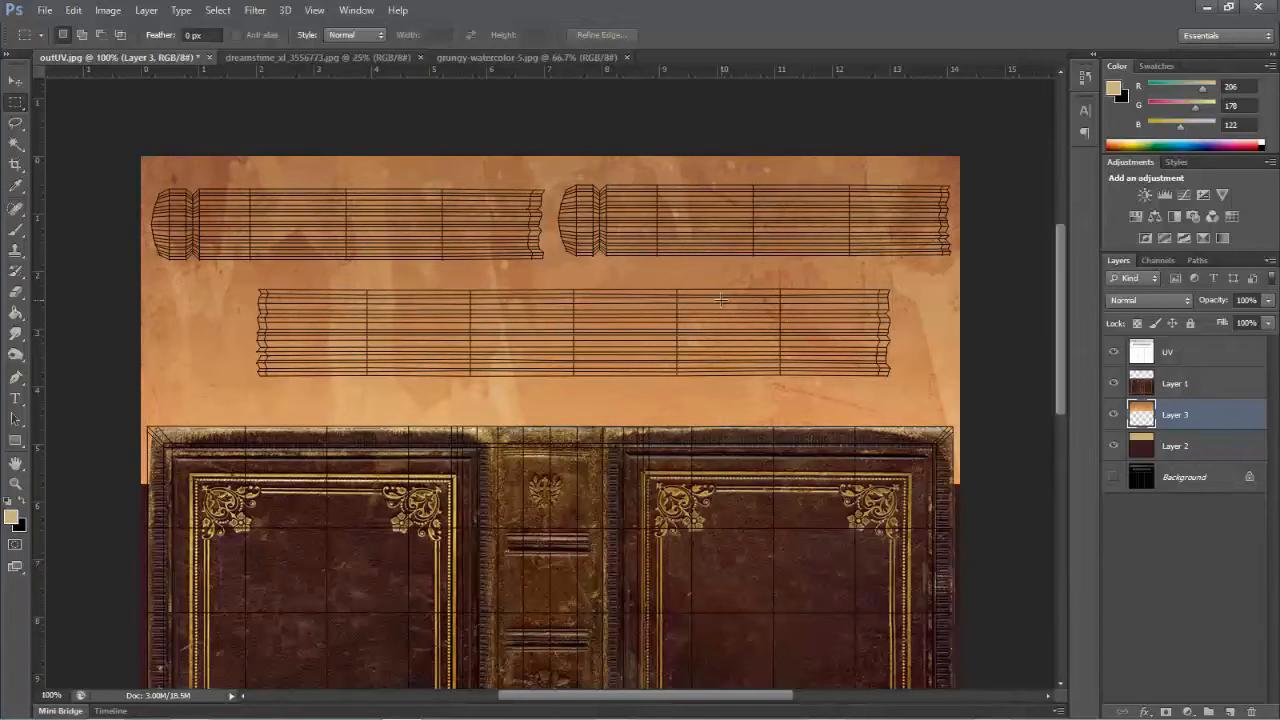
pyautogui.moveTo(144, 402); pyautogui.dragTo(950, 596)
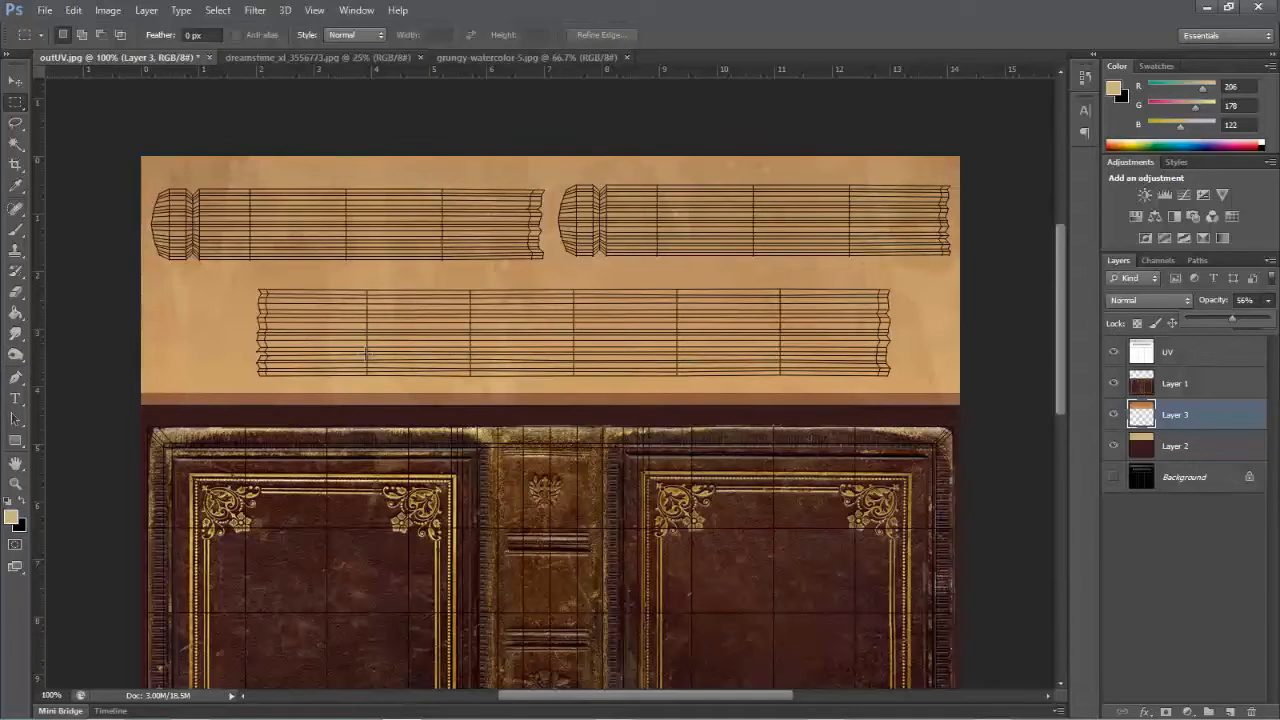
pyautogui.moveTo(116, 350)
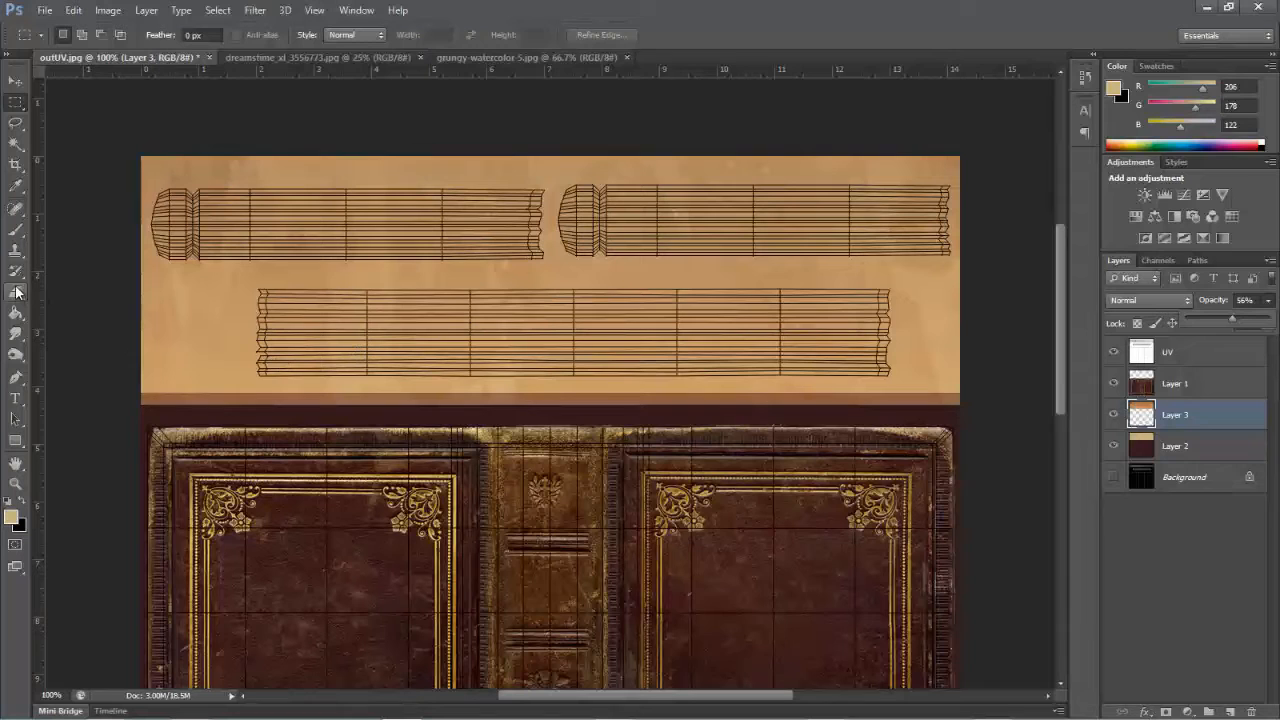
# Paint soft brown low-opacity brush shading along the page-strip edges on a new layer
pyautogui.click(16, 290)
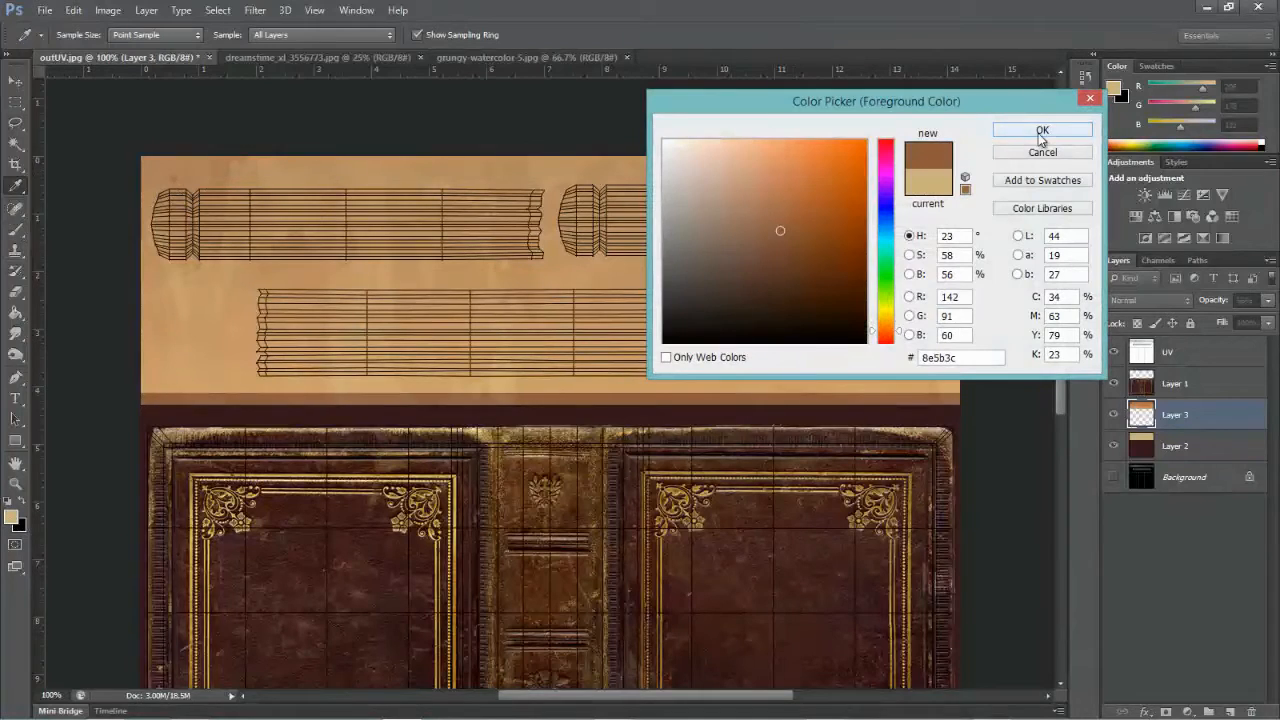
pyautogui.click(1042, 130)
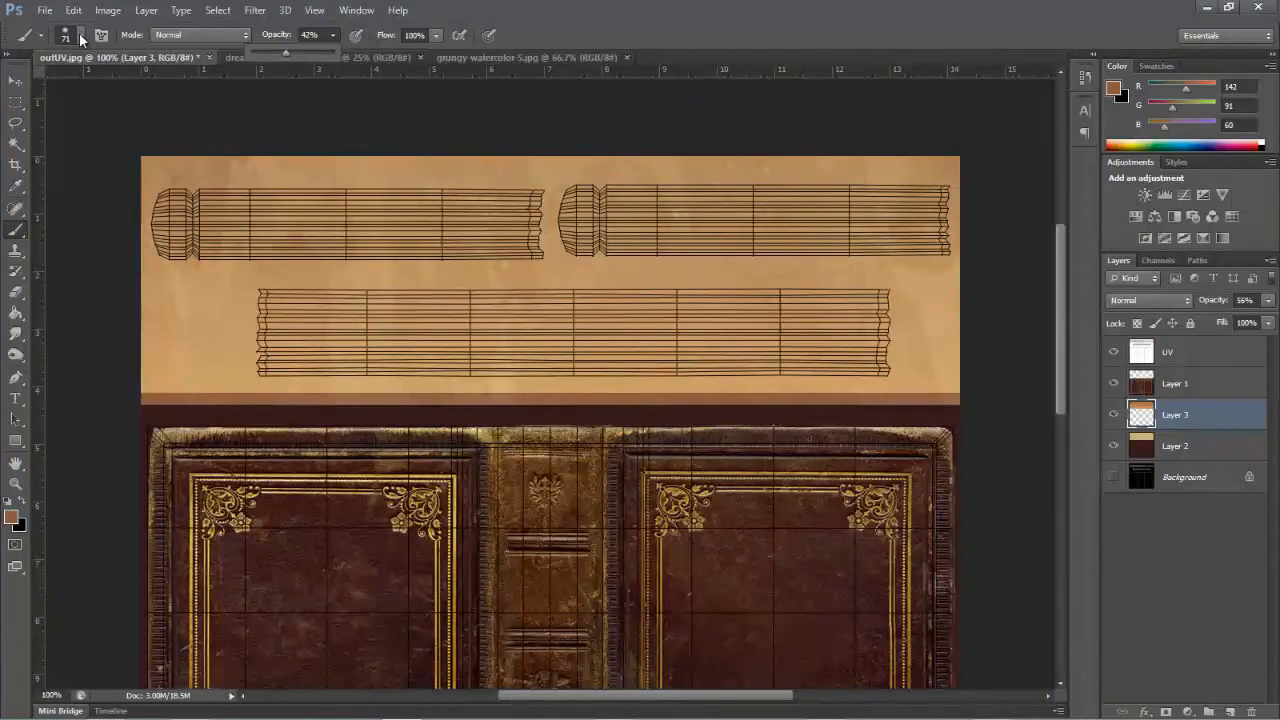
pyautogui.click(80, 36)
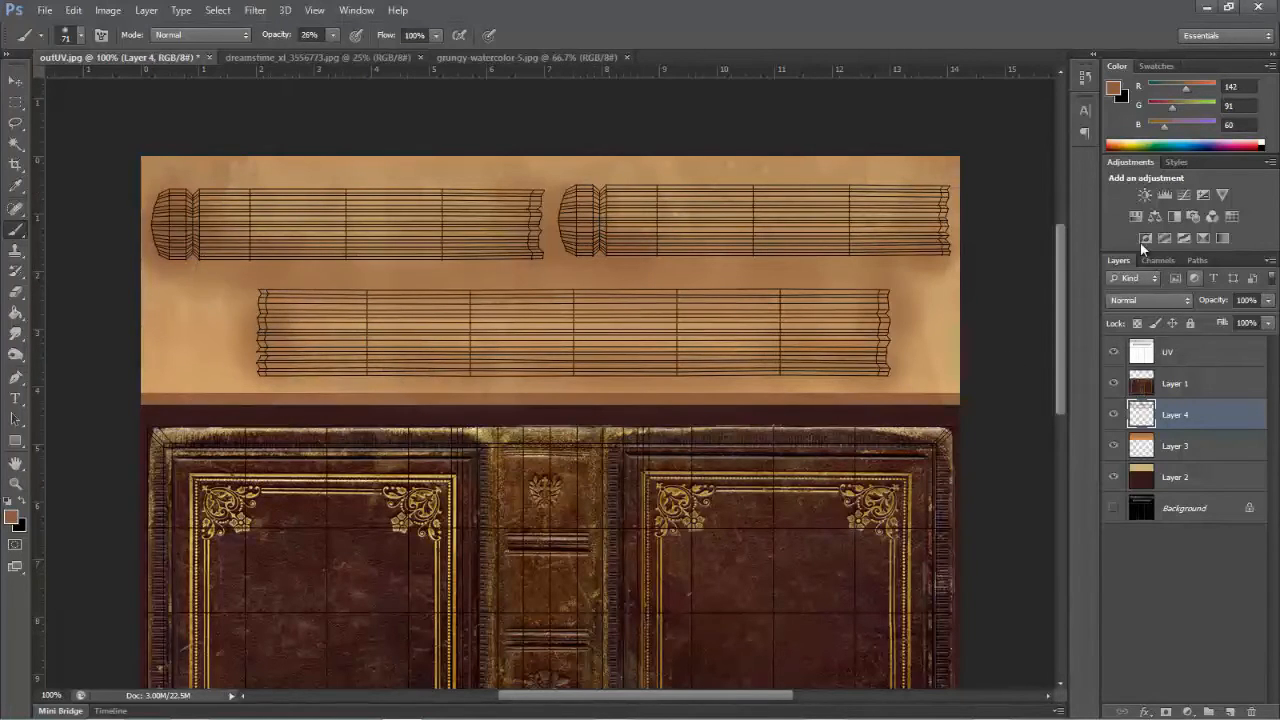
pyautogui.click(1176, 384)
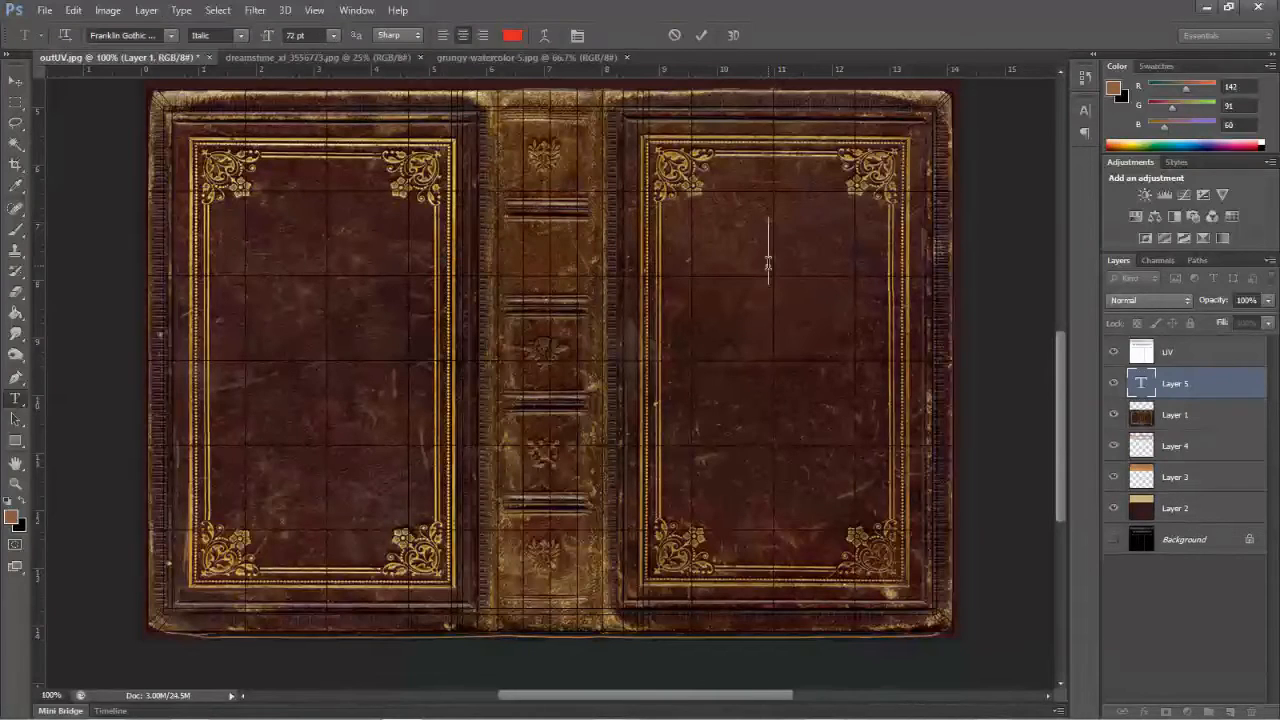
# Type the title 'Once Upon a Monster' on the front cover and select it all
pyautogui.write('0')
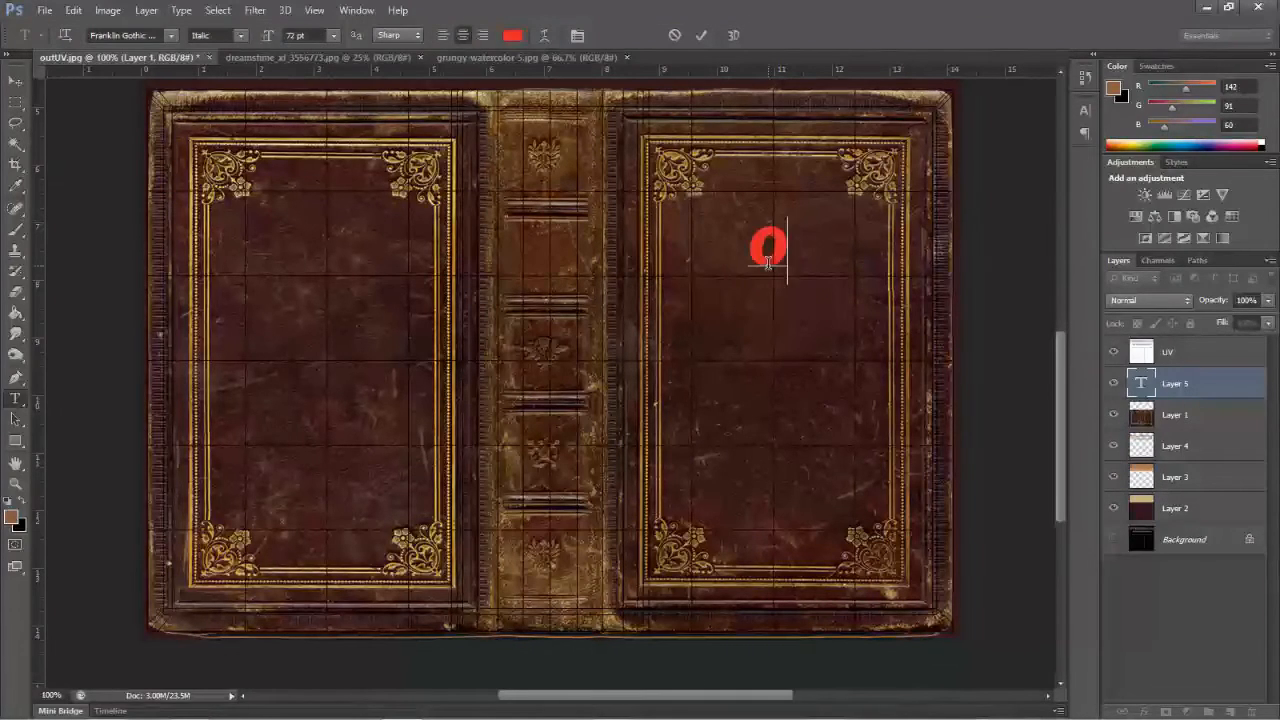
pyautogui.write('nce Upon')
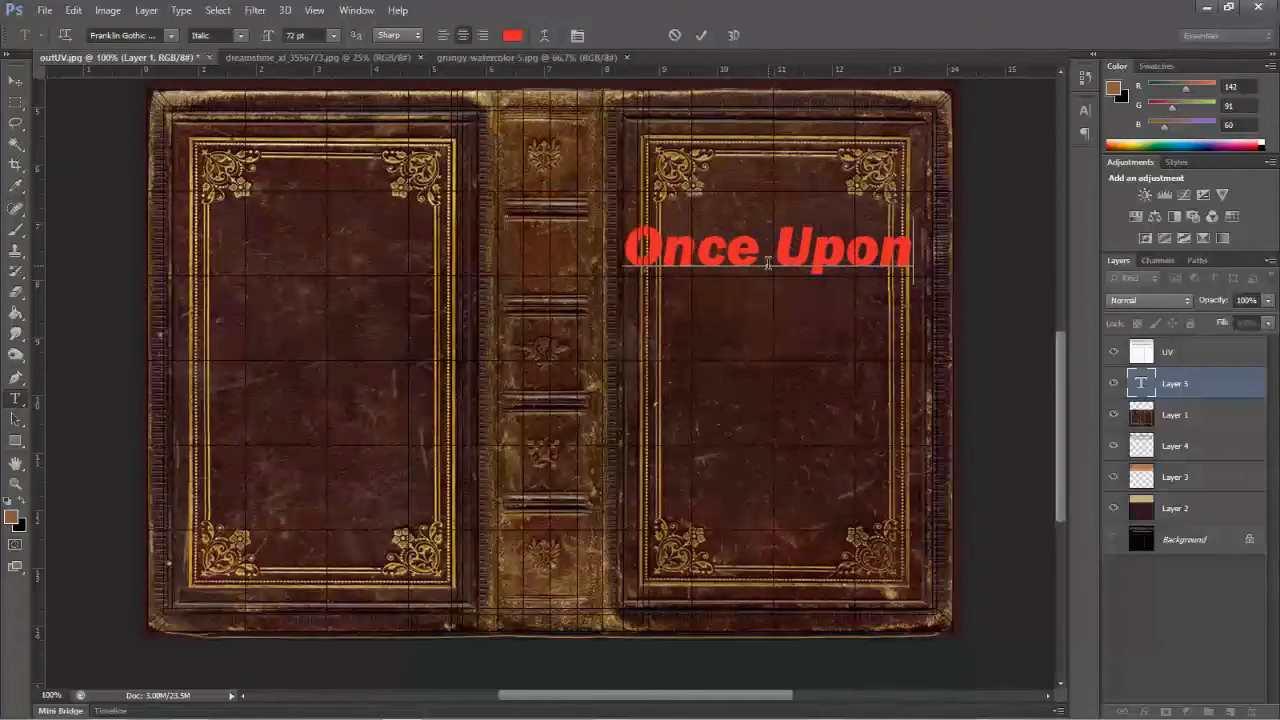
pyautogui.write('A')
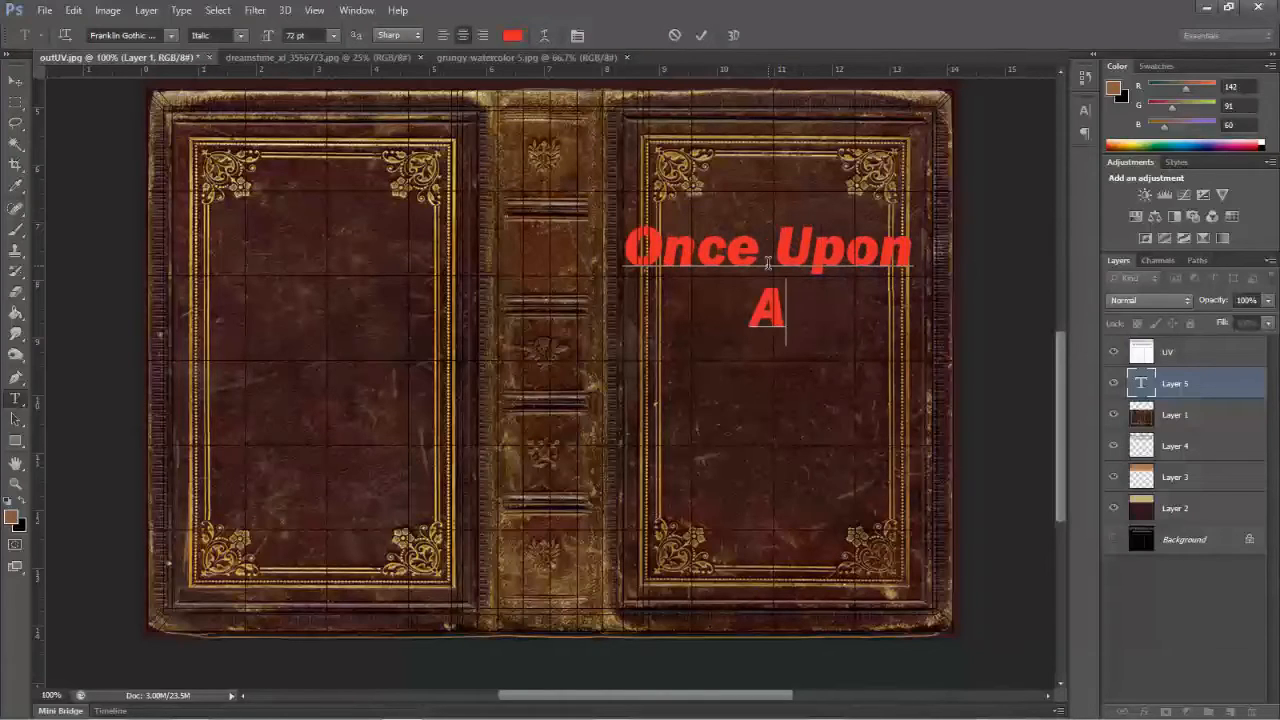
pyautogui.write('Monster')
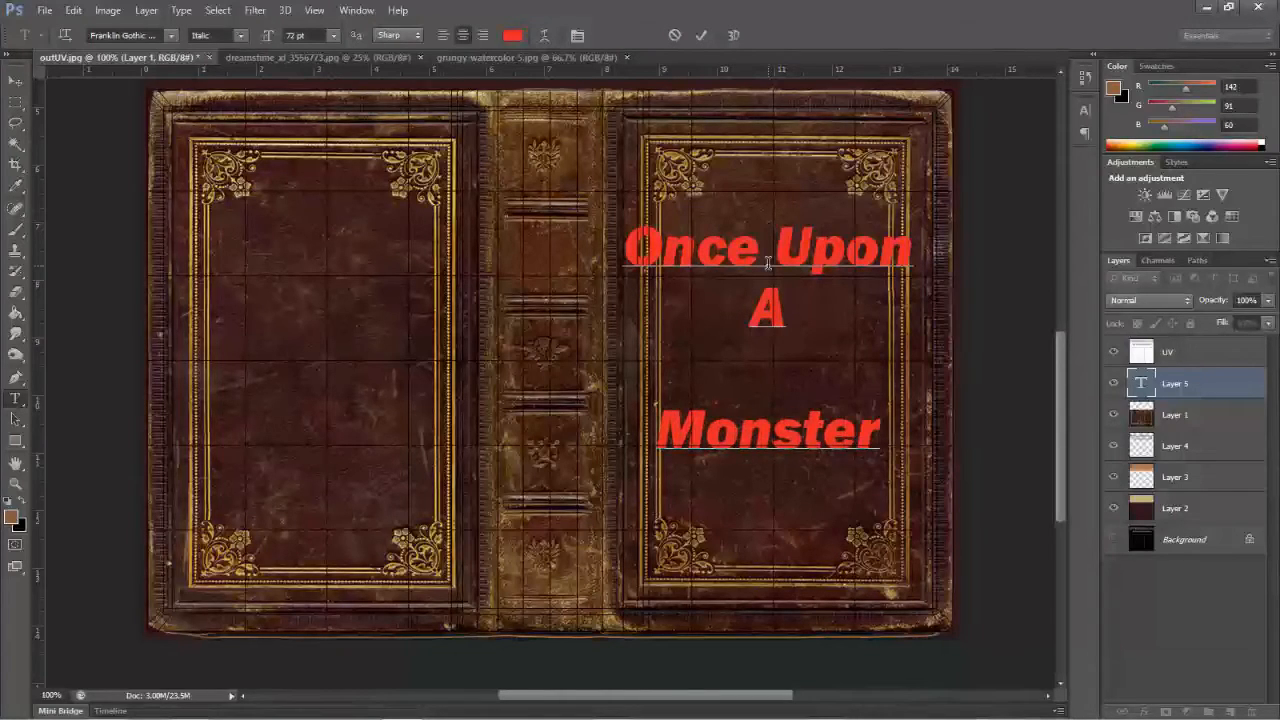
pyautogui.press('ctrl+a')
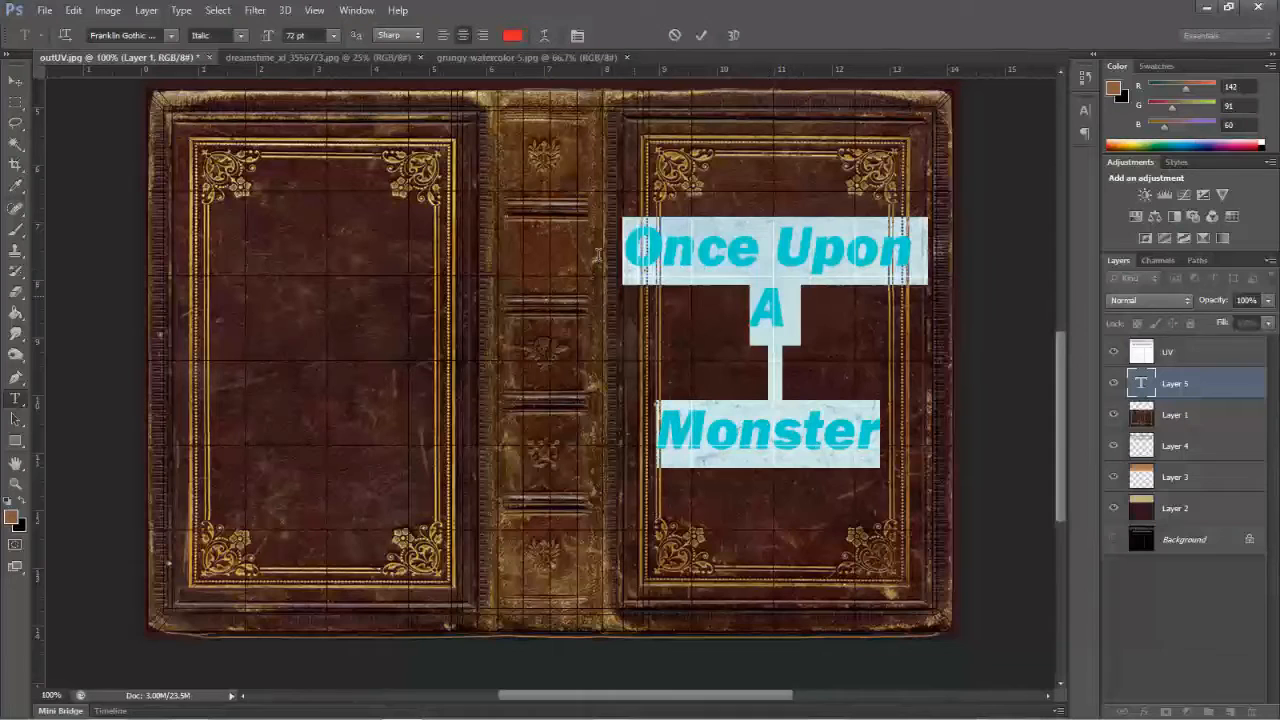
# Colour the title yellow, give it a heavier display font and scale it to fit the cover
pyautogui.click(512, 36)
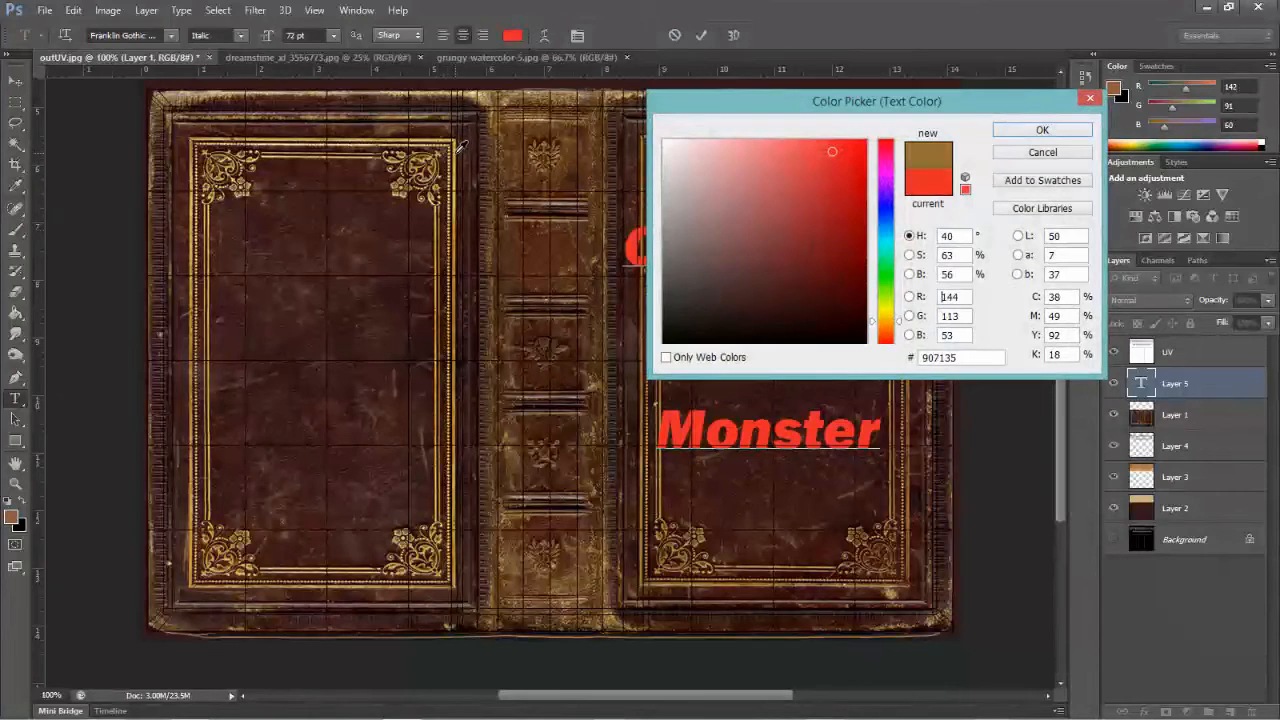
pyautogui.click(782, 156)
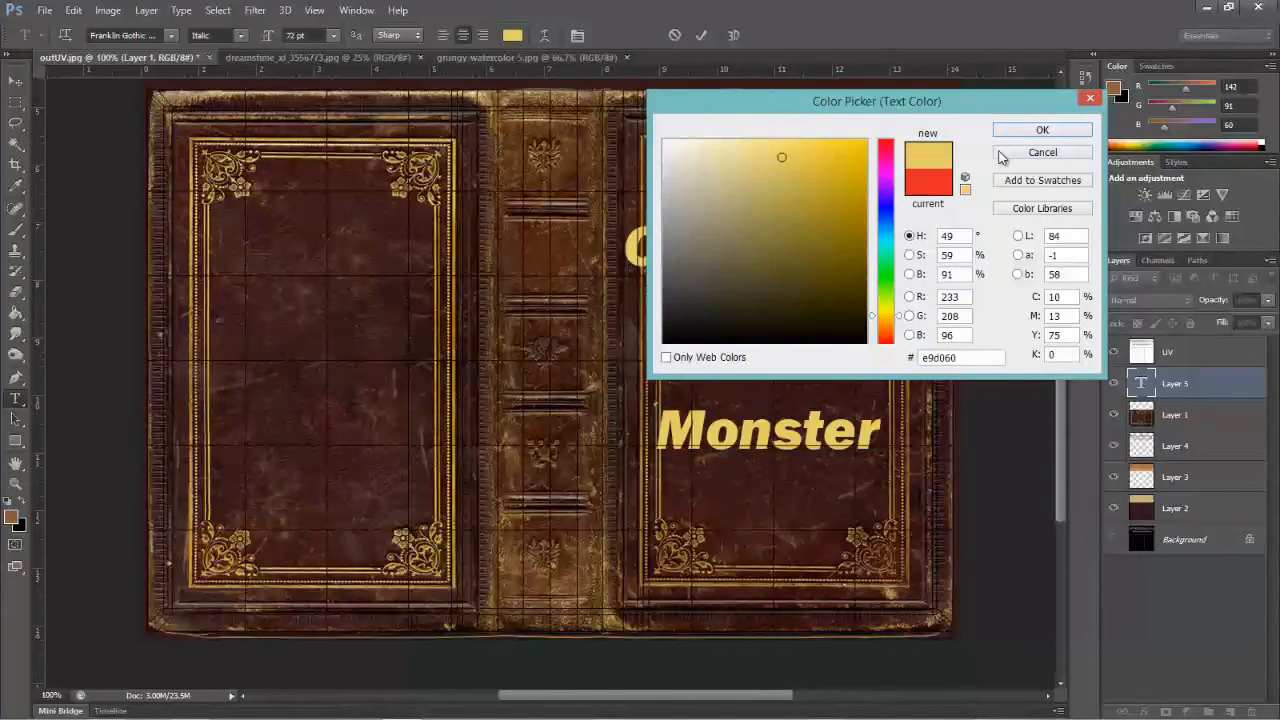
pyautogui.click(1040, 130)
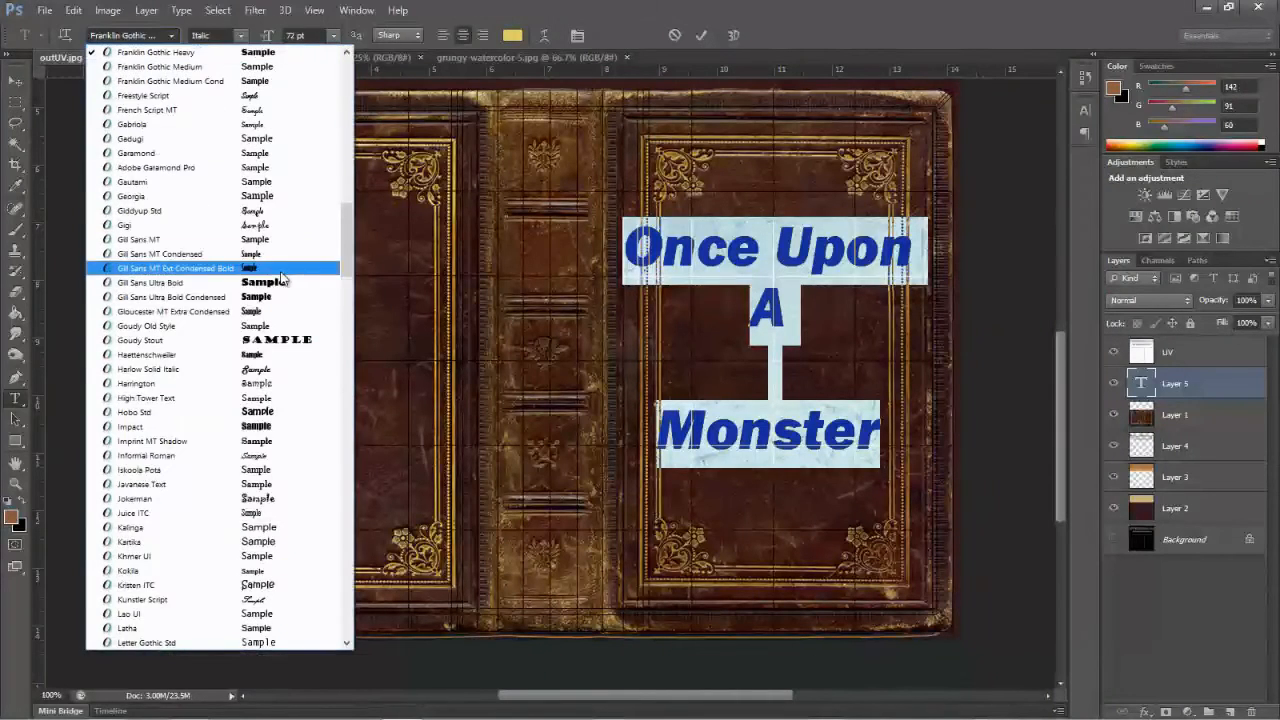
pyautogui.click(150, 282)
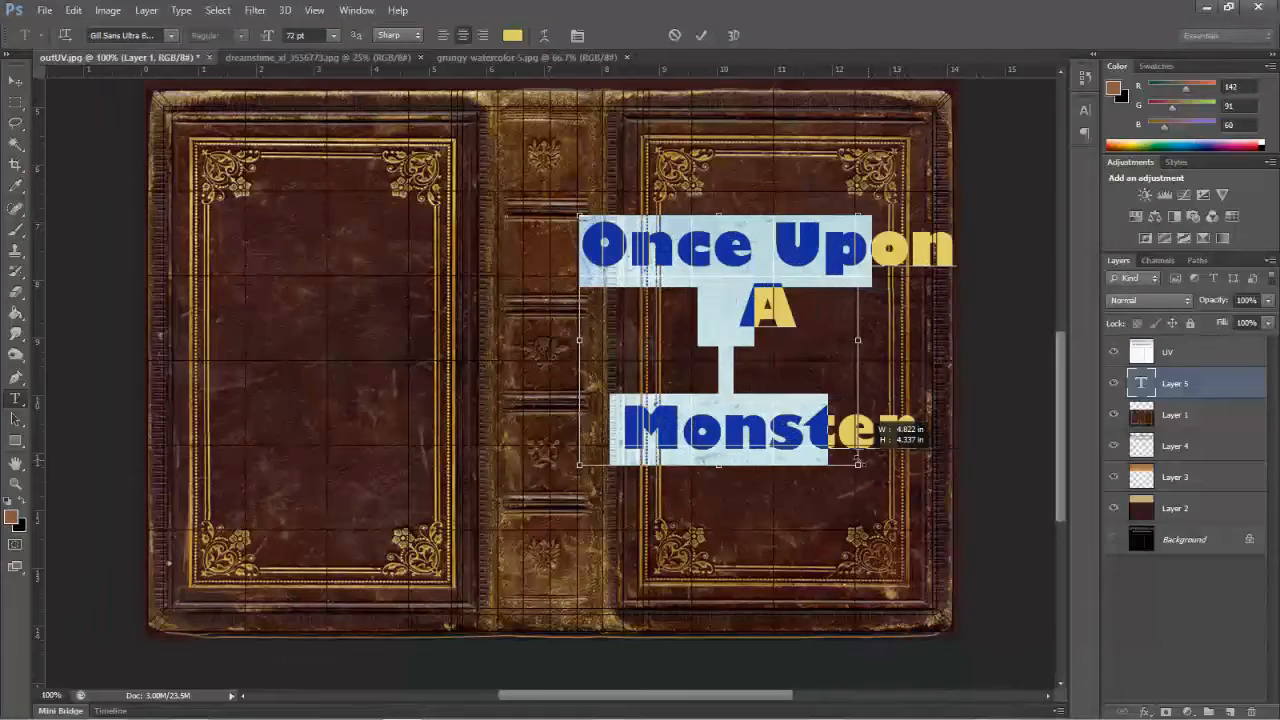
pyautogui.moveTo(858, 340); pyautogui.dragTo(802, 340)
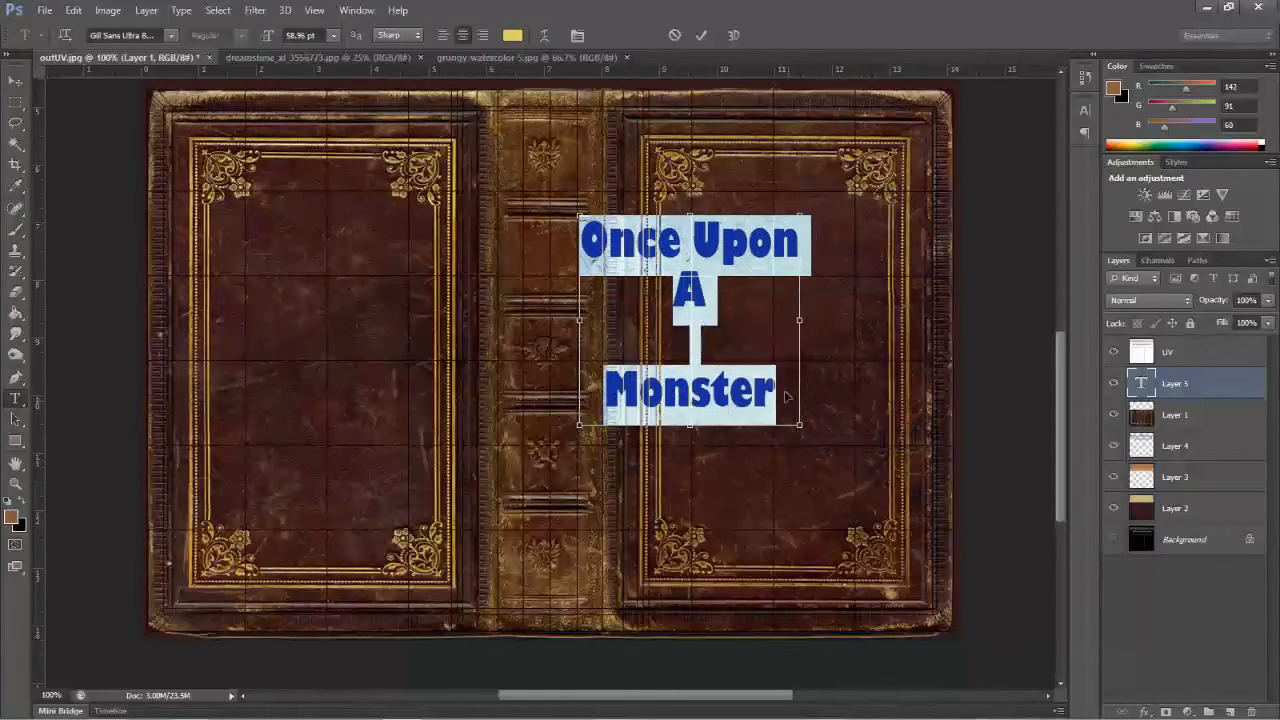
pyautogui.moveTo(690, 320); pyautogui.dragTo(770, 340)
pyautogui.write('a')
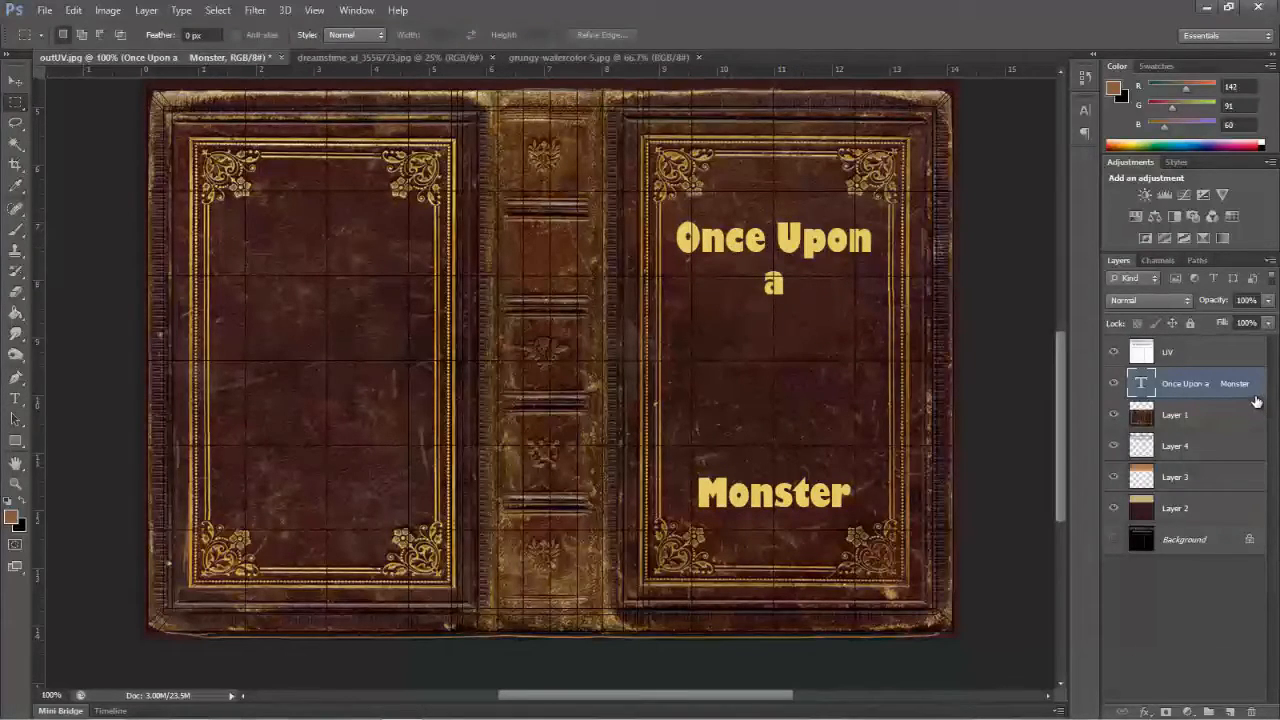
# Give the title text layer an Inner Bevel & Emboss effect for a raised look
pyautogui.doubleClick(1190, 384)
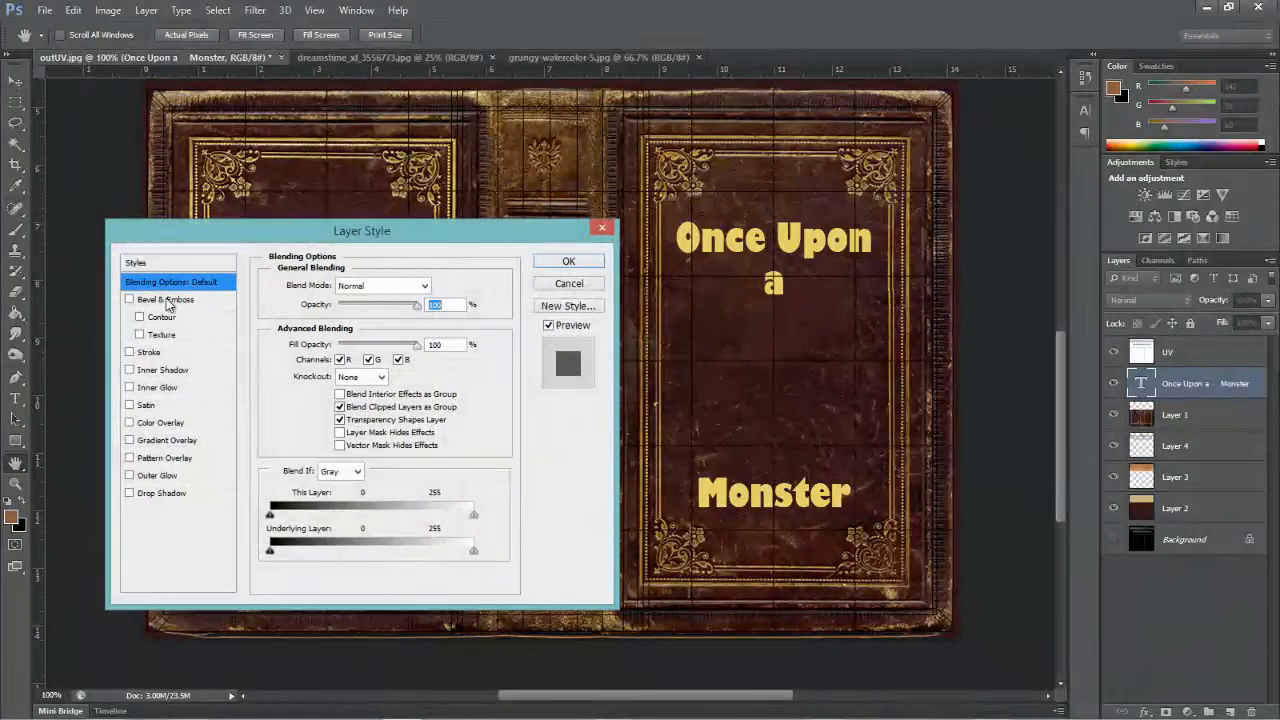
pyautogui.click(128, 300)
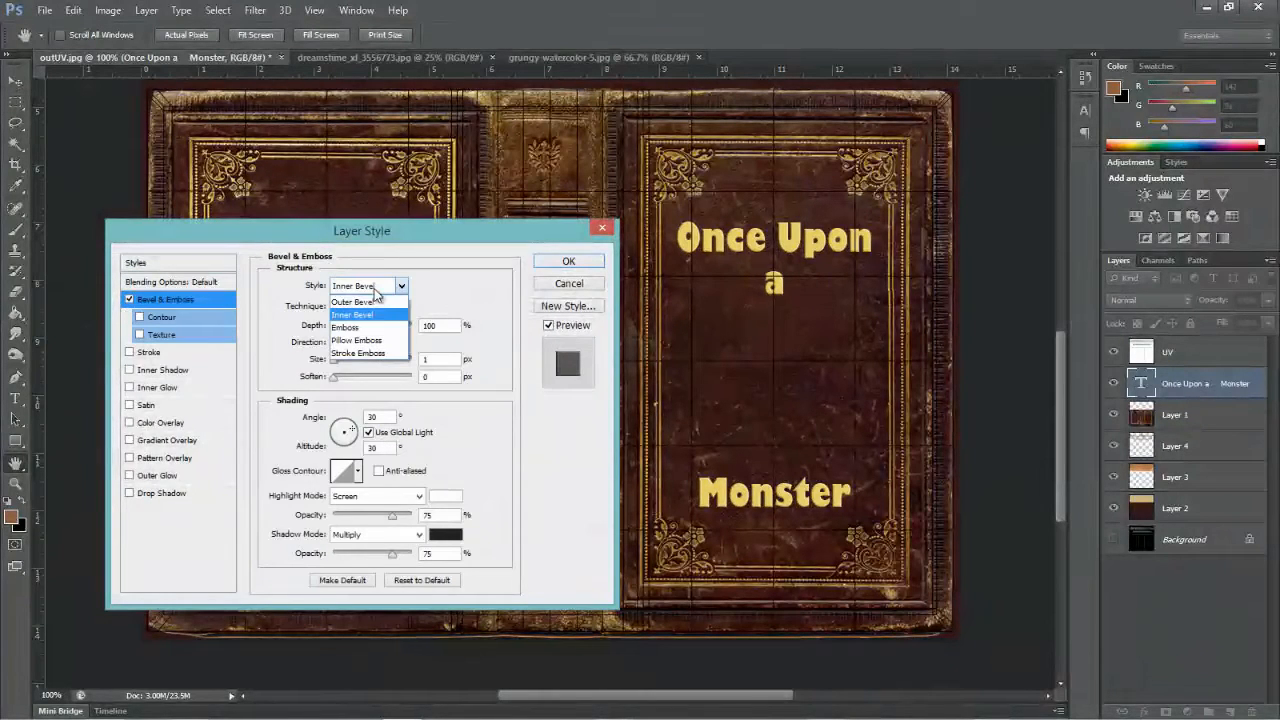
pyautogui.click(352, 314)
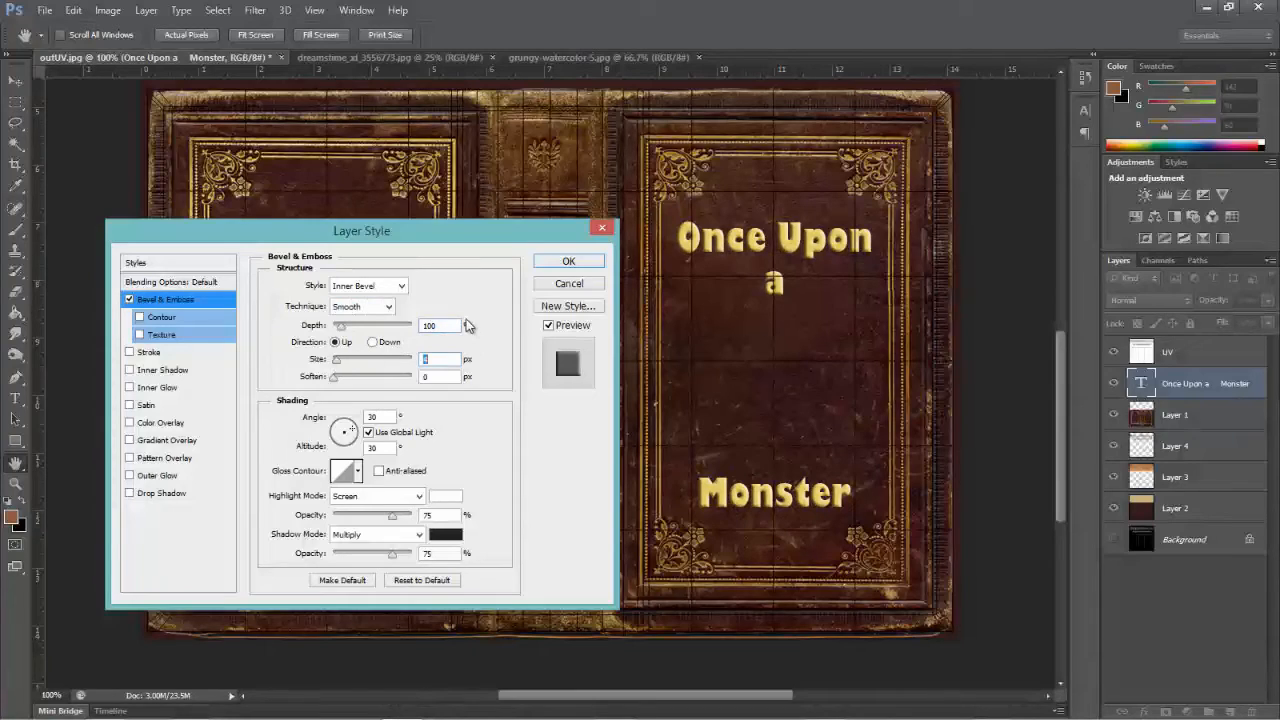
pyautogui.click(568, 260)
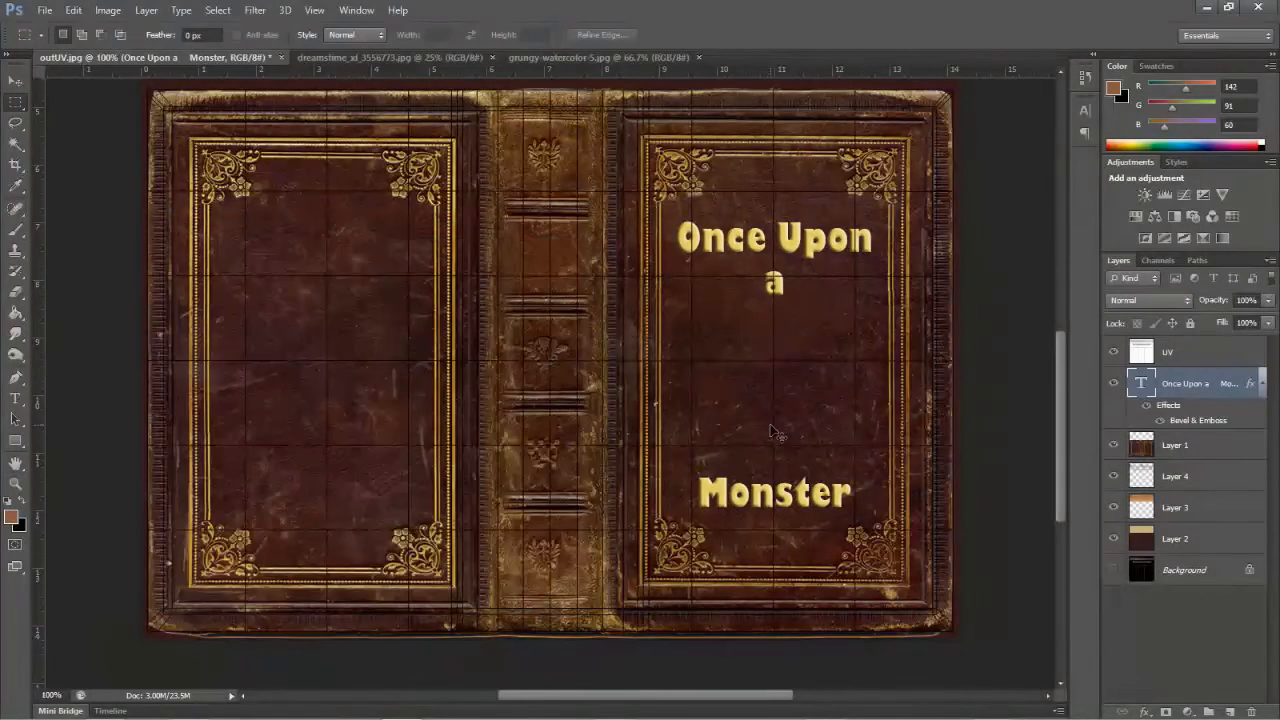
pyautogui.click(44, 10)
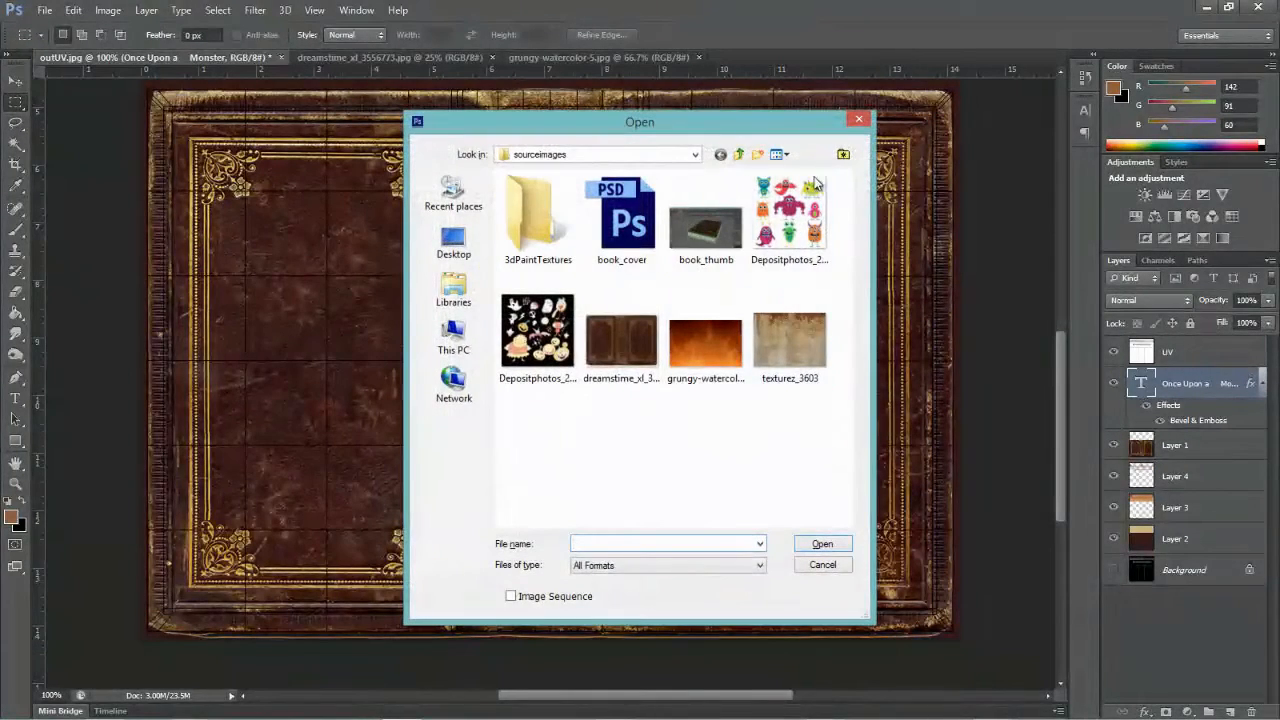
# Copy the yellow-green monster from the clip-art JPG onto the cover and scale it under the title
pyautogui.doubleClick(788, 212)
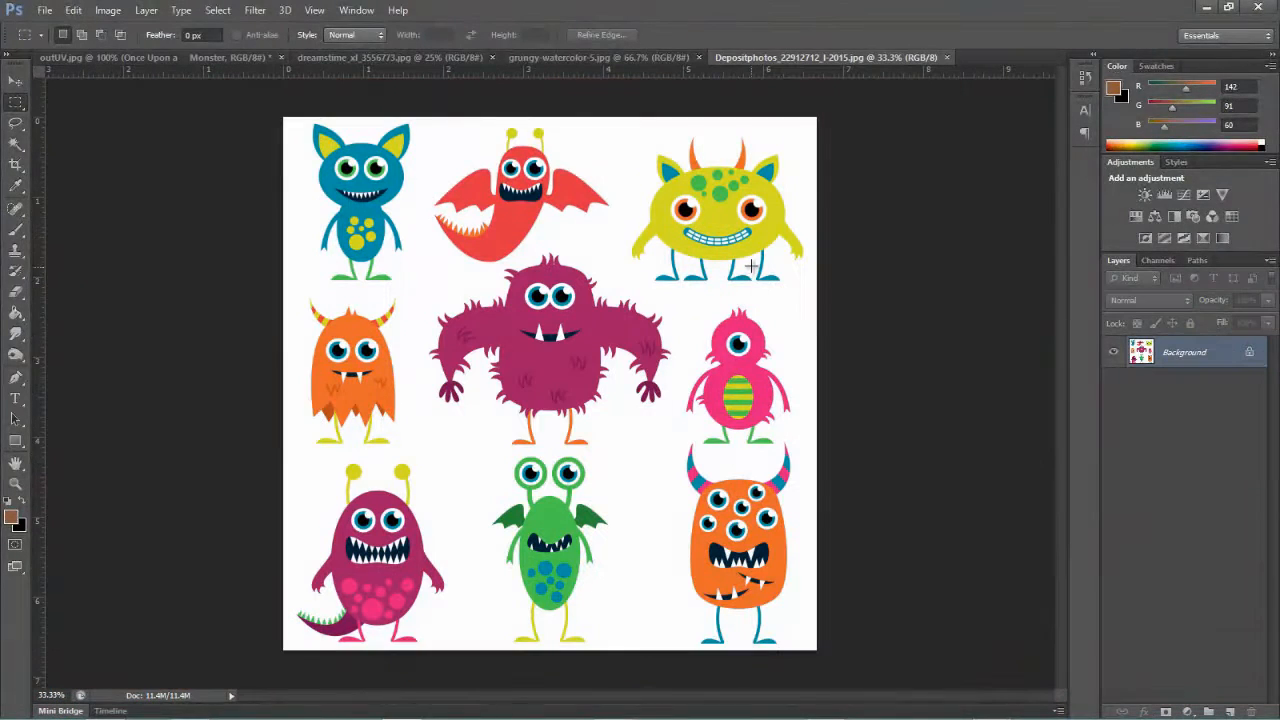
pyautogui.moveTo(628, 128); pyautogui.dragTo(720, 250)
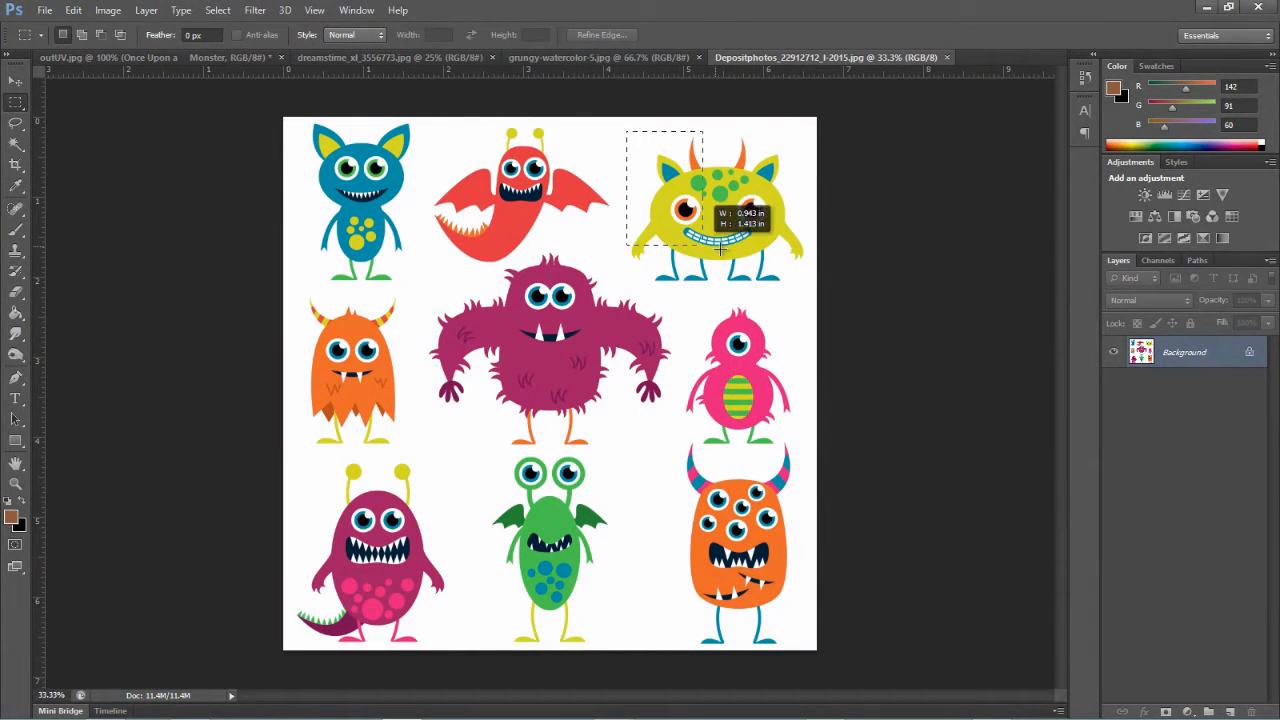
pyautogui.moveTo(724, 250); pyautogui.dragTo(816, 292)
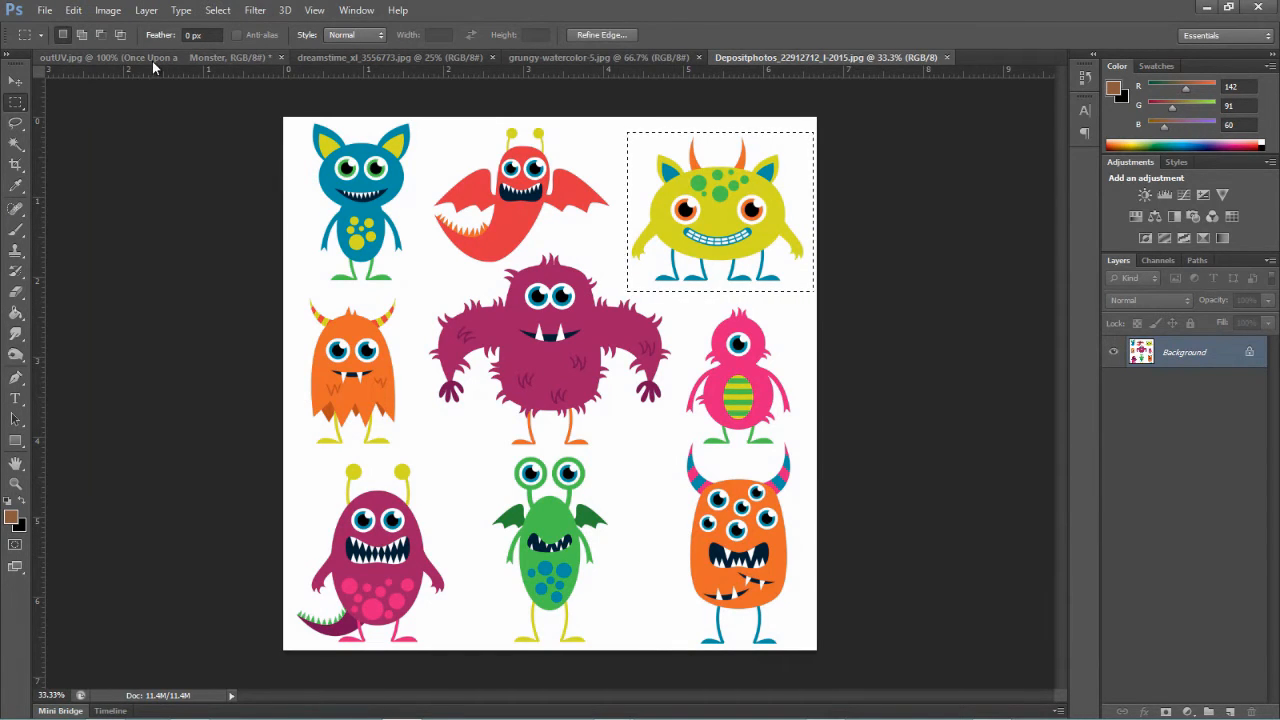
pyautogui.click(90, 56)
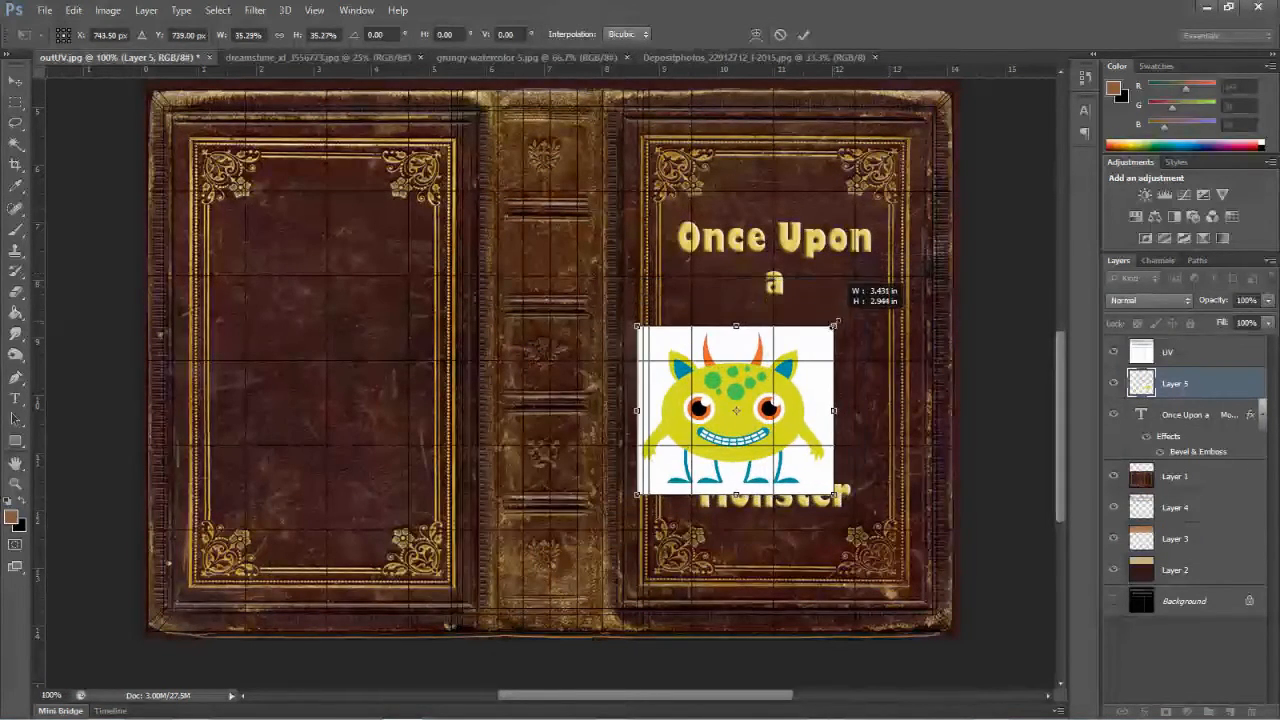
pyautogui.moveTo(736, 410); pyautogui.dragTo(772, 390)
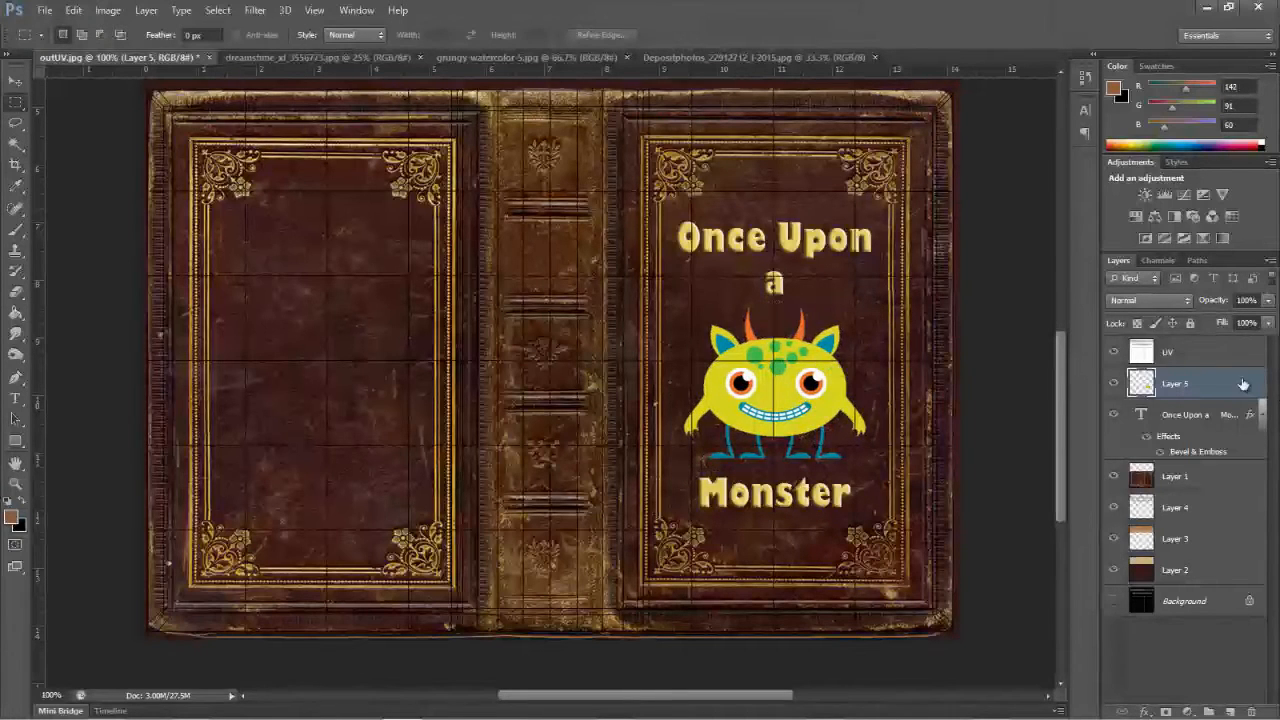
# Duplicate the monster layer and give the copy a blending mode so it sinks into the leather
pyautogui.rightClick(1176, 384)
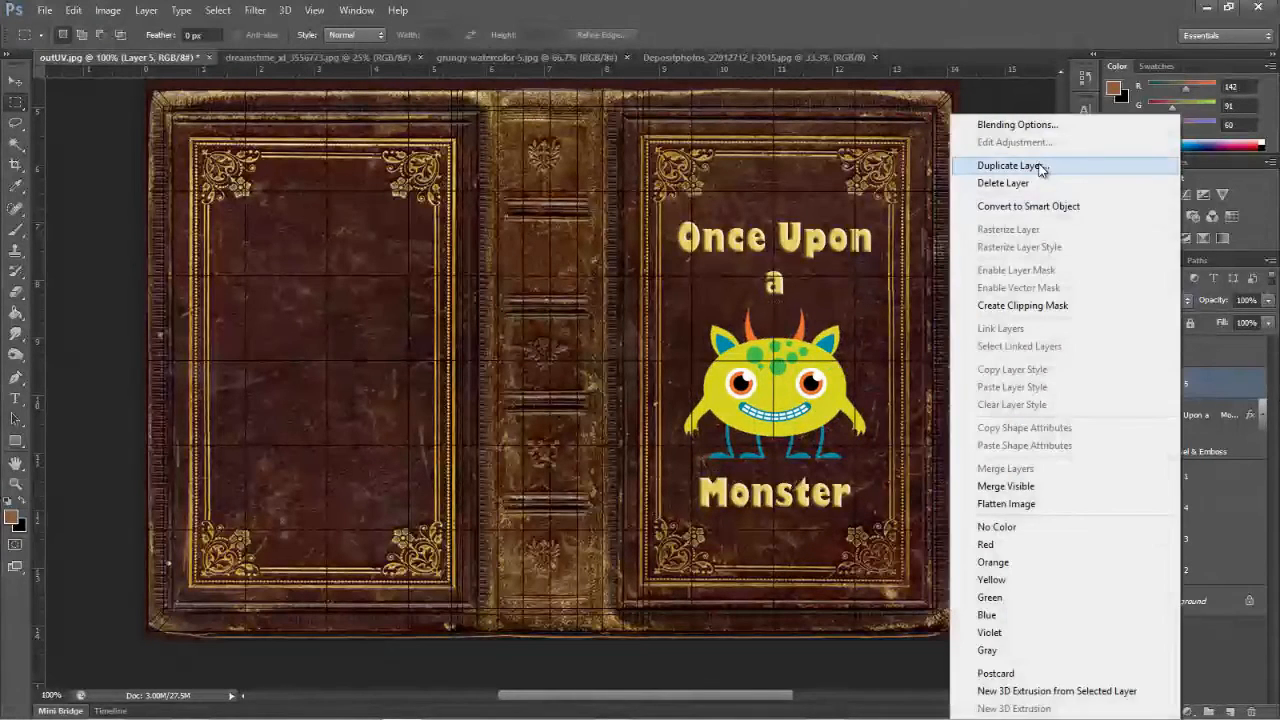
pyautogui.click(1012, 164)
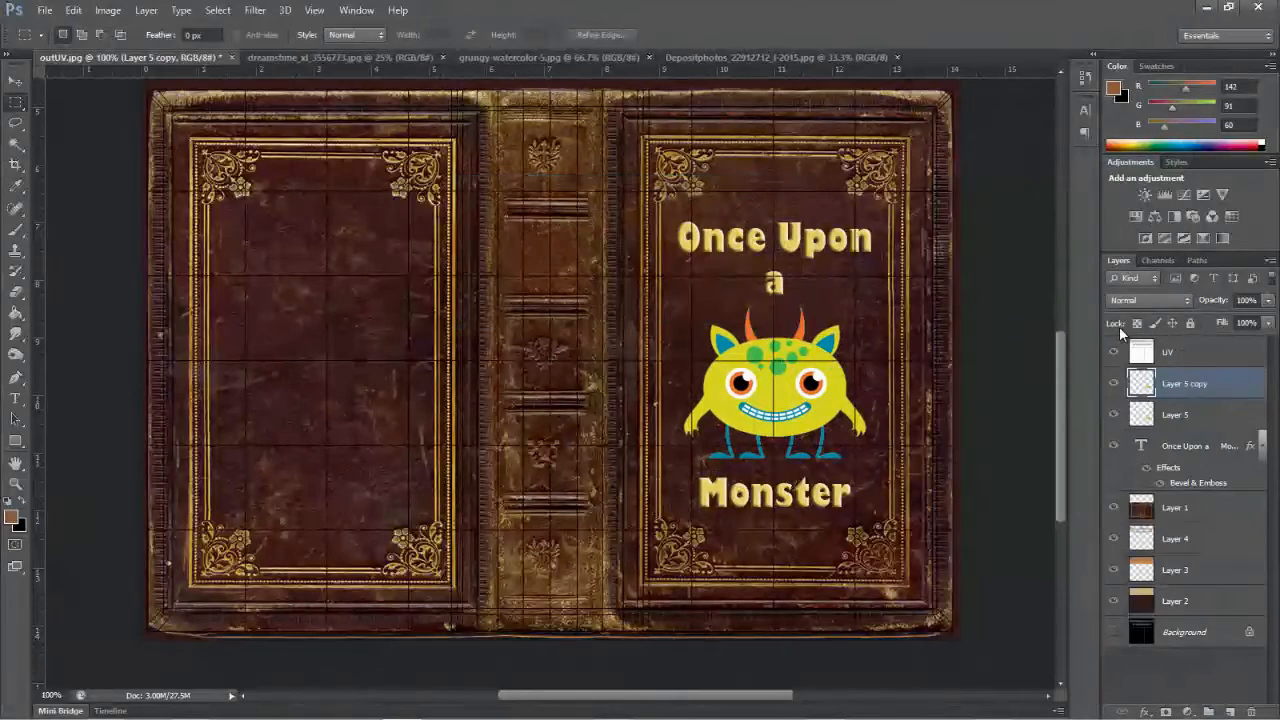
pyautogui.click(1148, 300)
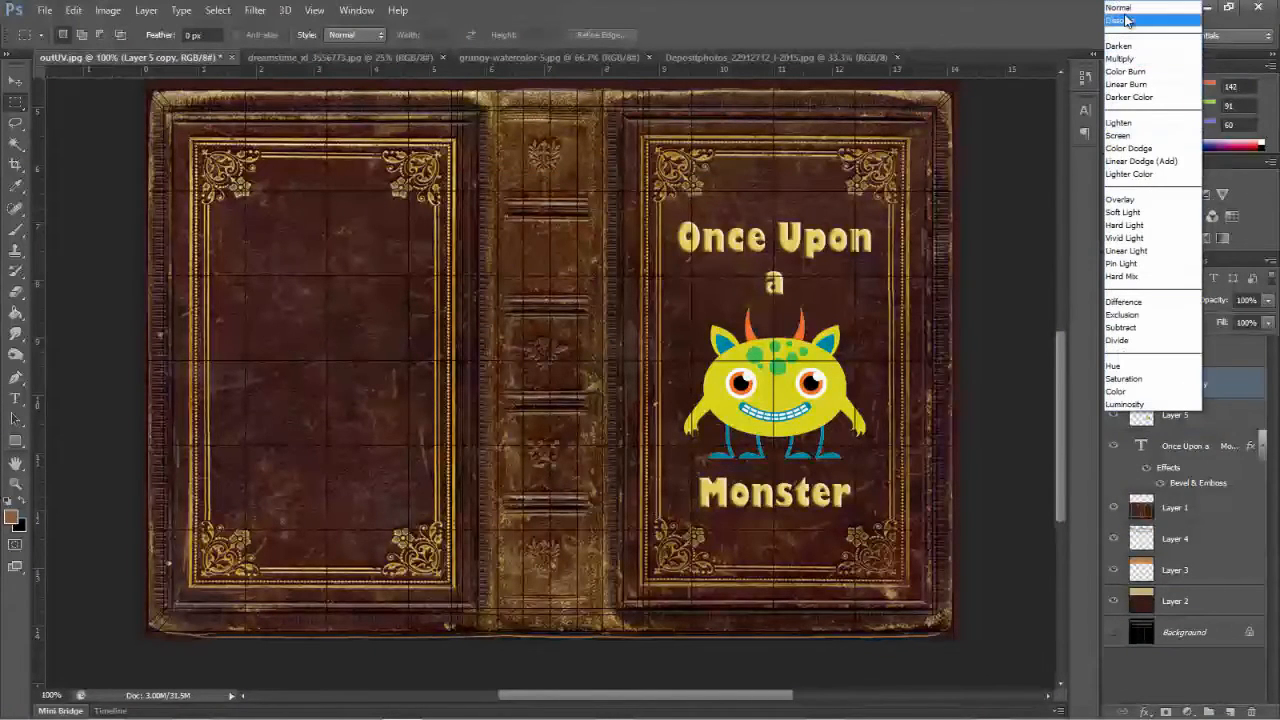
pyautogui.click(1120, 200)
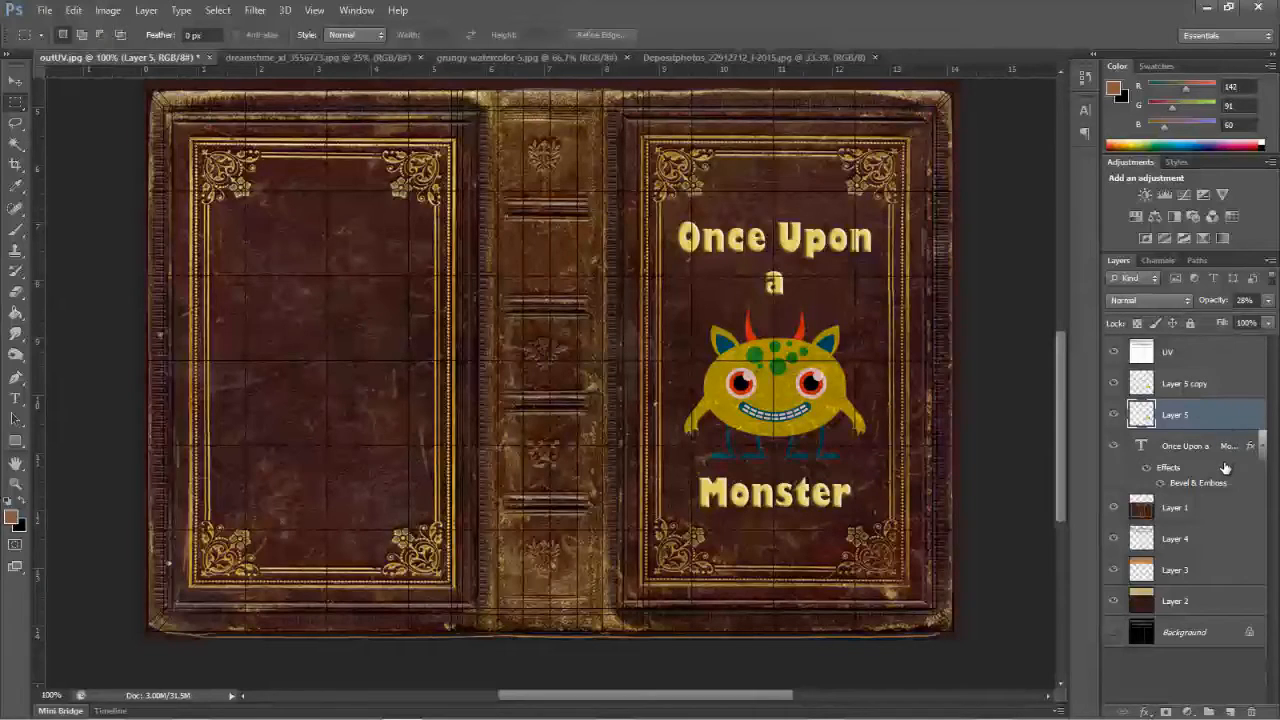
# Adjust the title text layer and gather the cover layers into one group (Ctrl+G)
pyautogui.click(1184, 444)
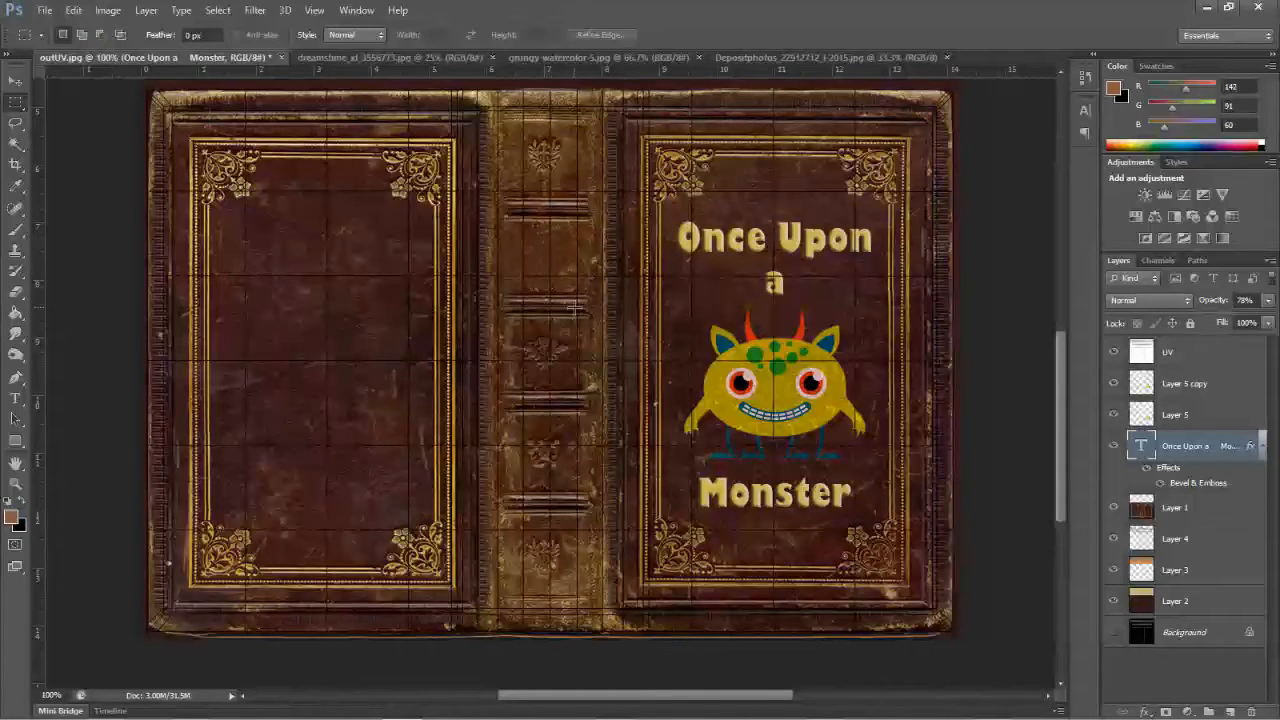
pyautogui.moveTo(764, 312)
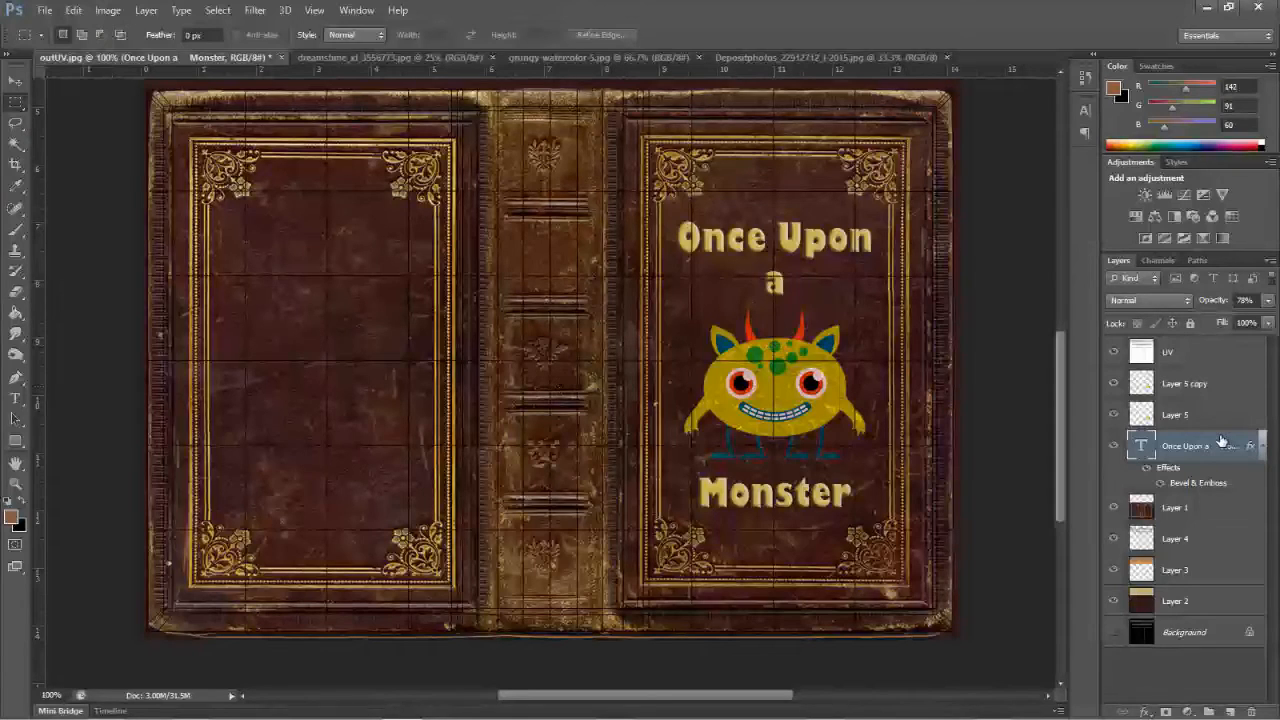
pyautogui.click(1184, 384)
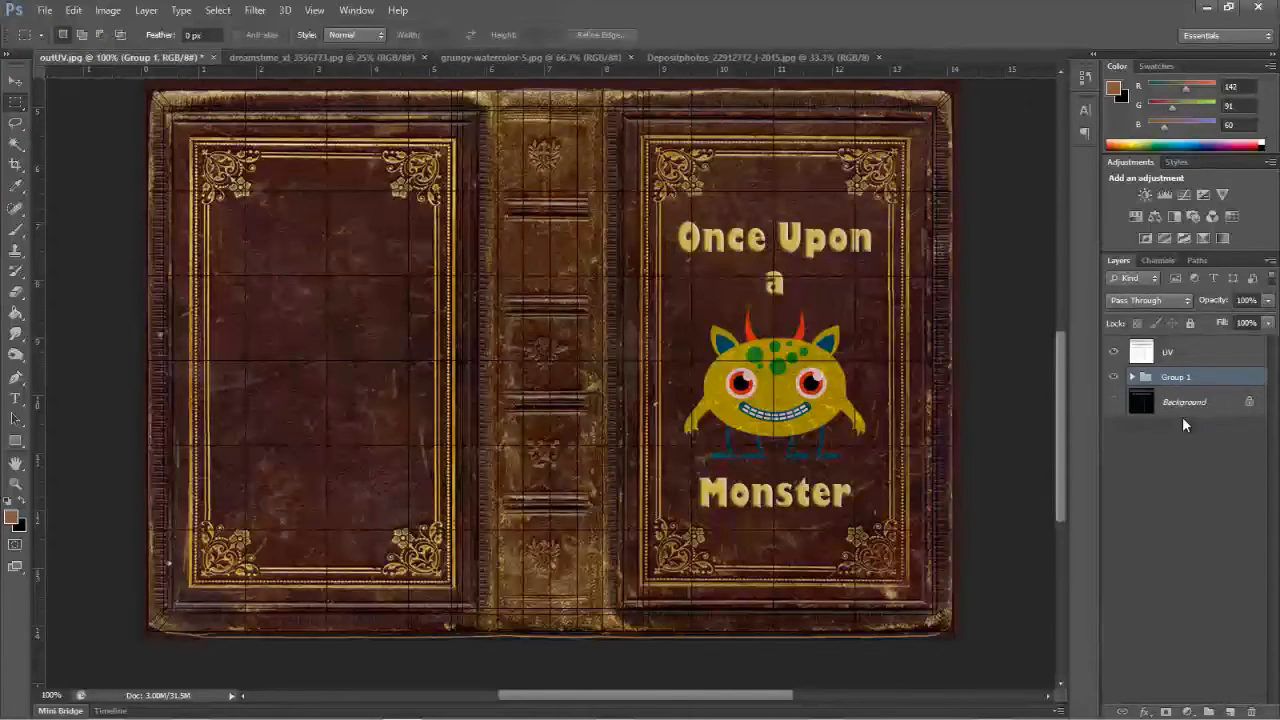
# Rename the cover layer group to color
pyautogui.doubleClick(1176, 376)
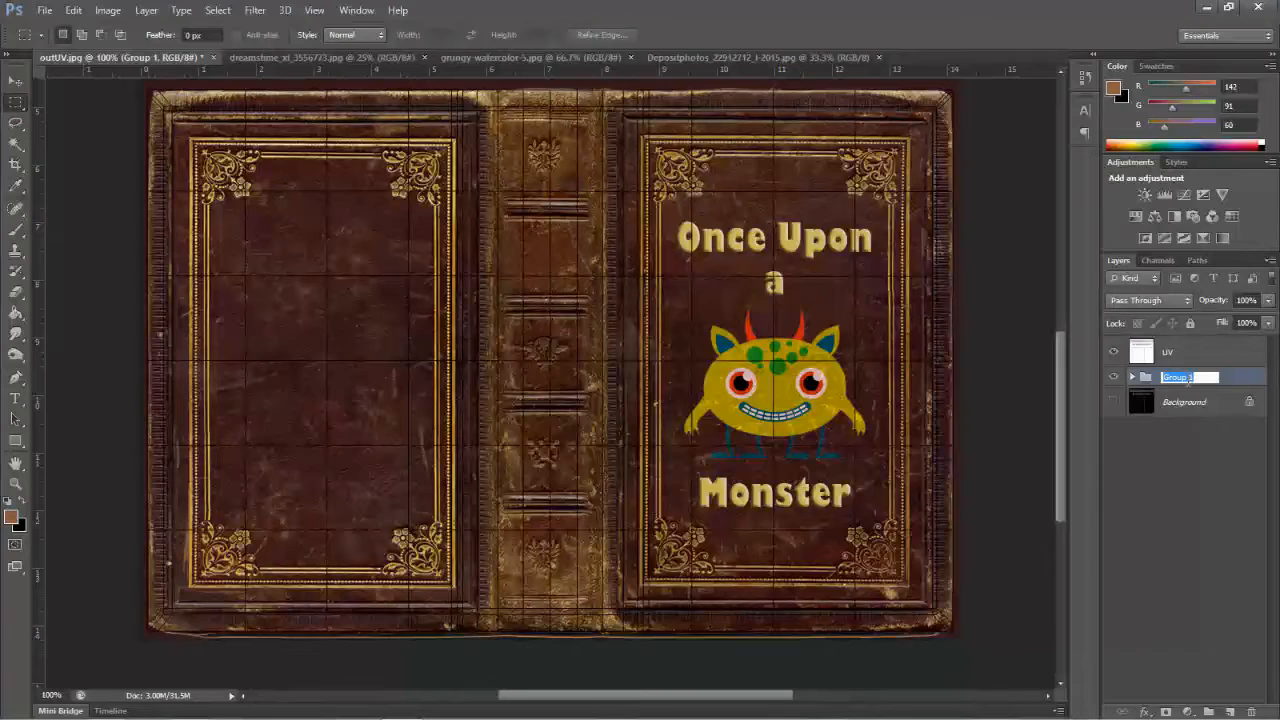
pyautogui.write('color')
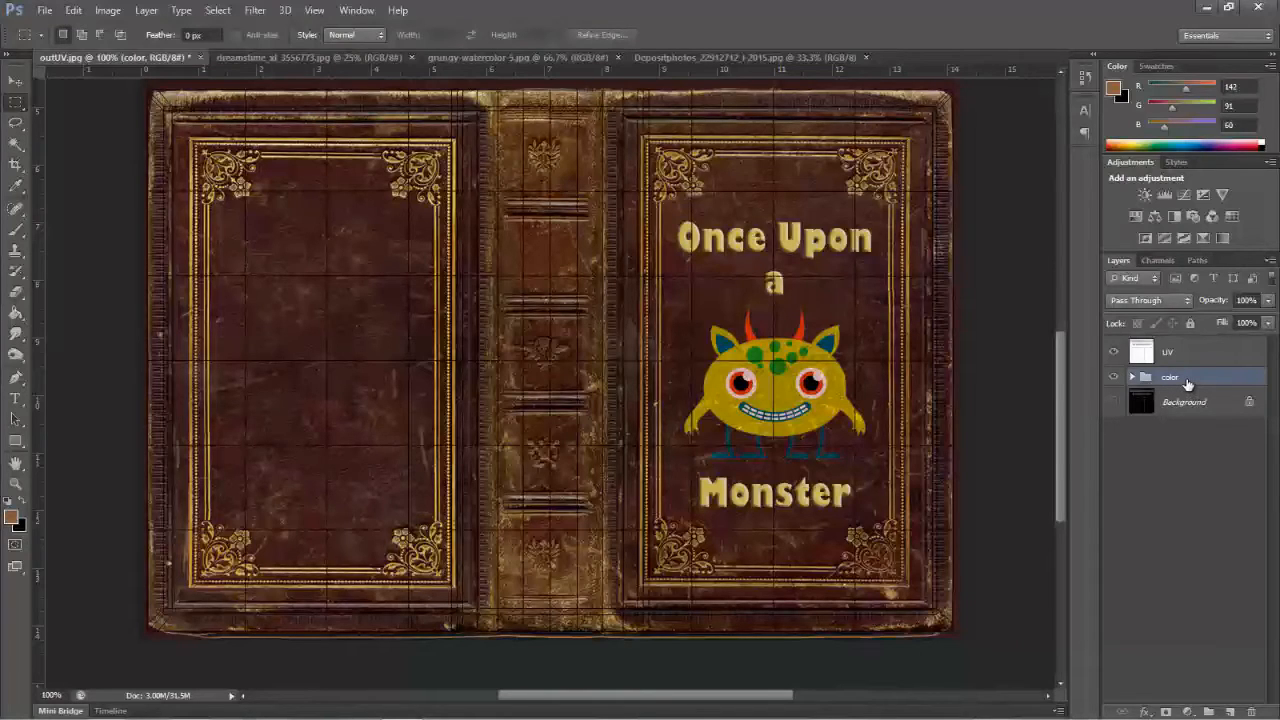
pyautogui.moveTo(1156, 388)
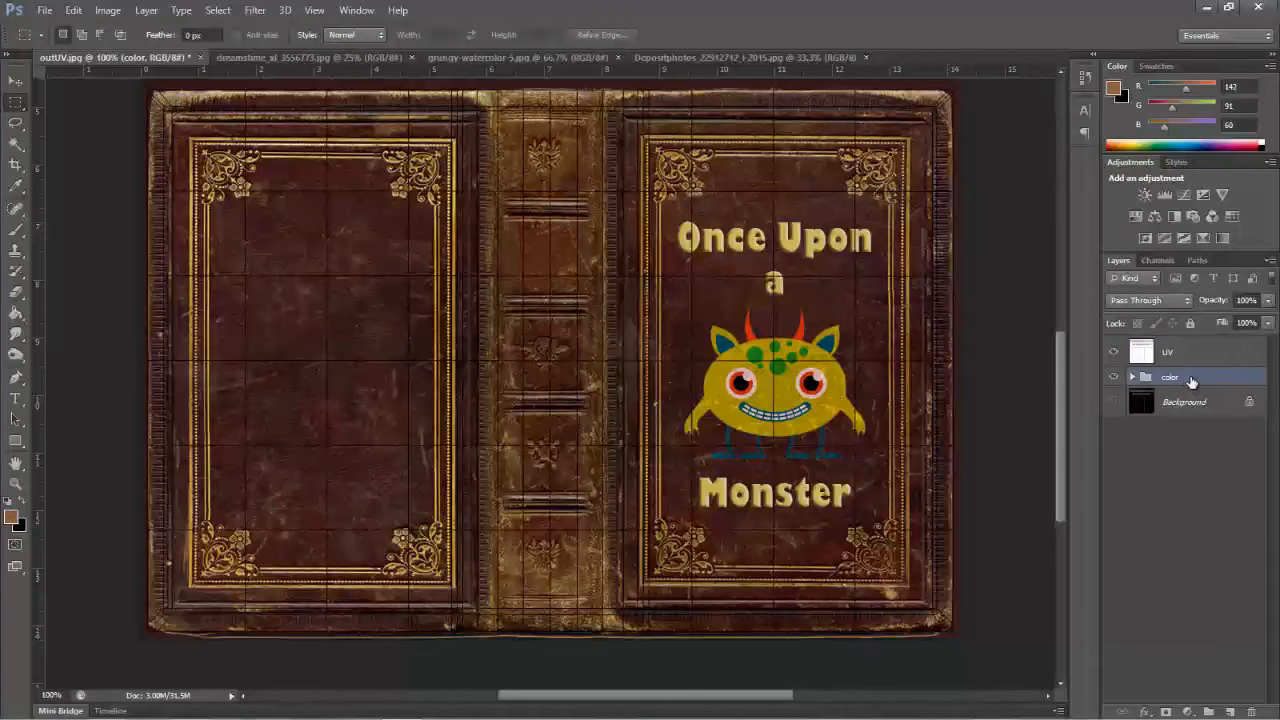
# Duplicate the color group as a new group named bump and expand it
pyautogui.rightClick(1190, 376)
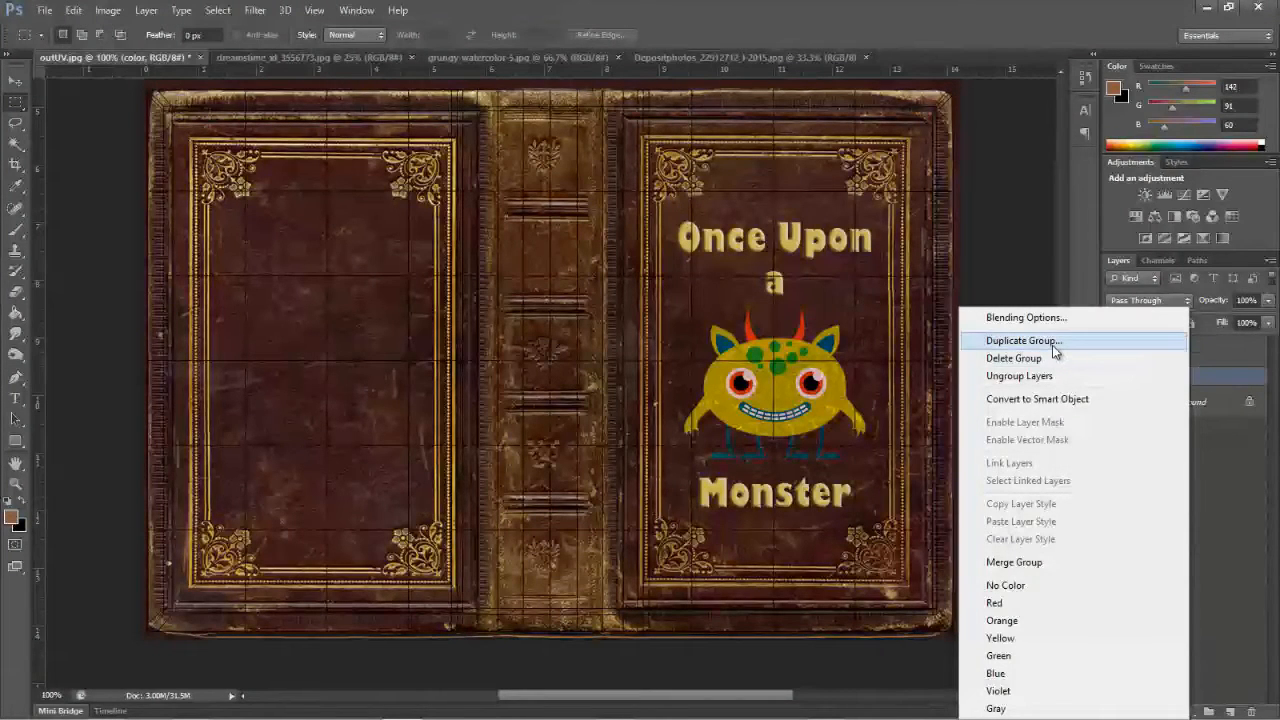
pyautogui.click(1022, 340)
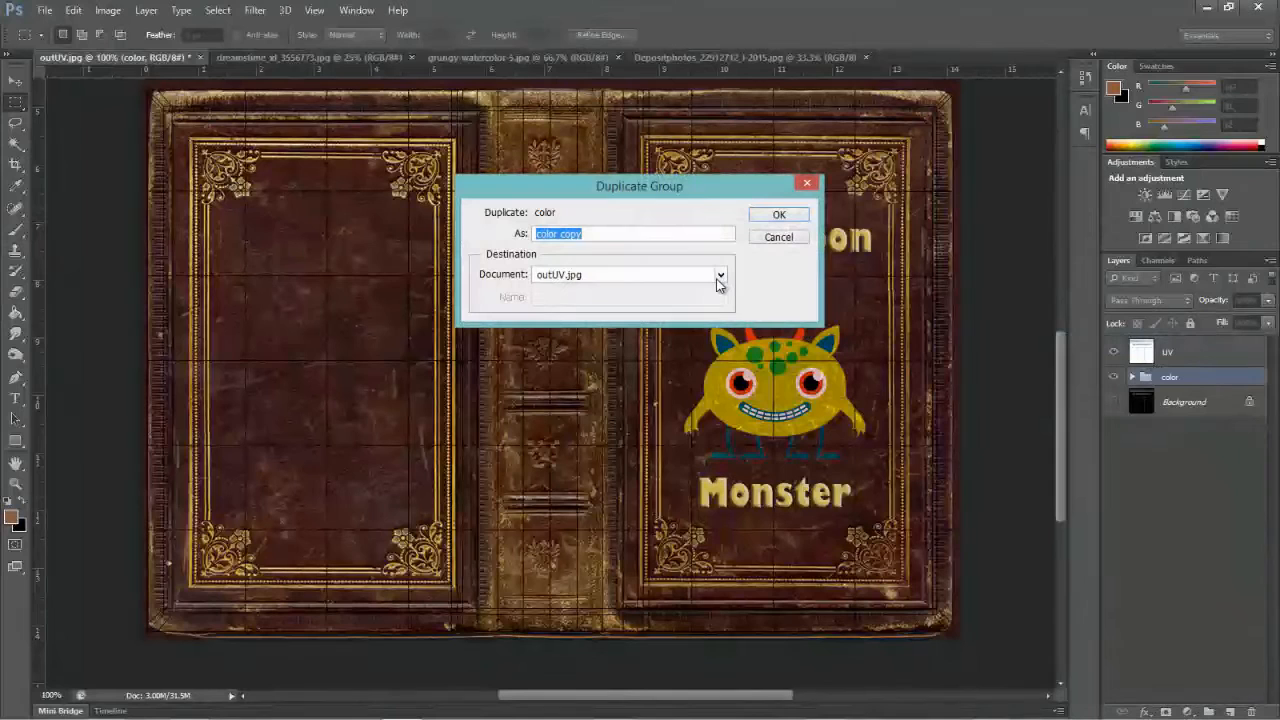
pyautogui.click(778, 214)
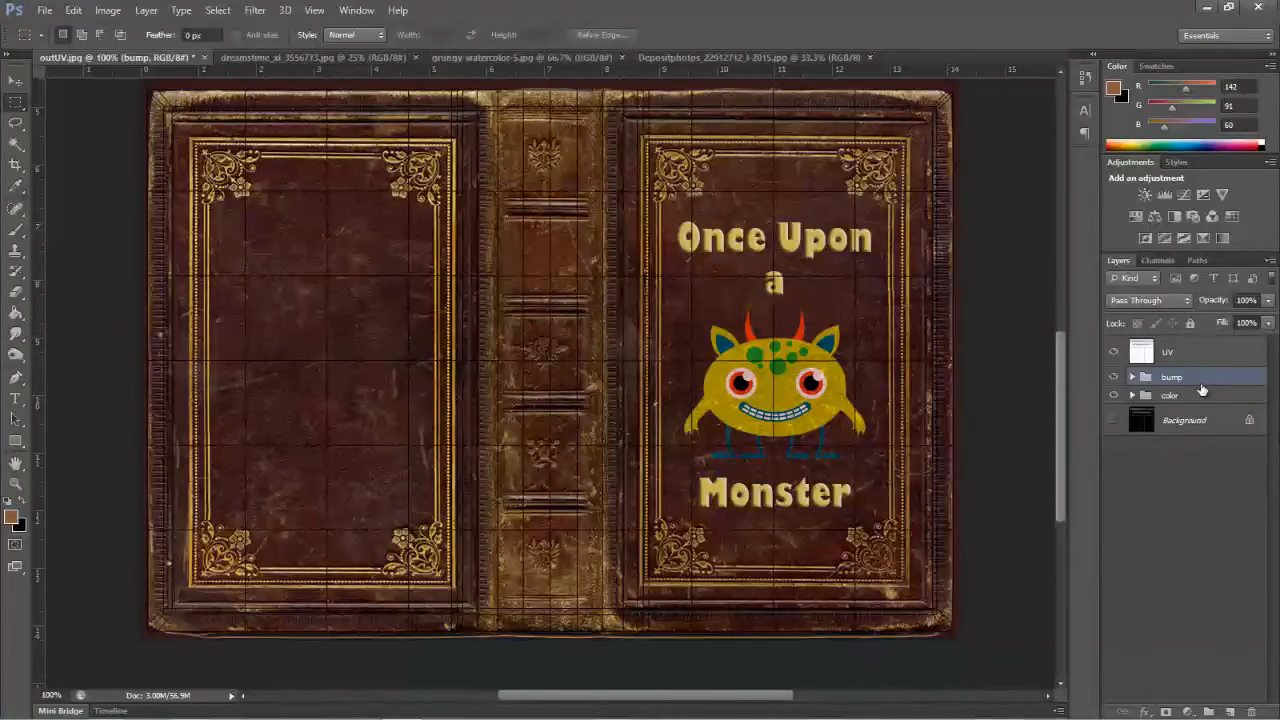
pyautogui.moveTo(1200, 404)
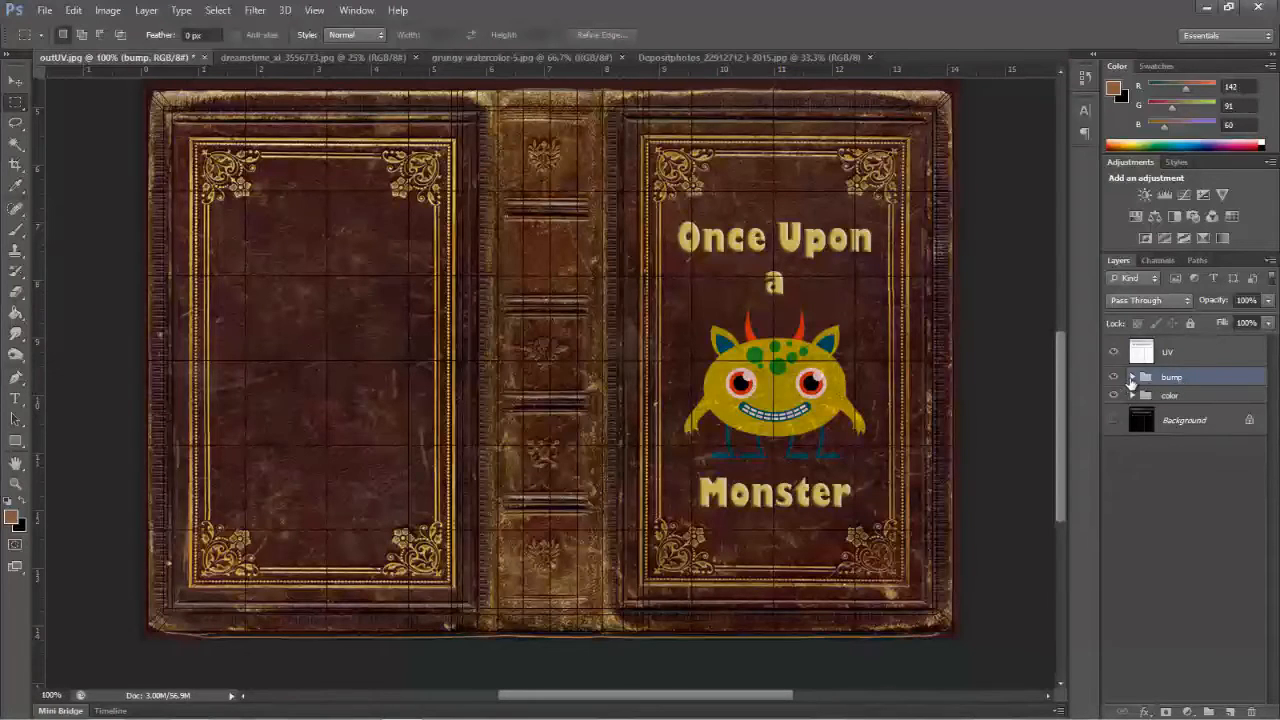
pyautogui.click(1132, 376)
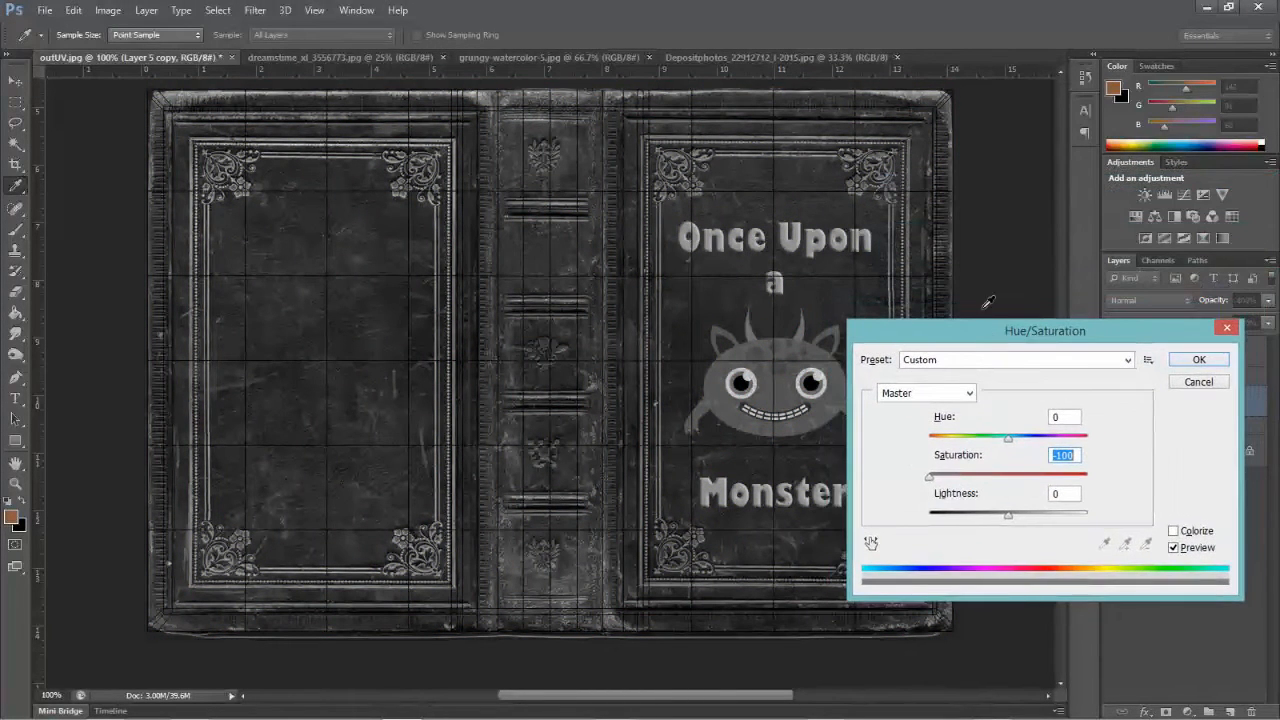
pyautogui.moveTo(744, 284)
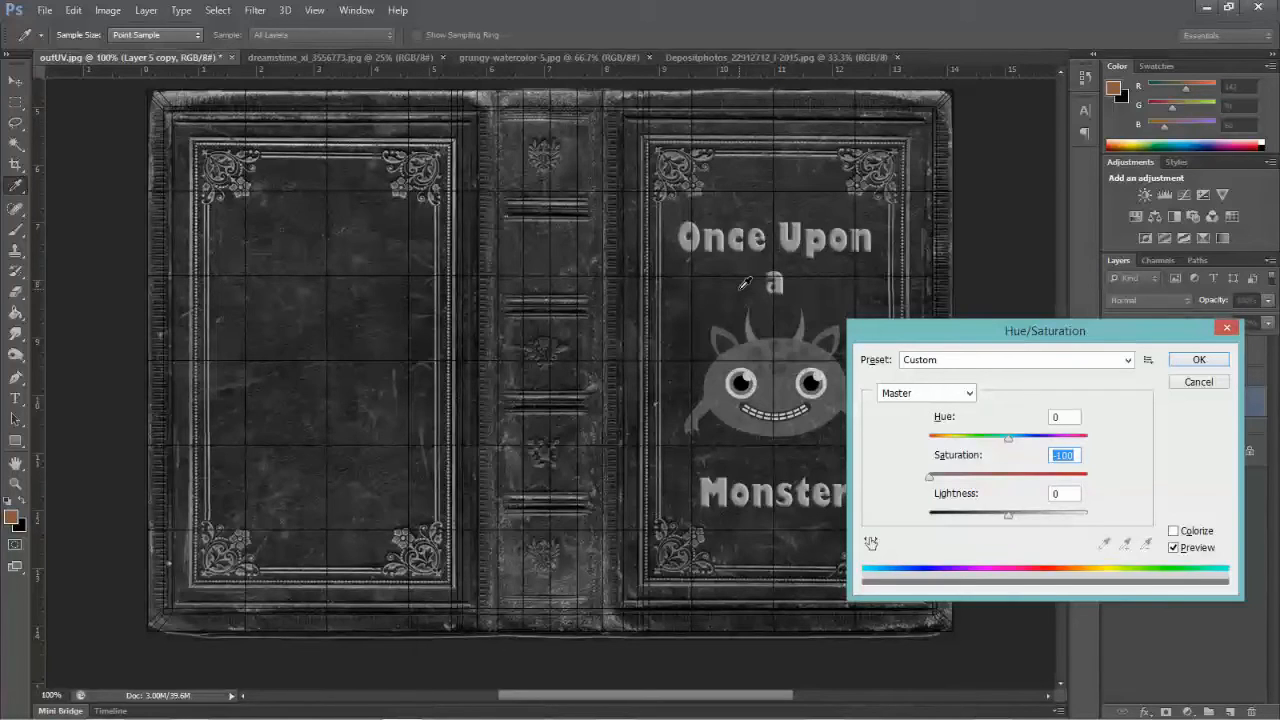
pyautogui.moveTo(968, 340)
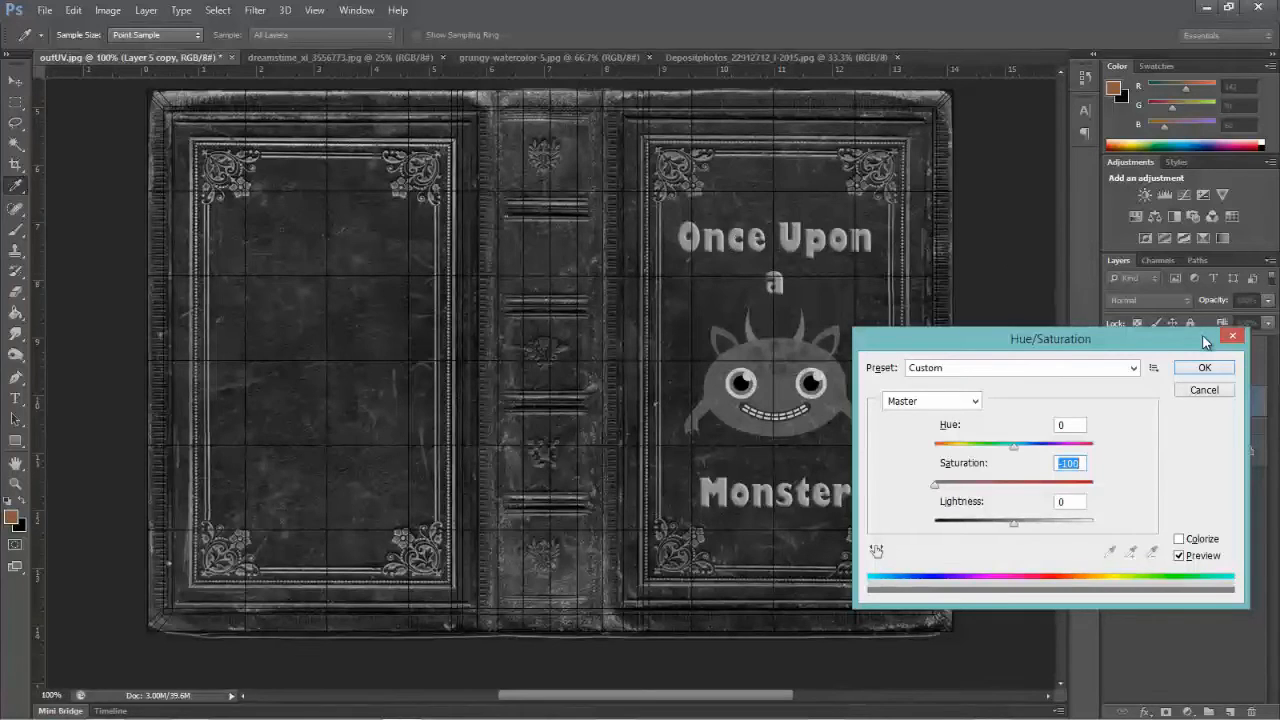
# Desaturate the merged bump layer to greyscale with Saturation -100
pyautogui.click(1204, 368)
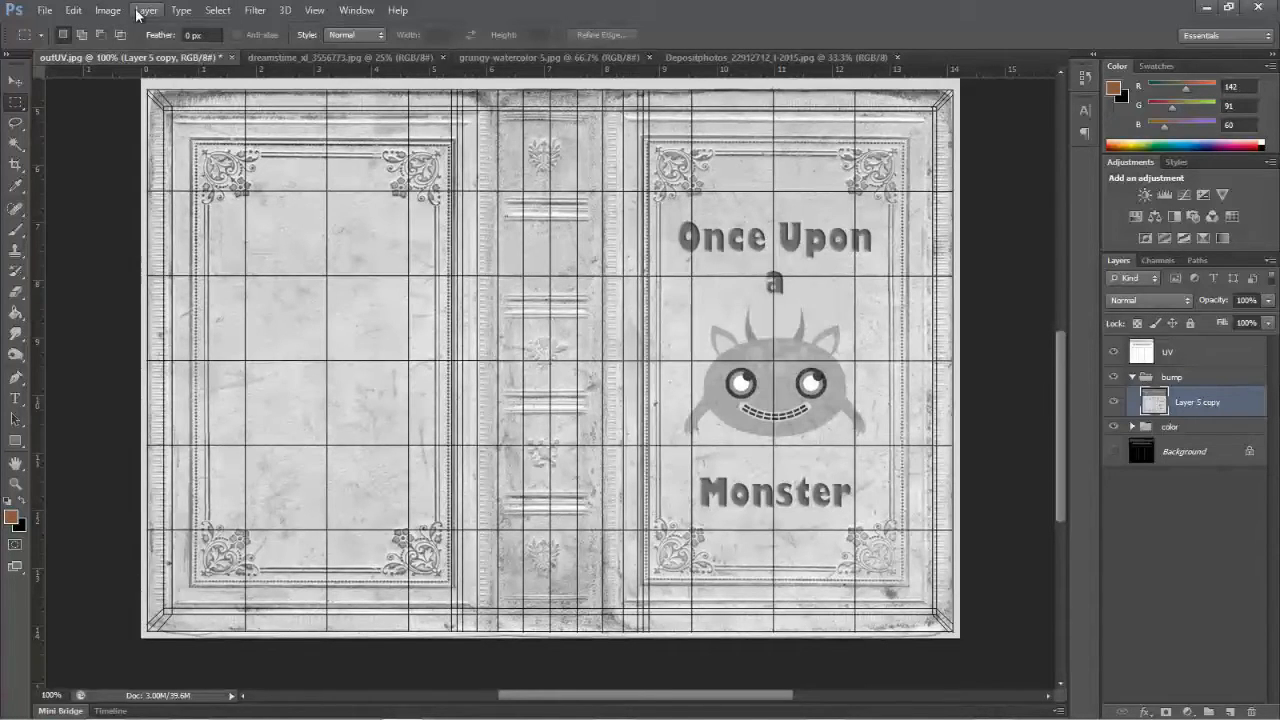
# Darken the bump cover and boost its contrast with two Brightness/Contrast adjustments
pyautogui.click(108, 10)
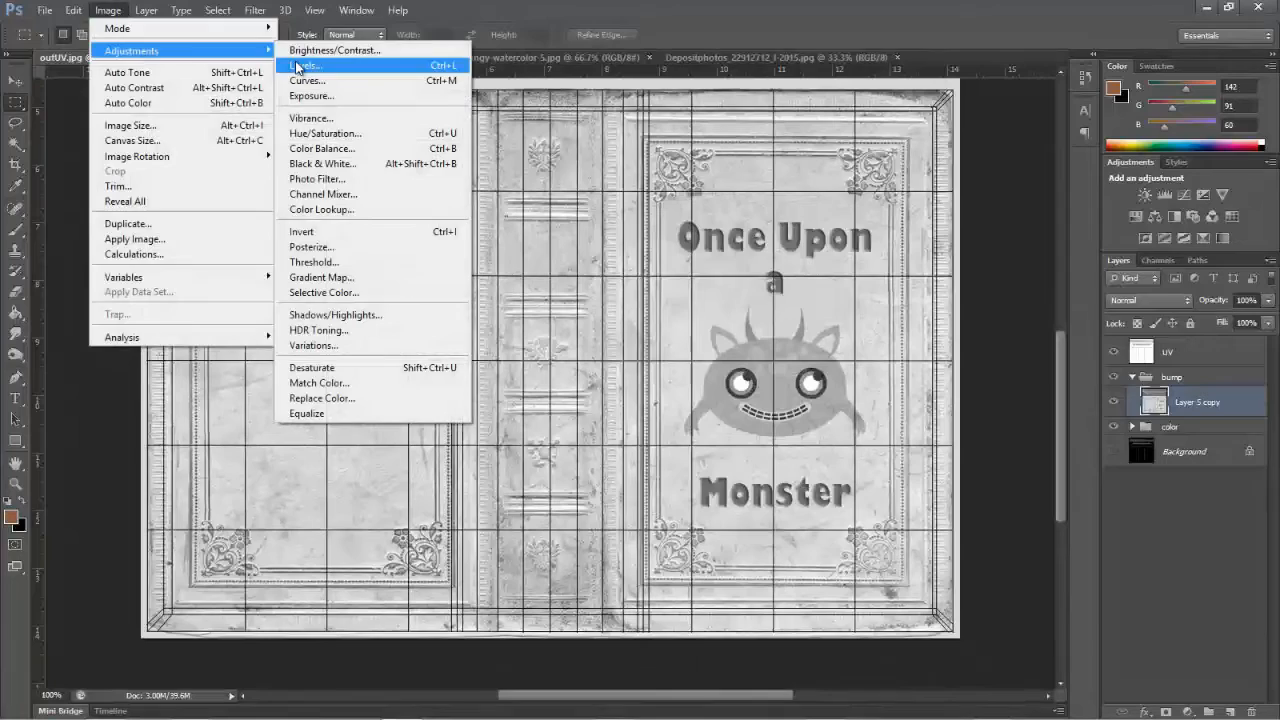
pyautogui.click(334, 50)
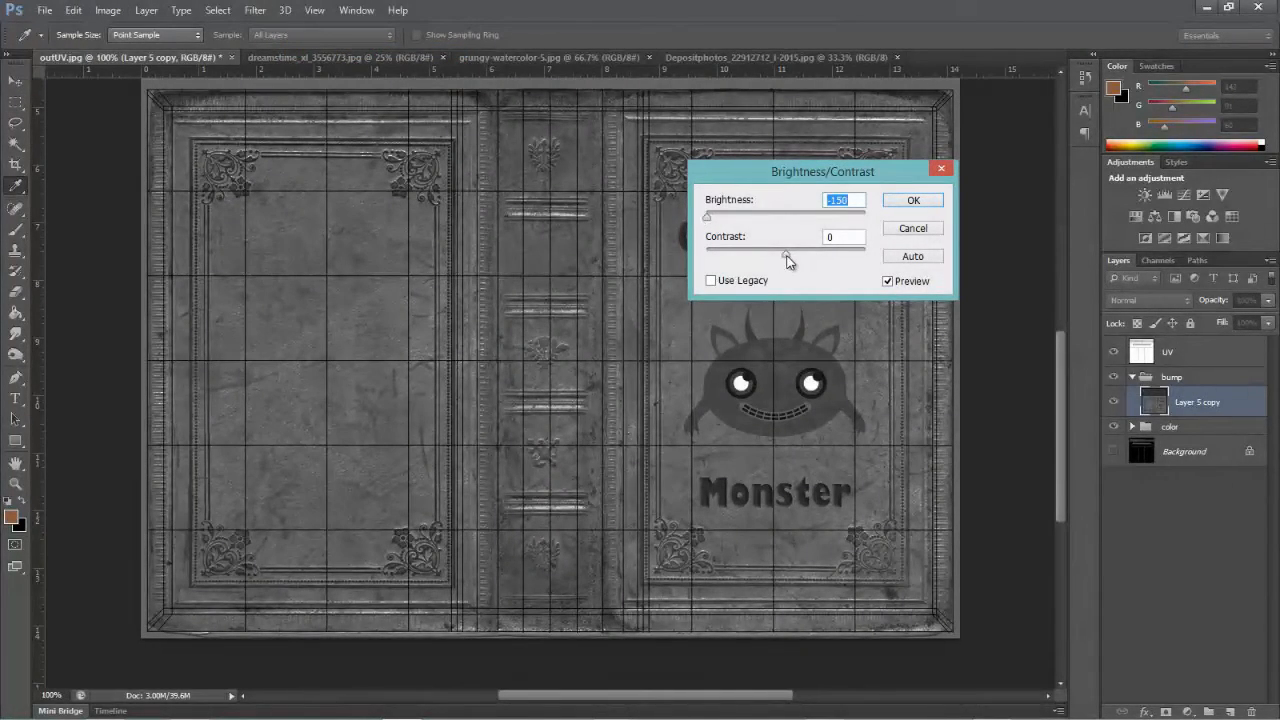
pyautogui.click(844, 236)
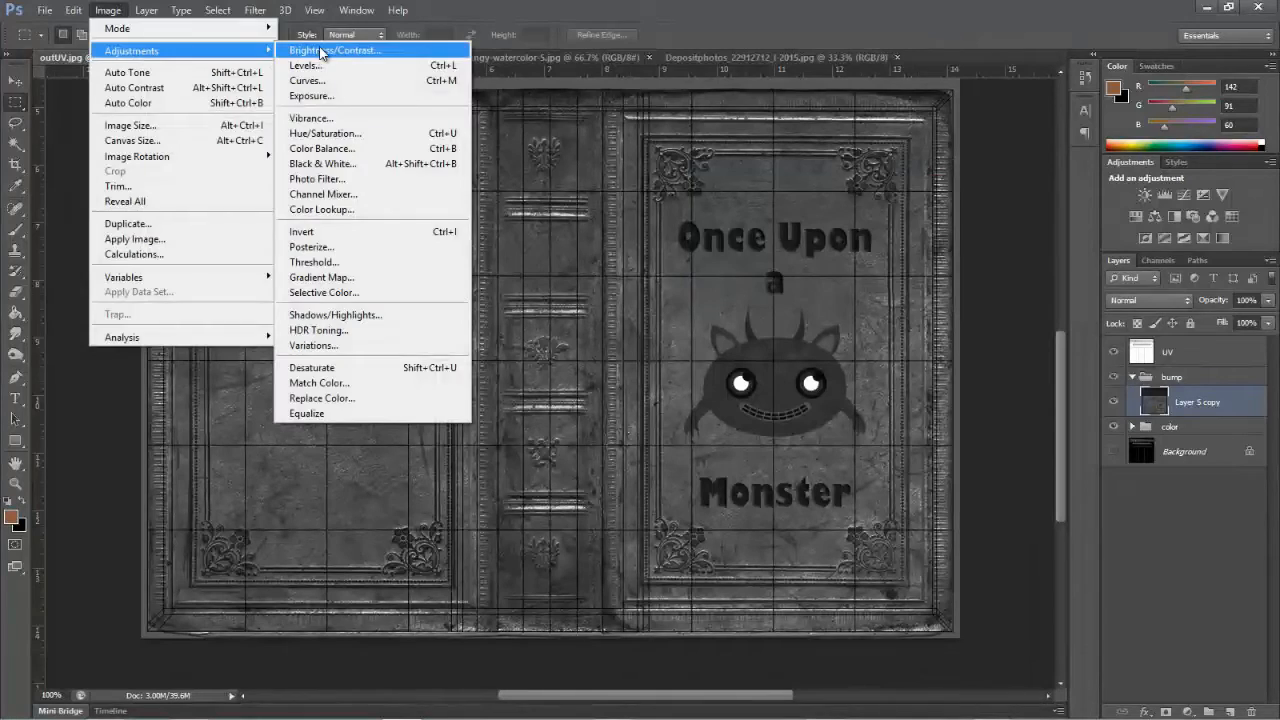
pyautogui.click(336, 50)
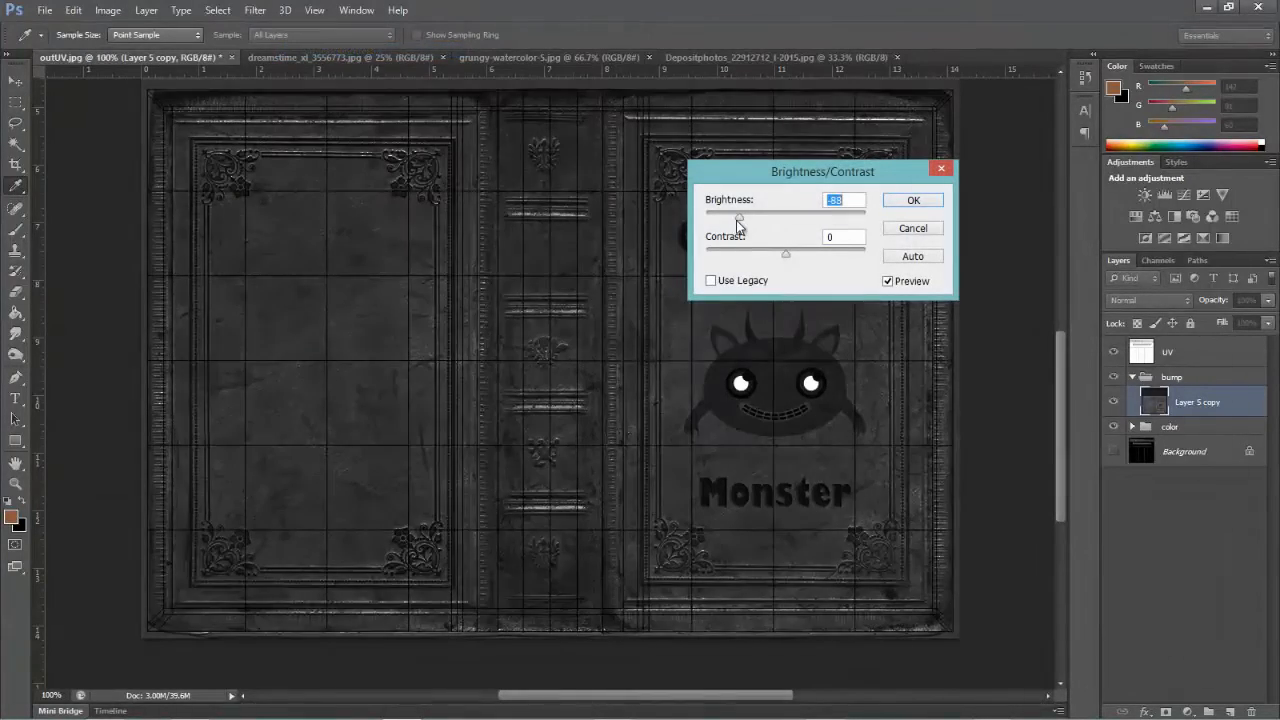
pyautogui.moveTo(738, 218); pyautogui.dragTo(784, 218)
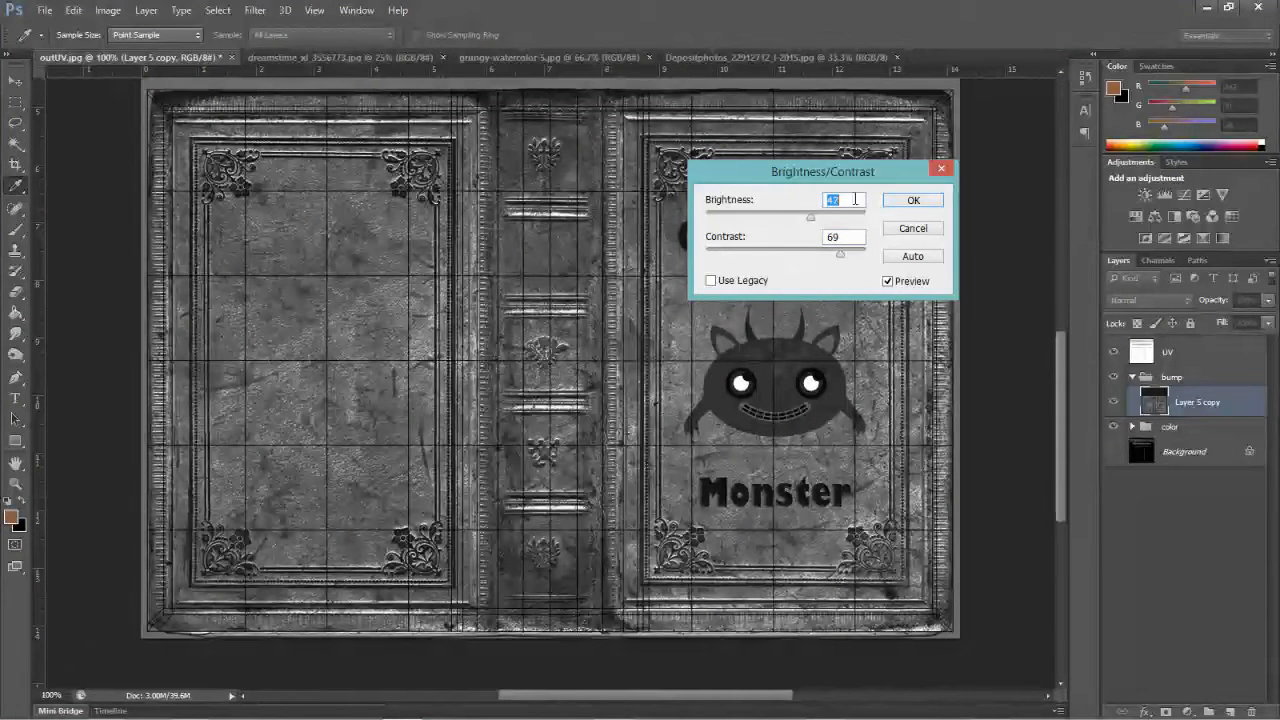
pyautogui.click(912, 200)
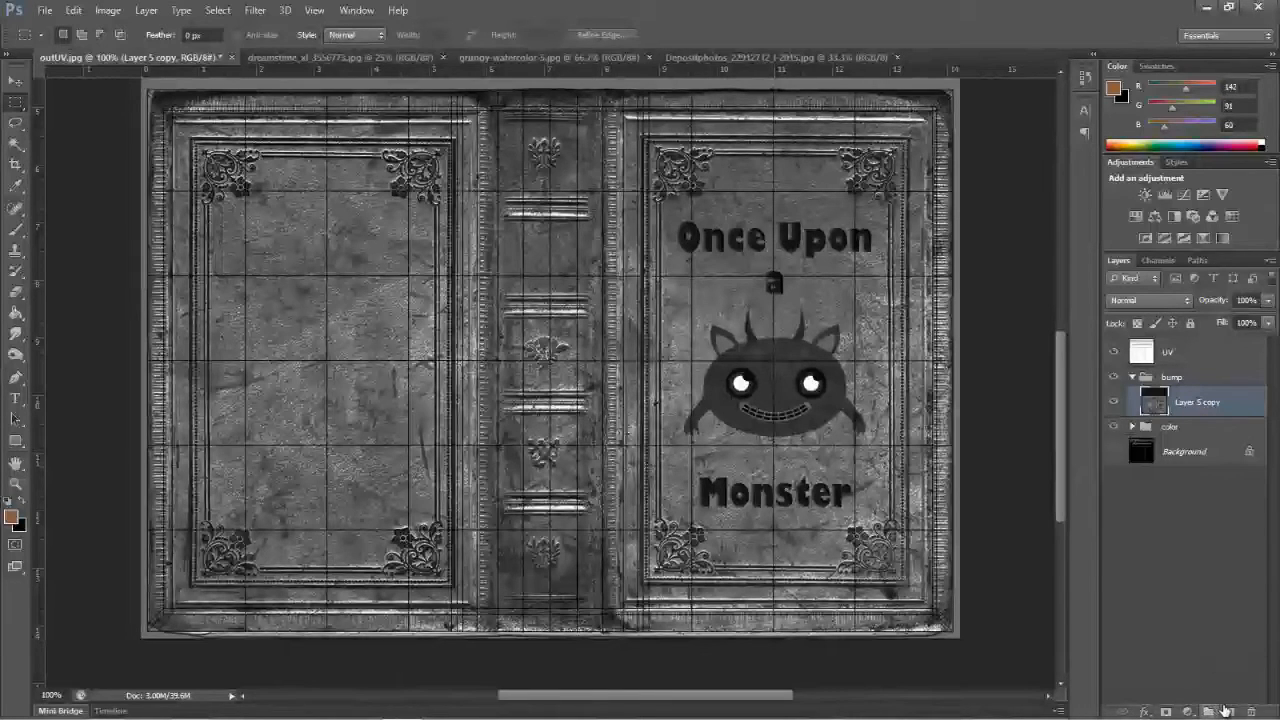
# Add a new empty layer in the bump group and set the foreground to mid-grey for painting
pyautogui.click(1208, 712)
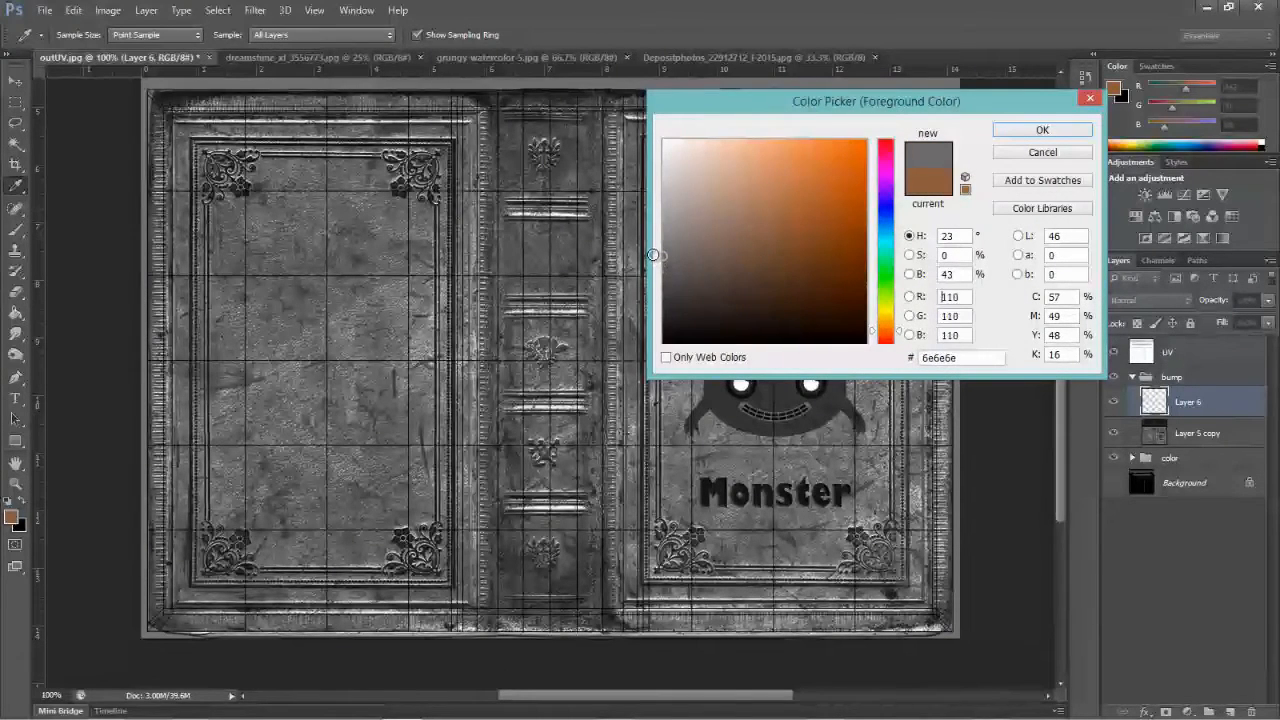
pyautogui.click(664, 242)
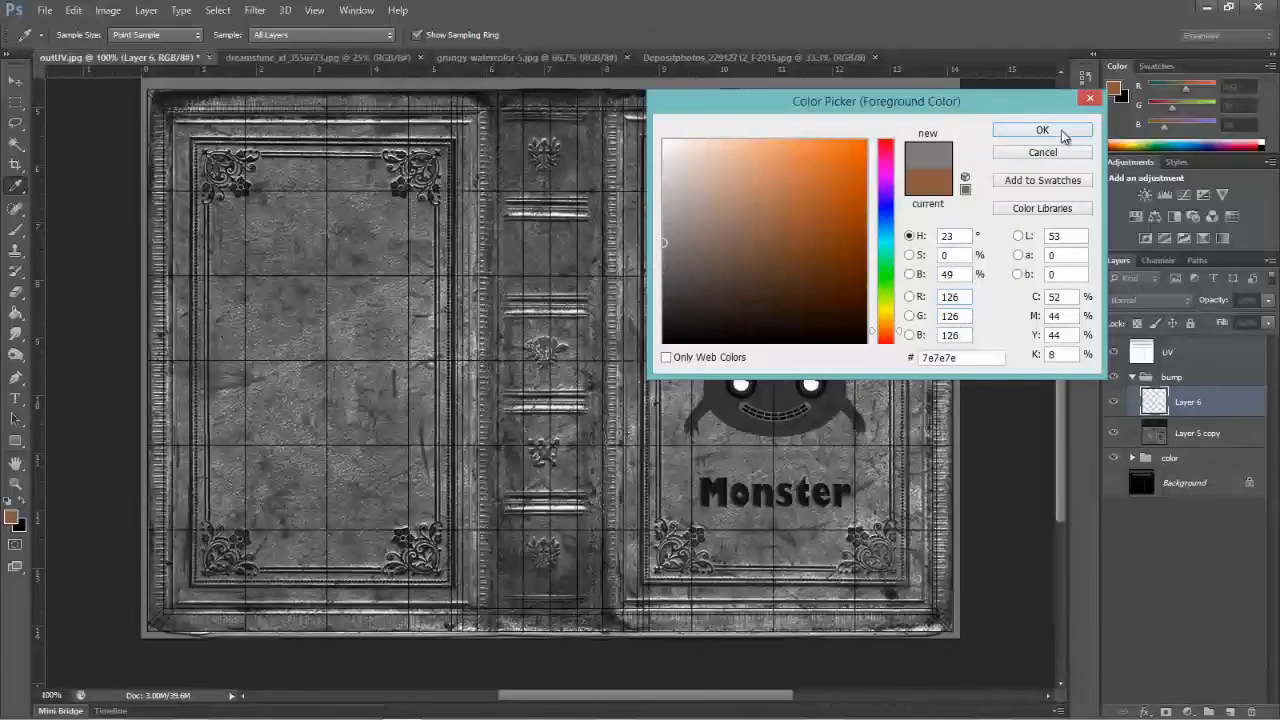
pyautogui.click(1042, 130)
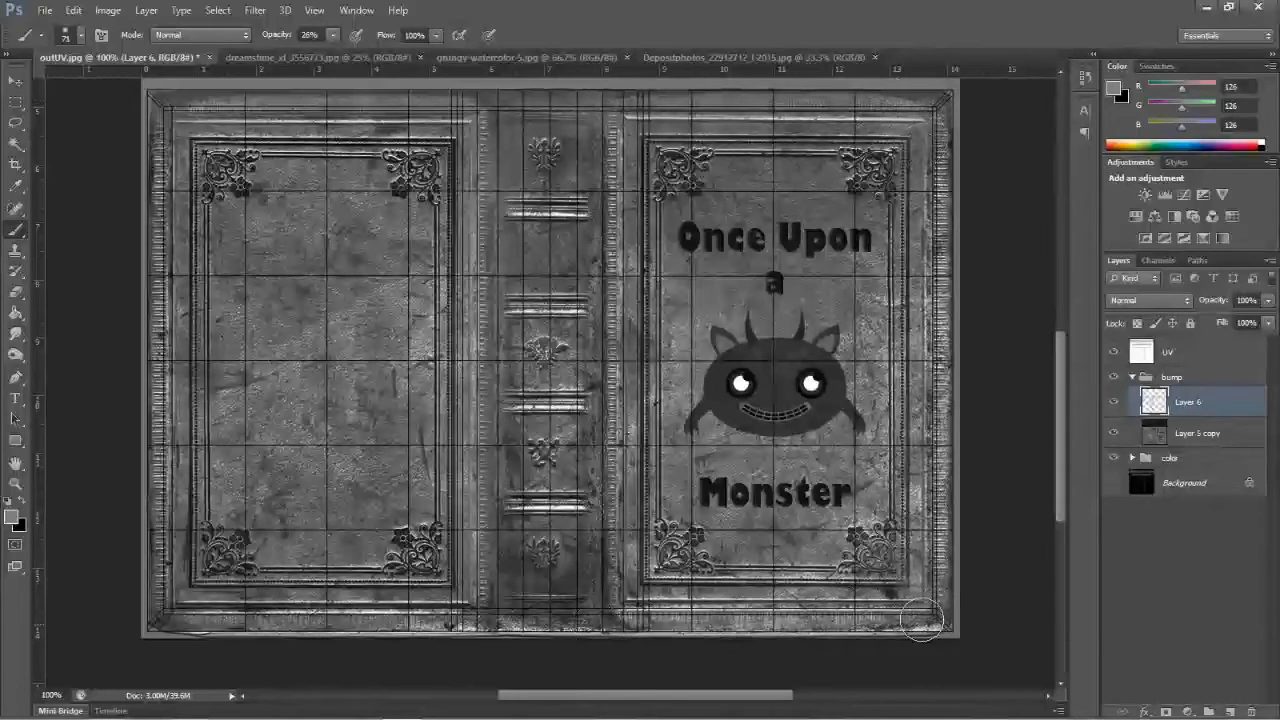
pyautogui.moveTo(536, 604)
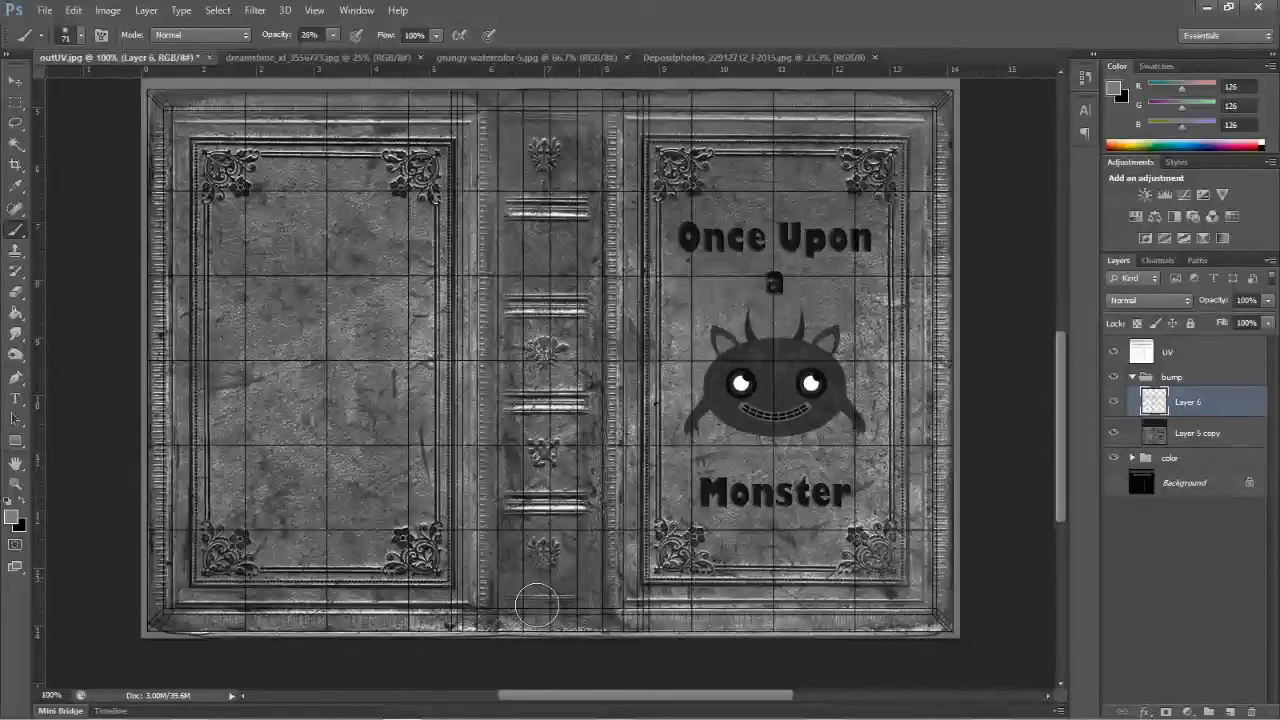
pyautogui.moveTo(140, 400)
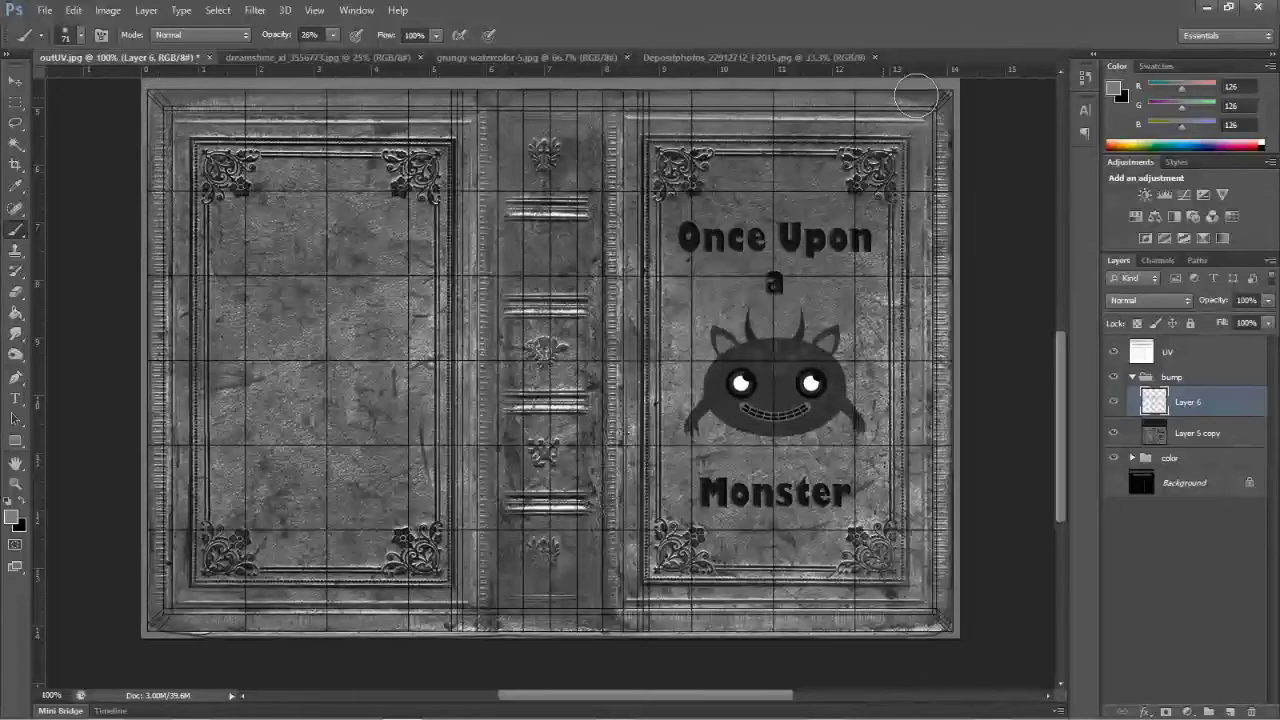
pyautogui.moveTo(956, 330)
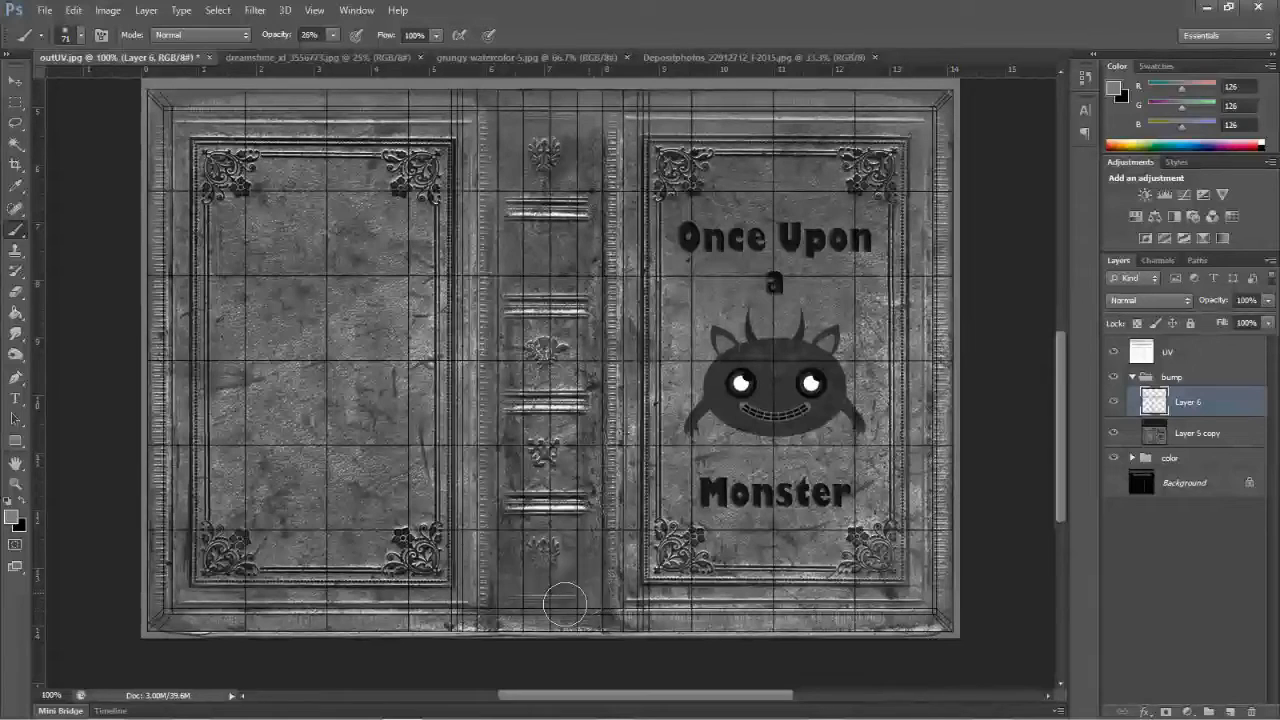
pyautogui.moveTo(620, 304)
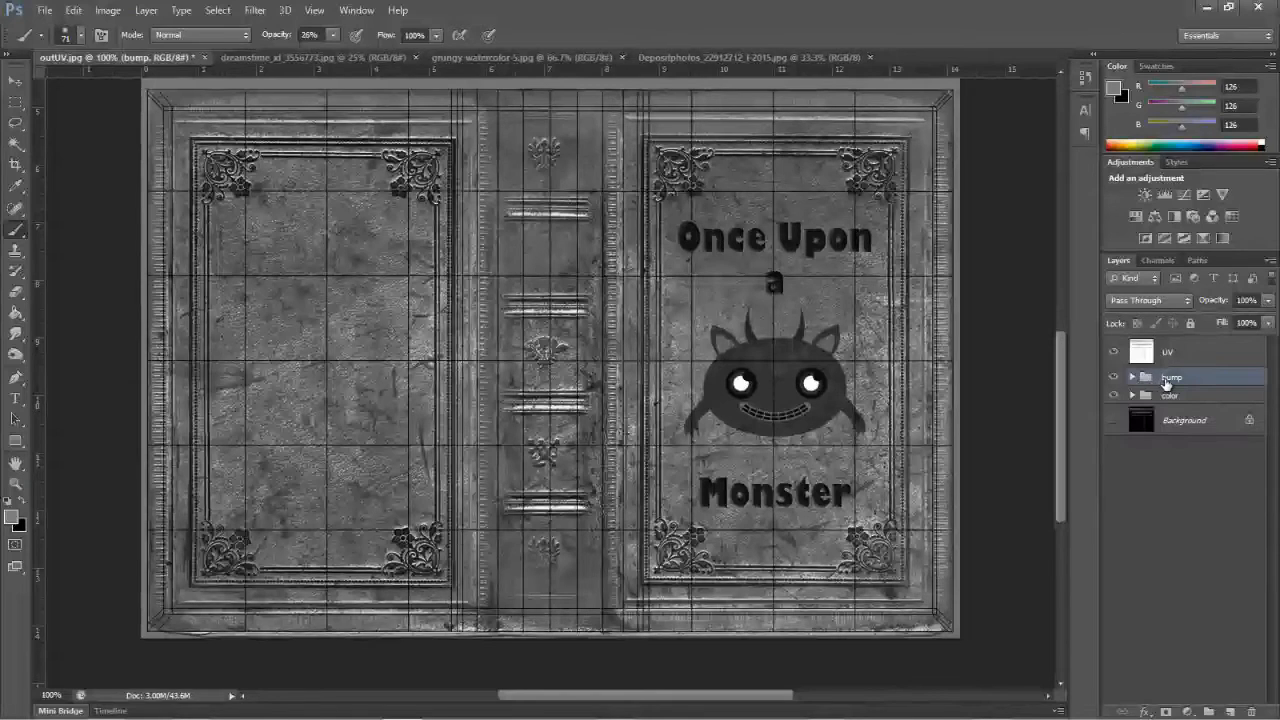
# Duplicate the bump group as spec, expand it and select its texture layer for inverting
pyautogui.rightClick(1170, 376)
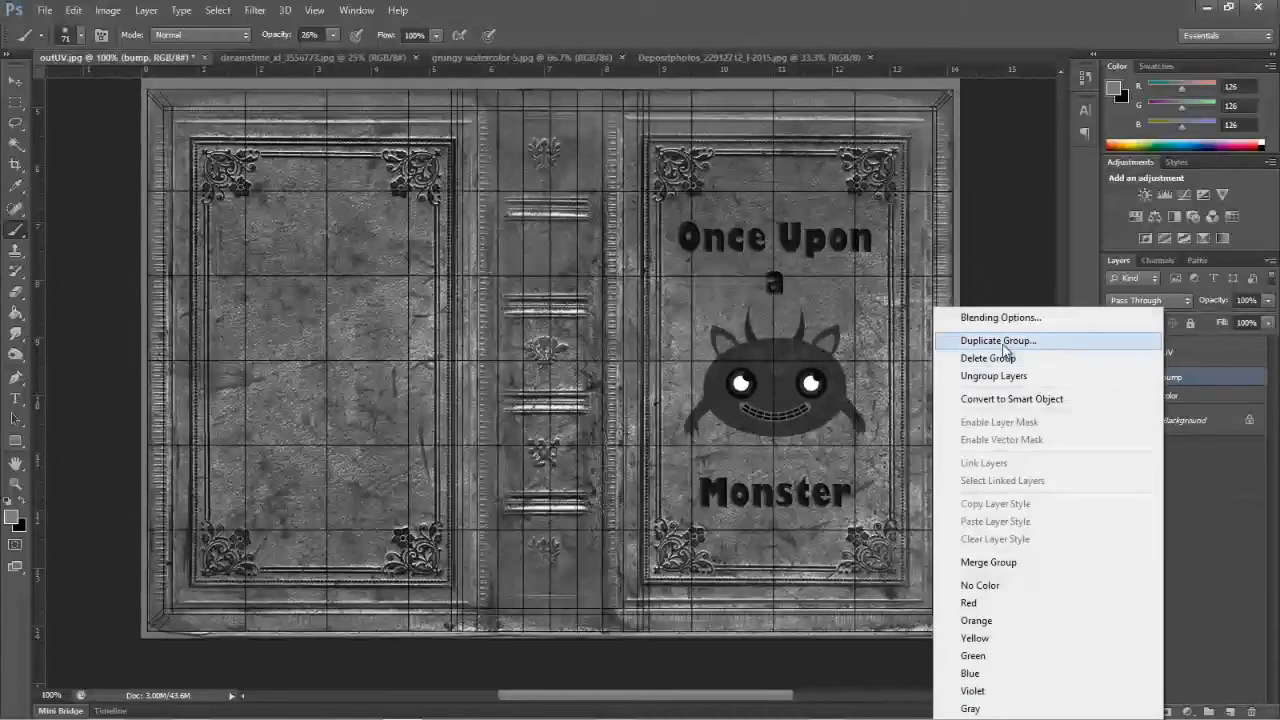
pyautogui.click(996, 340)
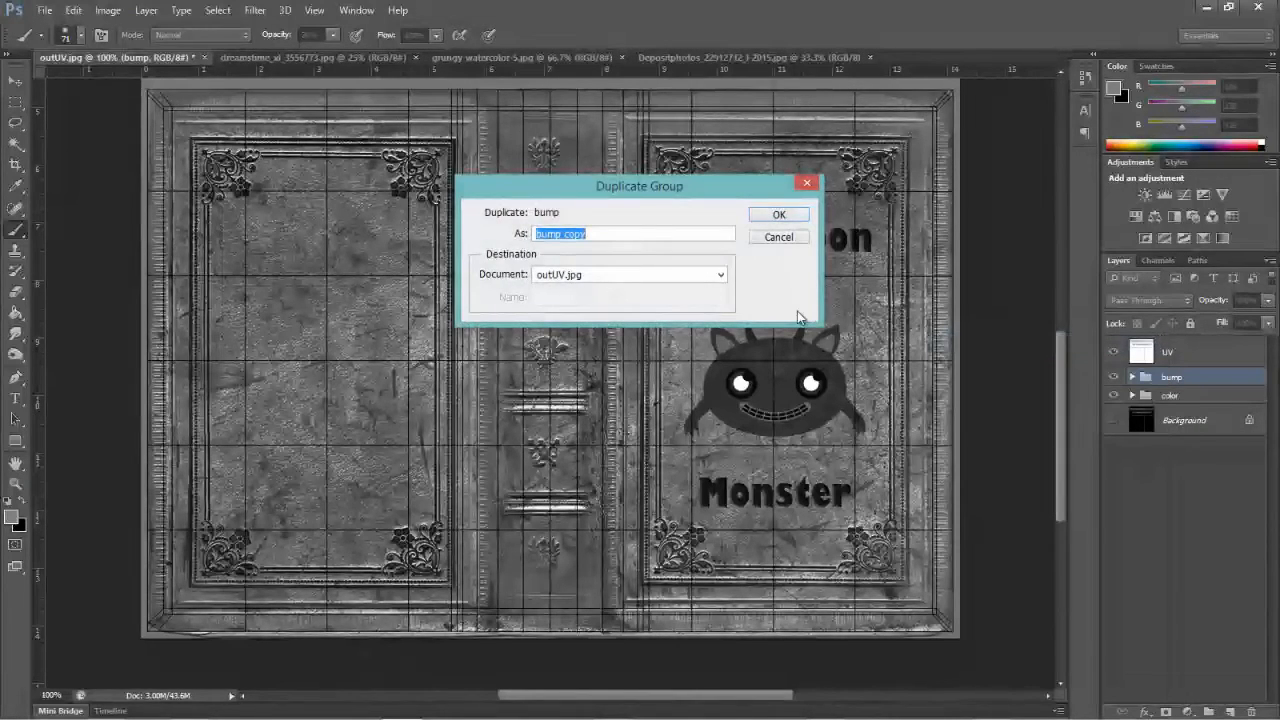
pyautogui.write('sped')
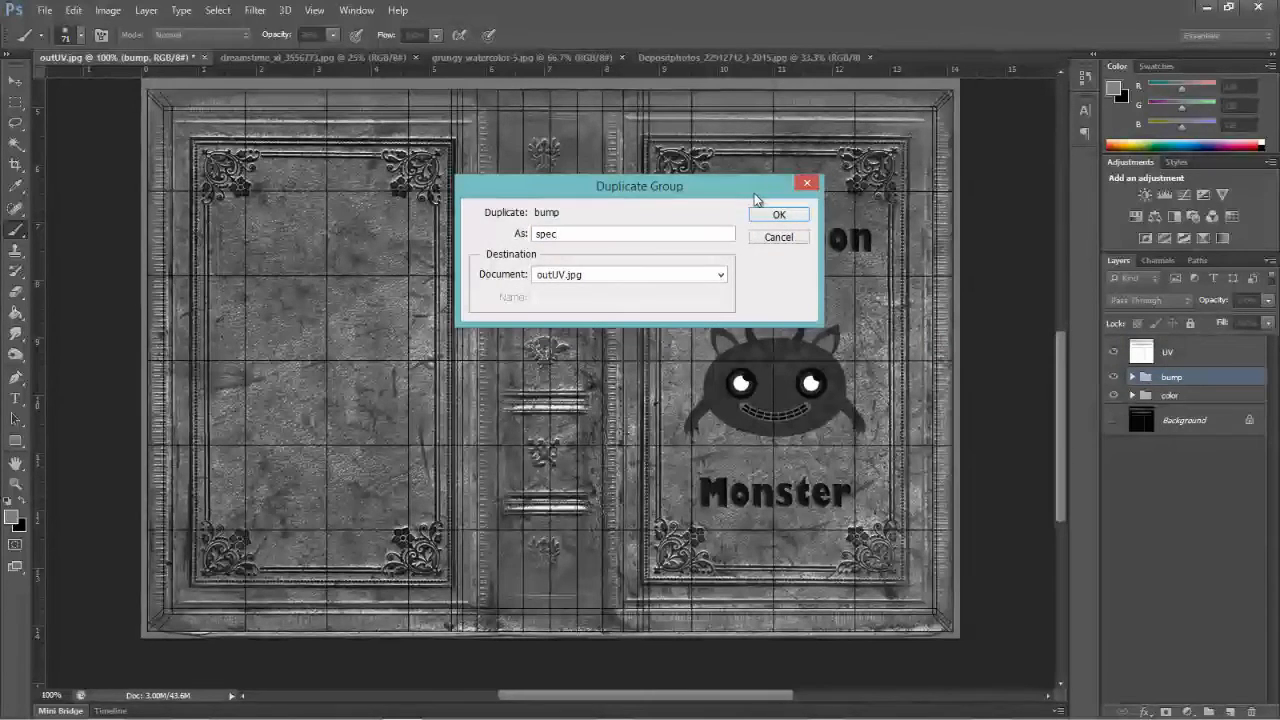
pyautogui.click(780, 214)
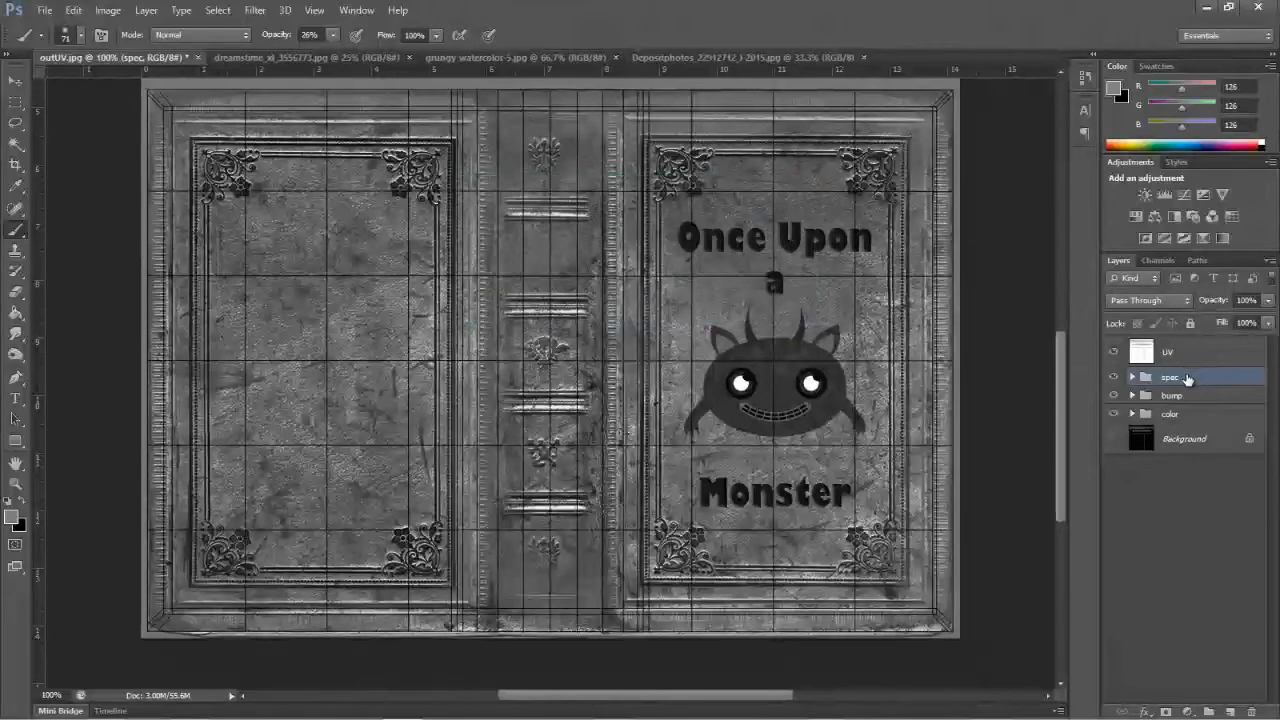
pyautogui.click(1132, 376)
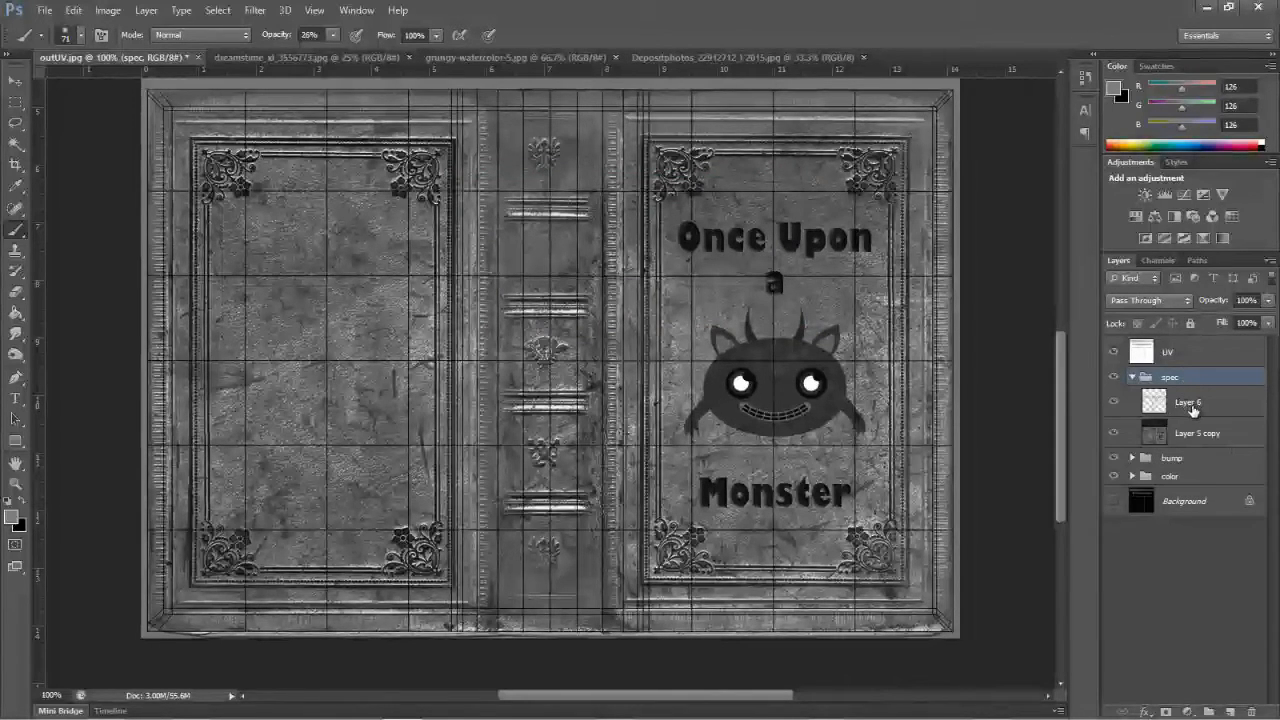
pyautogui.click(1196, 432)
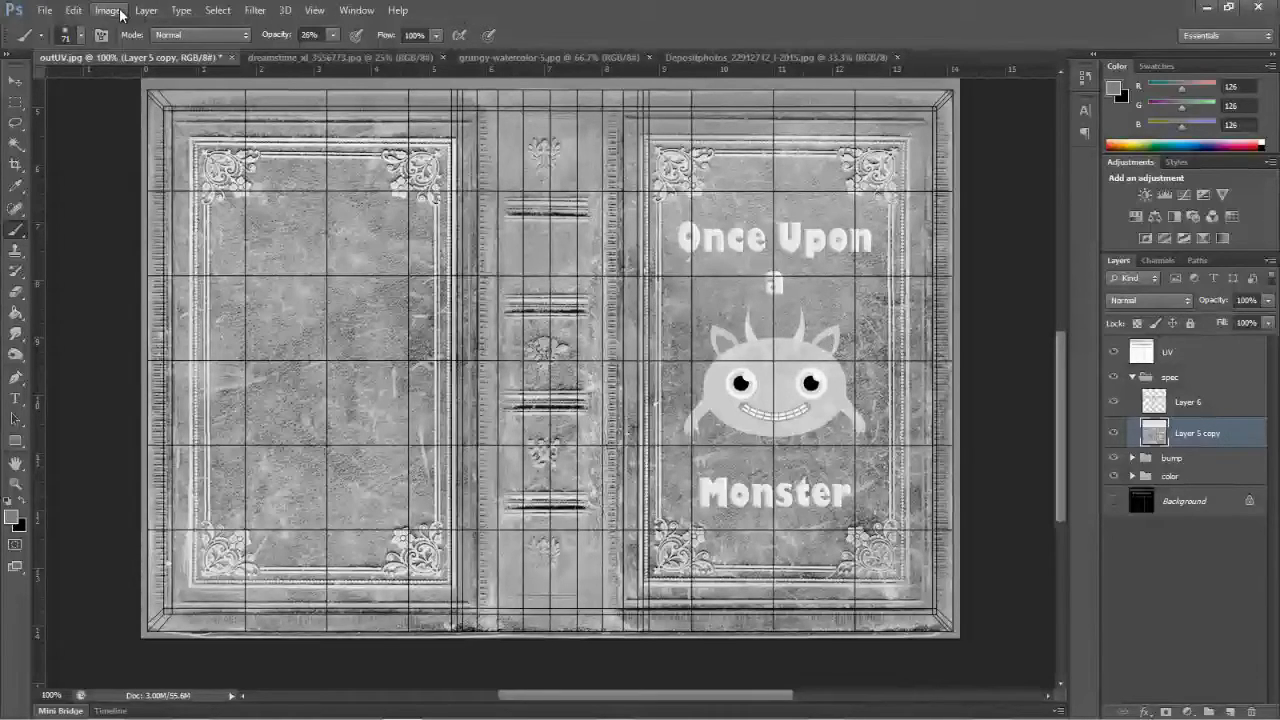
# Lower brightness and raise contrast on the spec texture so it darkens nearly to black
pyautogui.click(108, 10)
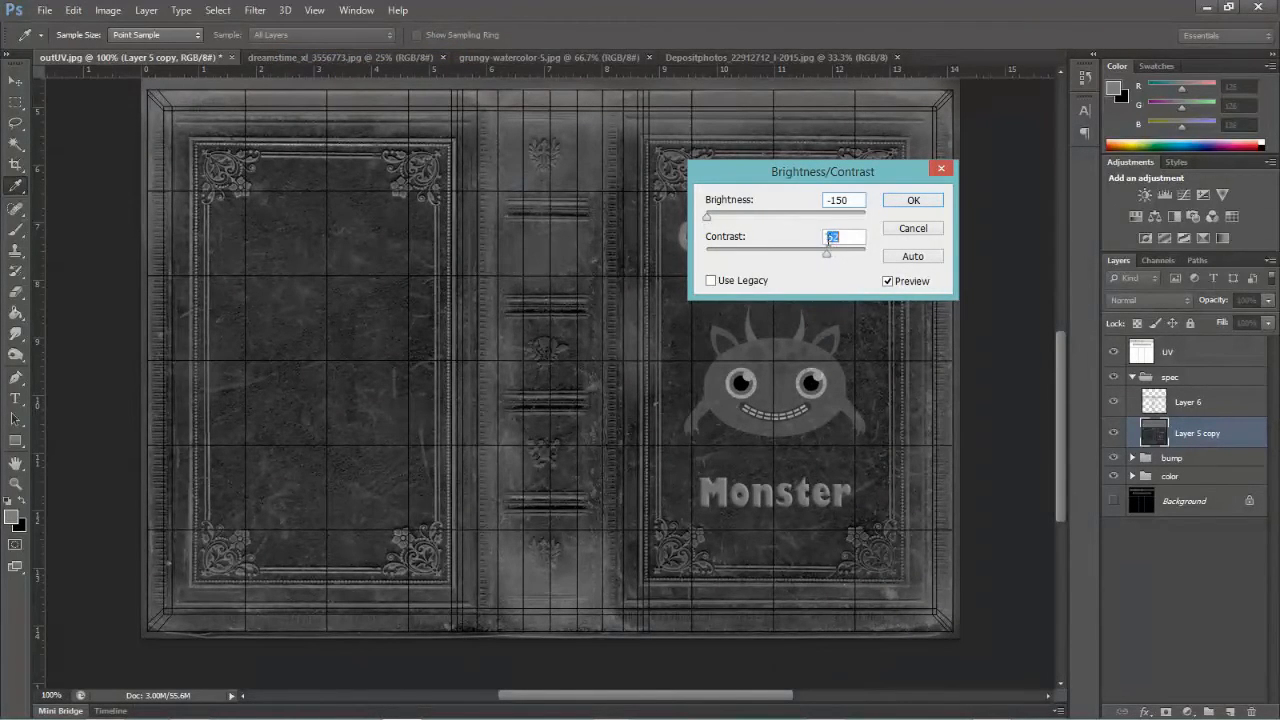
pyautogui.click(108, 10)
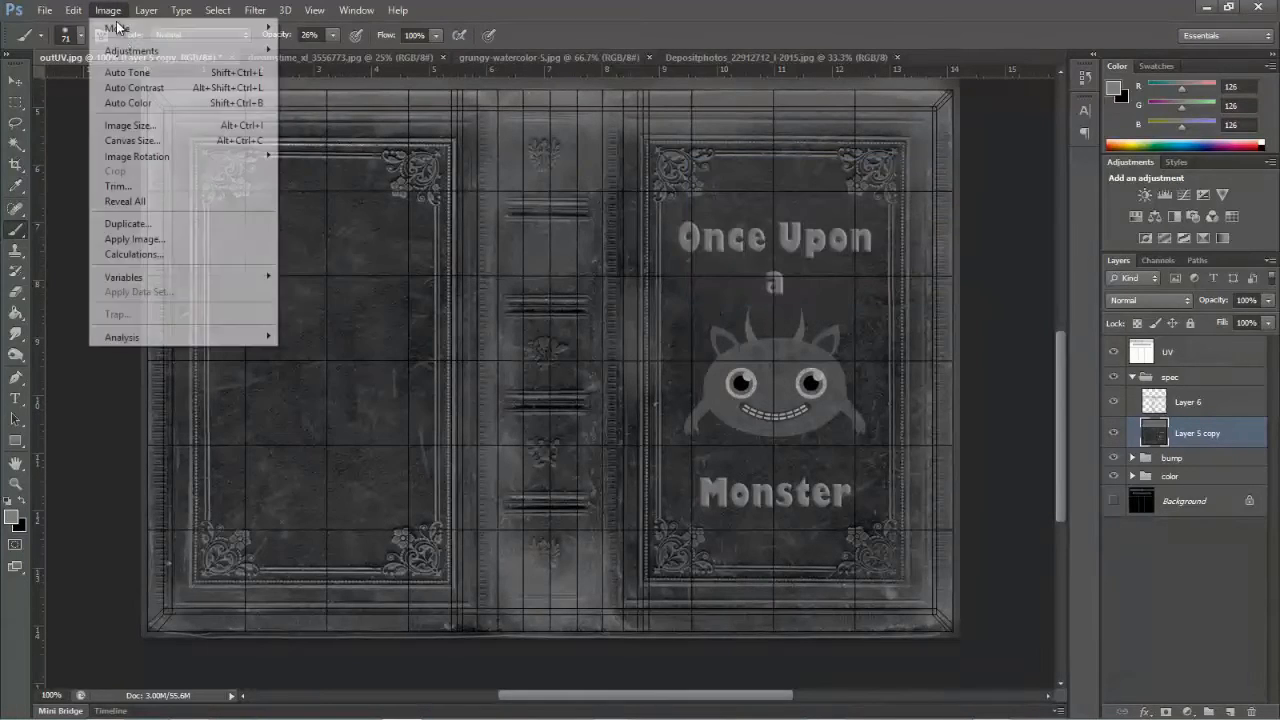
pyautogui.click(132, 50)
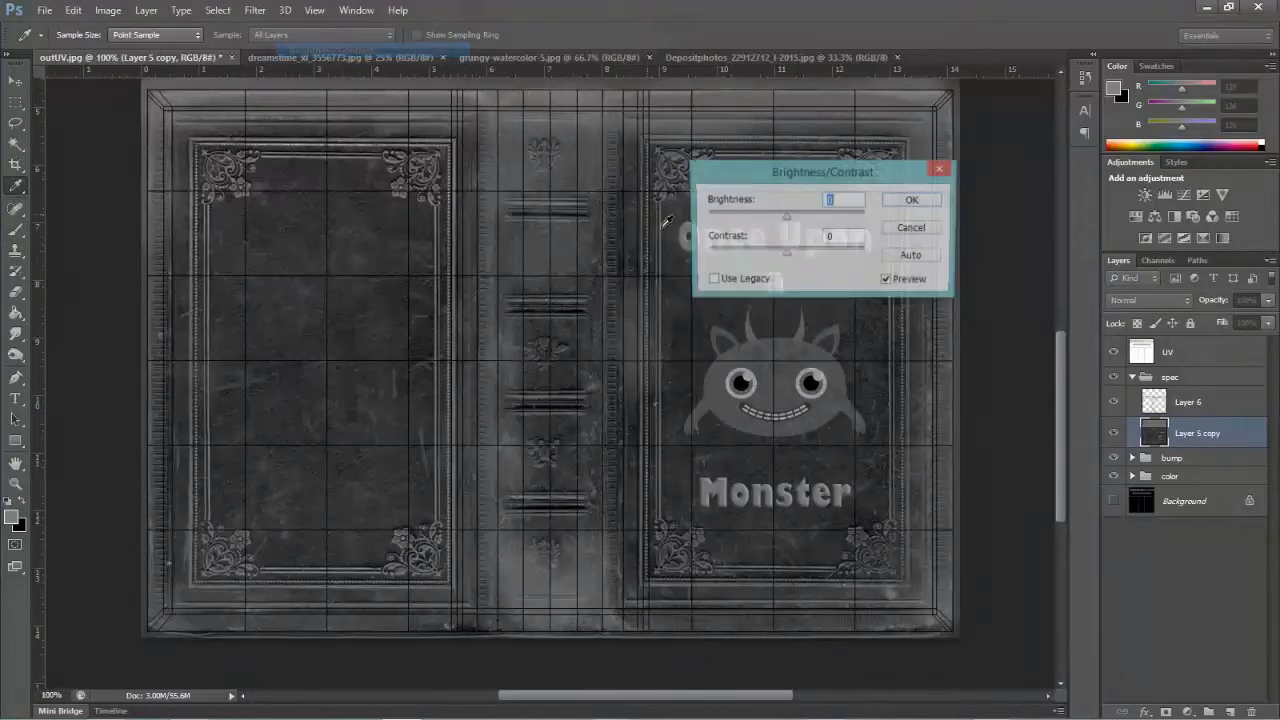
pyautogui.moveTo(788, 216); pyautogui.dragTo(716, 216)
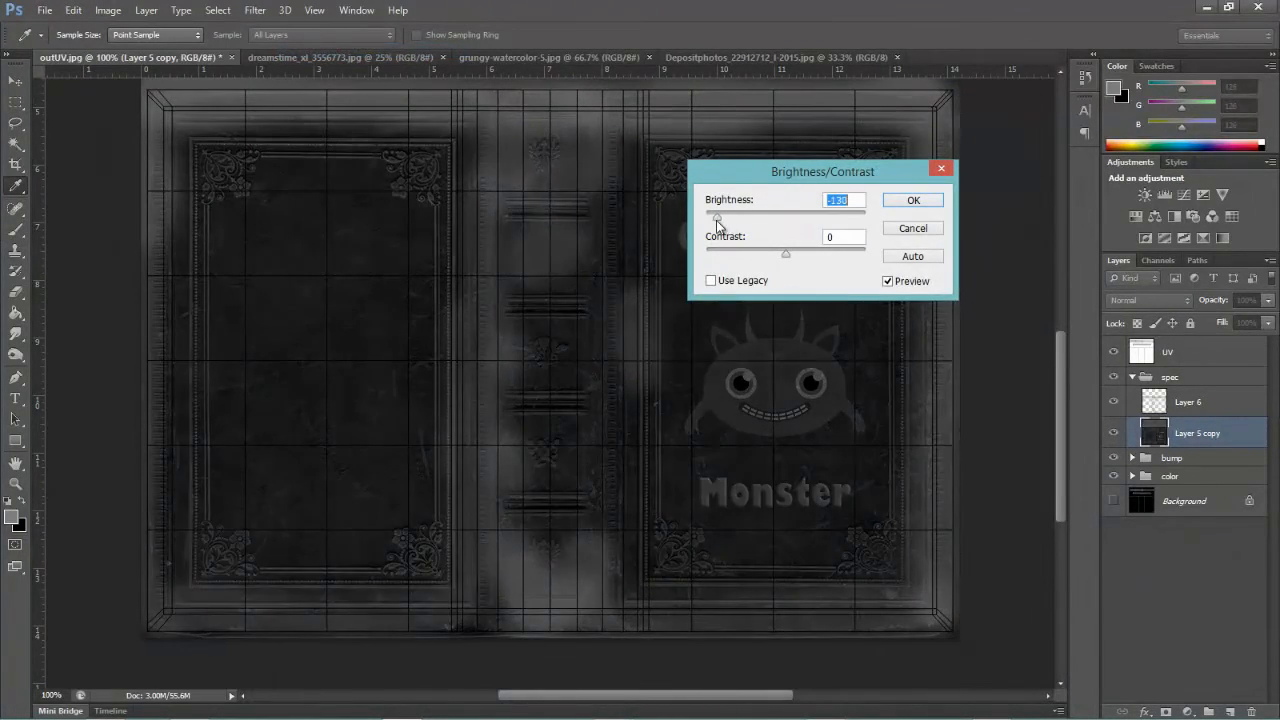
pyautogui.moveTo(718, 216); pyautogui.dragTo(742, 216)
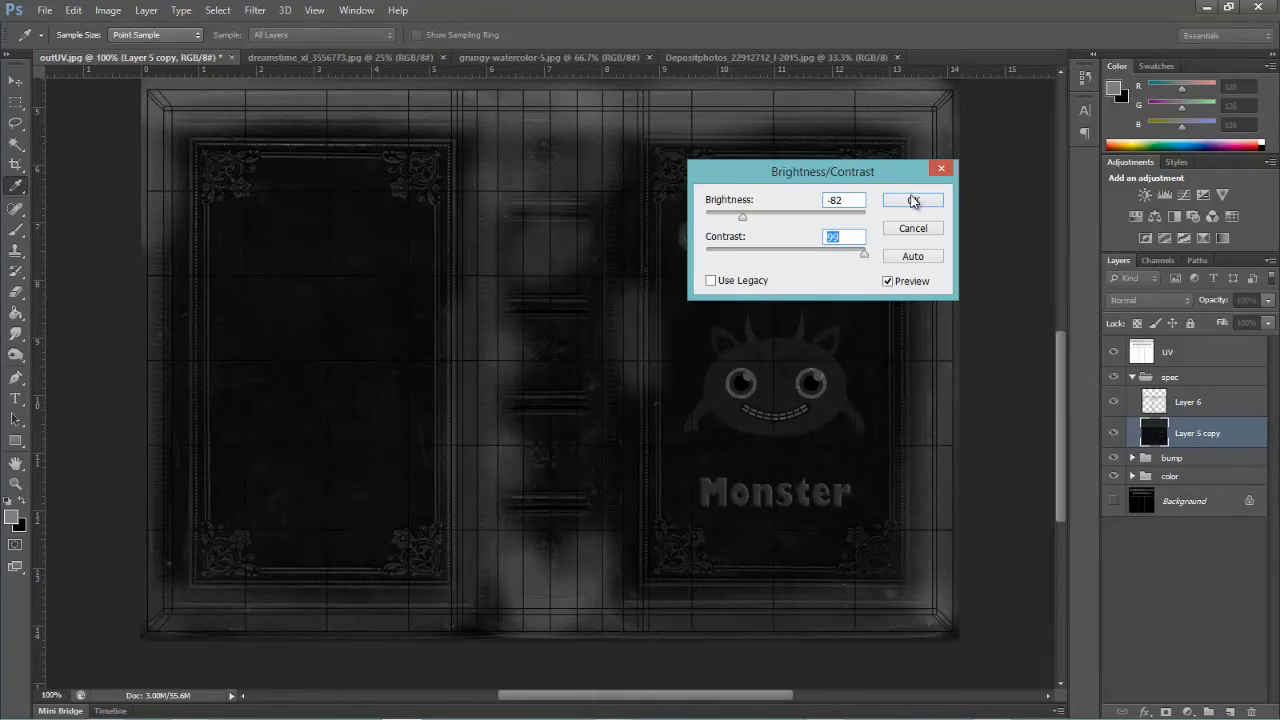
pyautogui.click(912, 200)
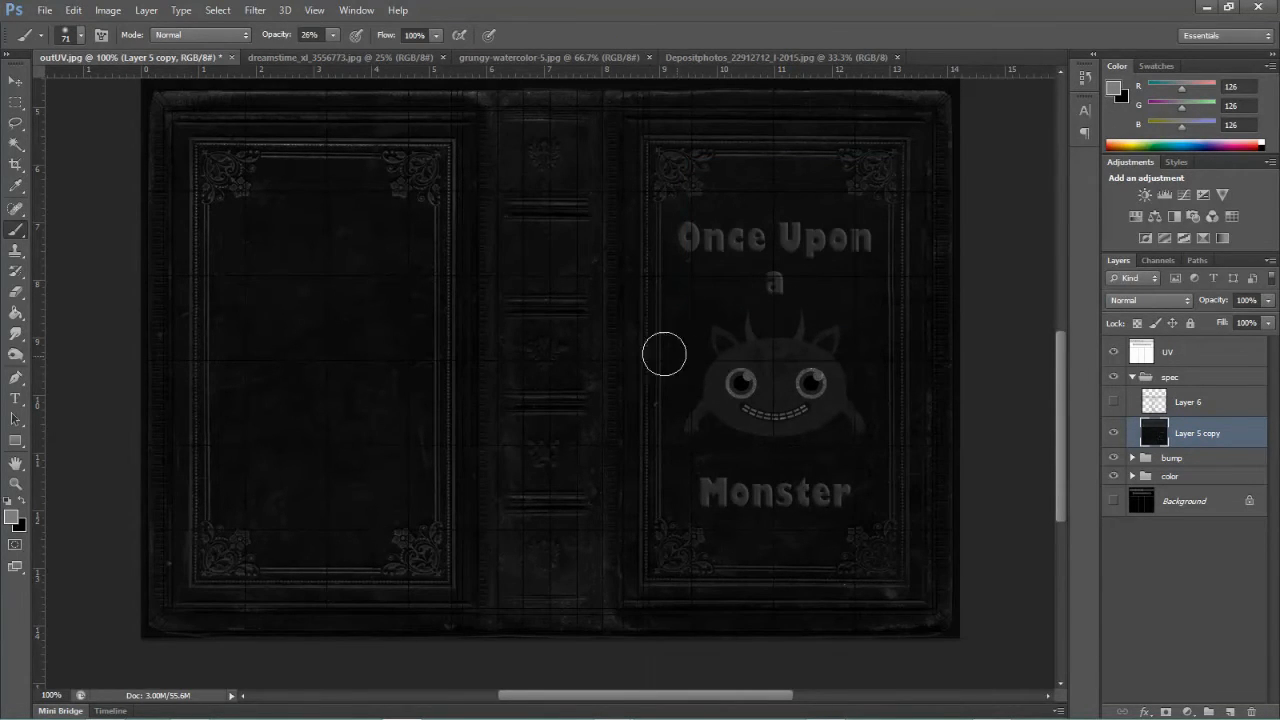
pyautogui.moveTo(616, 344)
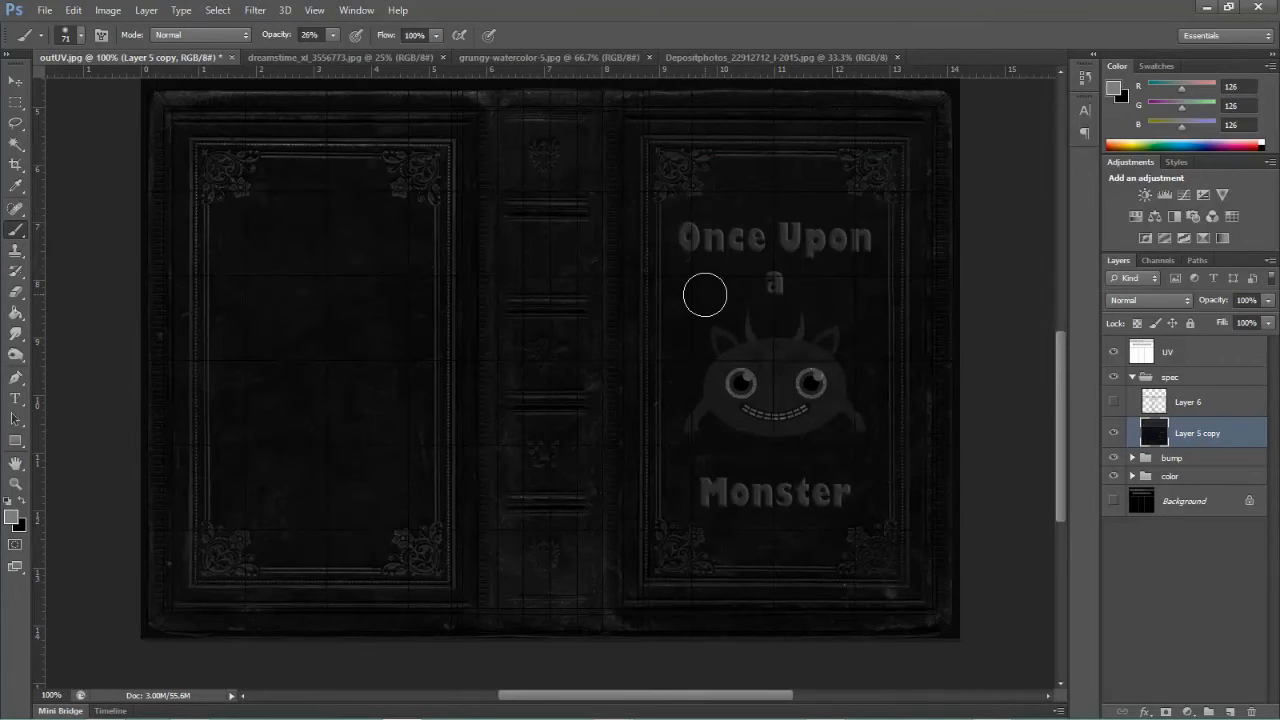
pyautogui.moveTo(716, 292)
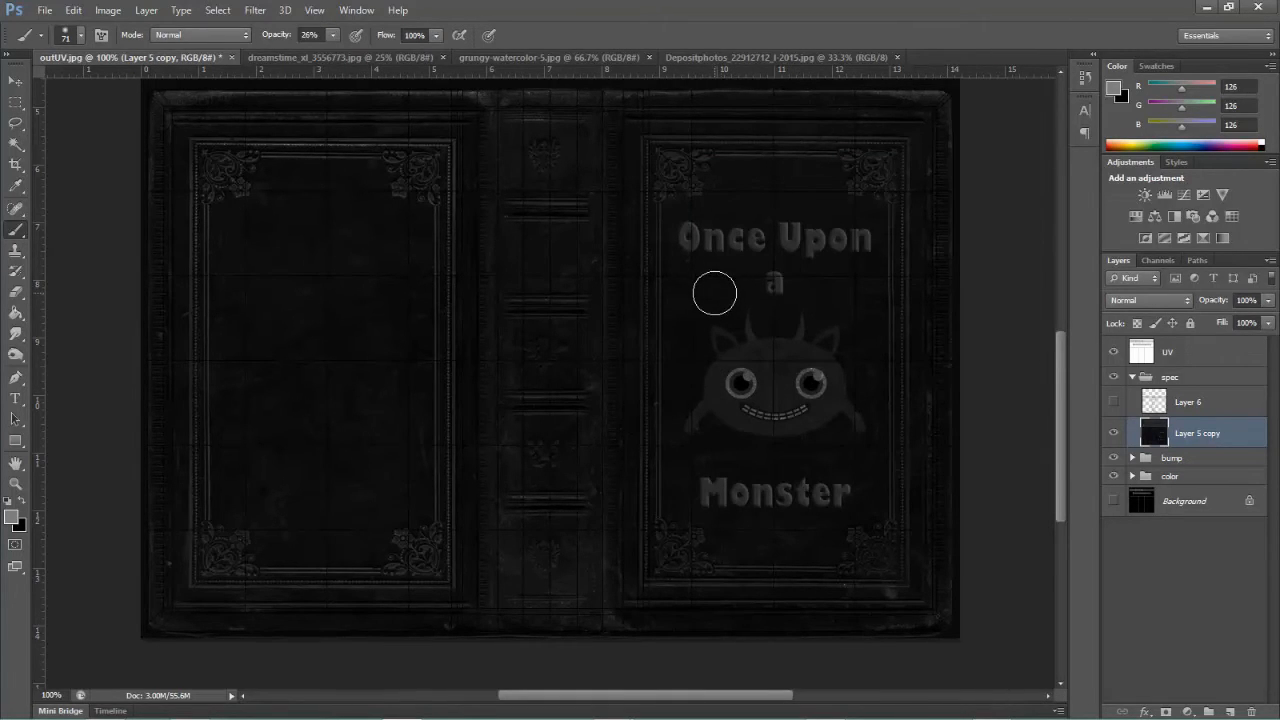
pyautogui.moveTo(604, 274)
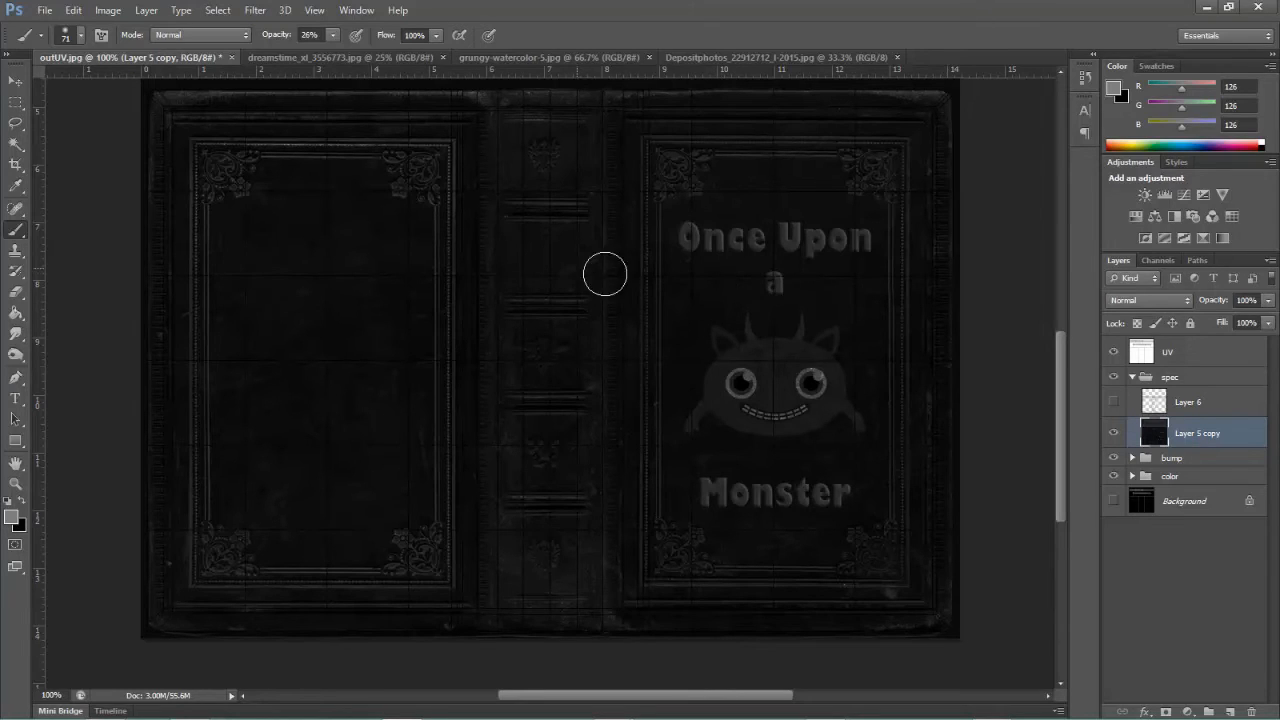
pyautogui.moveTo(708, 310)
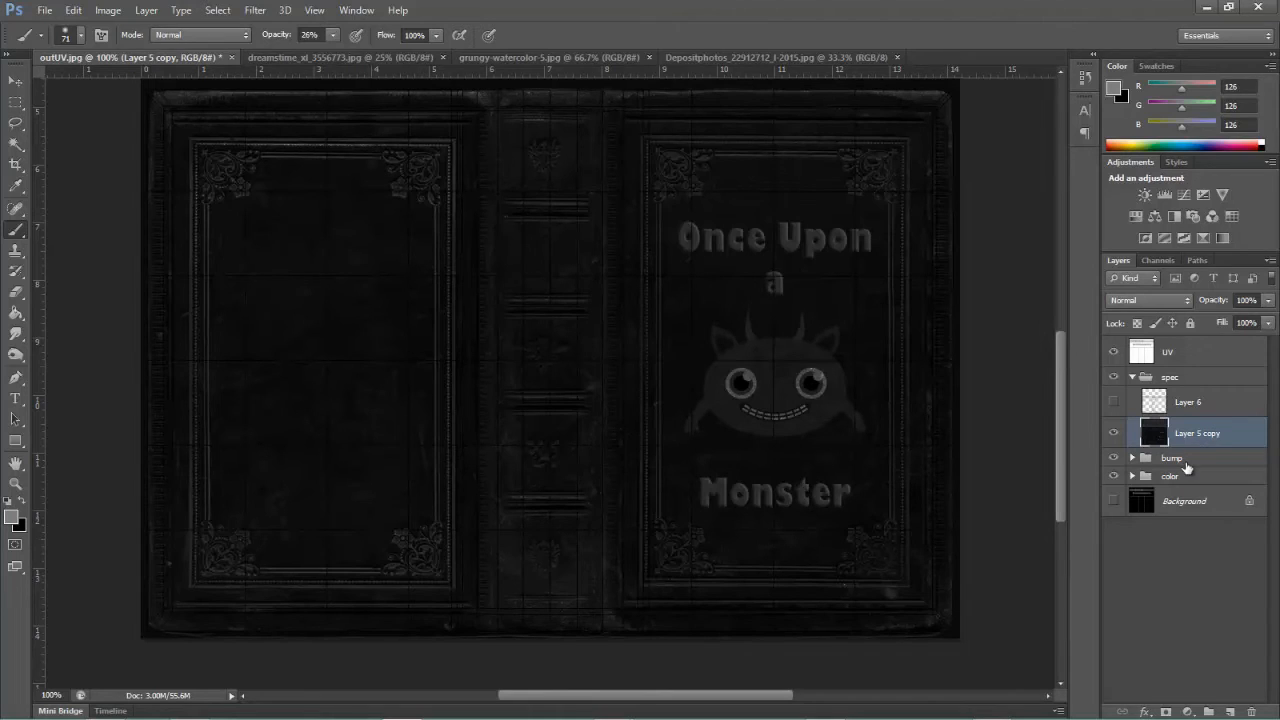
# Select the title text layer inside the color group, then collapse the layer groups
pyautogui.click(1132, 476)
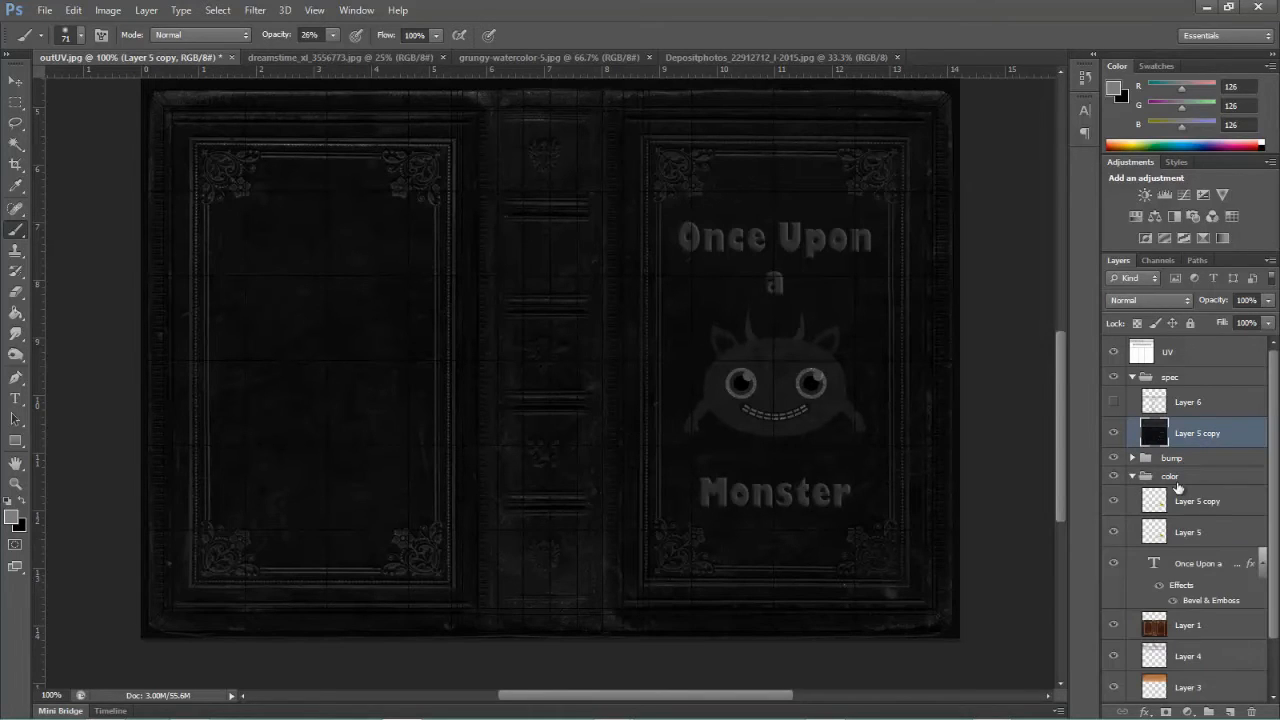
pyautogui.click(1196, 564)
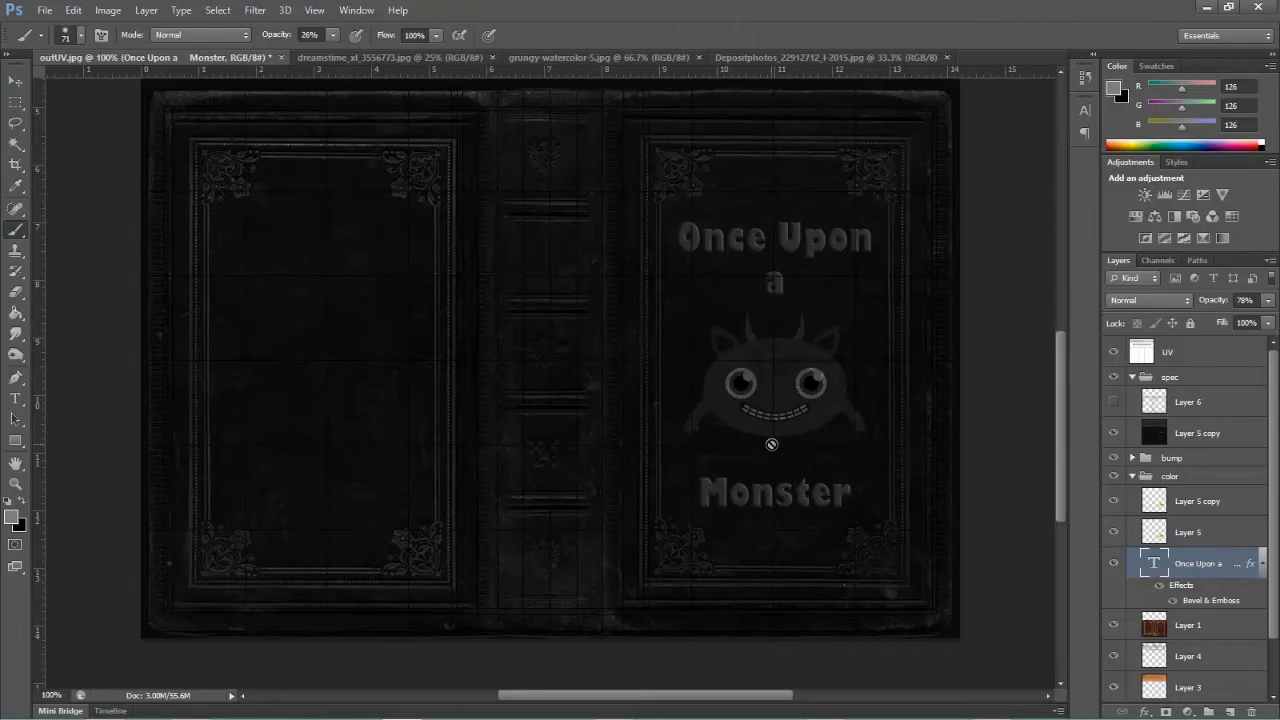
pyautogui.moveTo(814, 284)
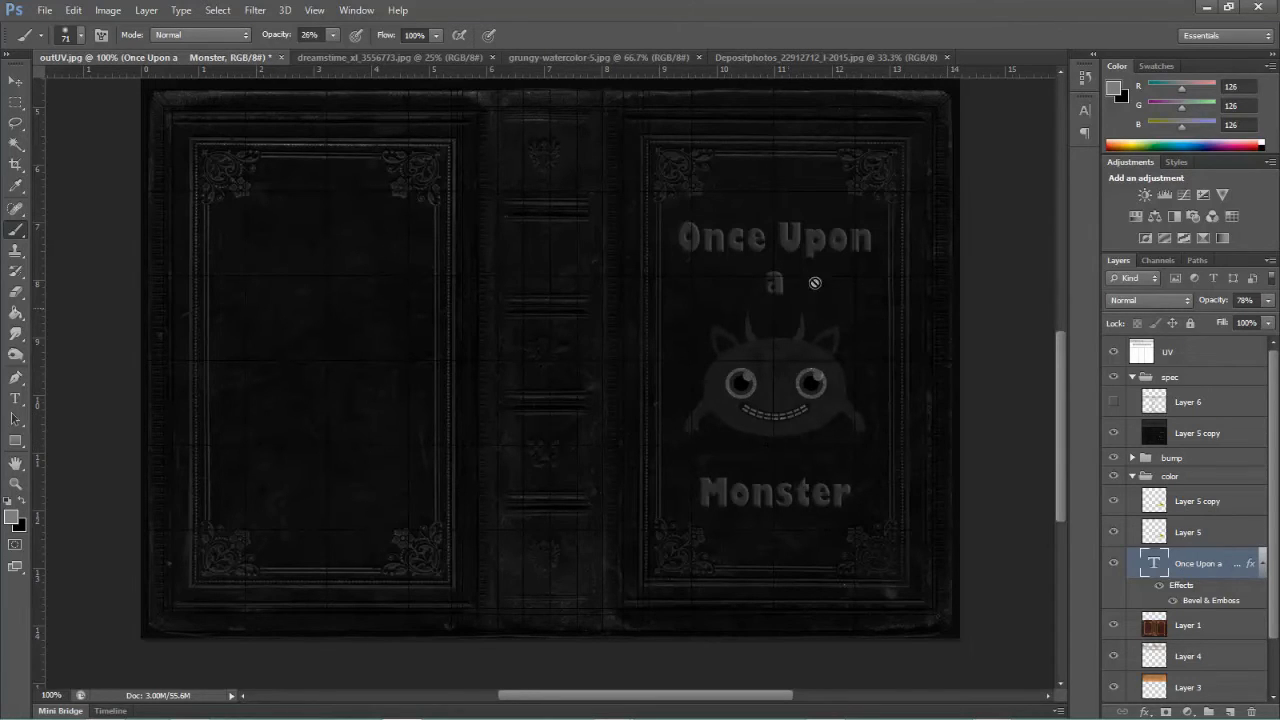
pyautogui.moveTo(808, 242)
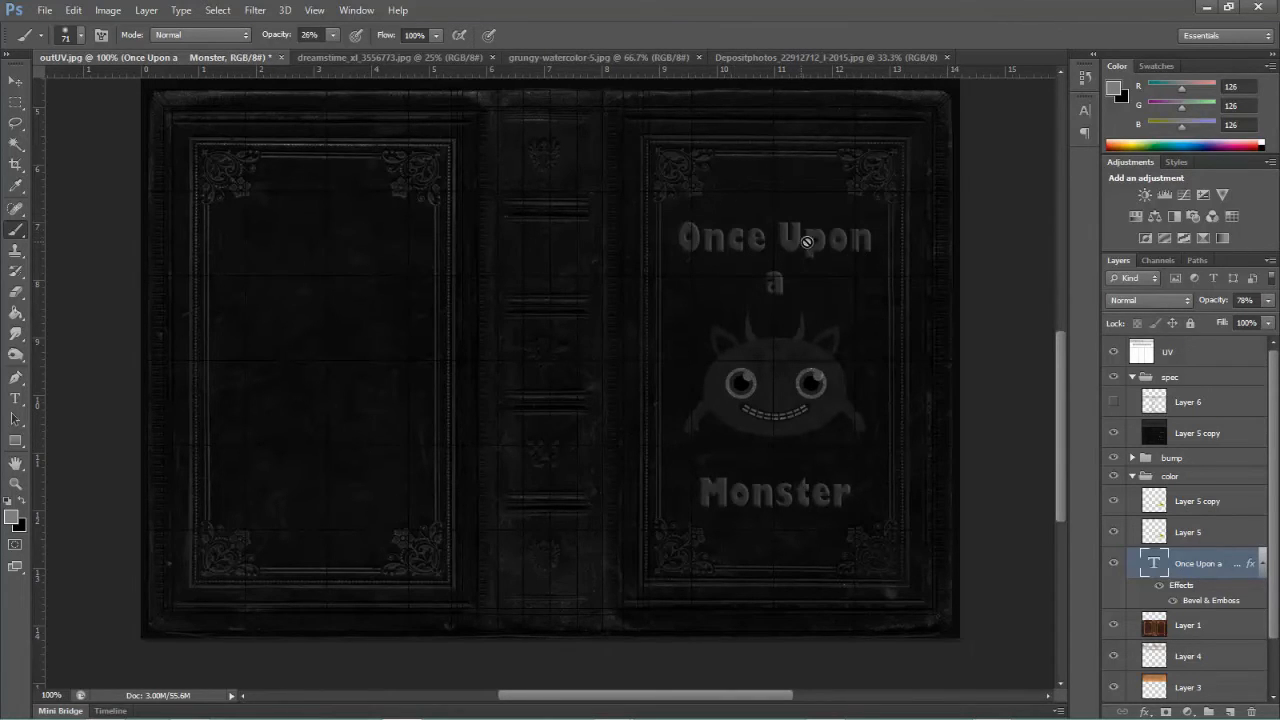
pyautogui.moveTo(788, 244)
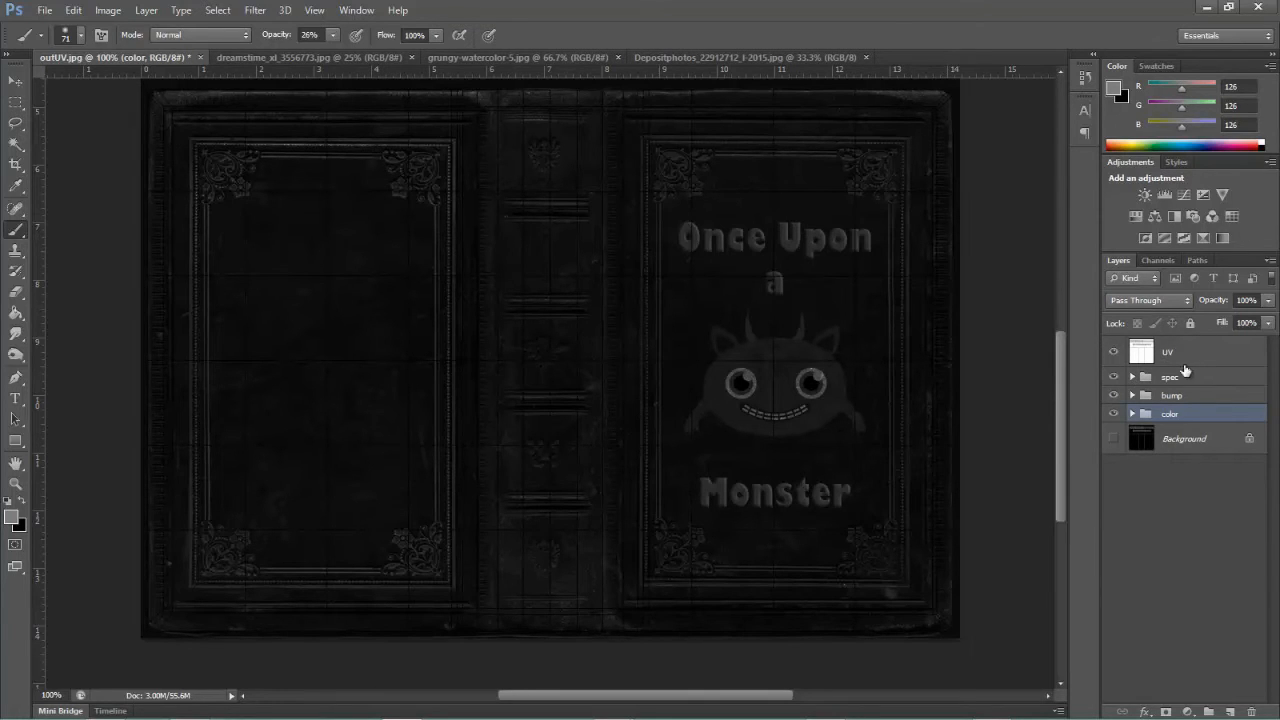
pyautogui.scroll(-3)
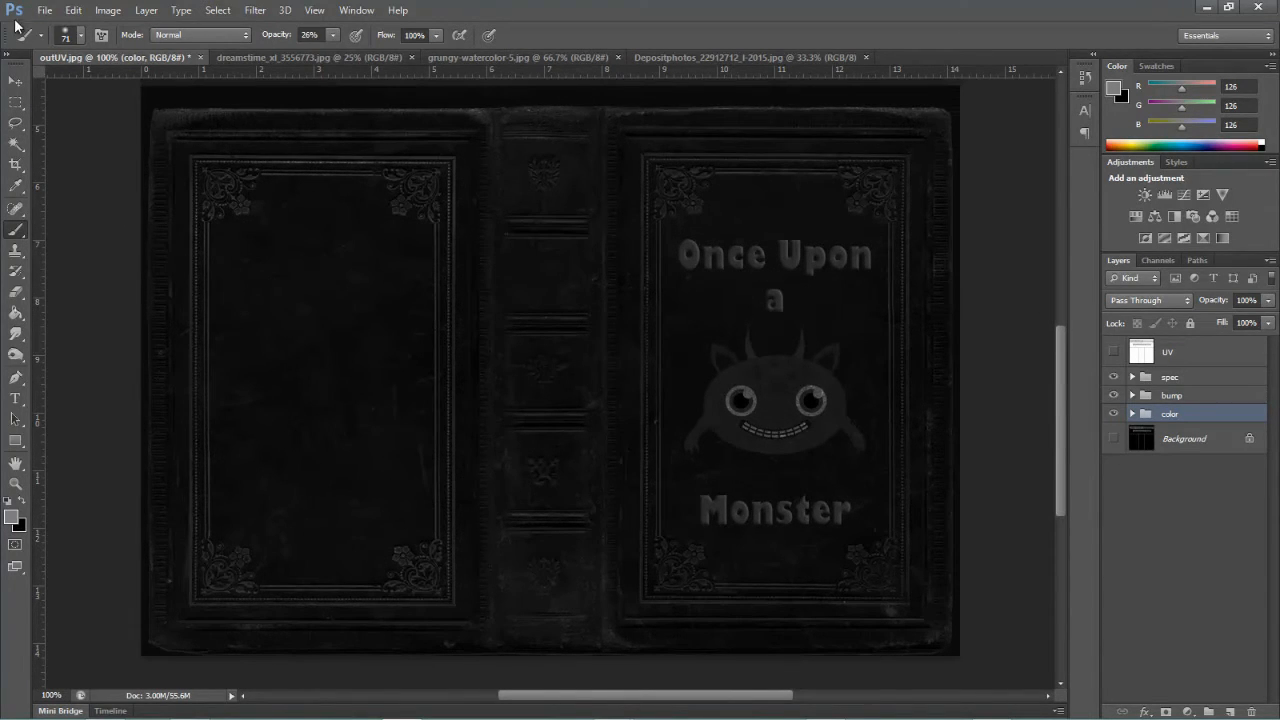
# Save the layered artwork as book_cover_2.psd in the sourceimages folder
pyautogui.click(44, 10)
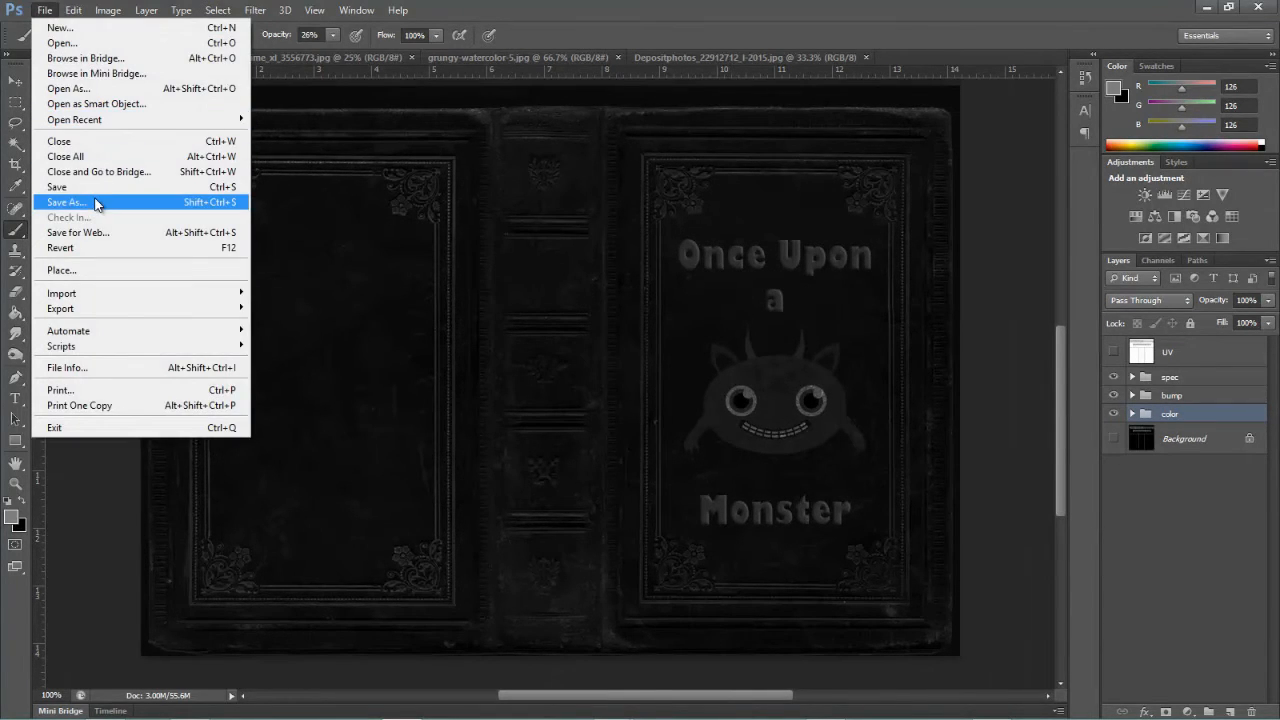
pyautogui.click(64, 202)
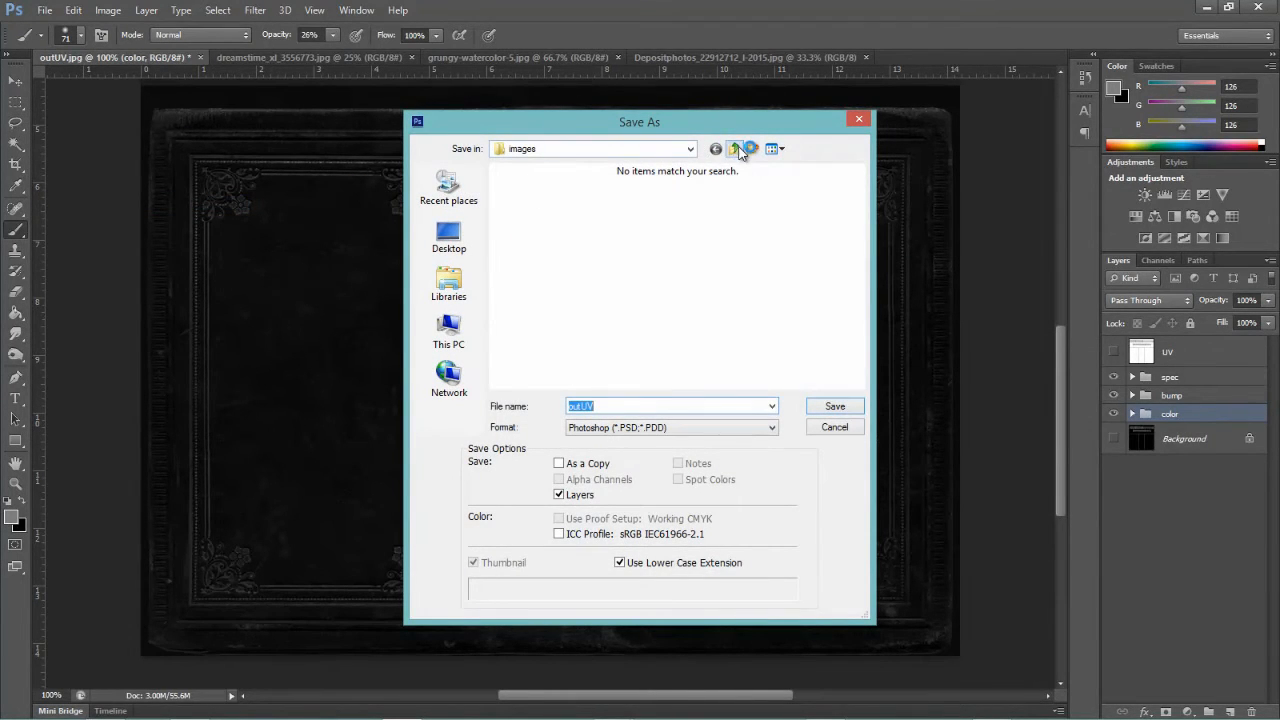
pyautogui.click(734, 148)
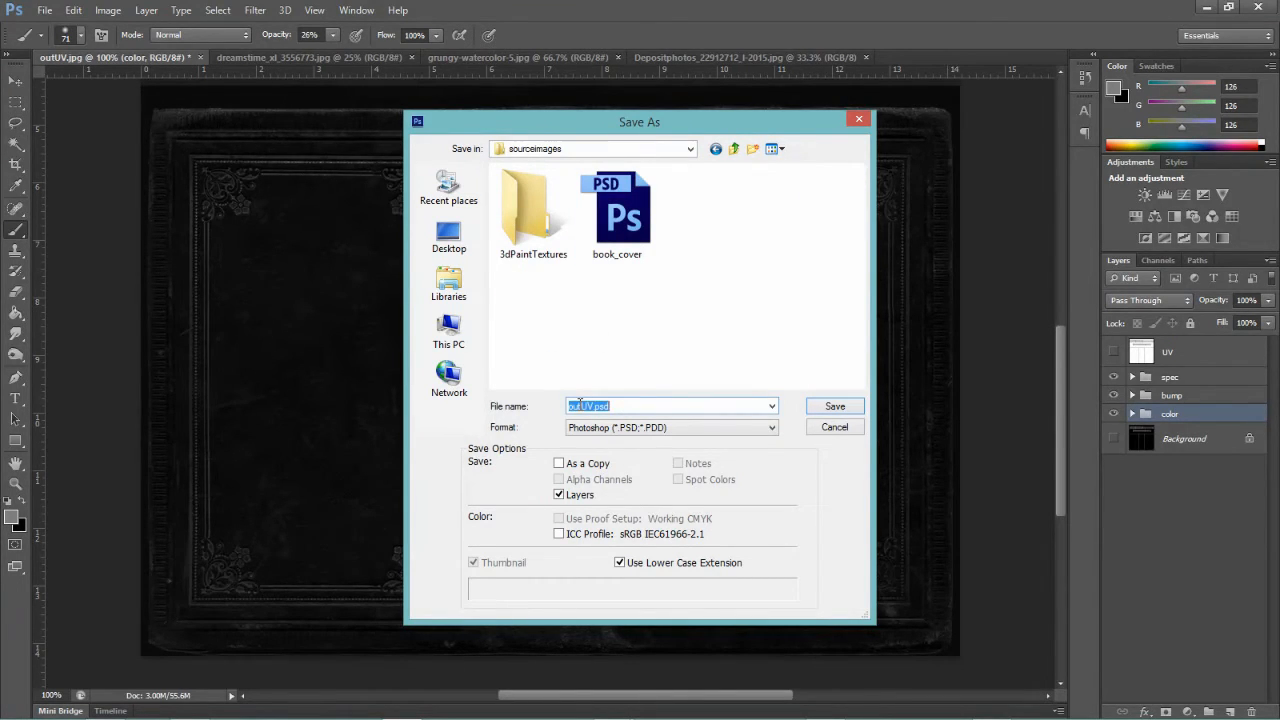
pyautogui.write('book_cover')
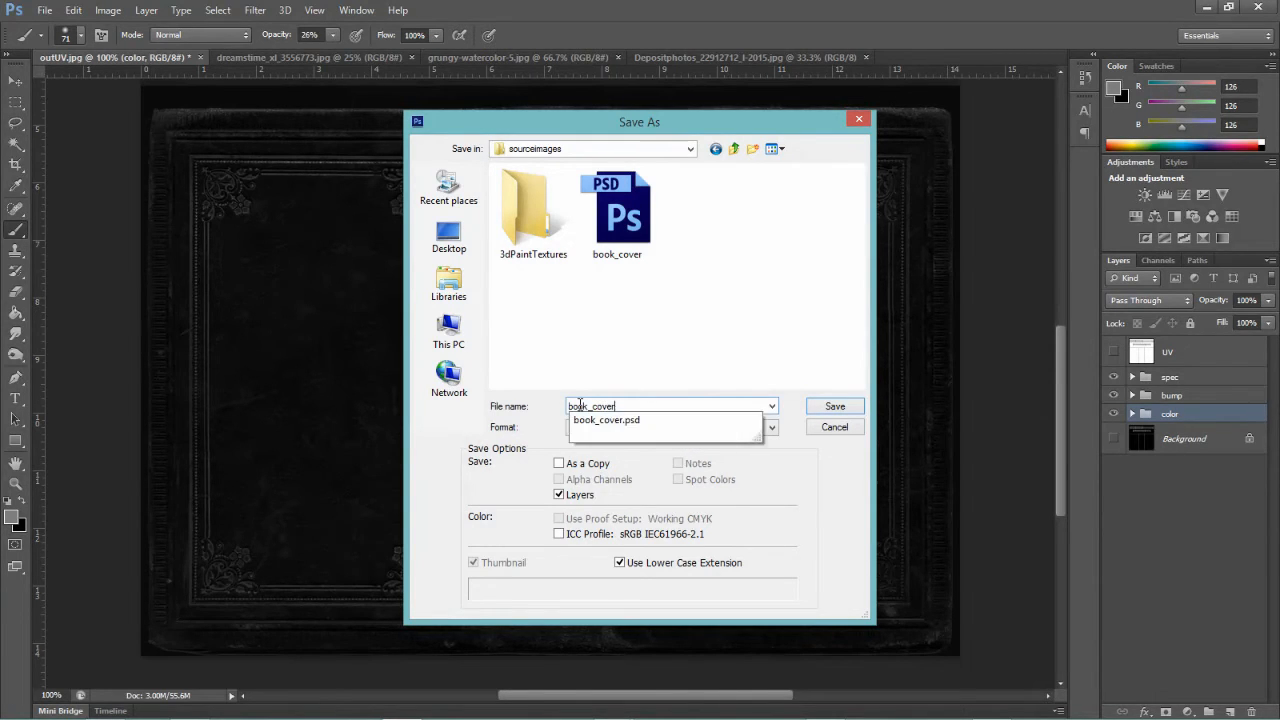
pyautogui.write('_2')
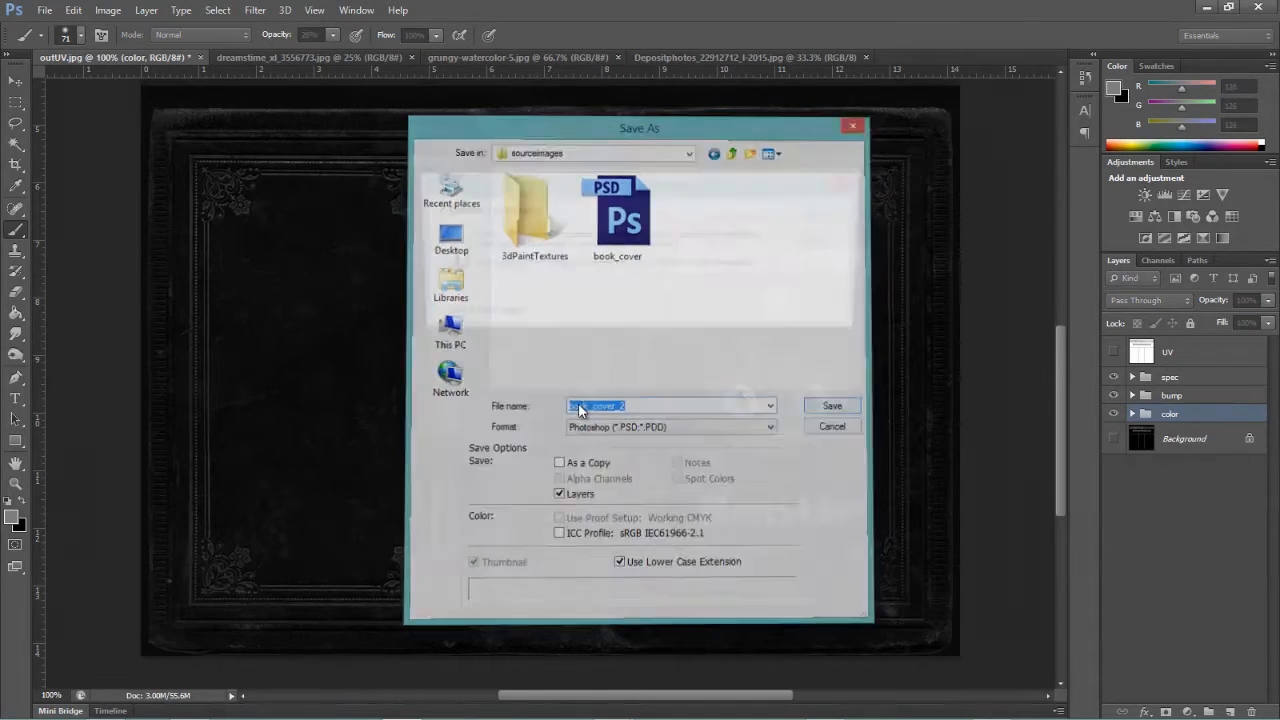
pyautogui.click(832, 404)
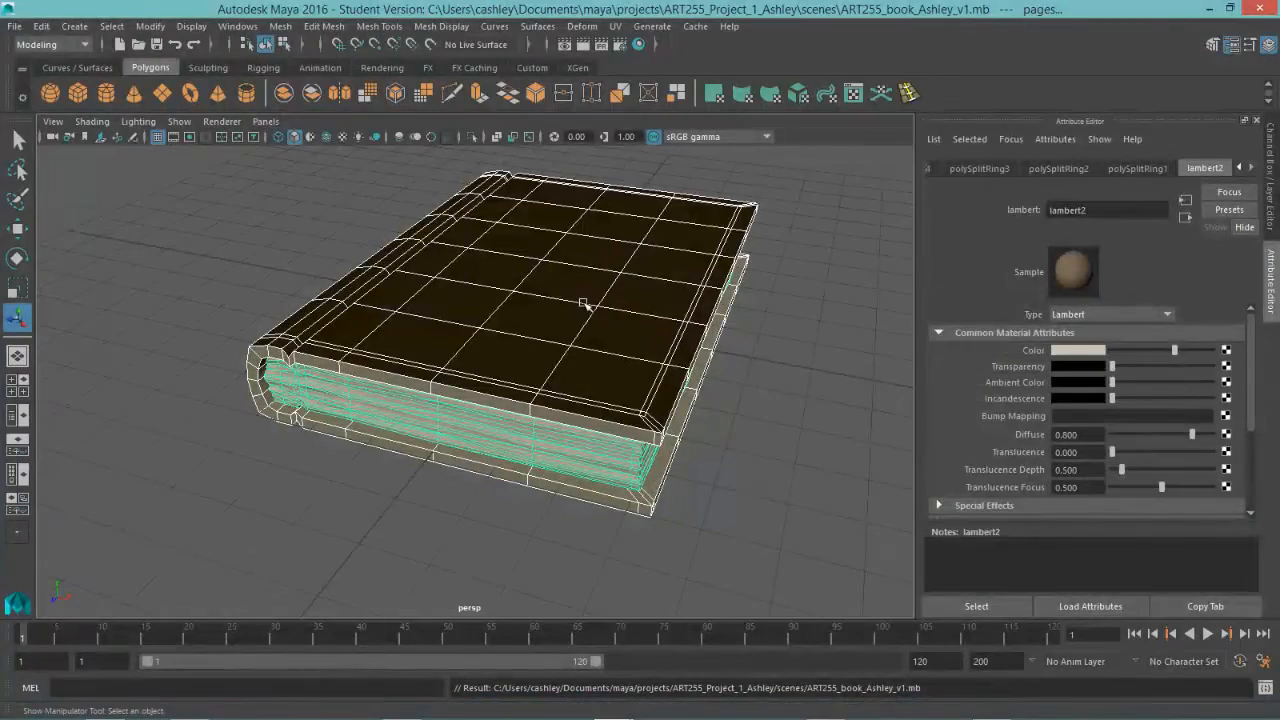
# Select the pages and cover meshes from the Outliner
pyautogui.moveTo(584, 304); pyautogui.dragTo(608, 330)
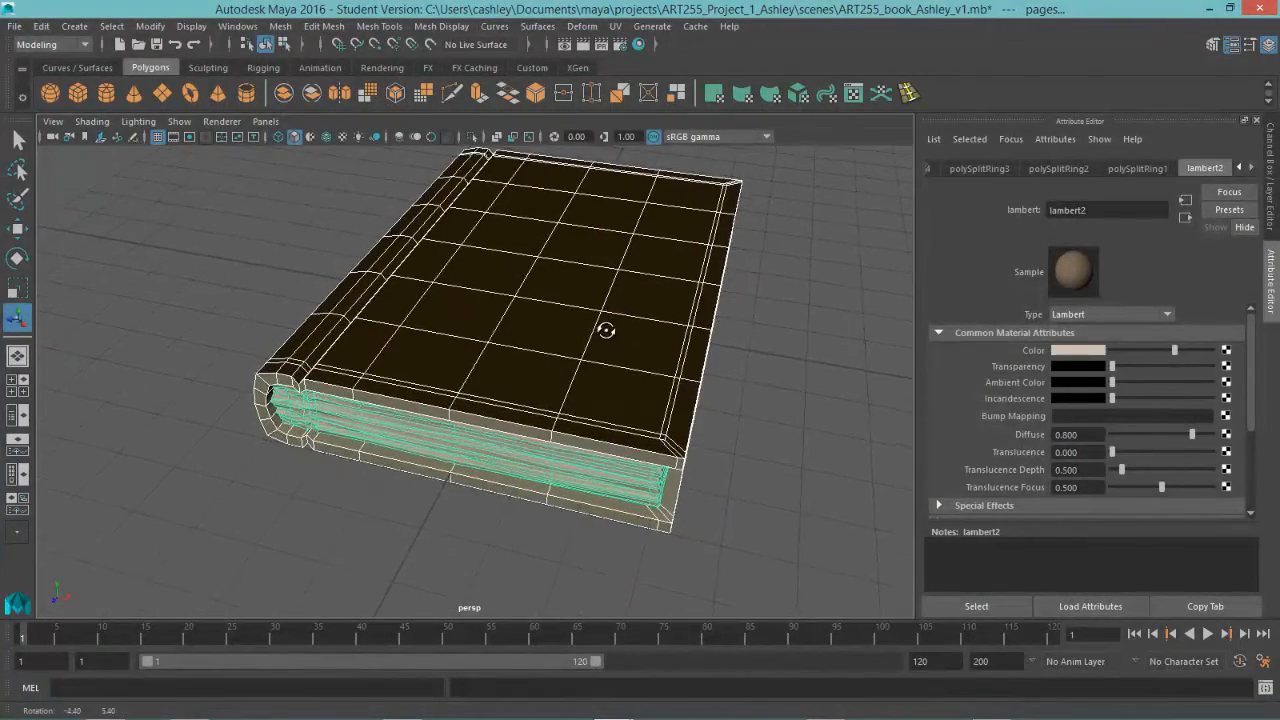
pyautogui.moveTo(608, 332); pyautogui.dragTo(592, 348)
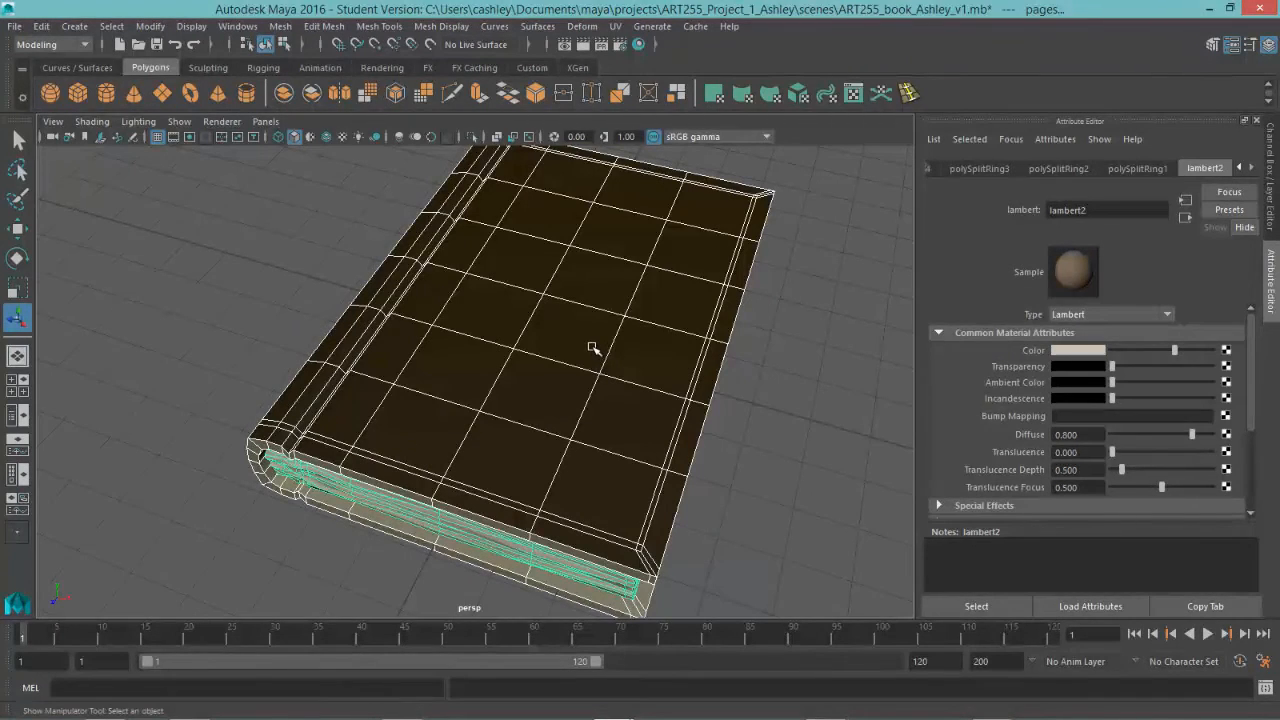
pyautogui.moveTo(568, 400)
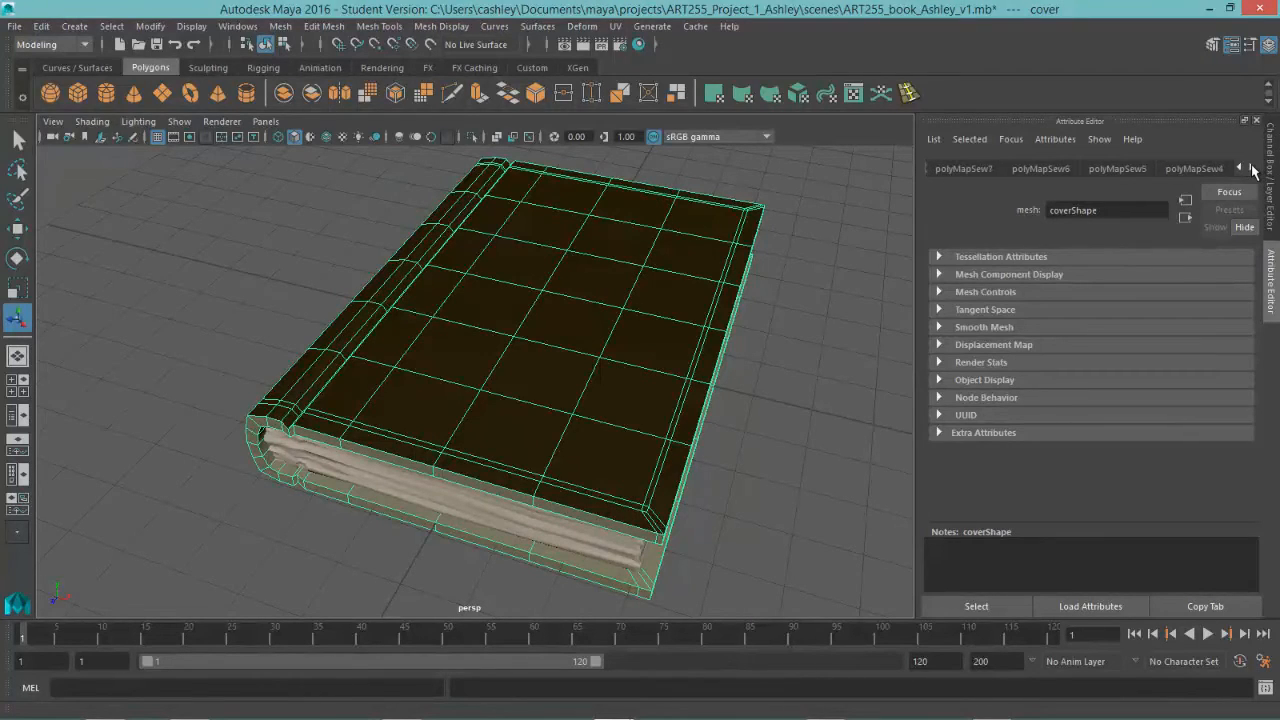
pyautogui.click(1252, 168)
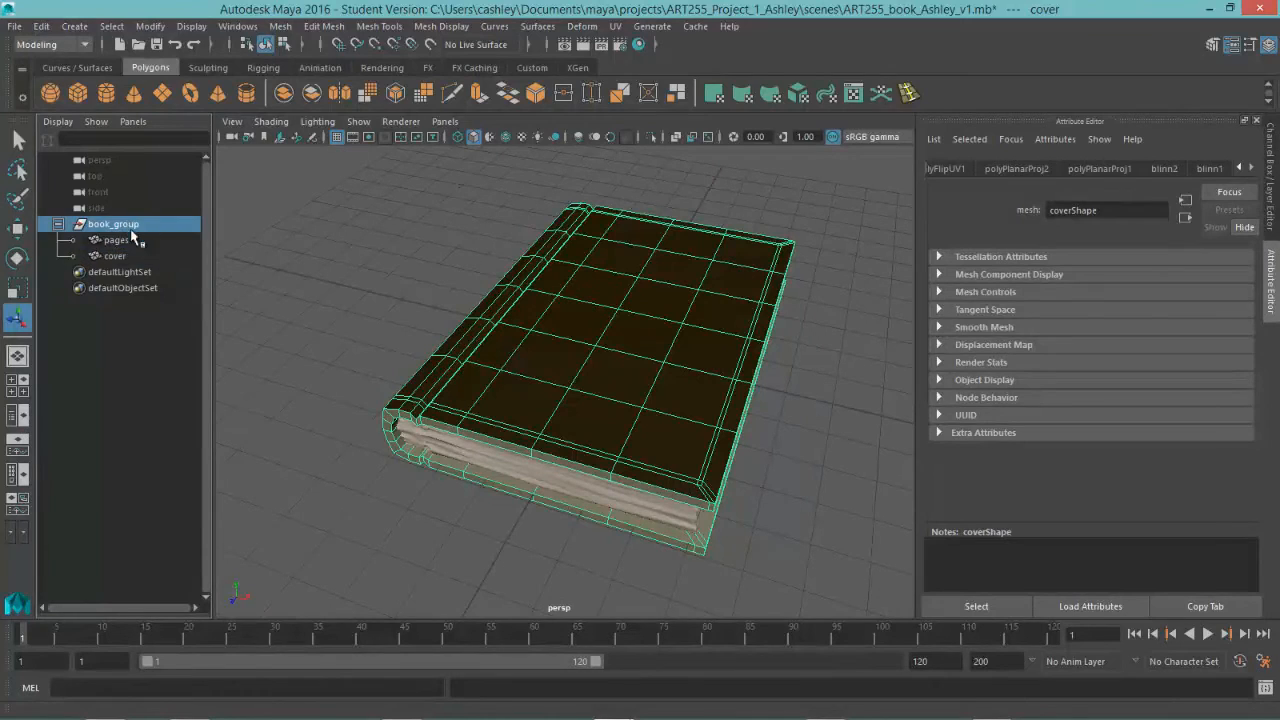
pyautogui.click(116, 240)
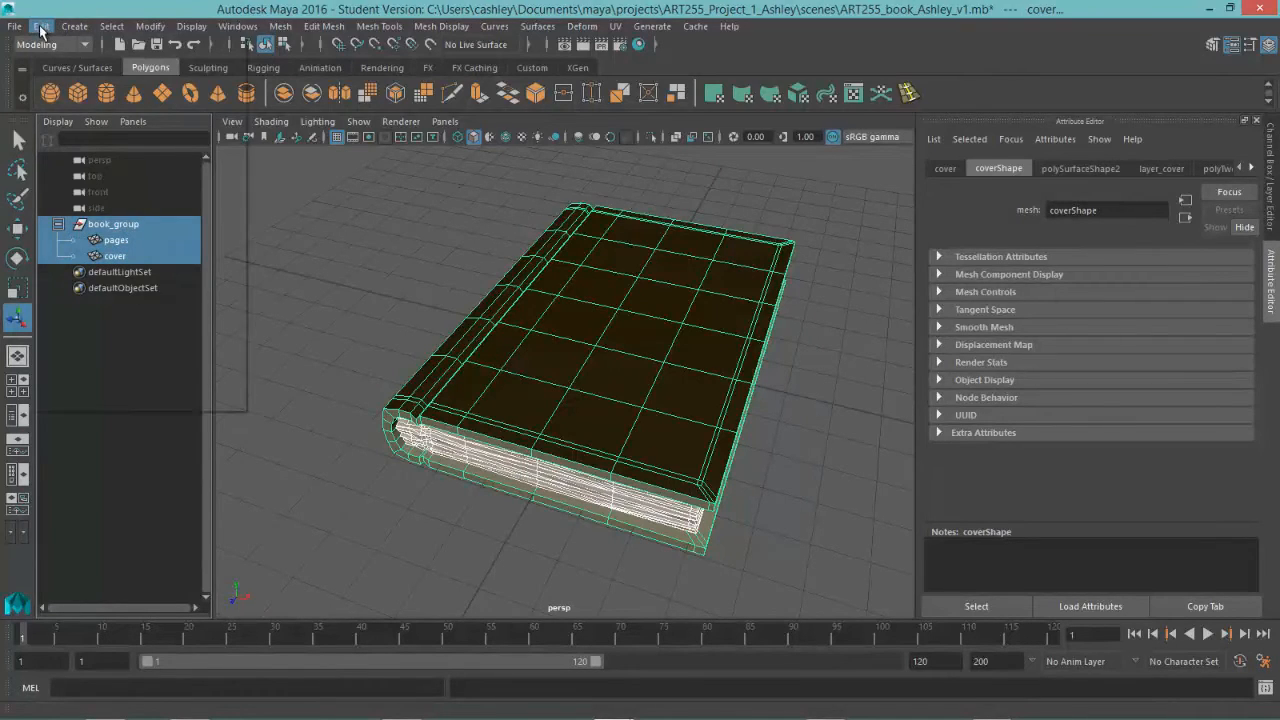
# Delete their construction history and show the cover's Blinn material book_cover
pyautogui.click(40, 26)
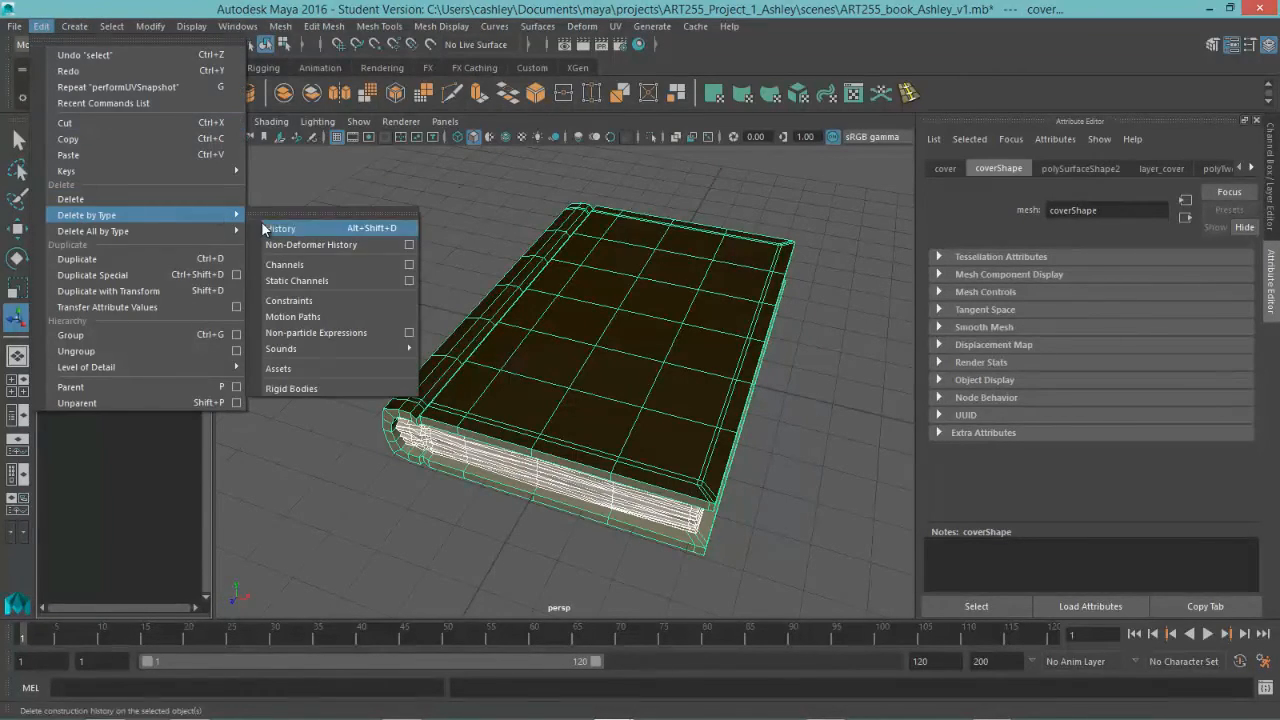
pyautogui.click(280, 228)
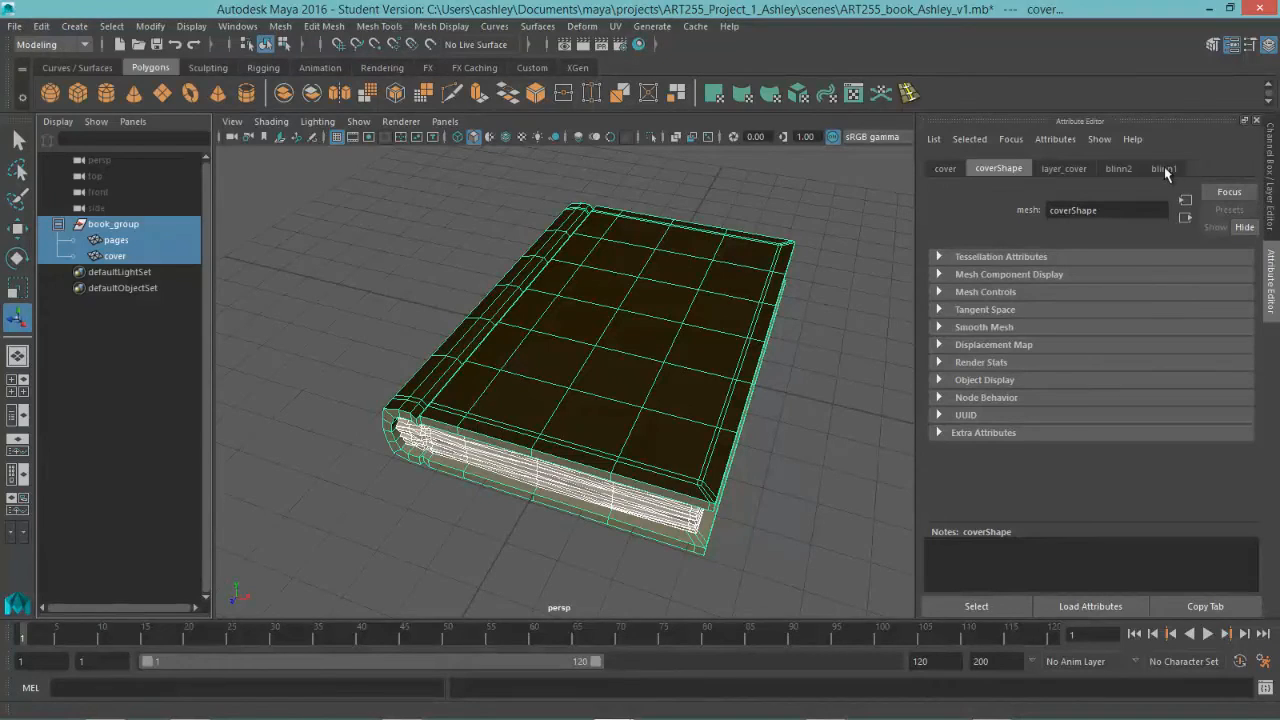
pyautogui.click(1118, 168)
pyautogui.write('book_cover')
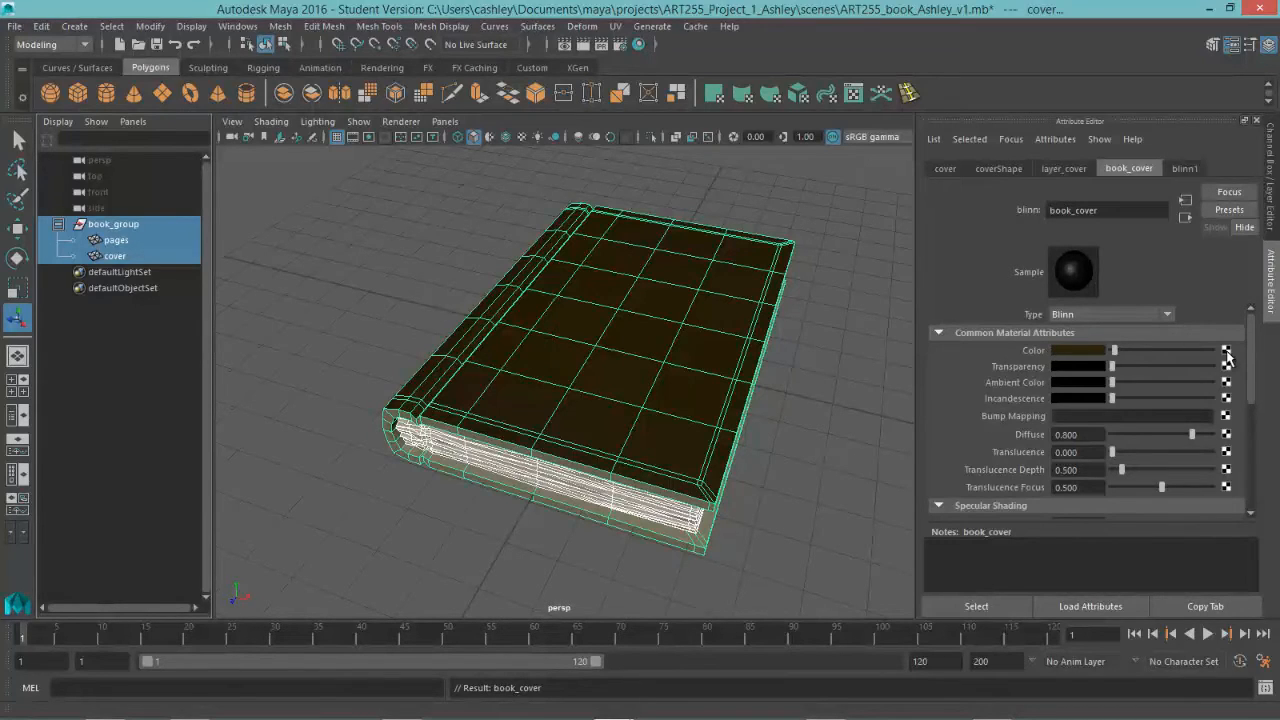
# Map the cover material's colour to a PSD File texture loading book_cover_2.psd
pyautogui.click(1226, 350)
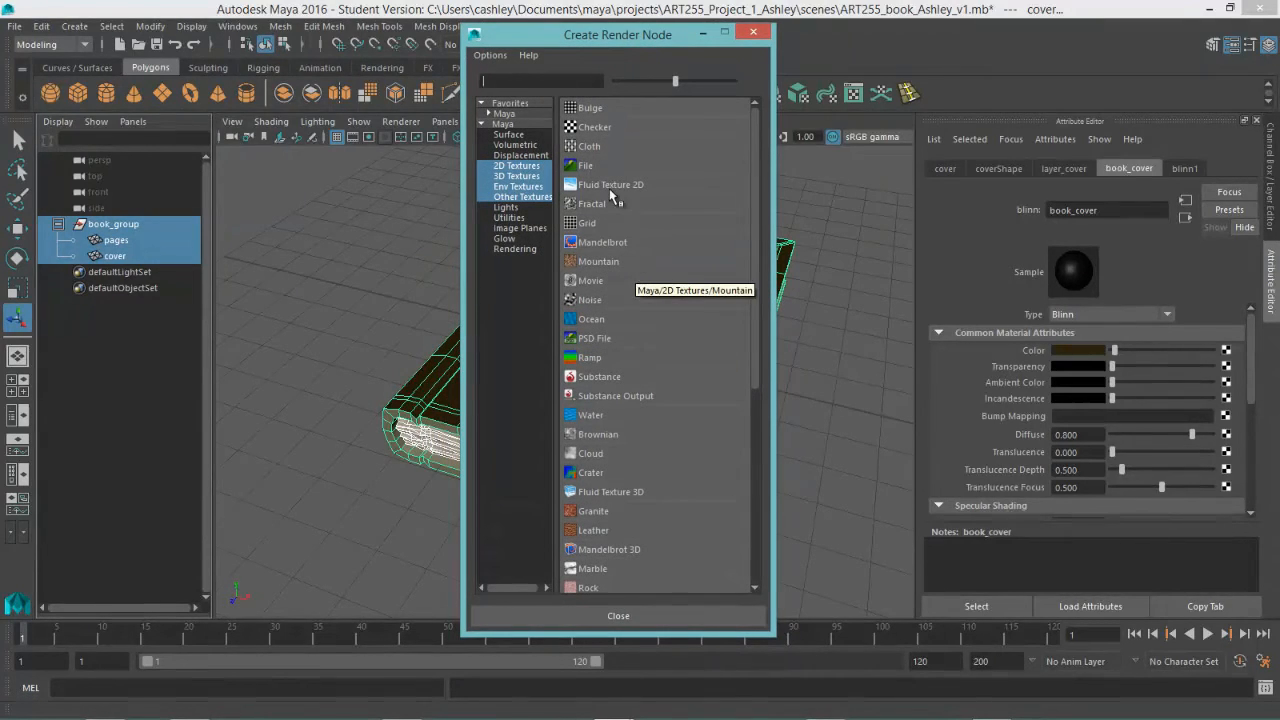
pyautogui.moveTo(588, 344)
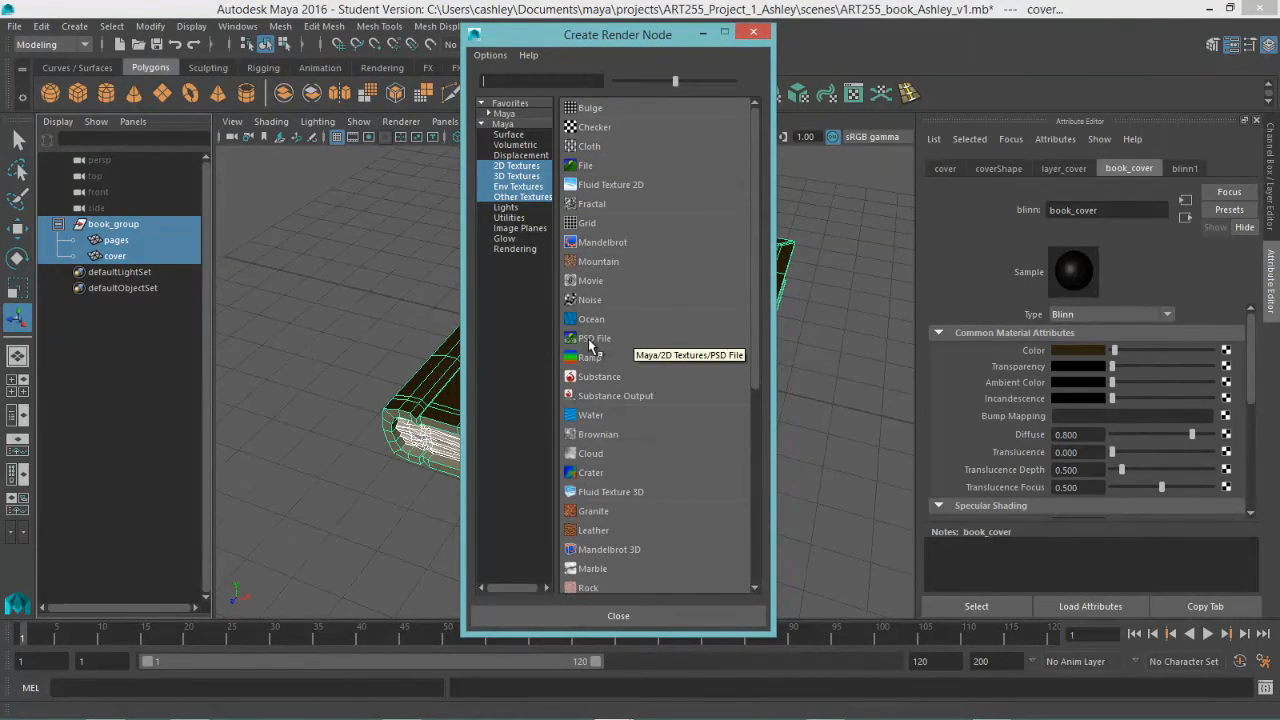
pyautogui.click(594, 338)
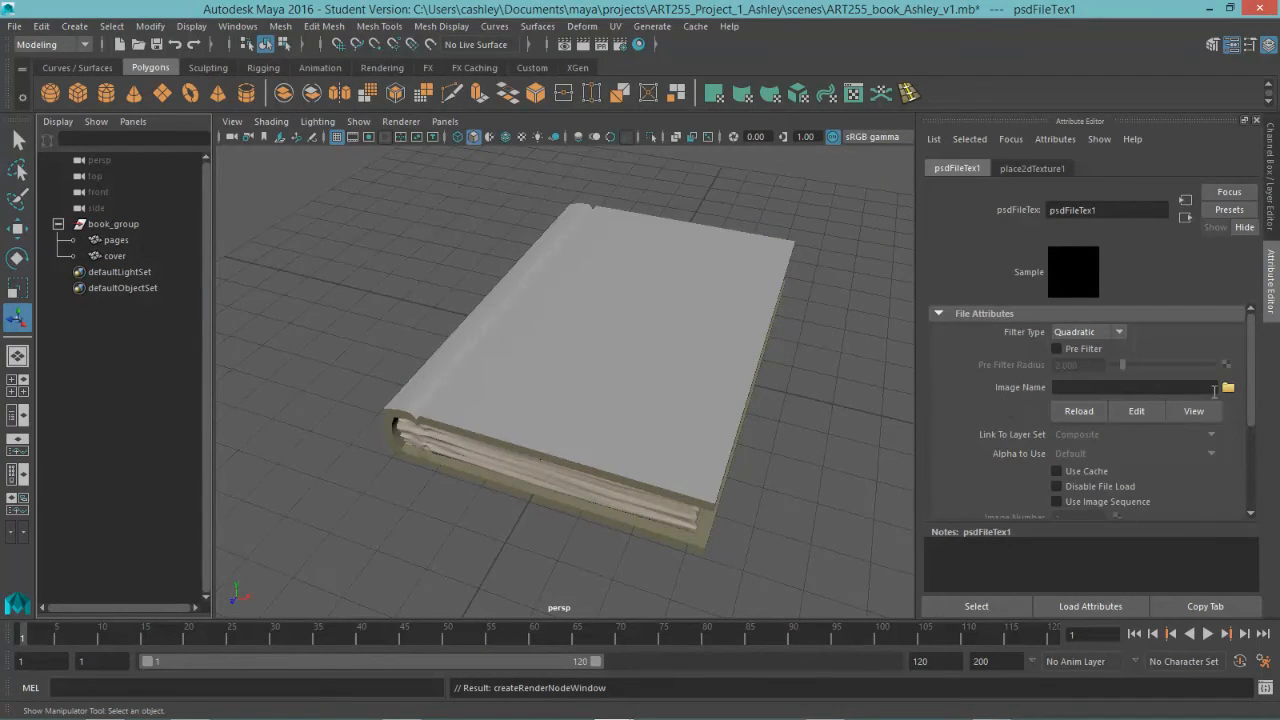
pyautogui.click(1228, 388)
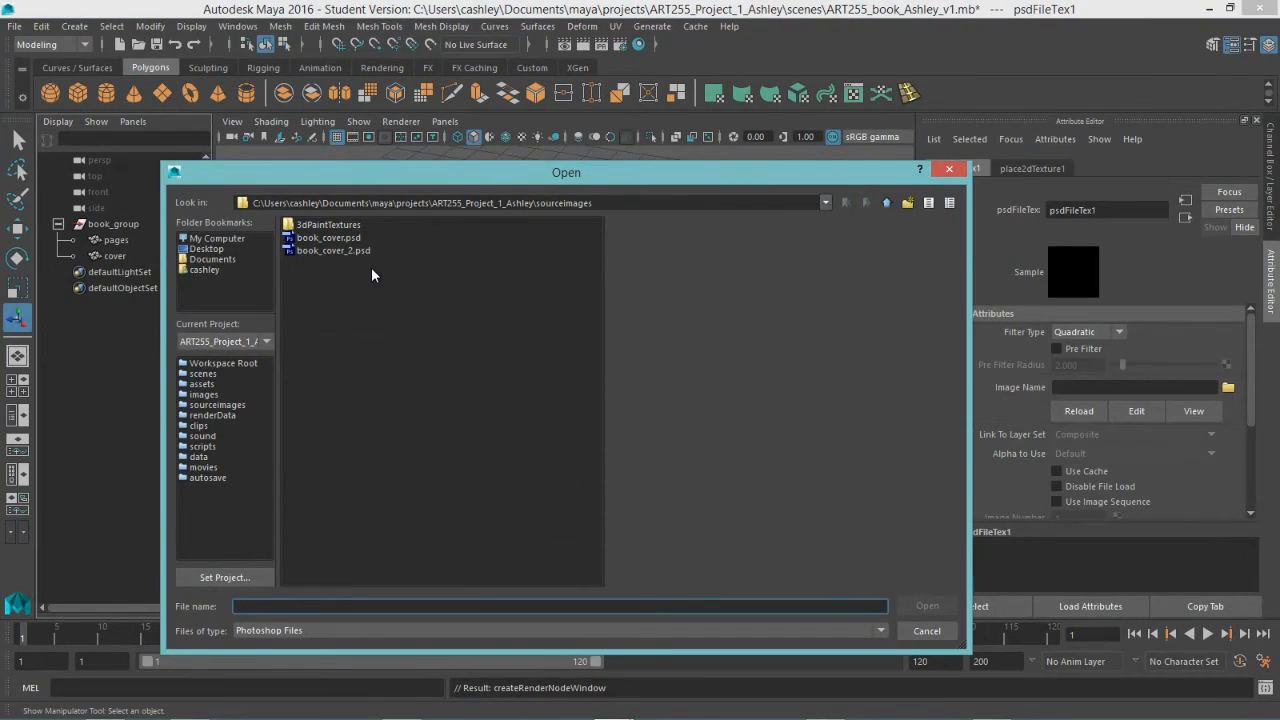
pyautogui.click(332, 250)
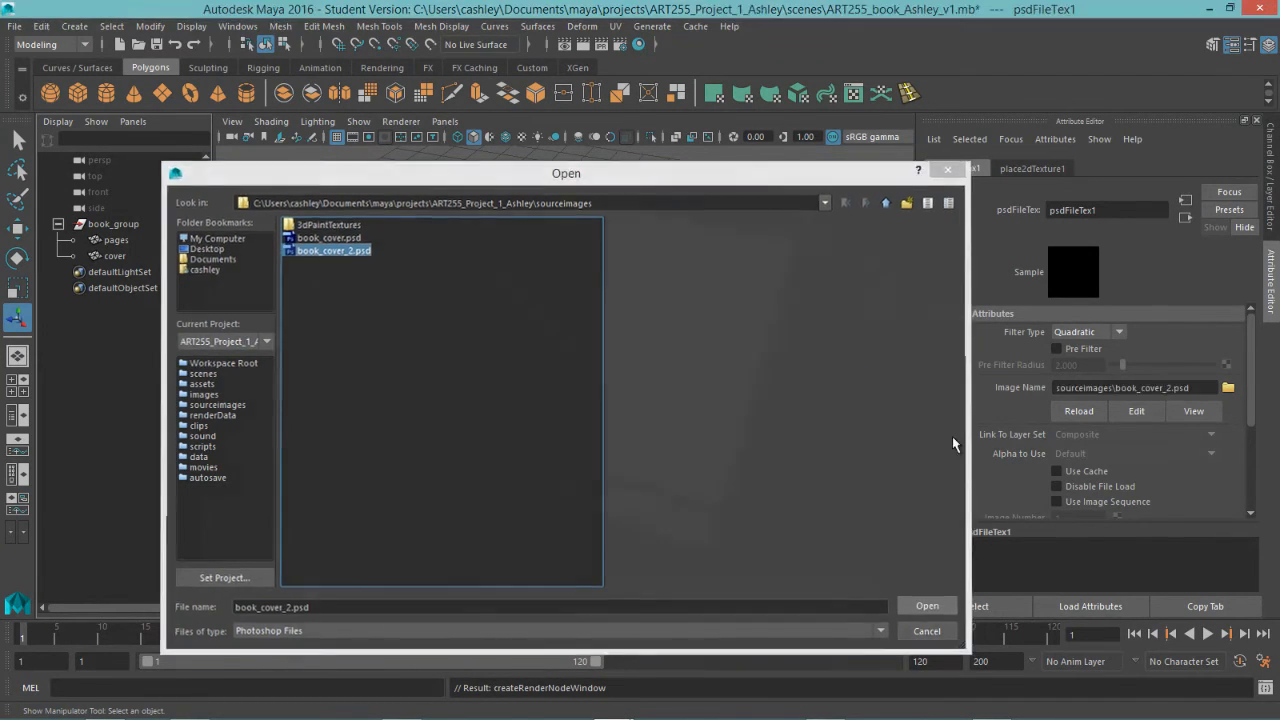
pyautogui.click(928, 604)
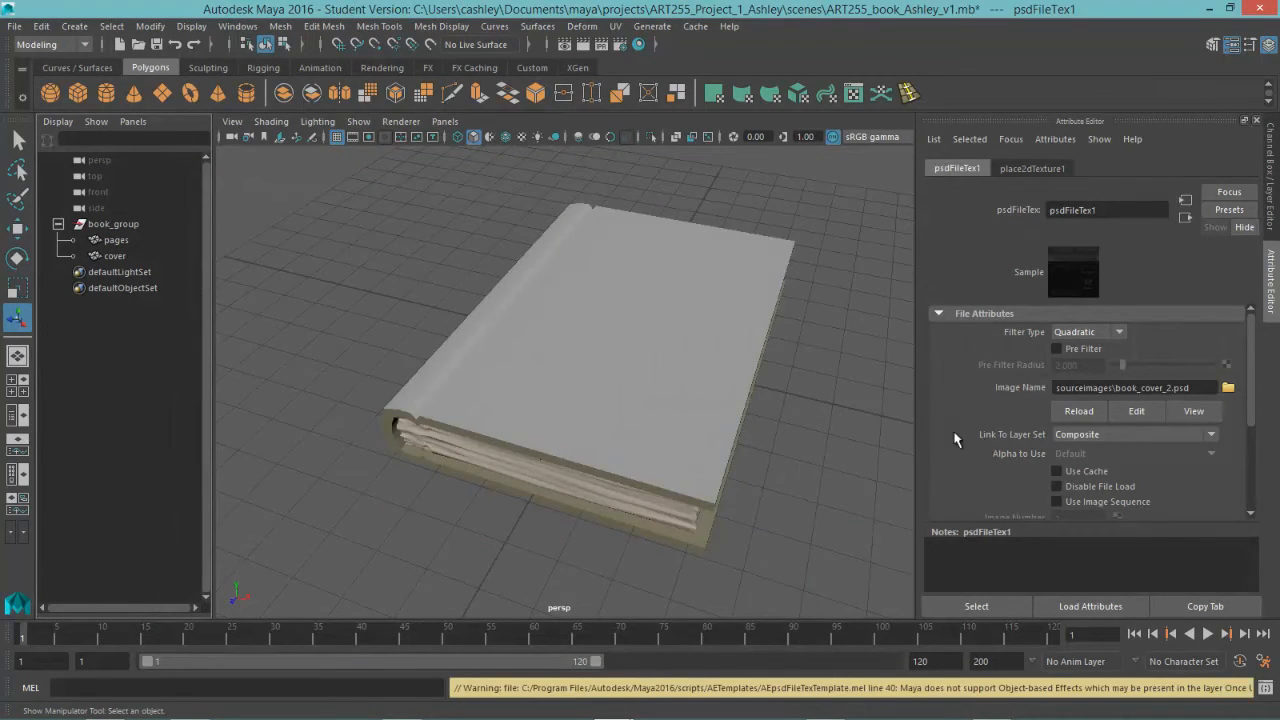
pyautogui.moveTo(1004, 448)
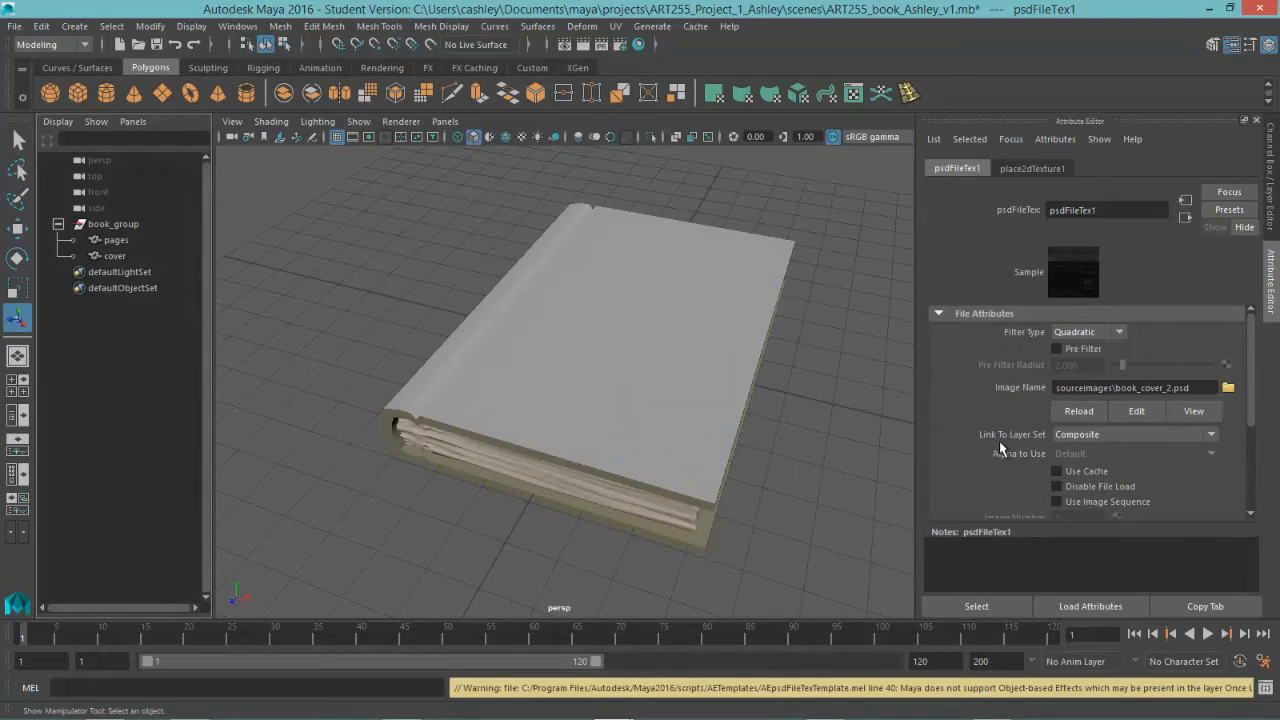
# Select the cover and display it textured in the viewport, orbiting to inspect the artwork
pyautogui.click(1210, 452)
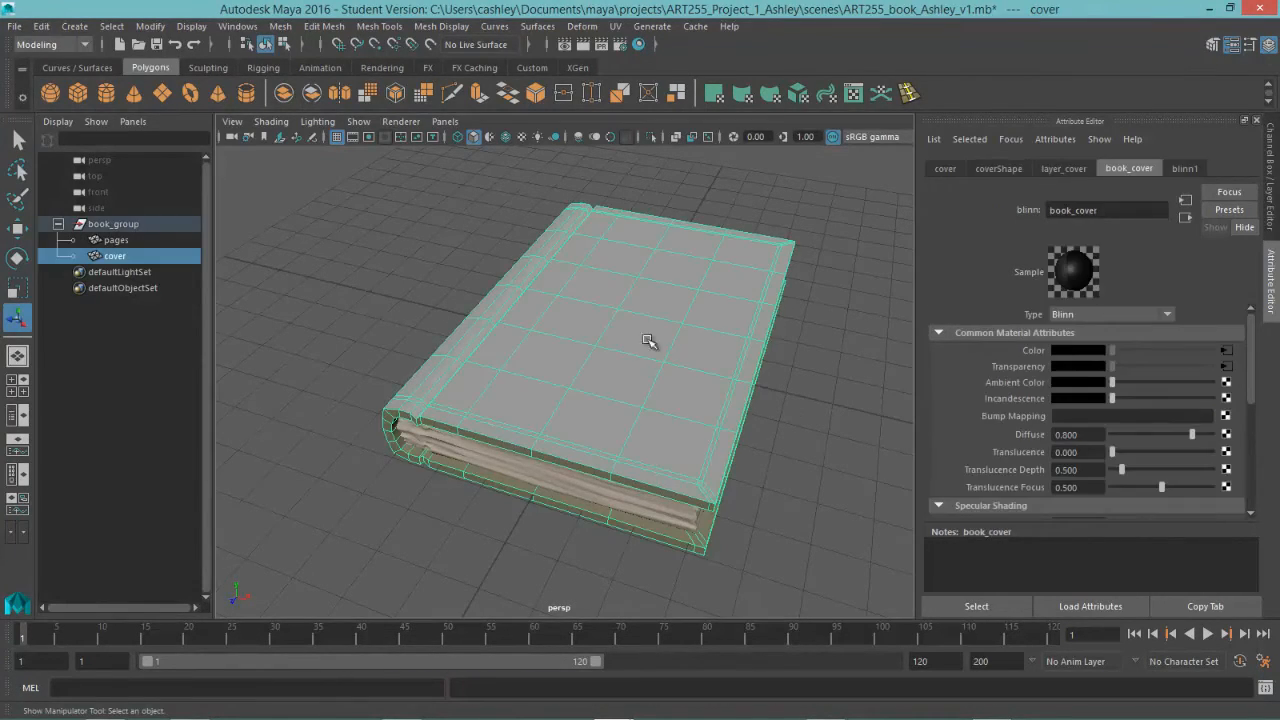
pyautogui.press('6')
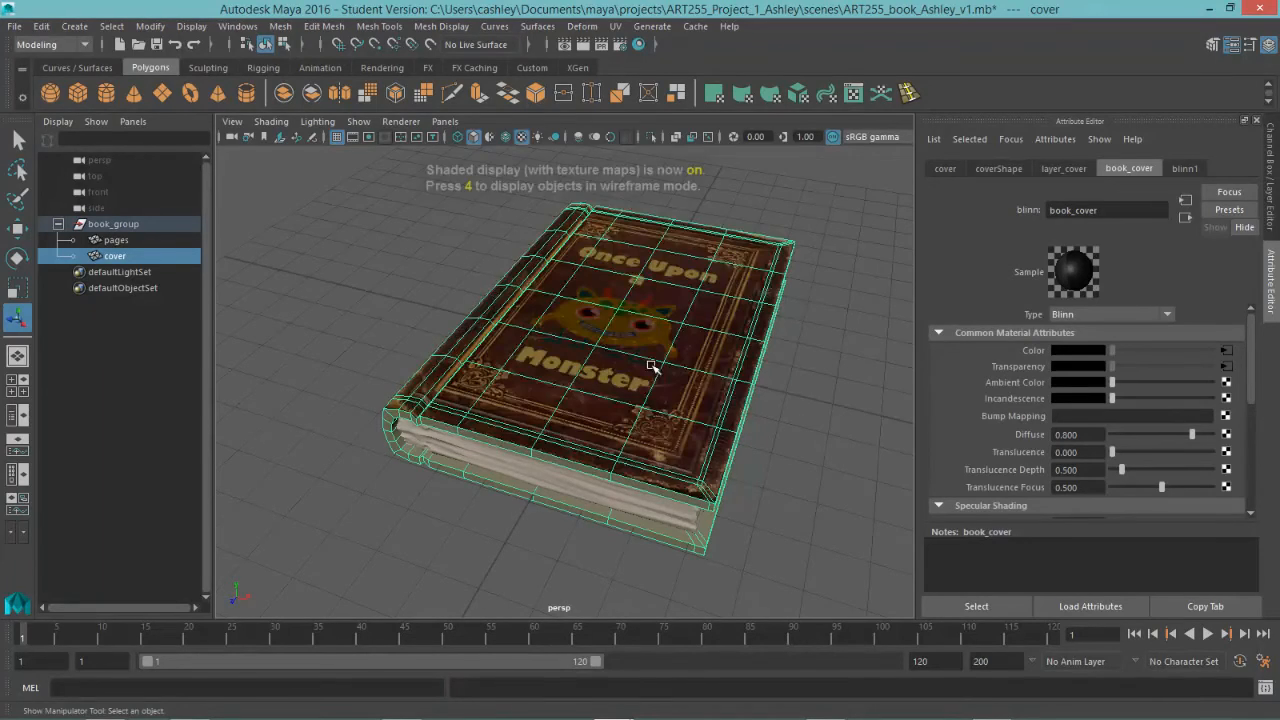
pyautogui.moveTo(650, 360); pyautogui.dragTo(808, 454)
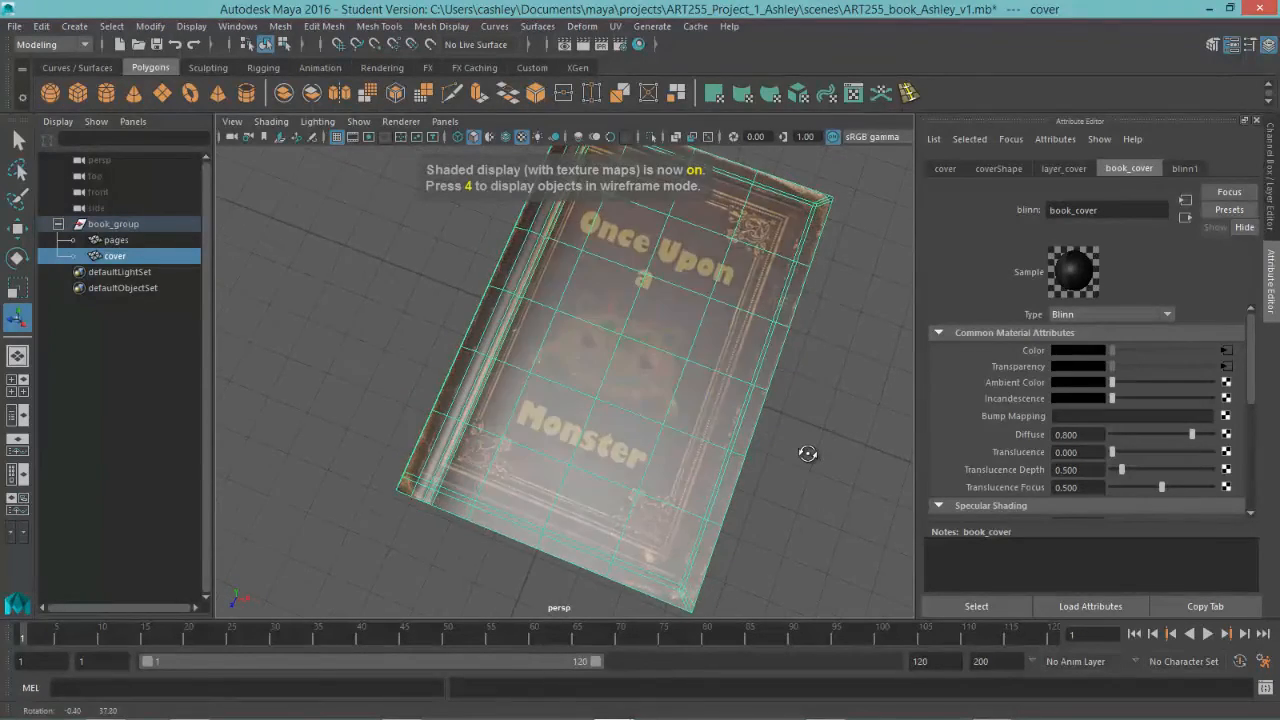
pyautogui.moveTo(808, 452); pyautogui.dragTo(788, 464)
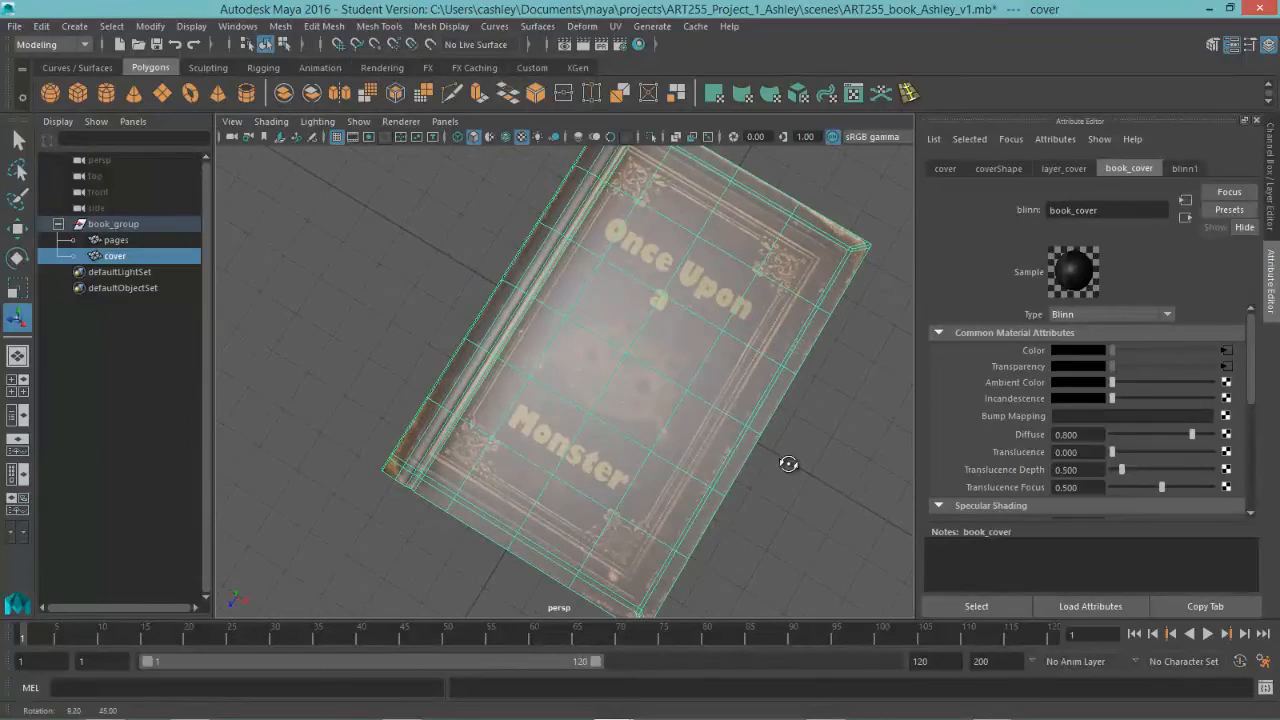
pyautogui.moveTo(788, 464); pyautogui.dragTo(672, 402)
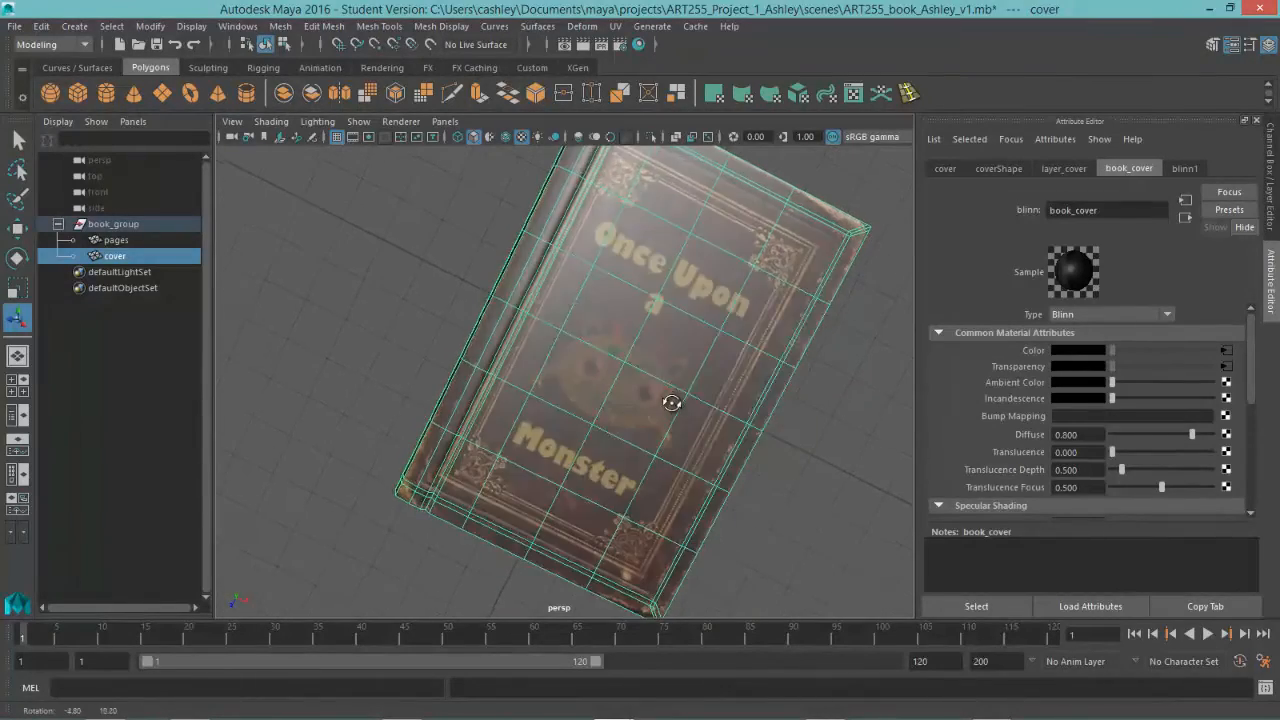
pyautogui.moveTo(672, 404); pyautogui.dragTo(668, 350)
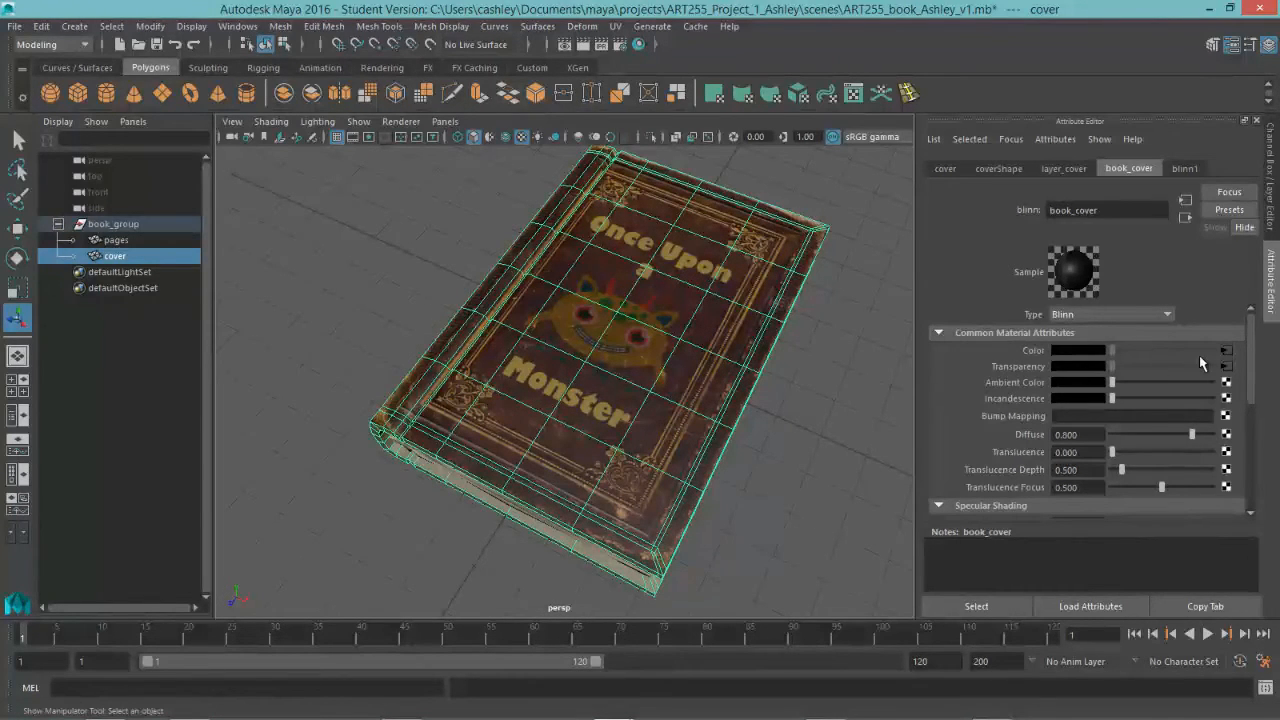
pyautogui.moveTo(1230, 376)
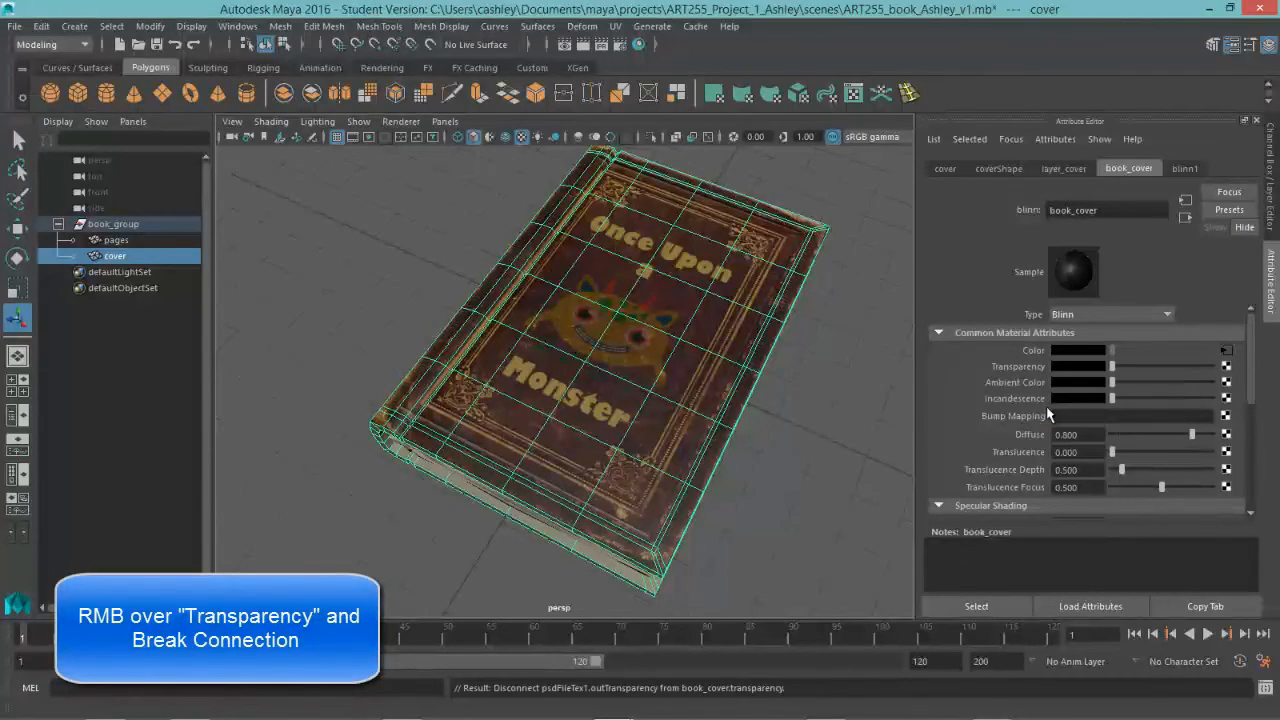
# Orbit the view around the textured book
pyautogui.moveTo(600, 380); pyautogui.dragTo(658, 356)
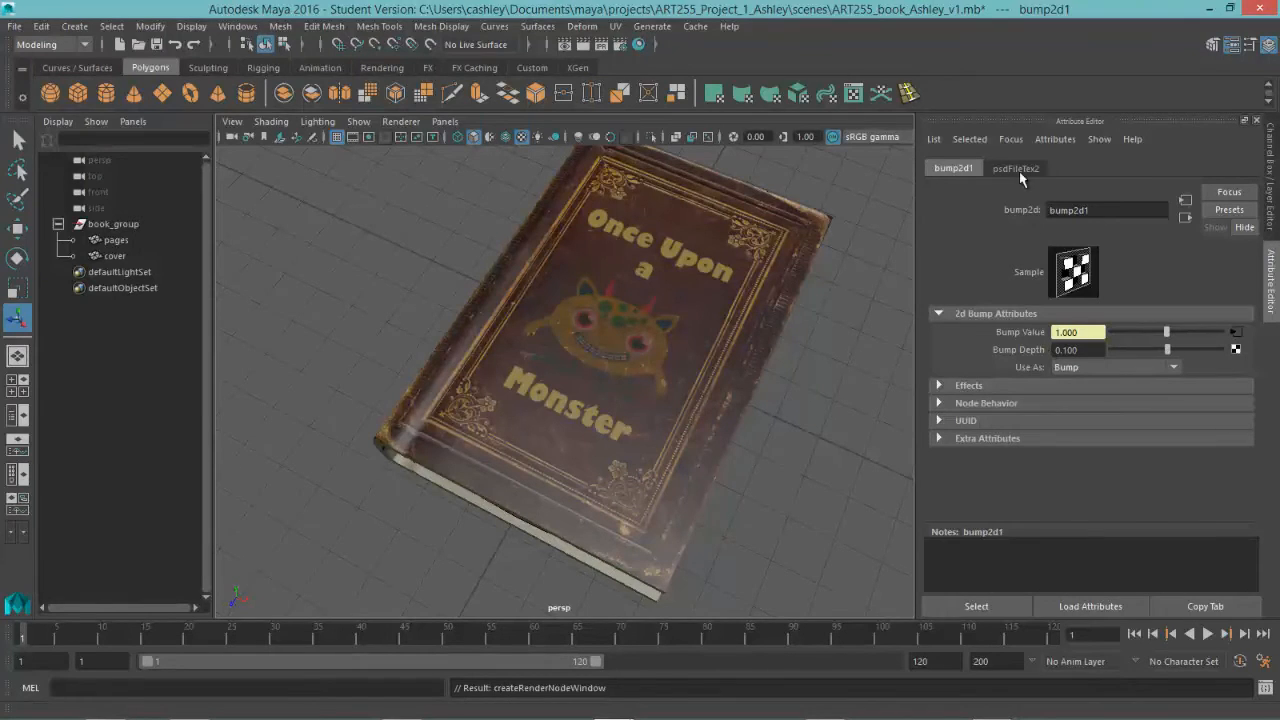
# Load book_cover_2.psd into the bump's PSD texture, linked to the bump layer set
pyautogui.click(1016, 168)
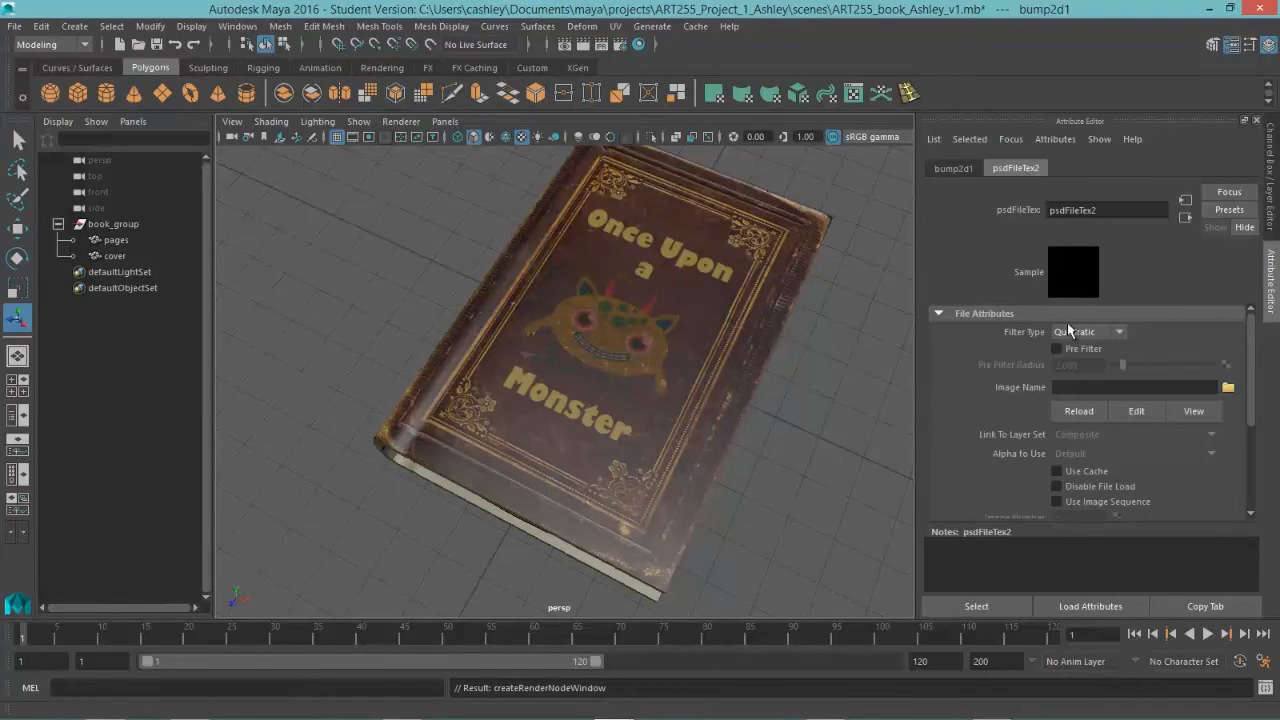
pyautogui.click(1228, 388)
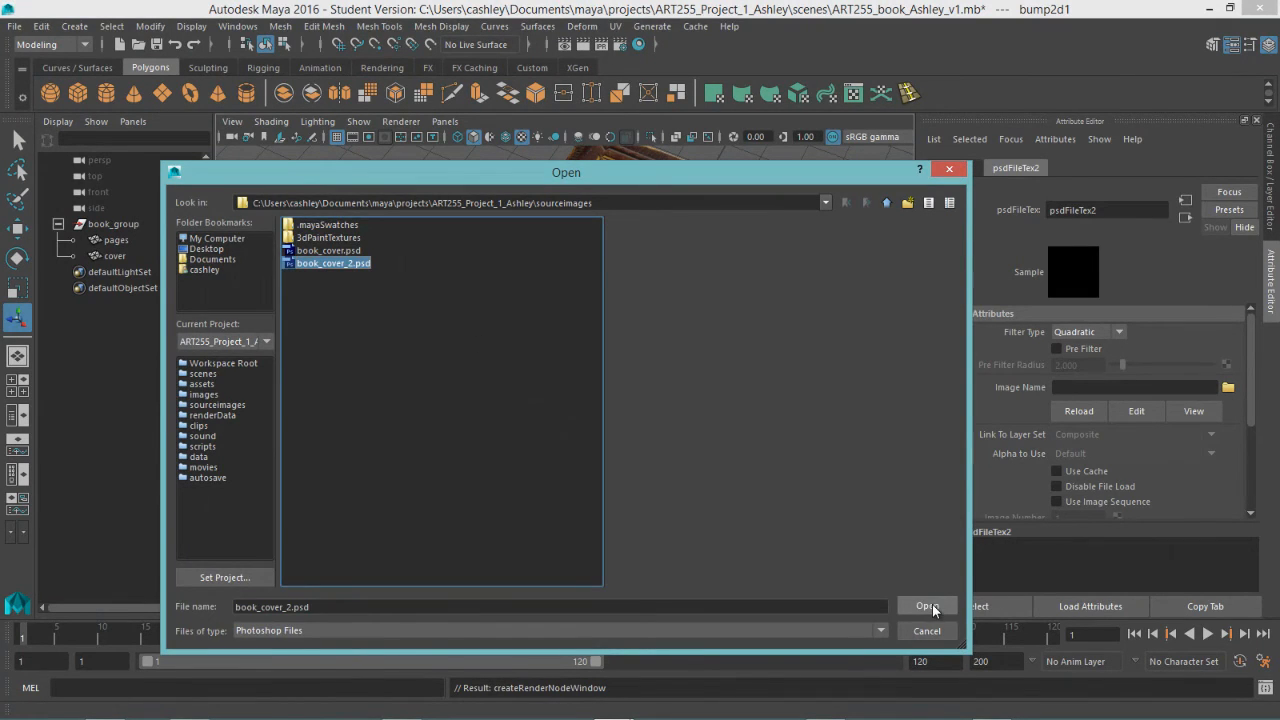
pyautogui.click(926, 606)
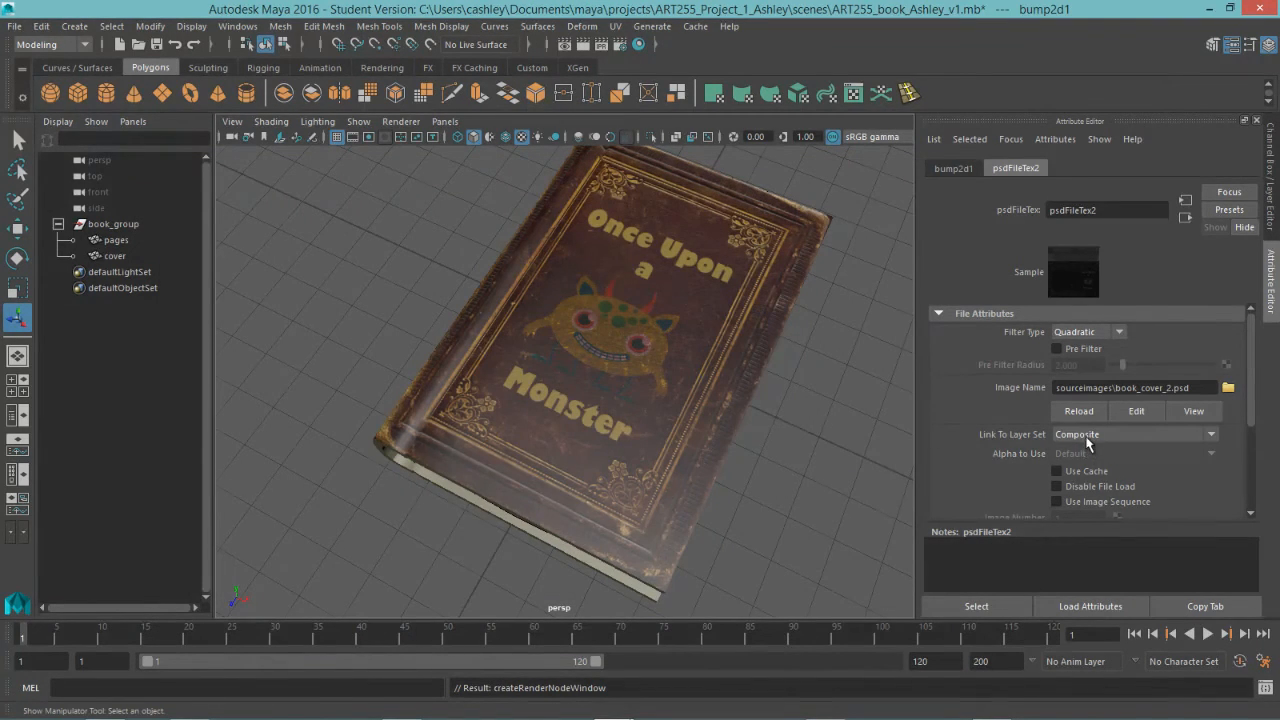
pyautogui.click(1132, 434)
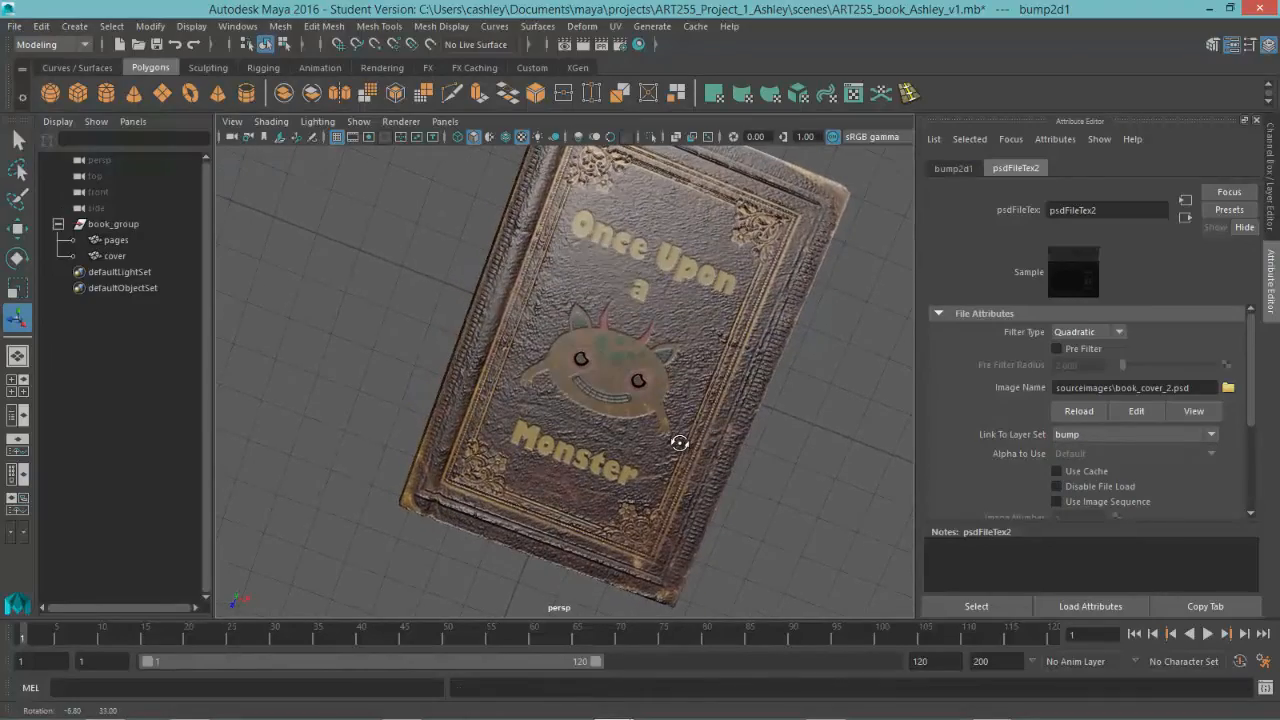
pyautogui.moveTo(680, 442); pyautogui.dragTo(710, 456)
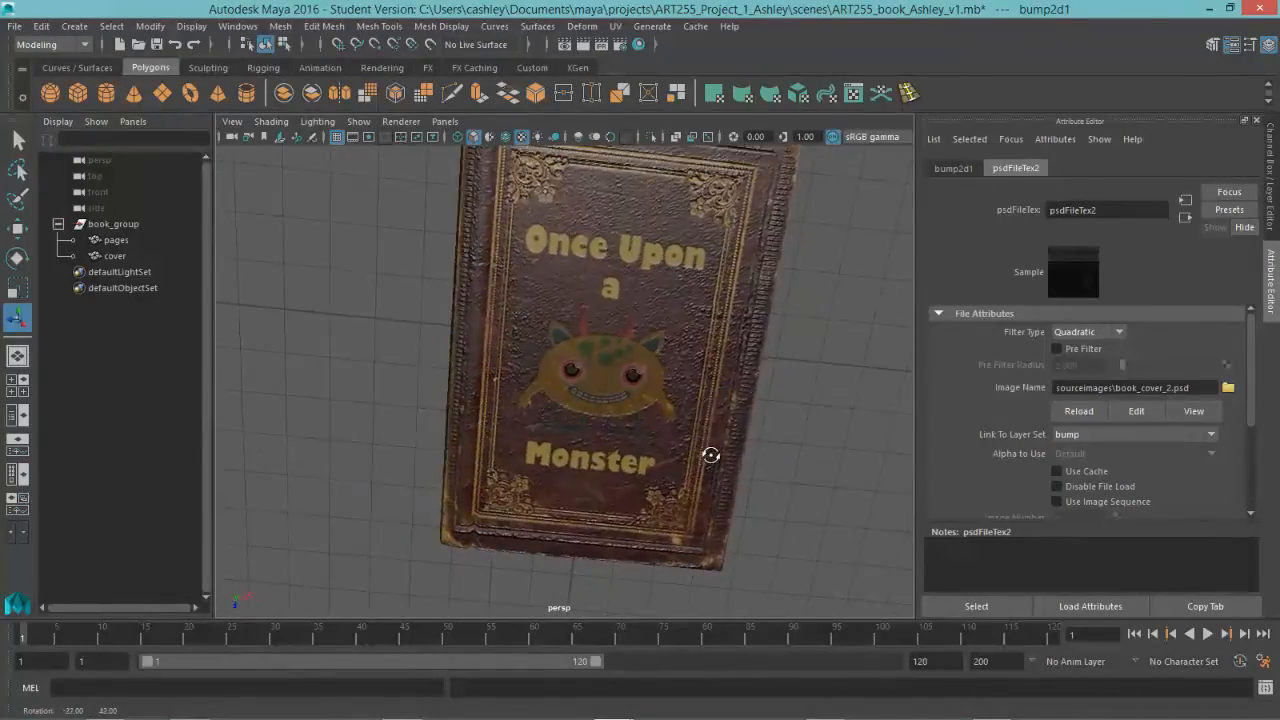
pyautogui.moveTo(710, 456); pyautogui.dragTo(632, 408)
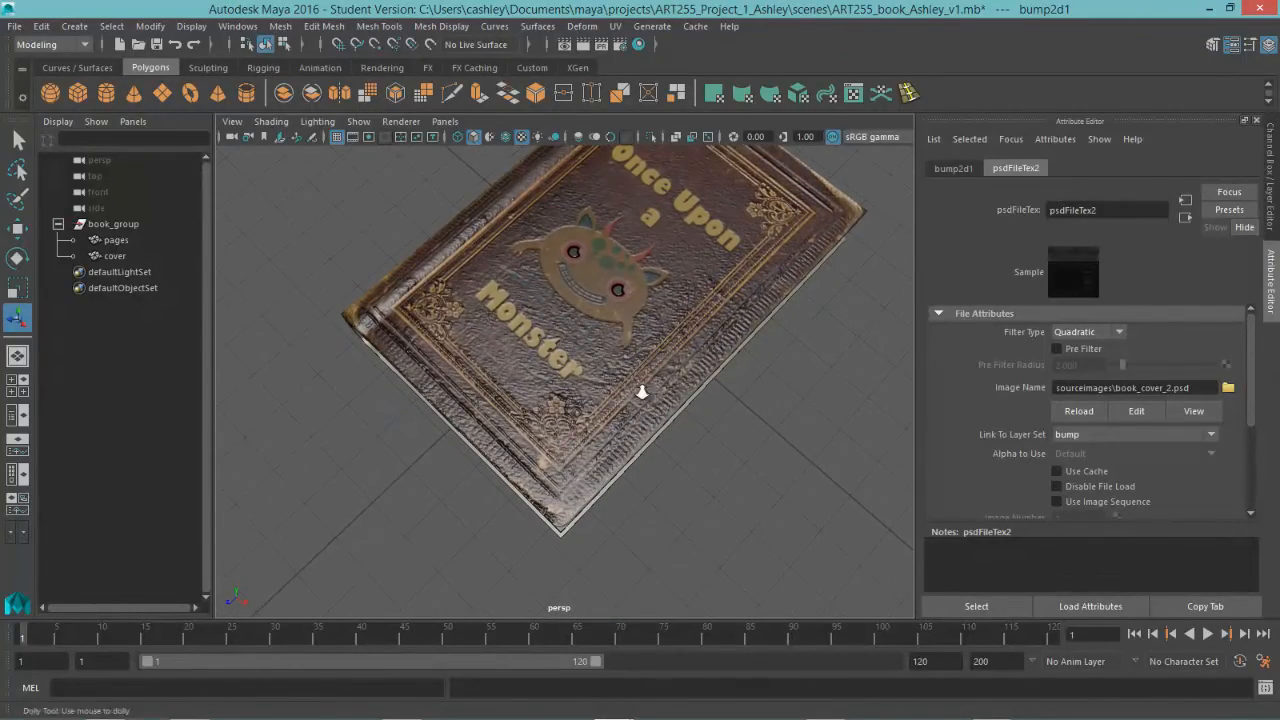
pyautogui.moveTo(640, 390); pyautogui.dragTo(704, 442)
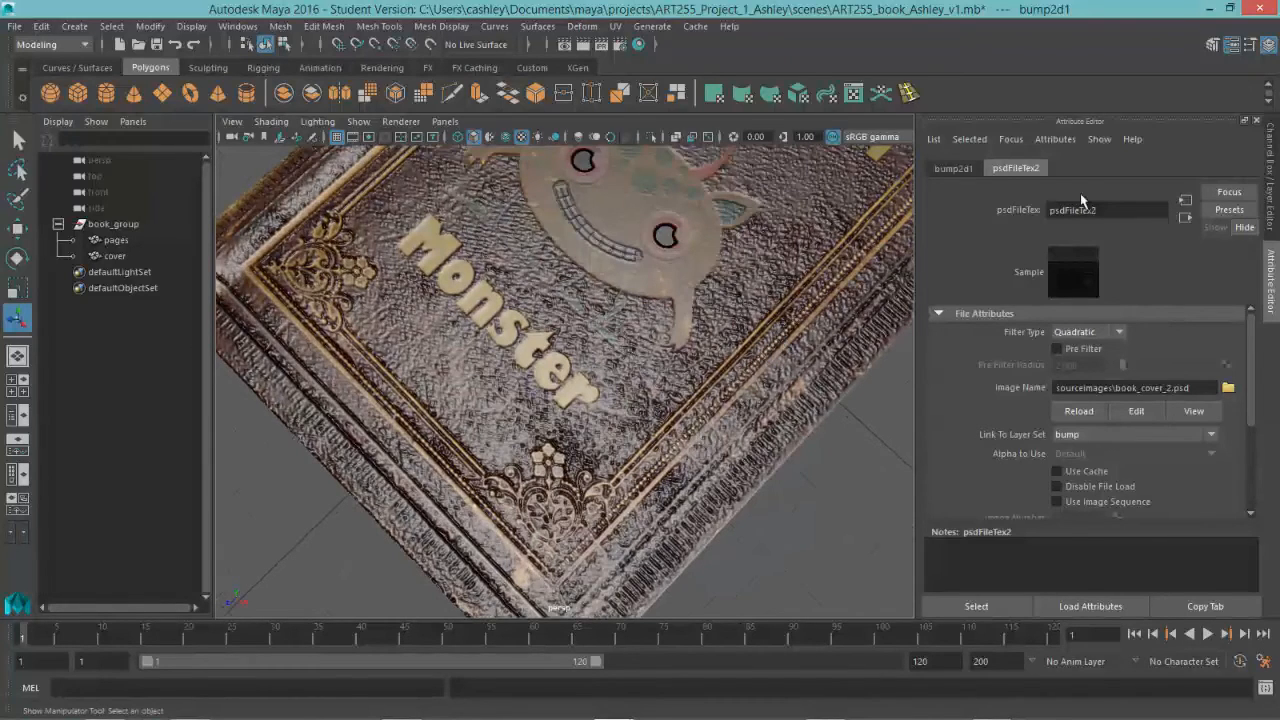
# Lower the bump2d1 node's Bump Depth to 0.060 for subtle cover relief
pyautogui.click(952, 168)
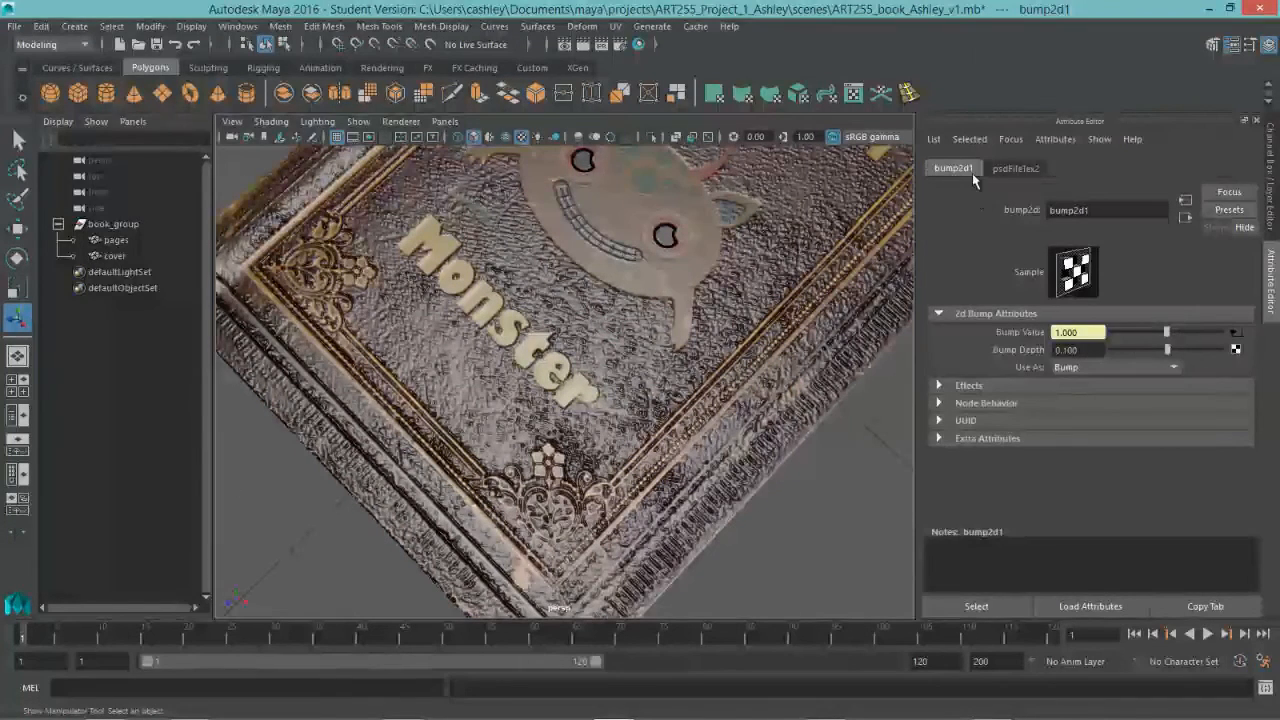
pyautogui.tripleClick(1078, 348)
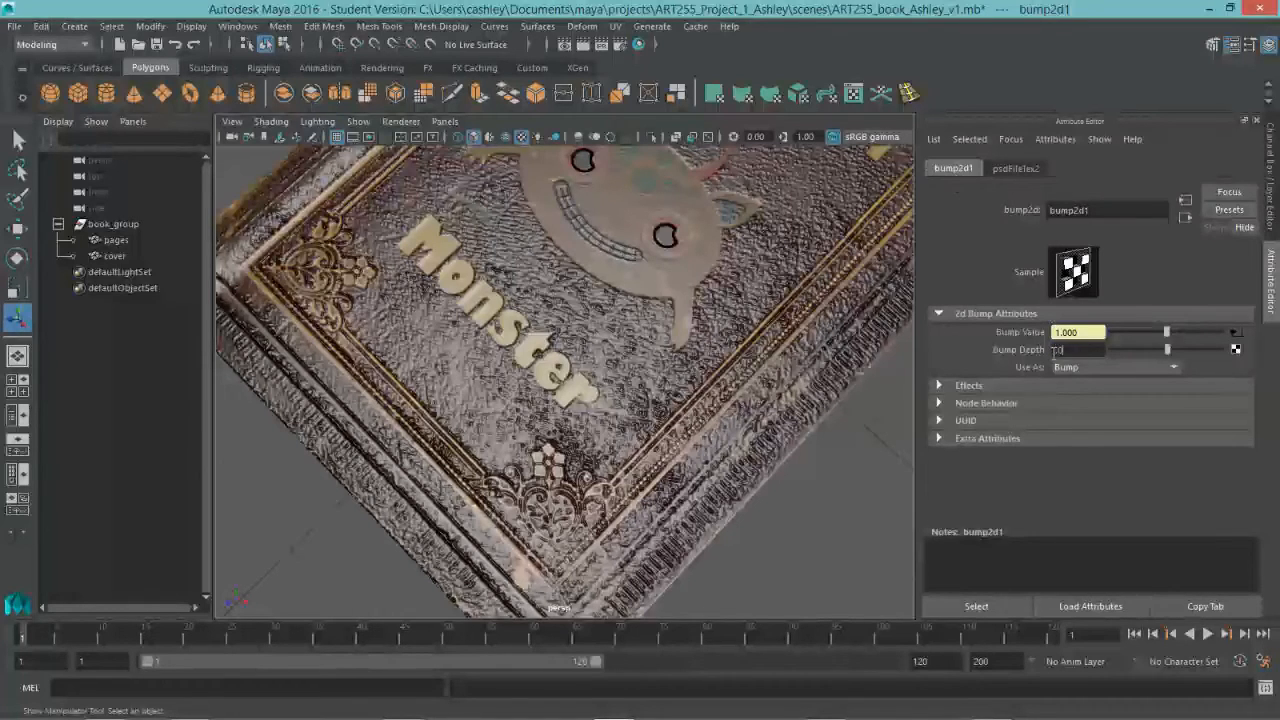
pyautogui.write('0.060')
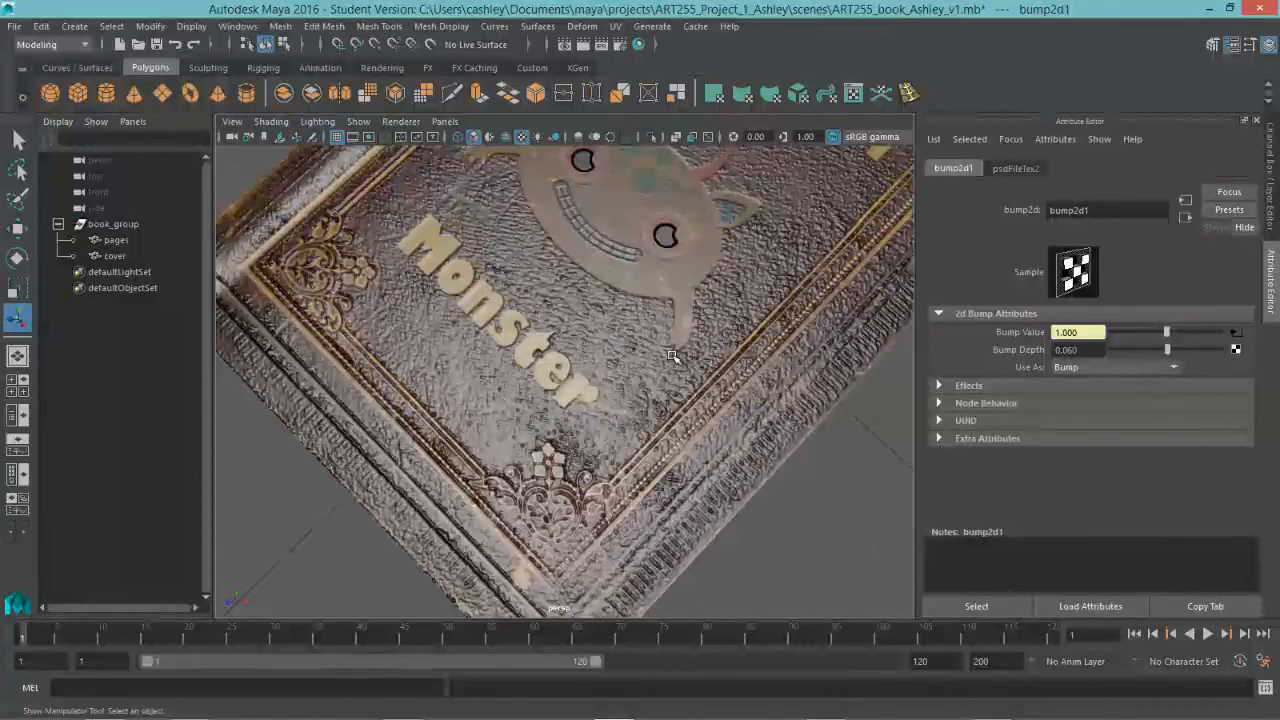
pyautogui.moveTo(672, 356); pyautogui.dragTo(568, 360)
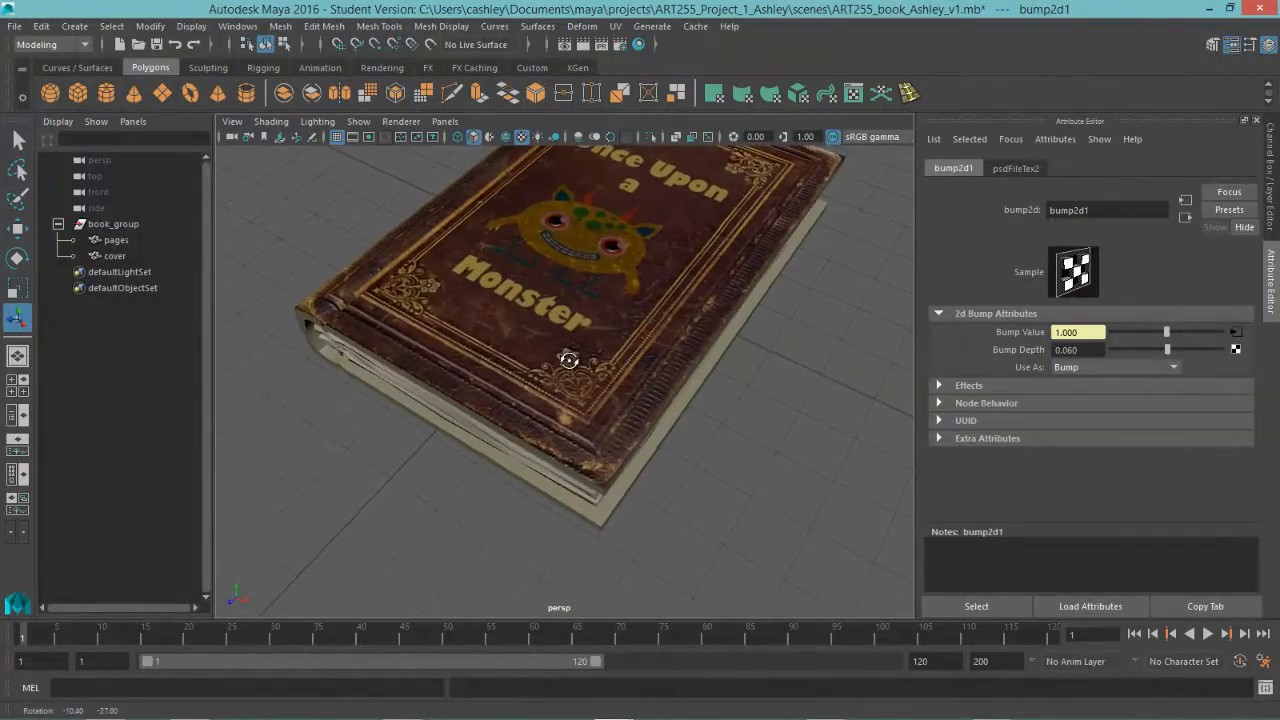
pyautogui.moveTo(570, 360); pyautogui.dragTo(582, 444)
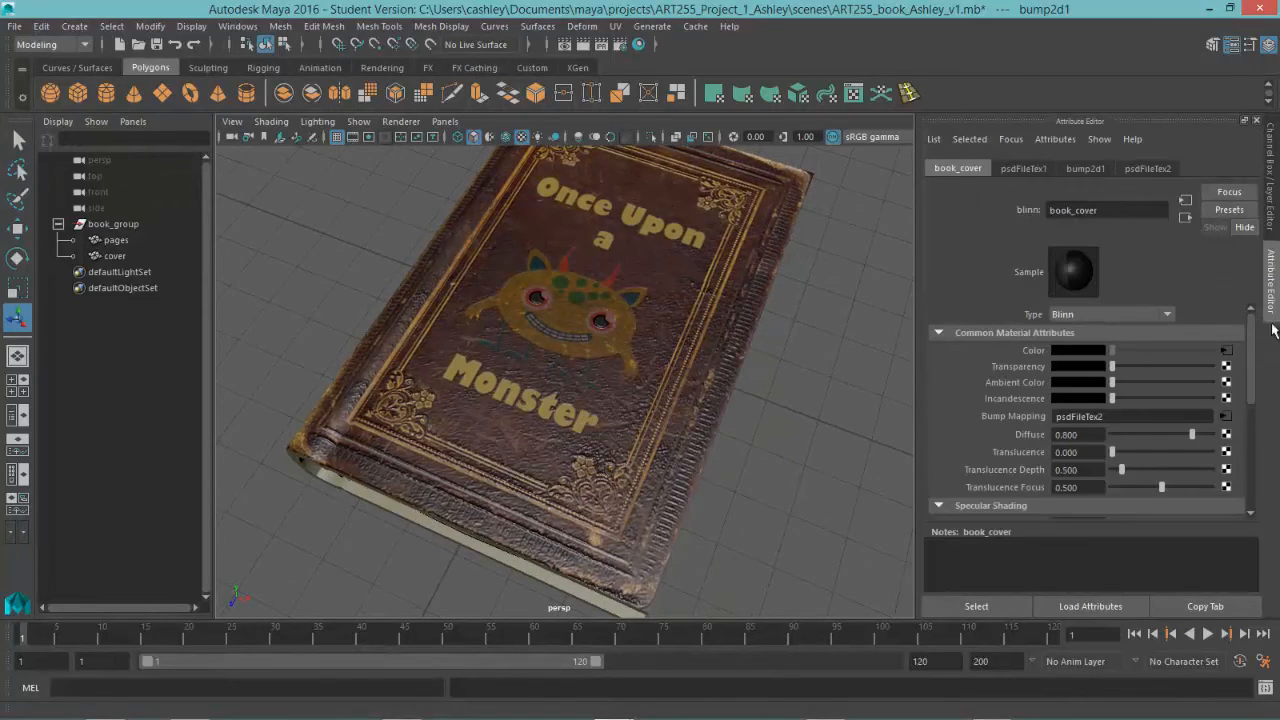
# Load book_cover_2.psd into the specular colour's PSD texture, linked to the spec layer set
pyautogui.scroll(-3)
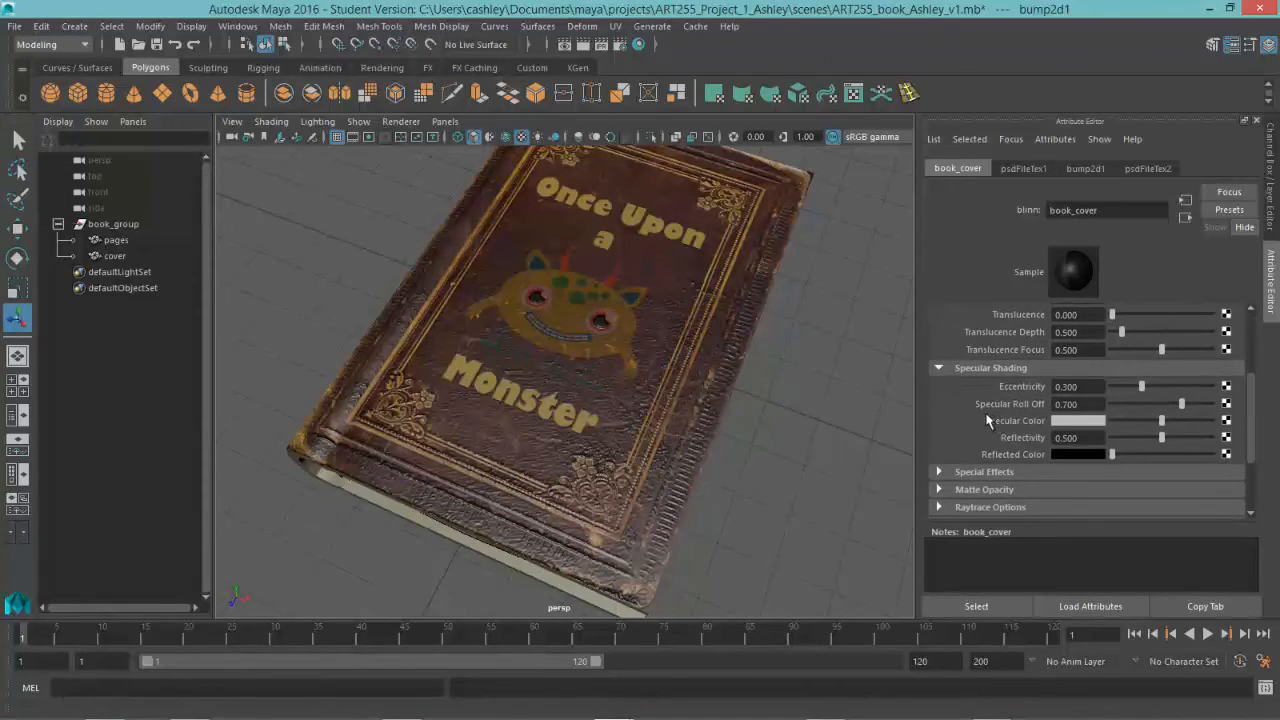
pyautogui.moveTo(1124, 400)
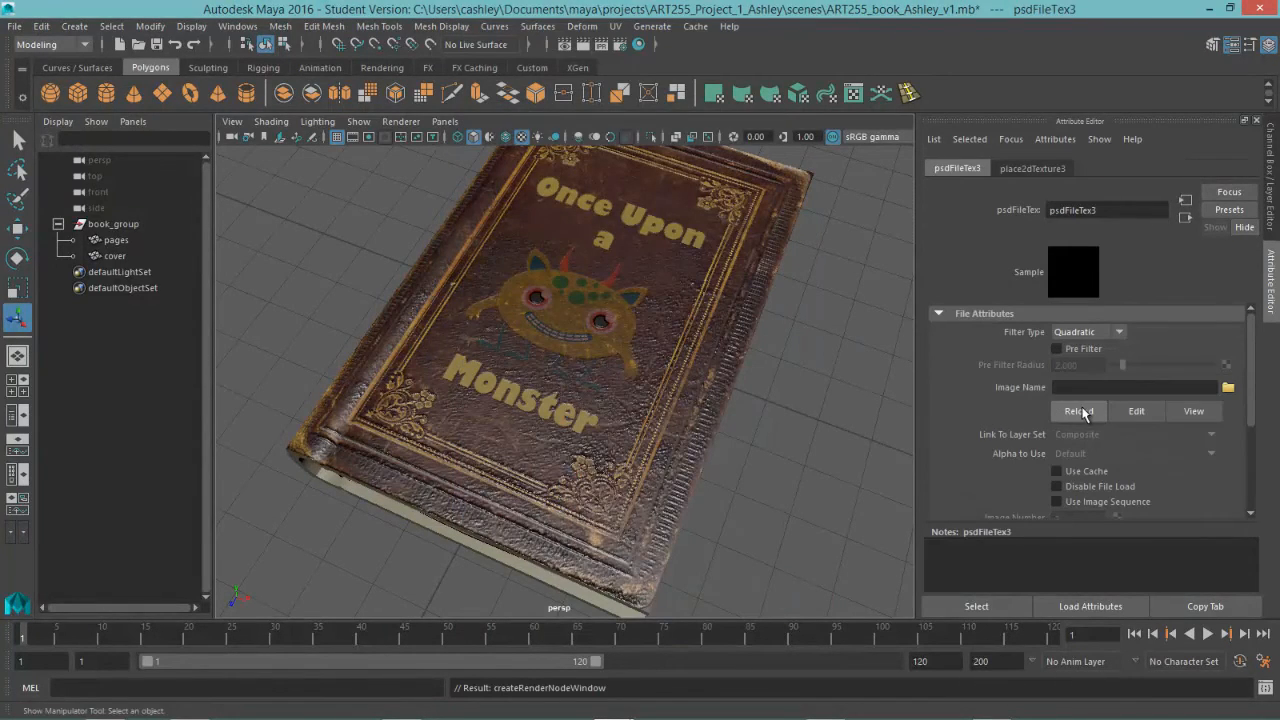
pyautogui.click(1228, 388)
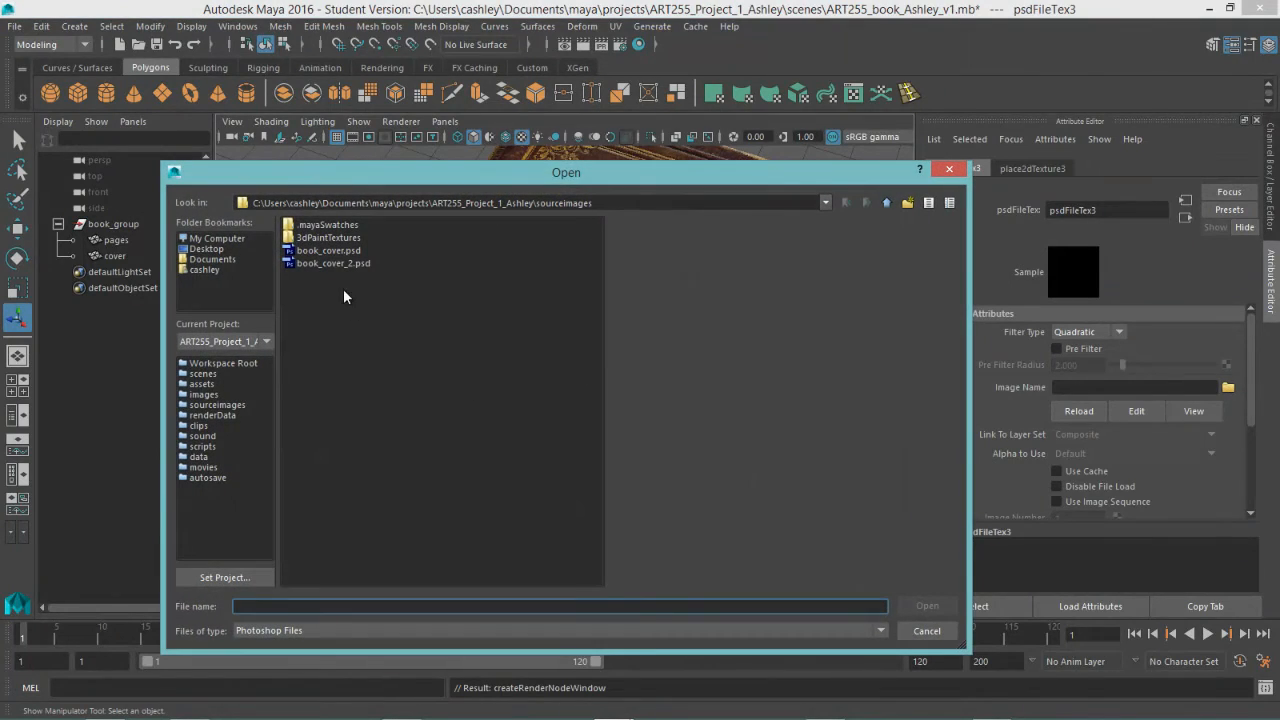
pyautogui.click(332, 264)
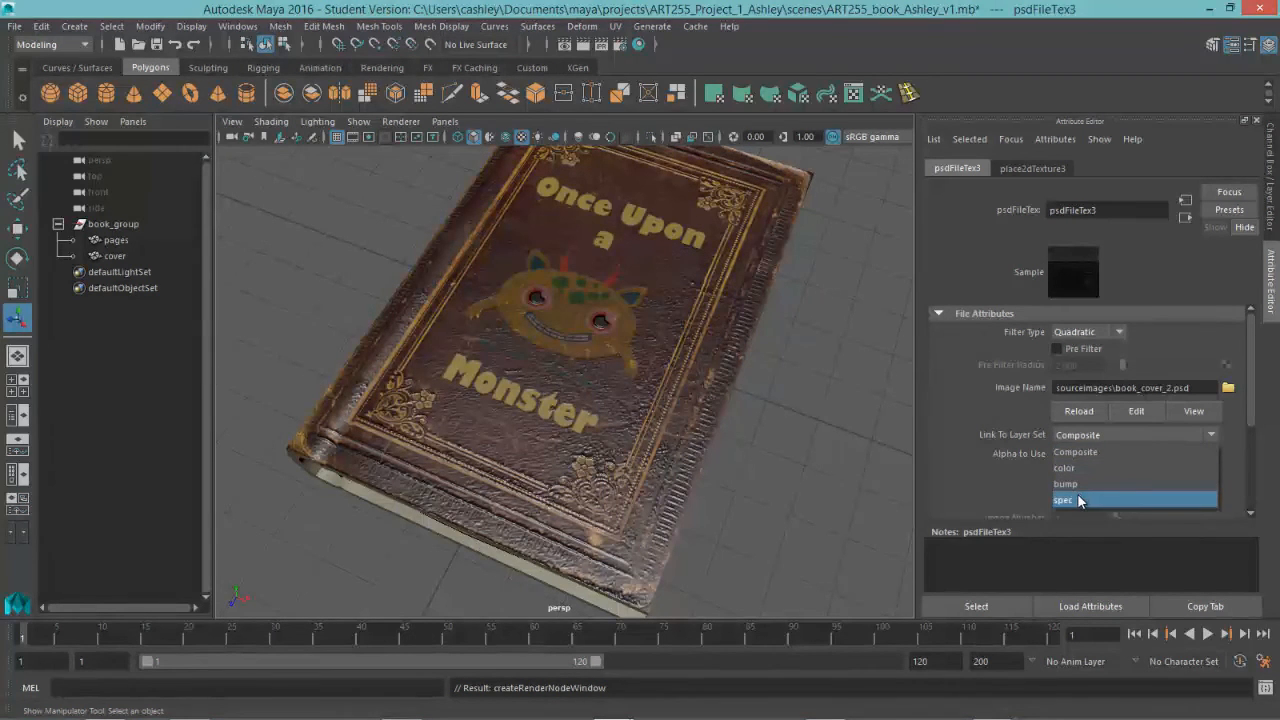
pyautogui.click(1064, 500)
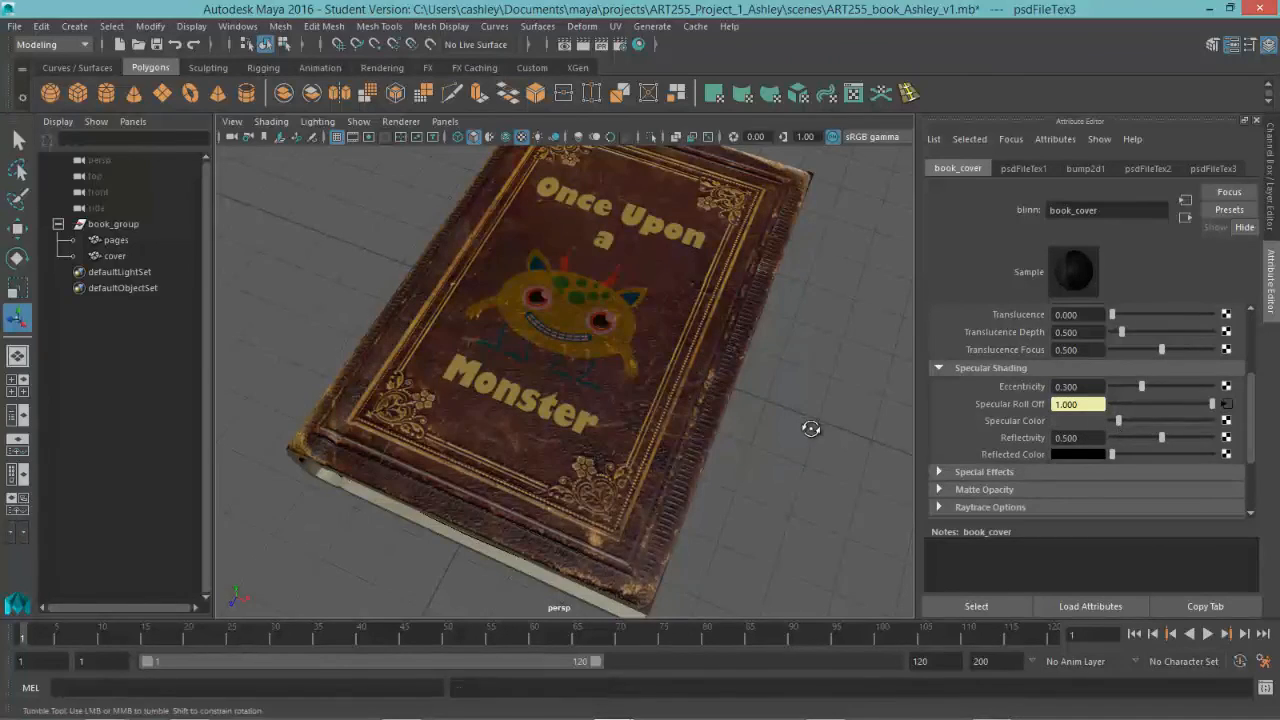
pyautogui.moveTo(810, 428); pyautogui.dragTo(816, 472)
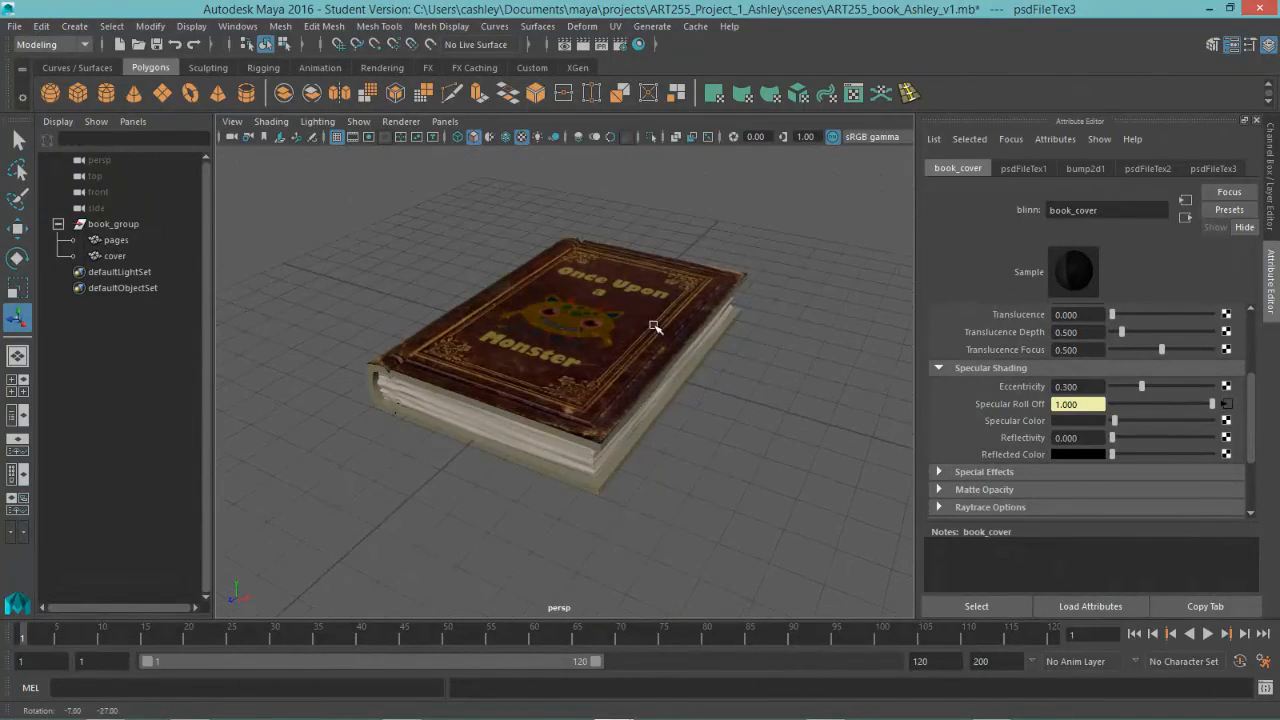
# Map the pages material's colour to a PSD File texture and browse for book_cover_2.psd
pyautogui.click(114, 240)
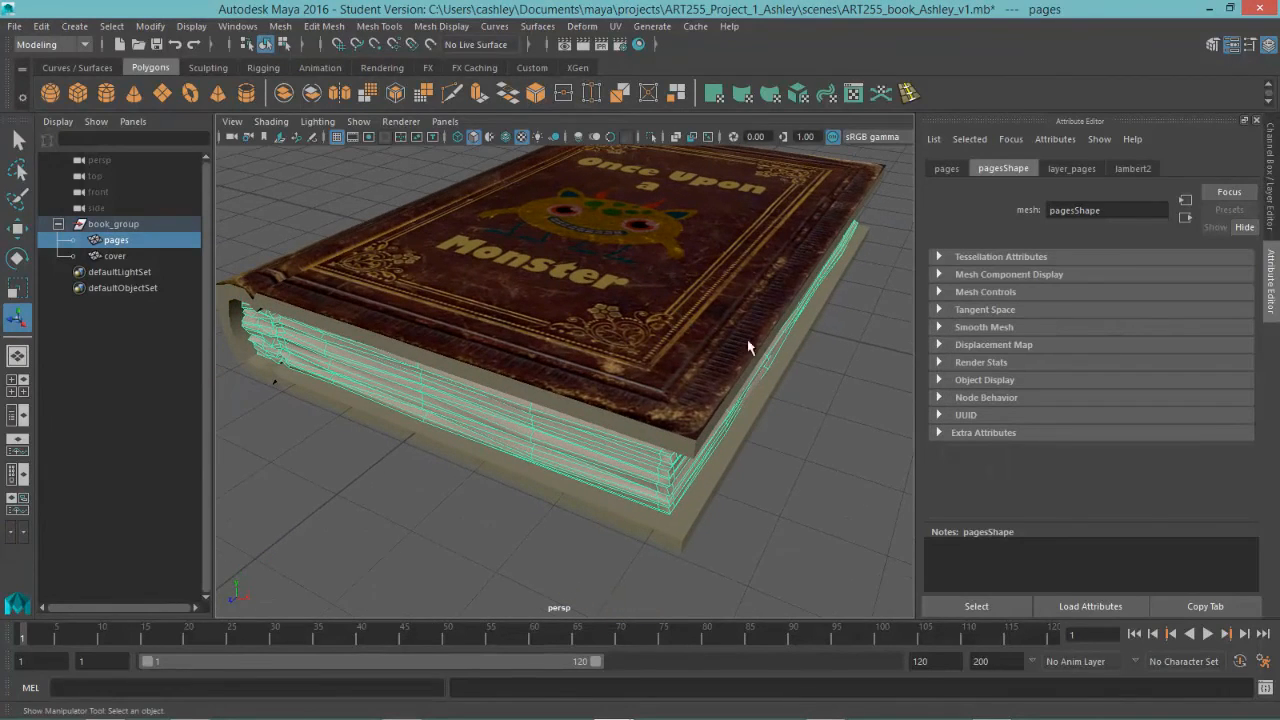
pyautogui.click(1132, 168)
pyautogui.write('pages1')
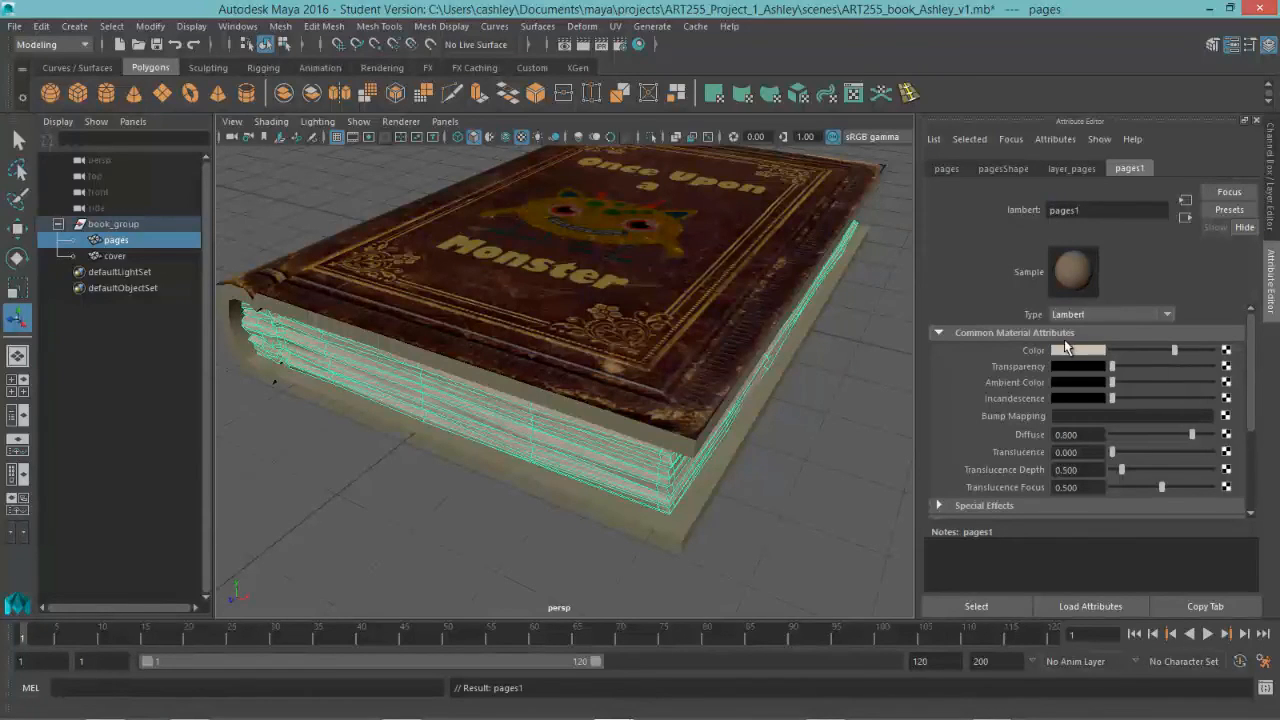
pyautogui.click(1228, 350)
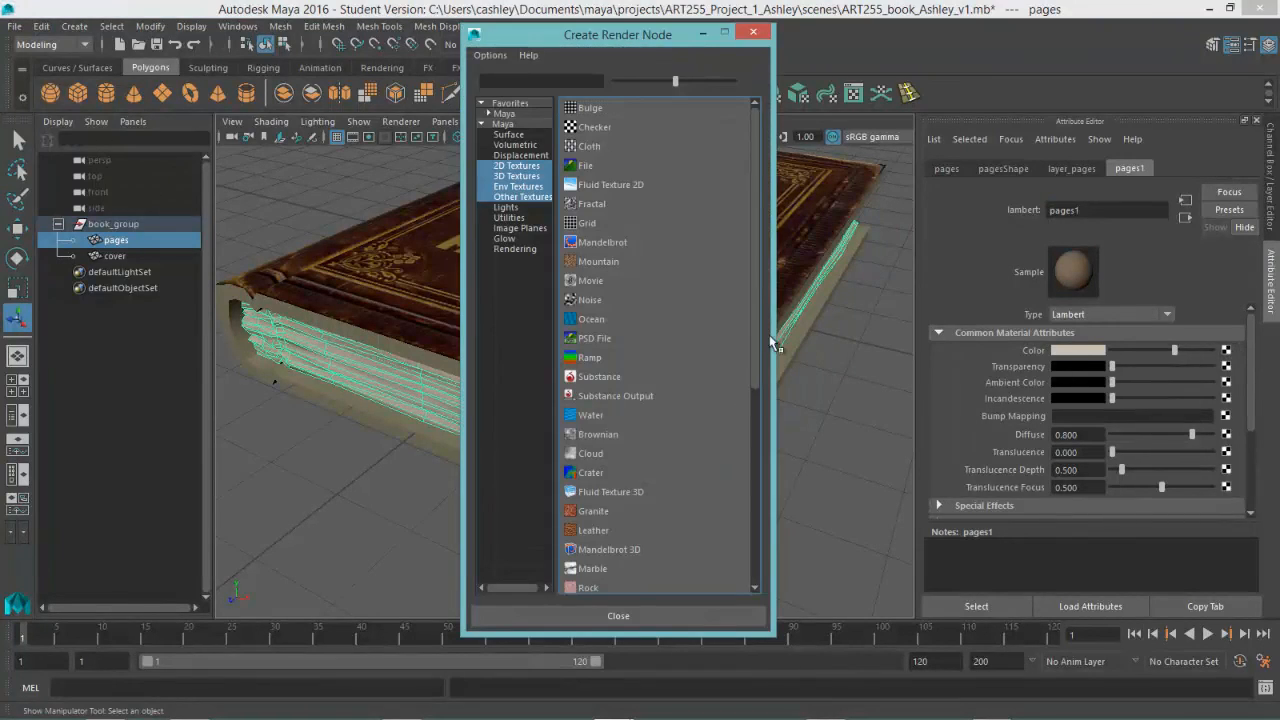
pyautogui.click(594, 338)
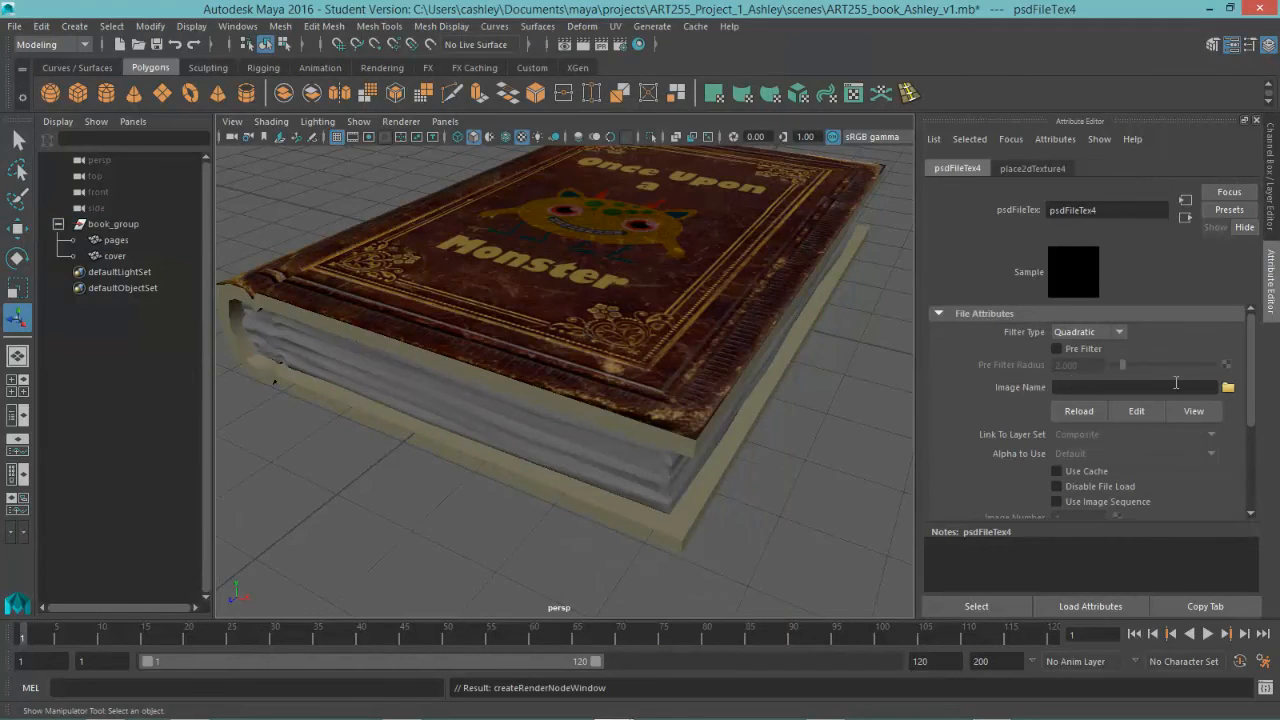
pyautogui.click(1228, 388)
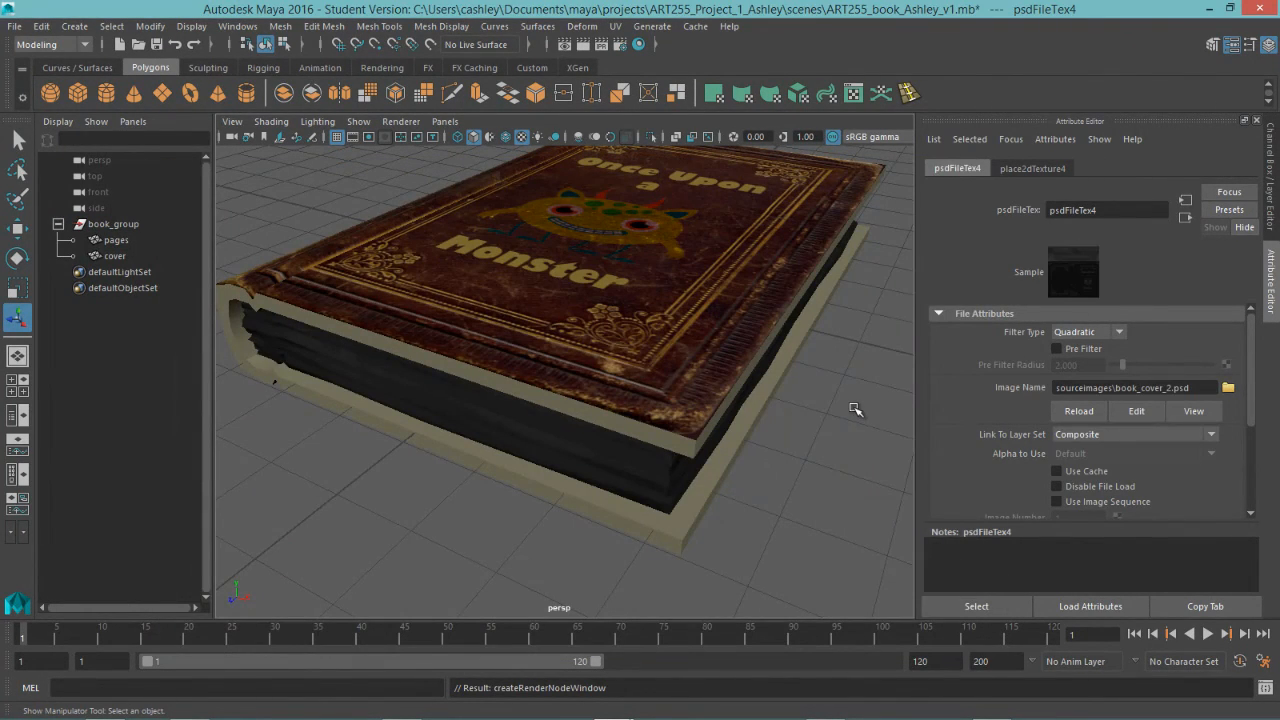
# Link the pages texture to the color layer set, then select the cover object
pyautogui.click(1210, 434)
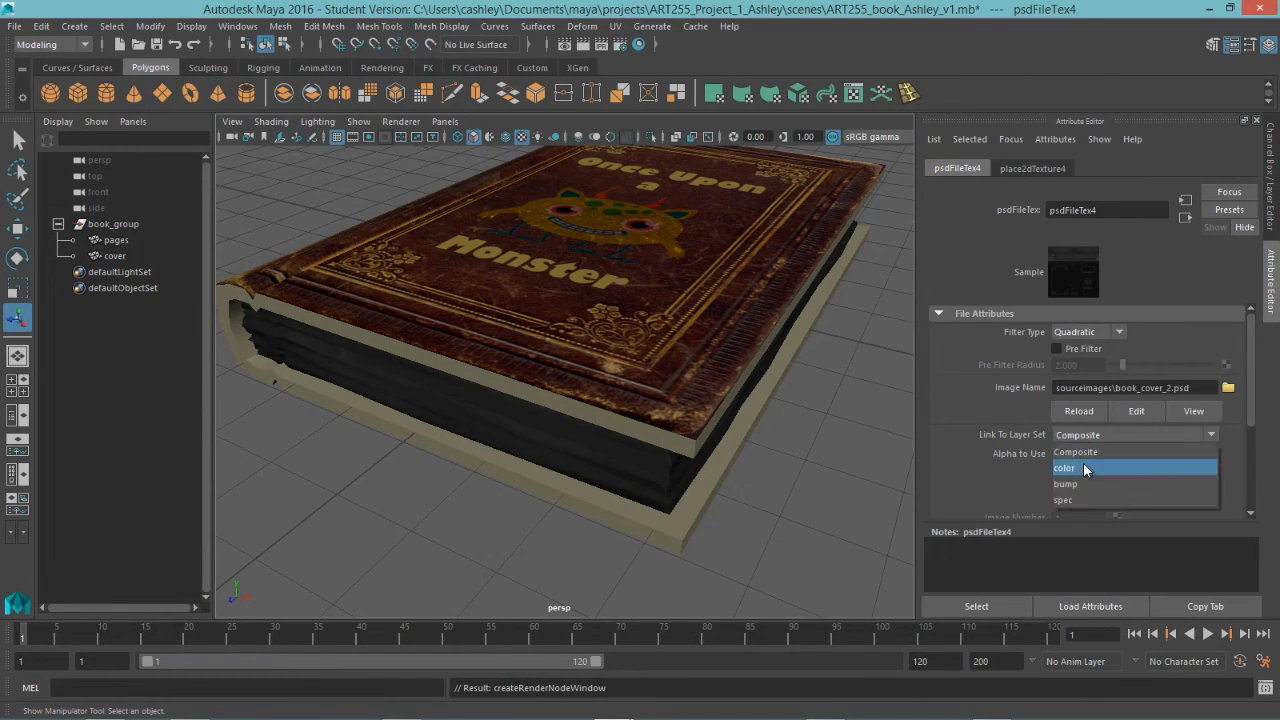
pyautogui.click(1064, 468)
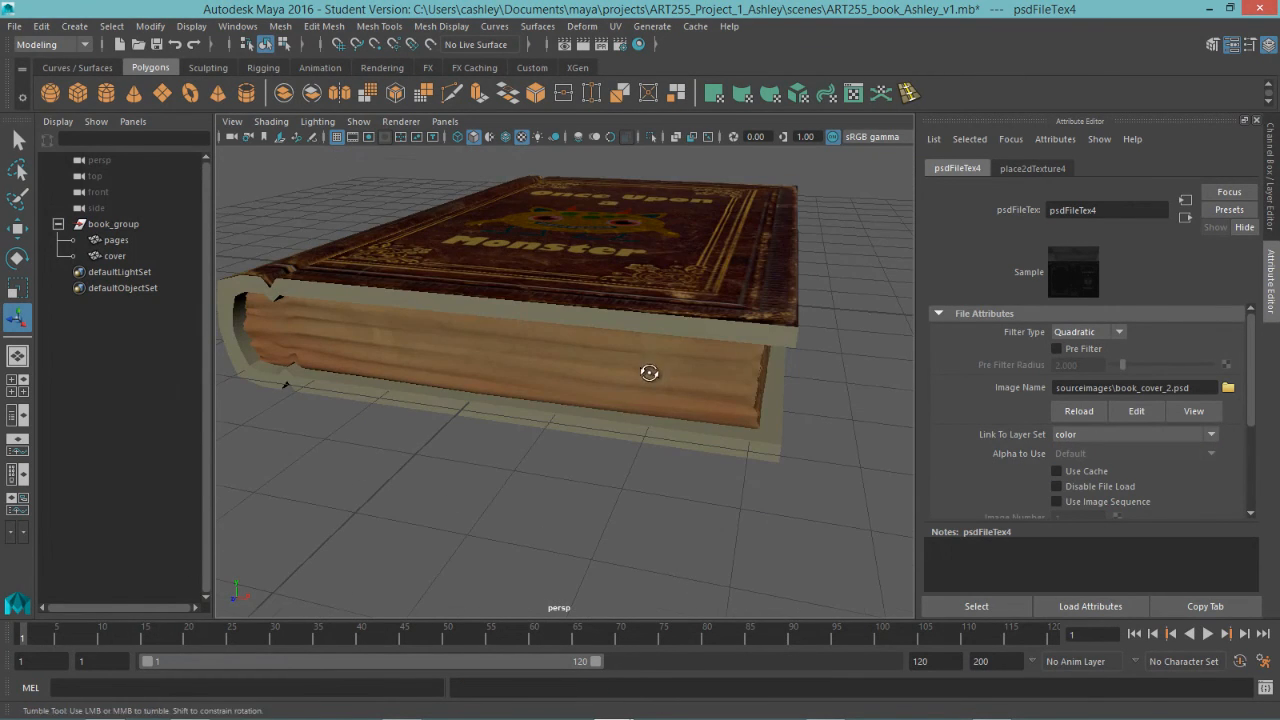
pyautogui.moveTo(650, 374); pyautogui.dragTo(694, 358)
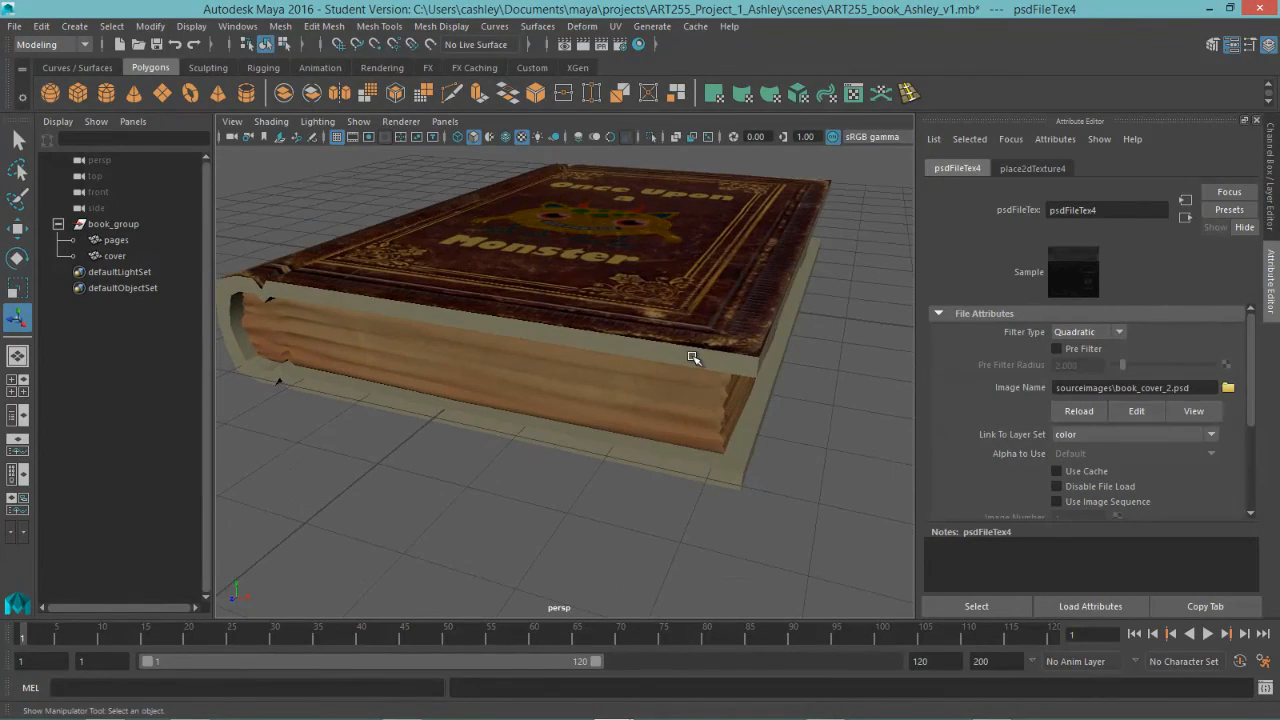
pyautogui.click(114, 256)
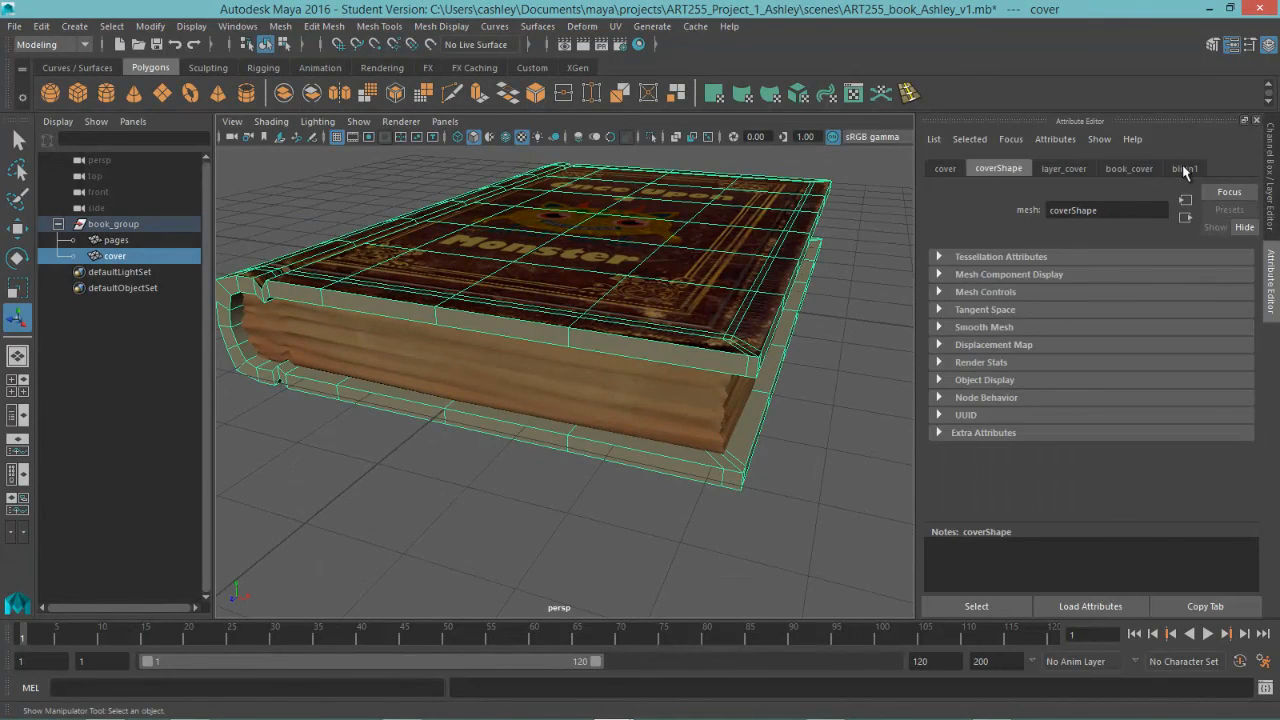
# Rename the cover's blinn1 edge shader to book_edge
pyautogui.click(1184, 168)
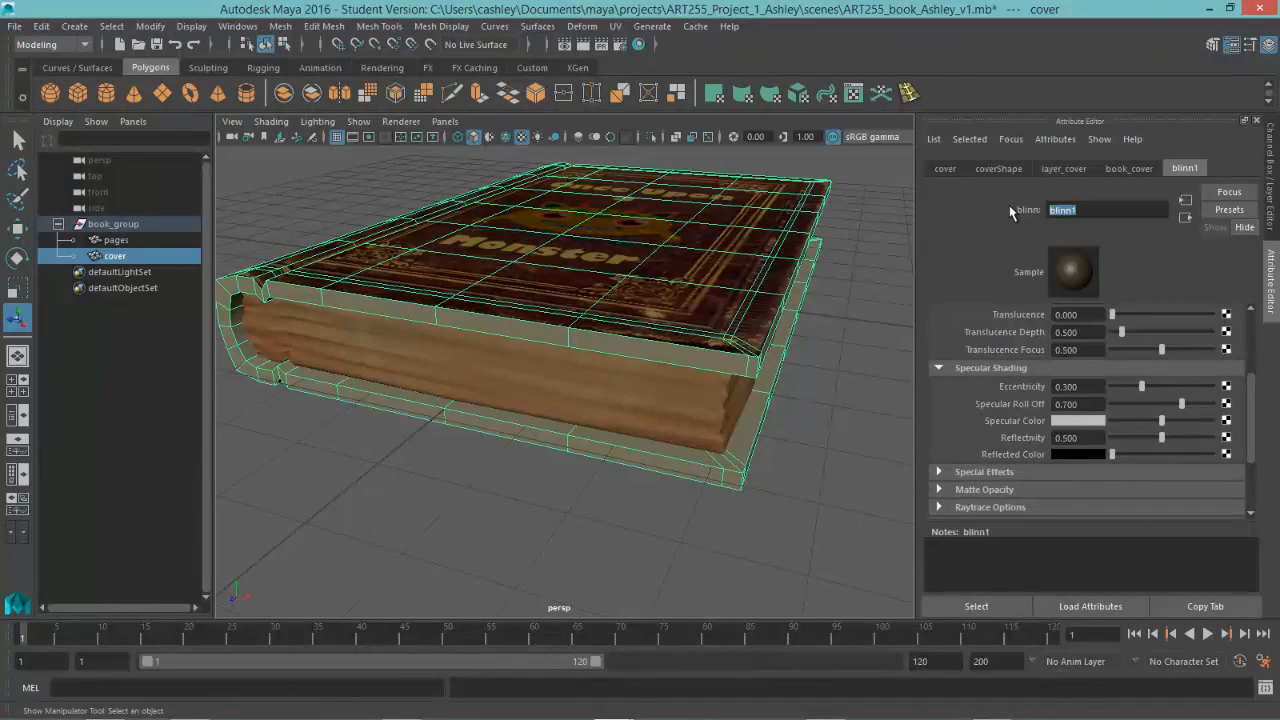
pyautogui.write('book_edge')
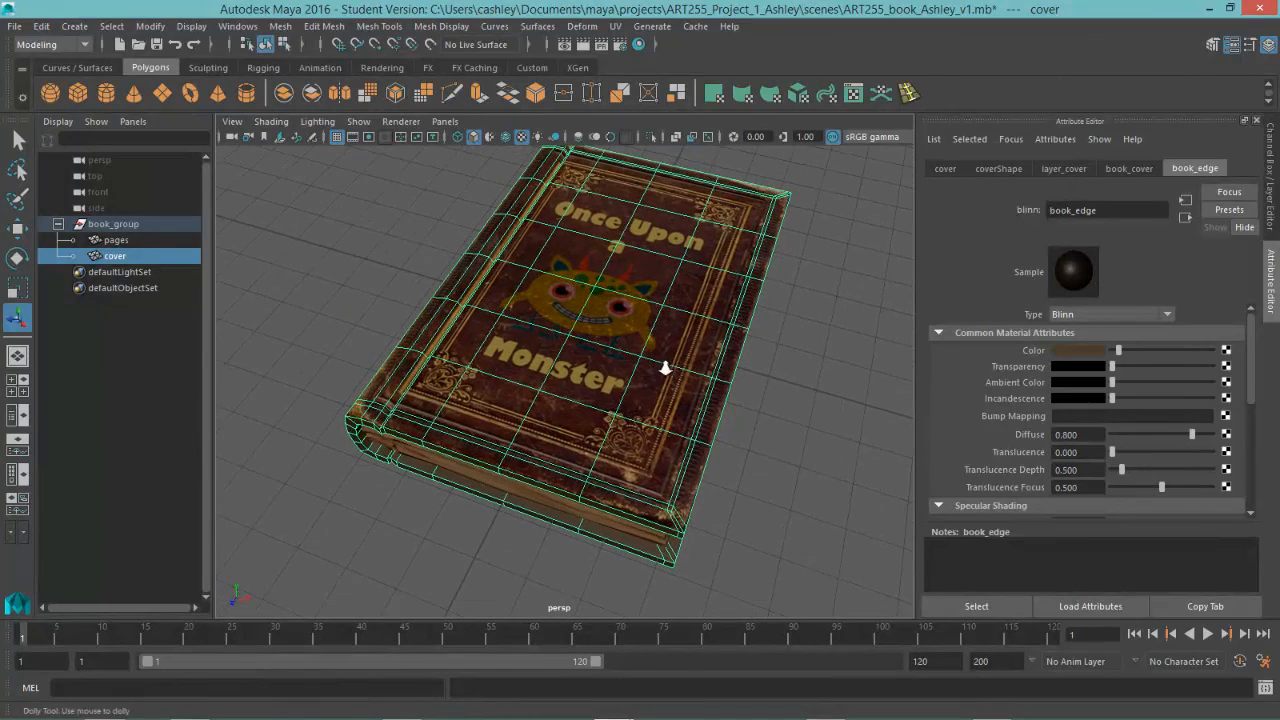
pyautogui.moveTo(664, 368); pyautogui.dragTo(756, 384)
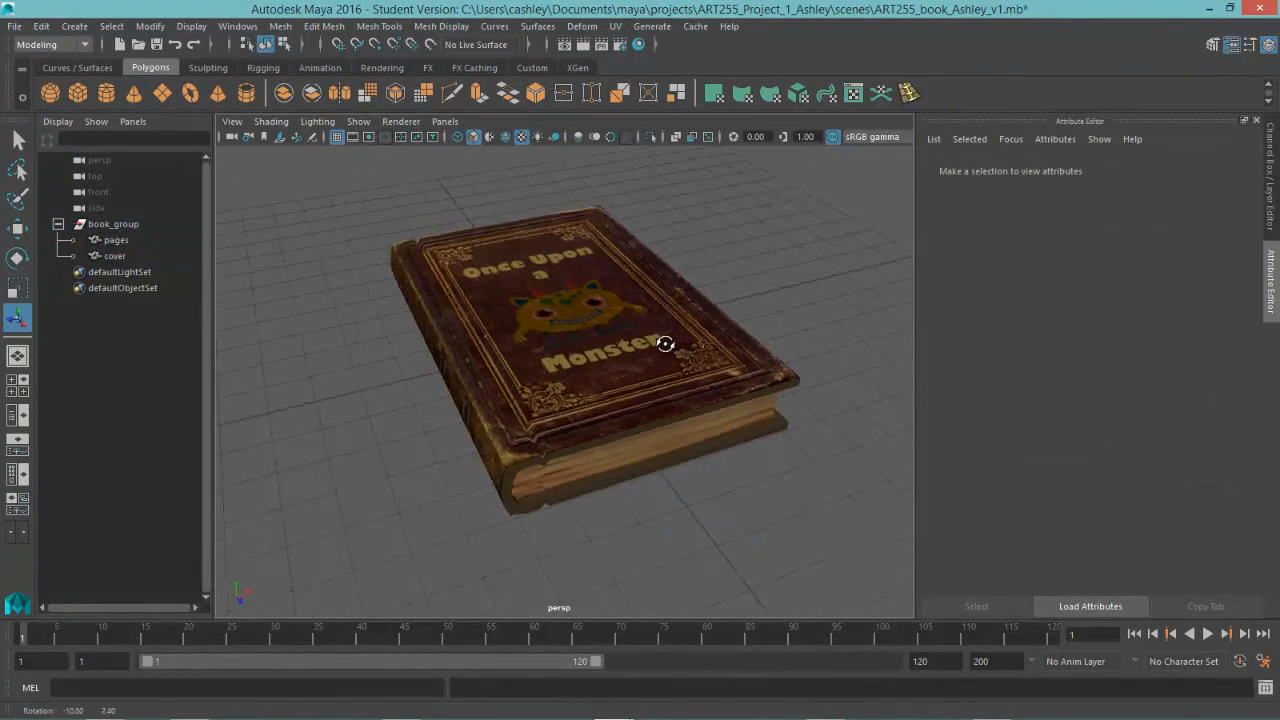
pyautogui.moveTo(664, 344); pyautogui.dragTo(540, 308)
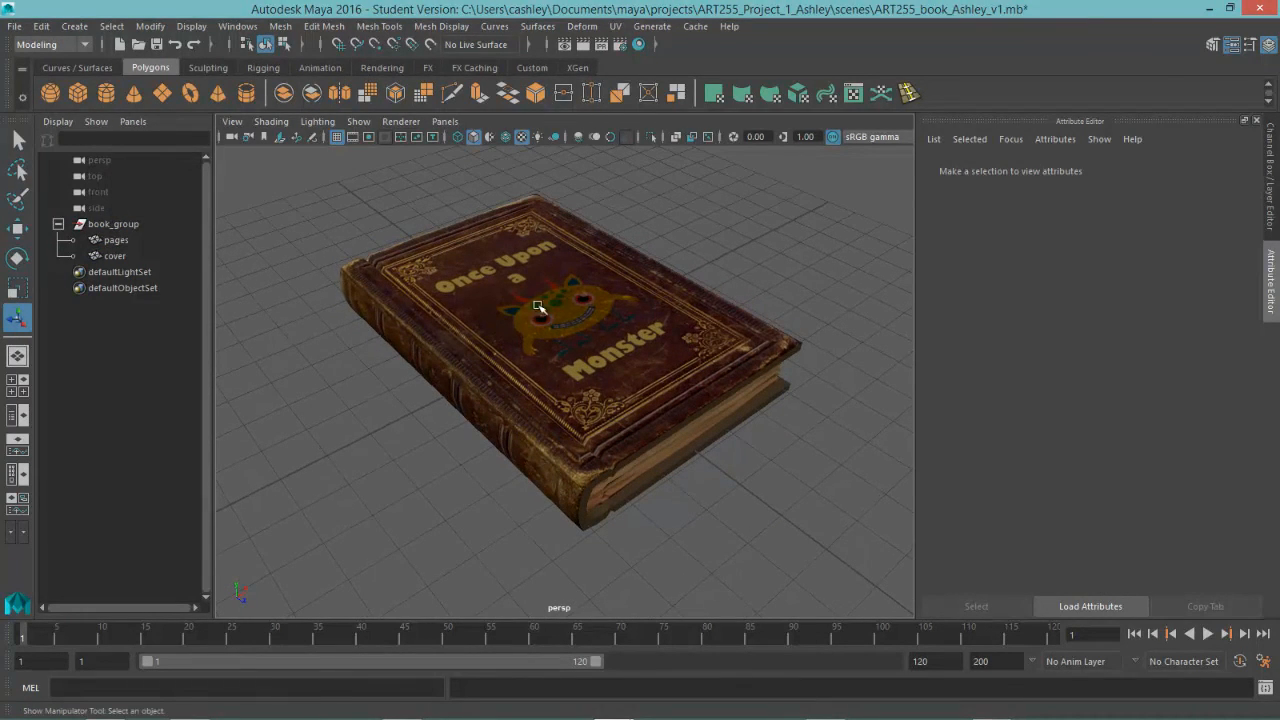
pyautogui.moveTo(596, 364)
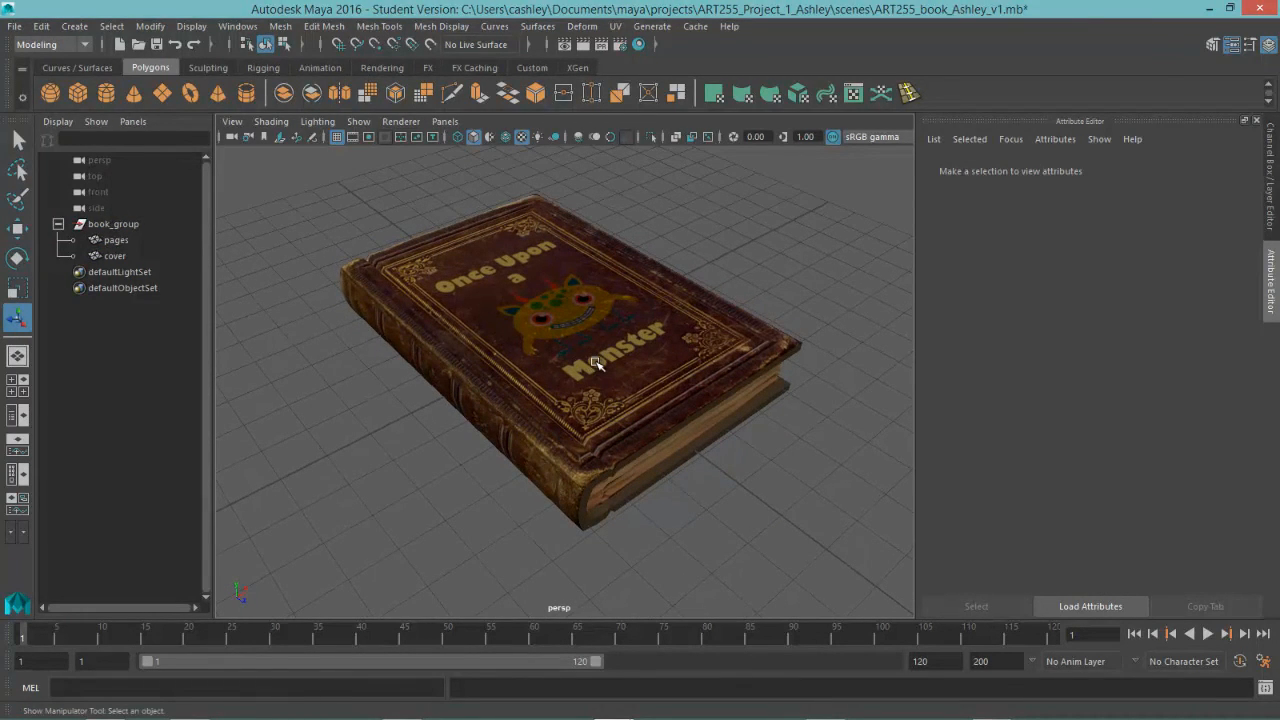